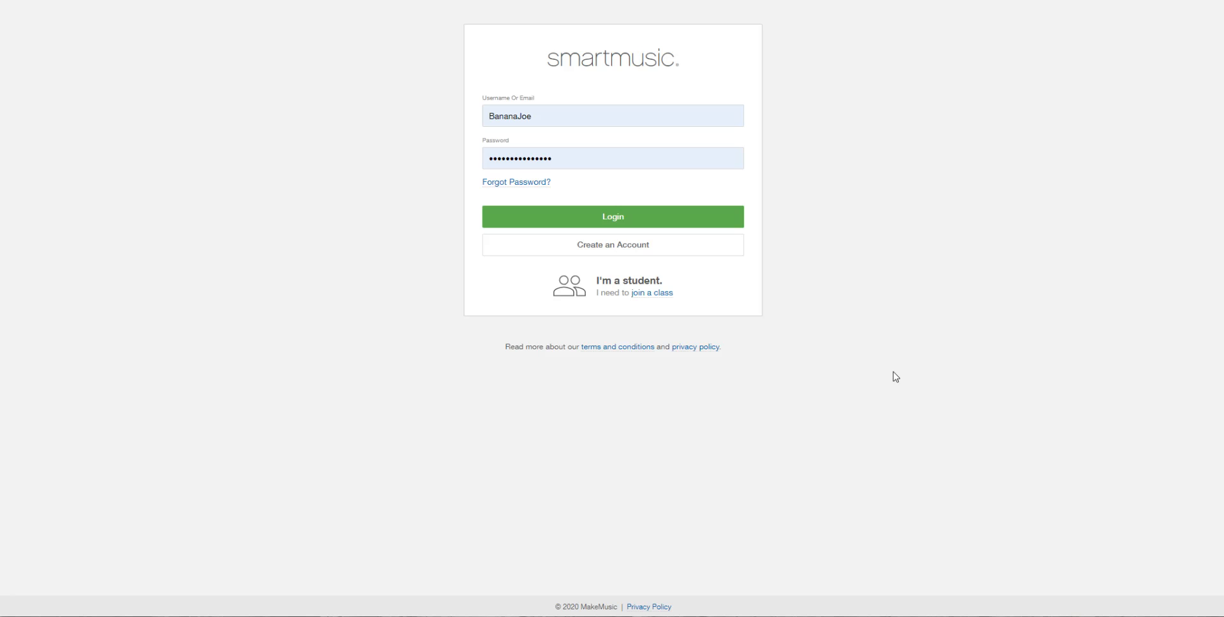
pyautogui.moveTo(924, 123)
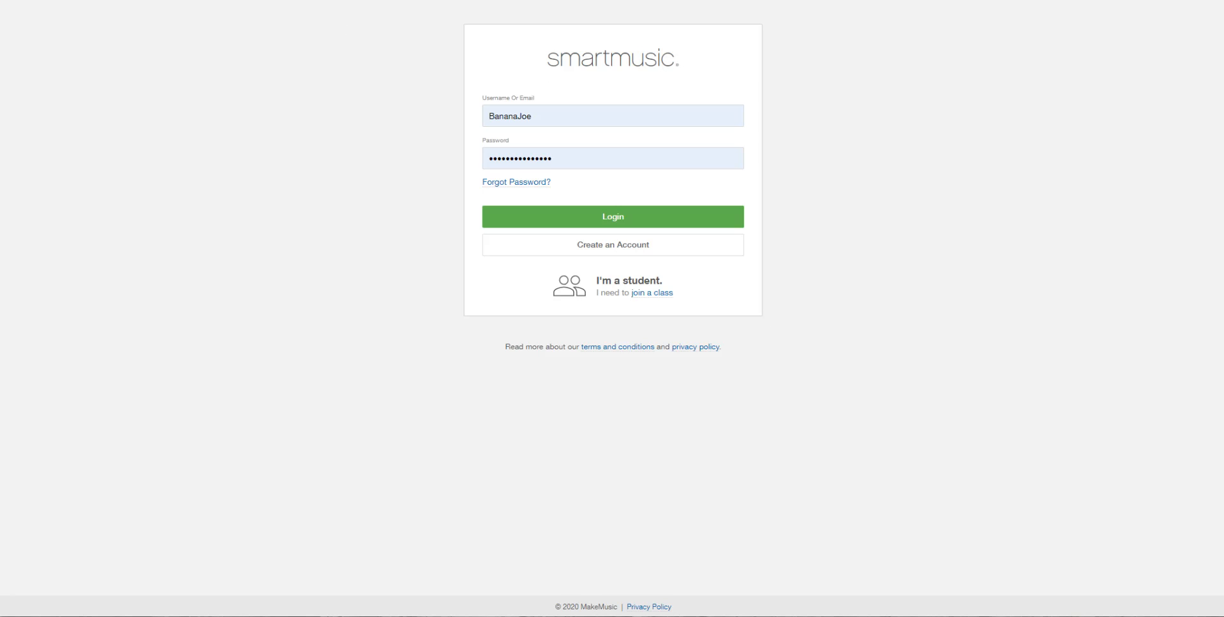
# - Bring up the group feed's SmartMusic post and highlight its joining instructions and class codes
pyautogui.click(612, 215)
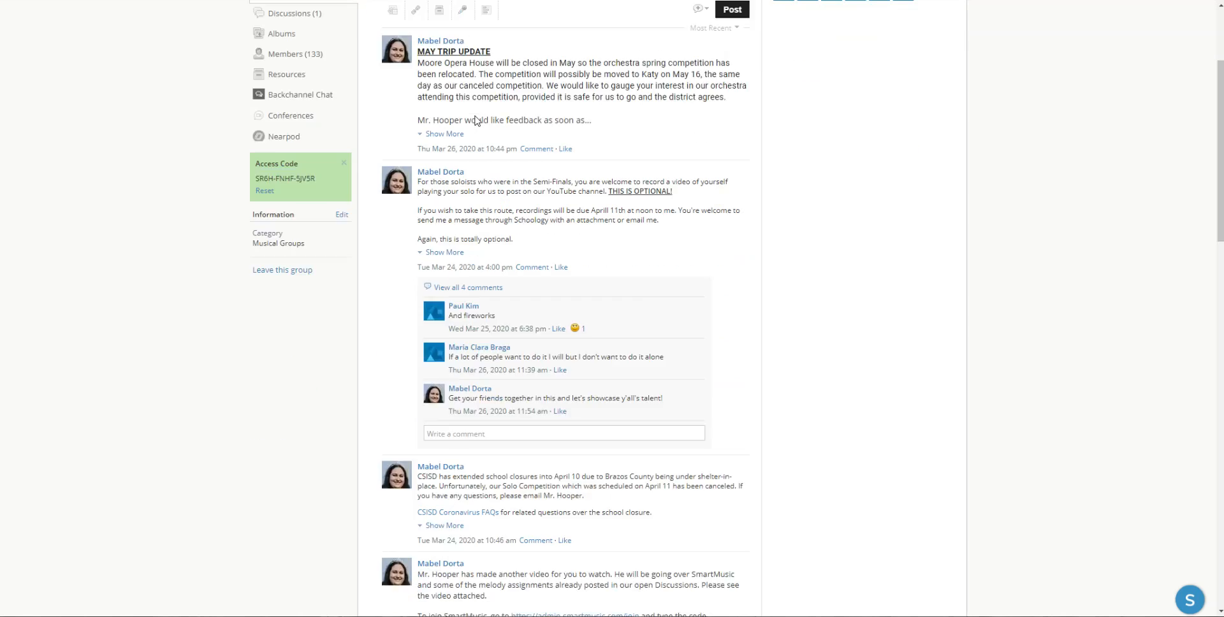
pyautogui.scroll(-3)
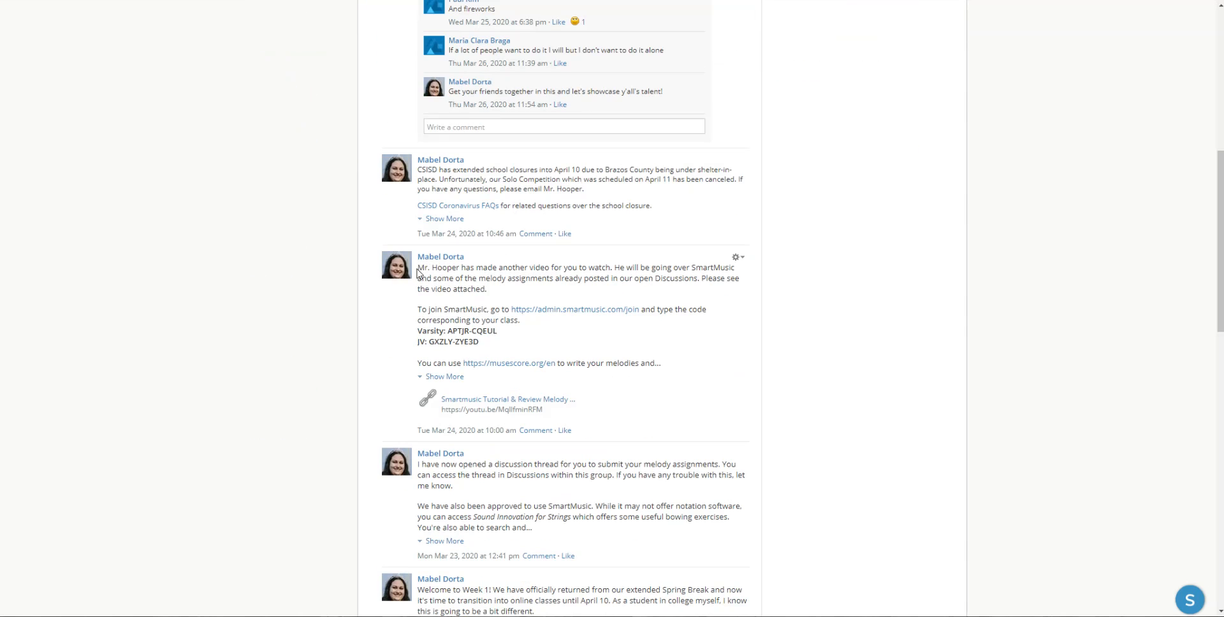
pyautogui.moveTo(418, 267); pyautogui.dragTo(500, 341)
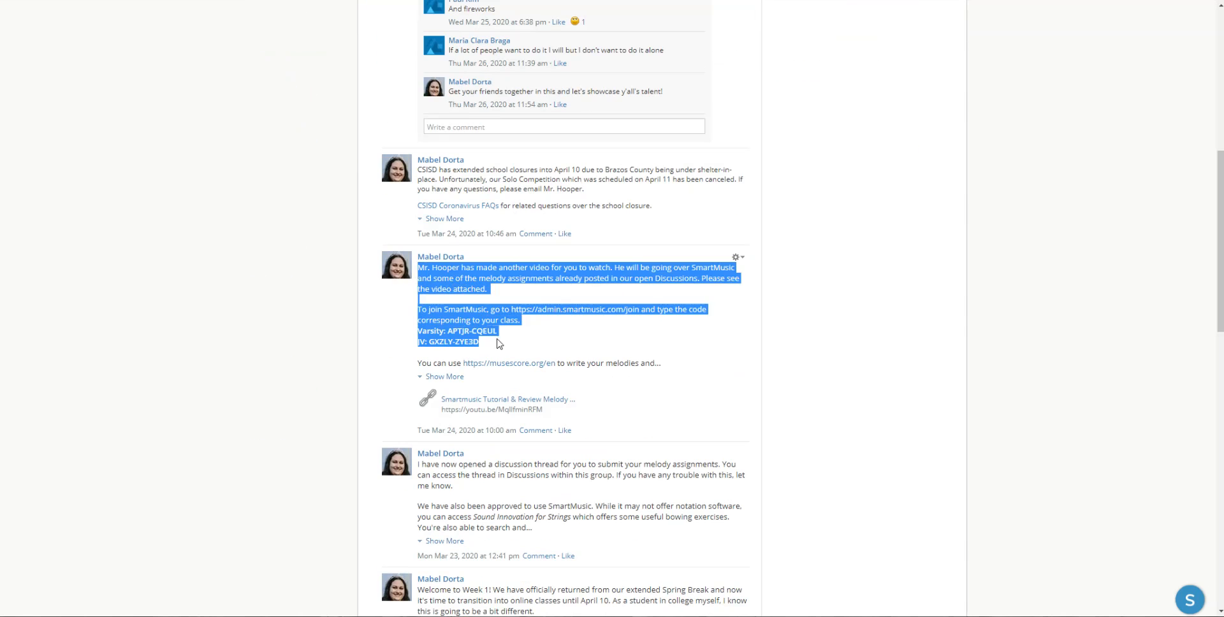
pyautogui.click(471, 312)
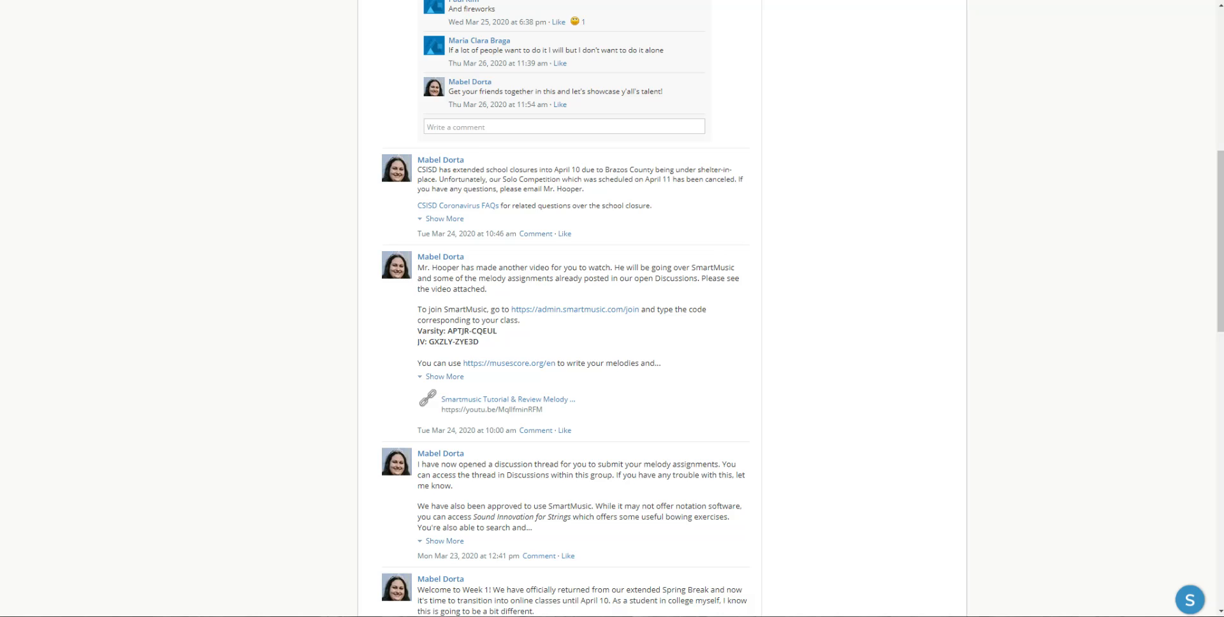
# - Log in to SmartMusic and land on the home dashboard with assignments and Find Music
pyautogui.click(575, 309)
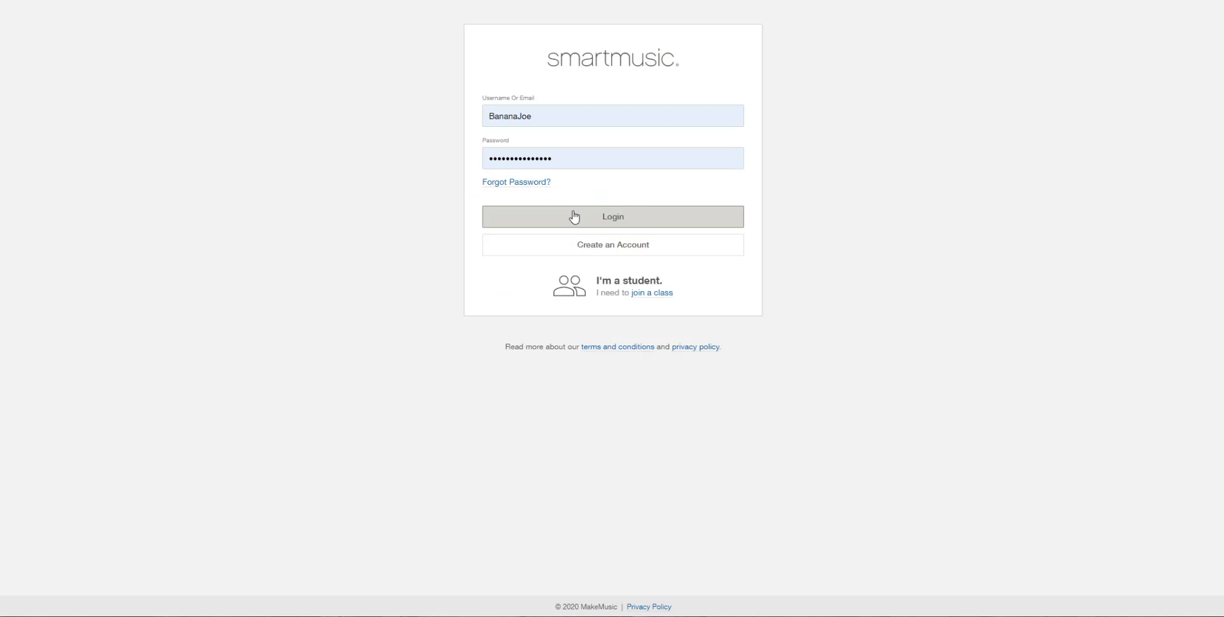
pyautogui.click(613, 217)
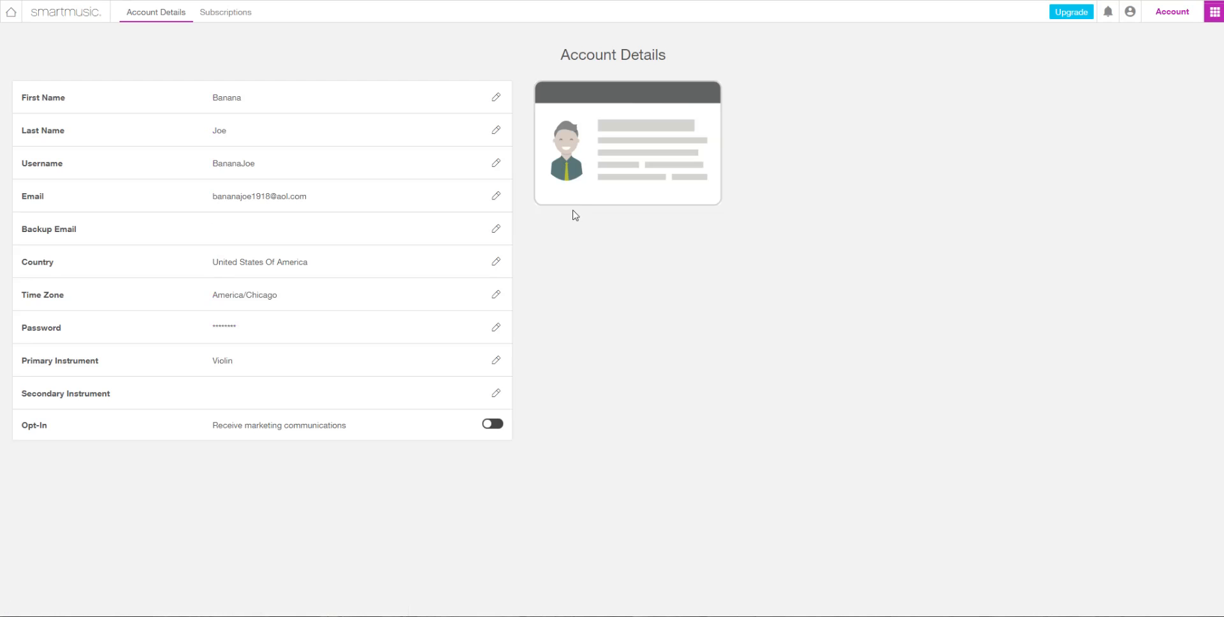
pyautogui.moveTo(428, 250)
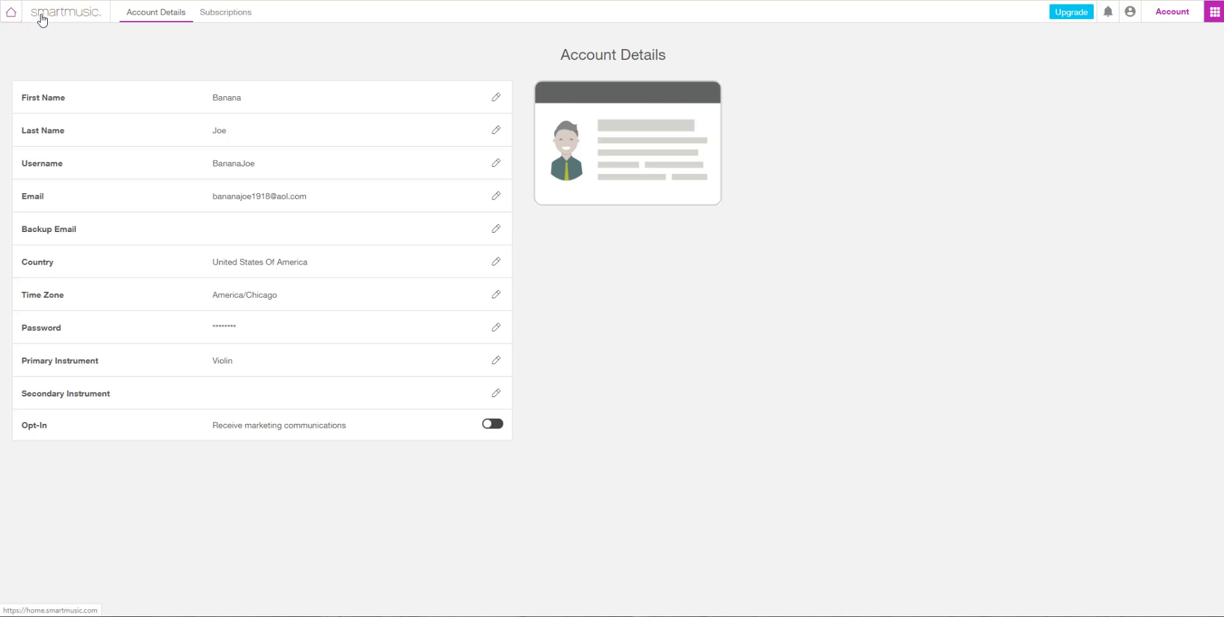
pyautogui.click(10, 12)
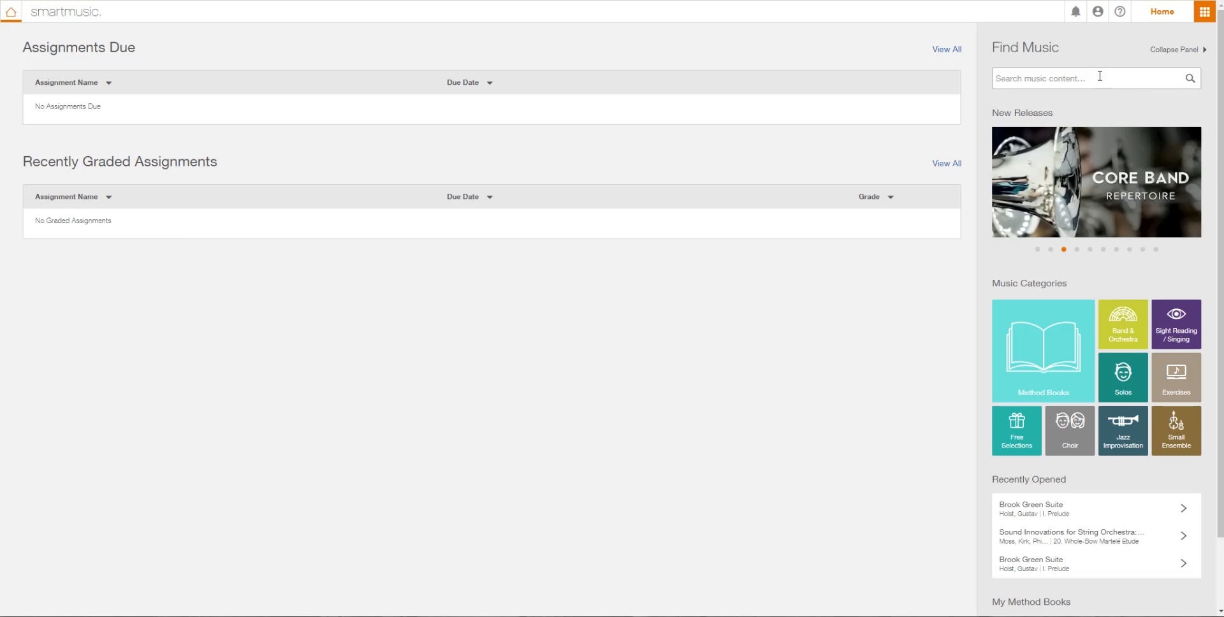
# - Search the catalogue for 'brook green suite' and start opening the Prelude result
pyautogui.write('brook green suite')
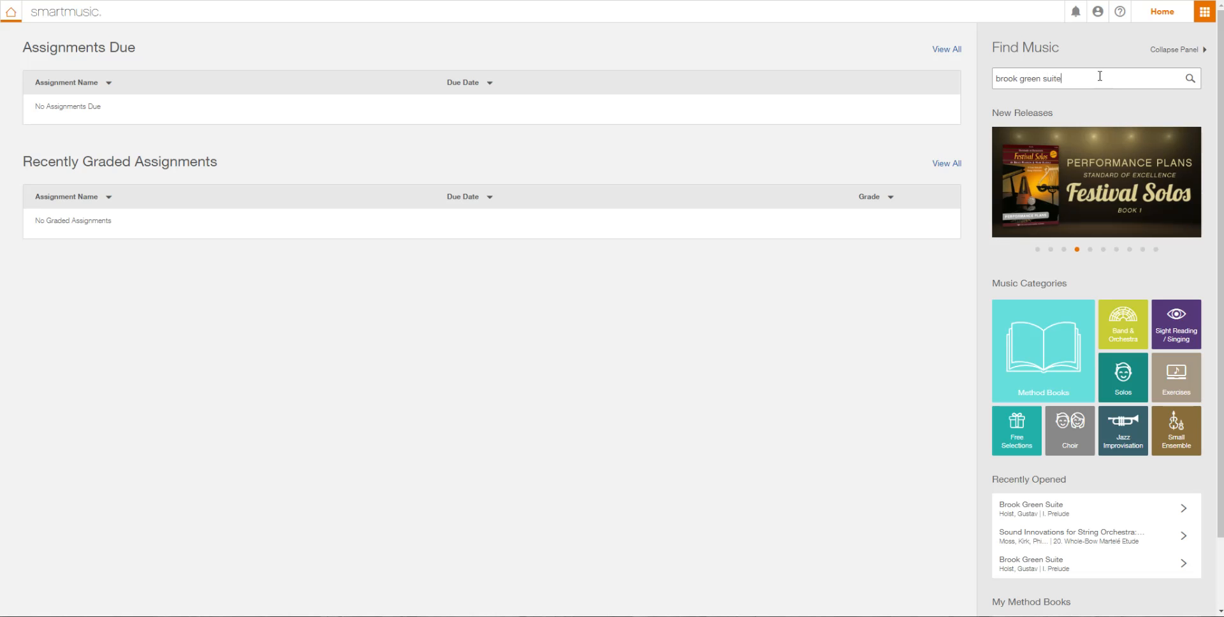
pyautogui.click(1188, 78)
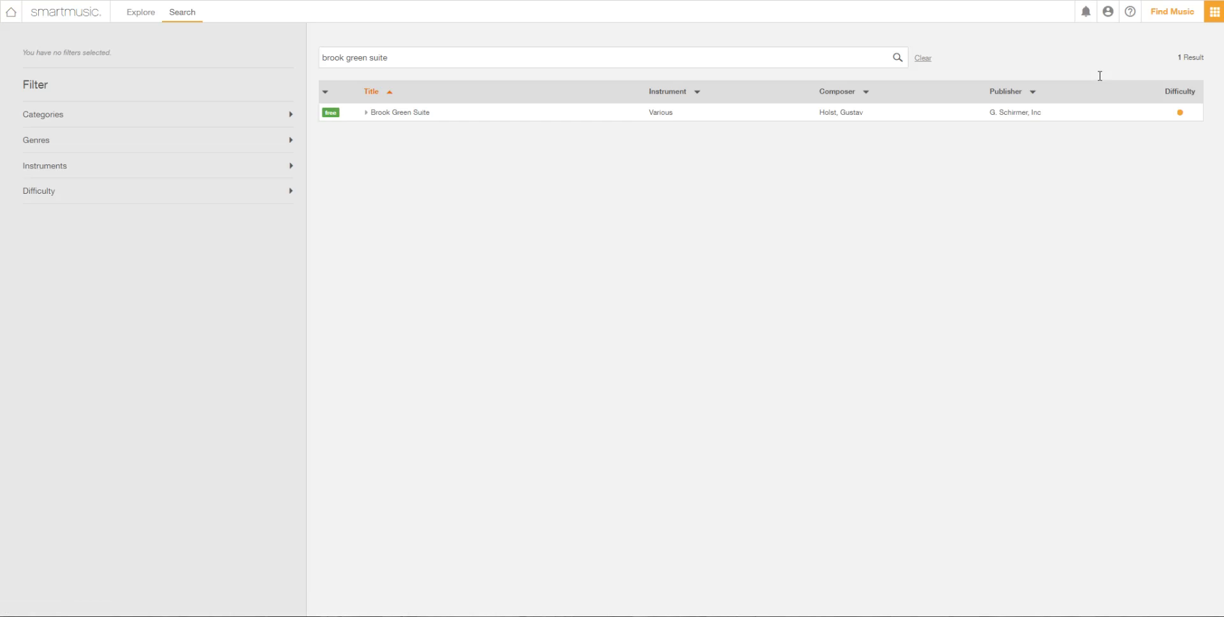
pyautogui.moveTo(314, 116)
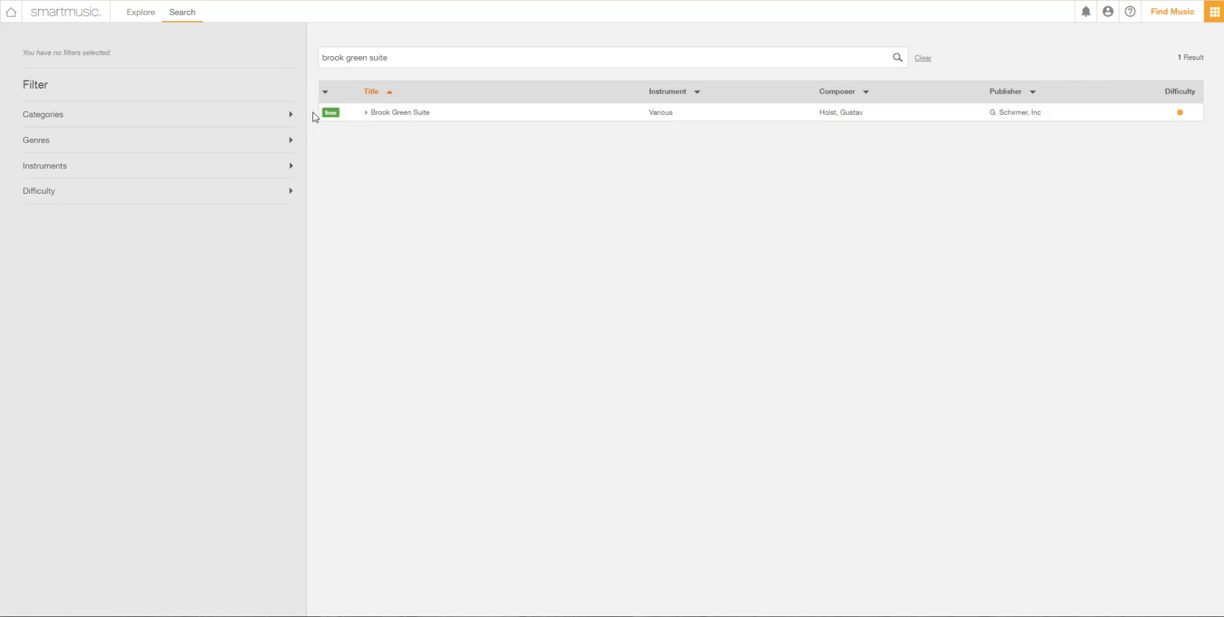
pyautogui.click(399, 111)
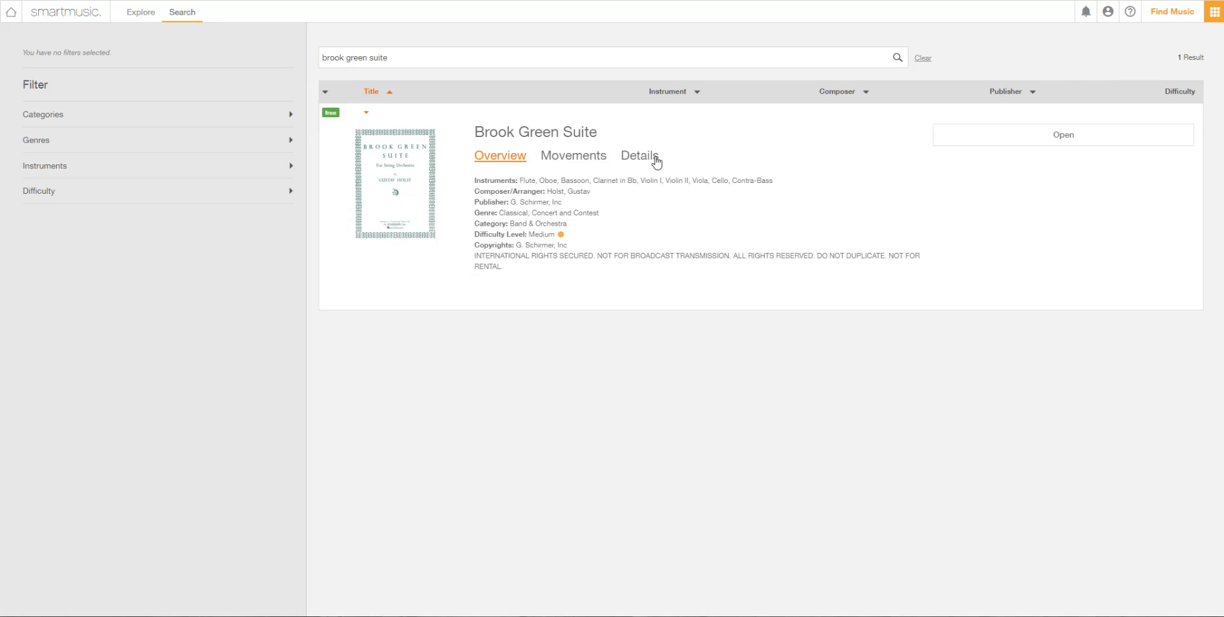
pyautogui.click(1062, 134)
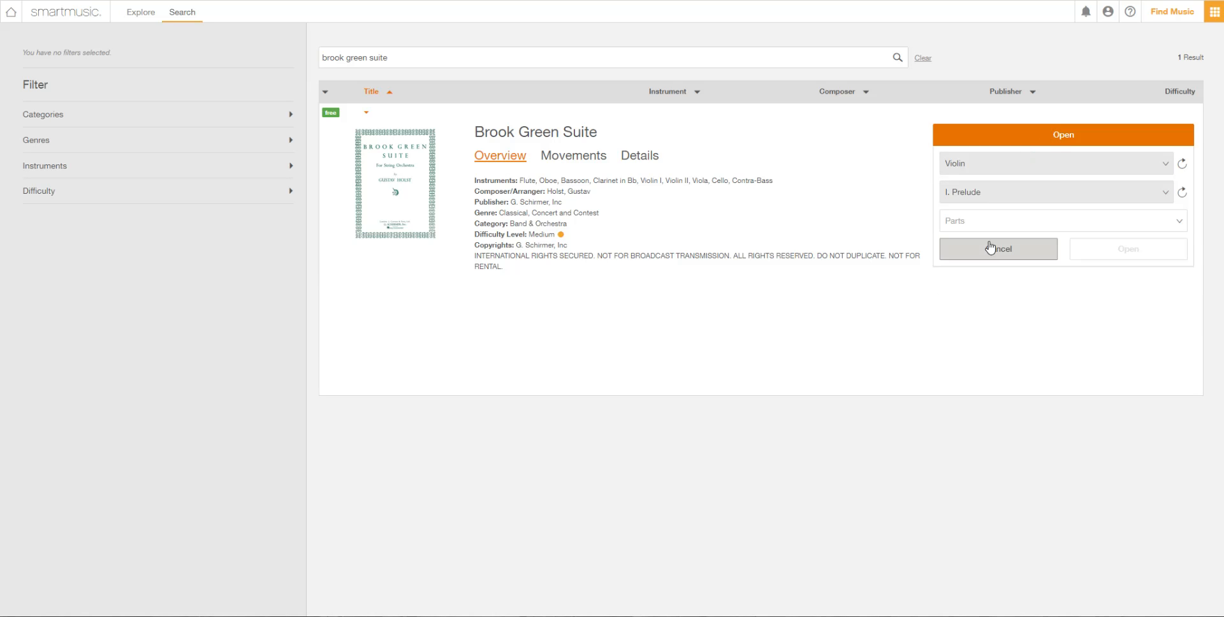
# - Choose Violin I from the Parts list and open it in the practice view
pyautogui.click(1060, 221)
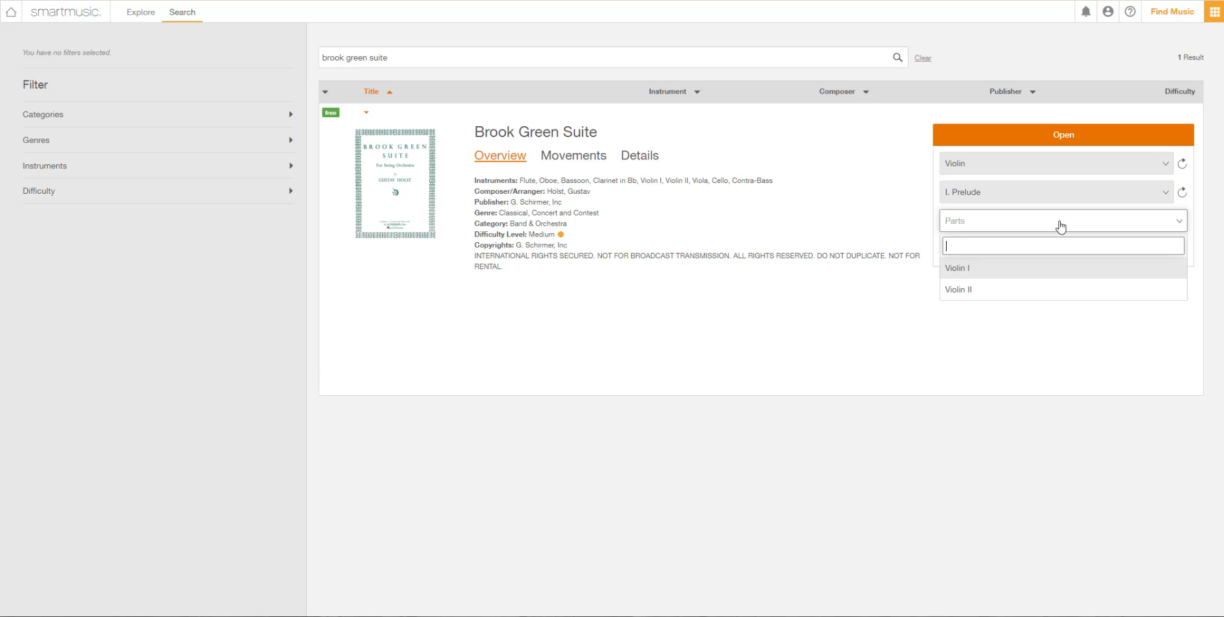
pyautogui.click(956, 267)
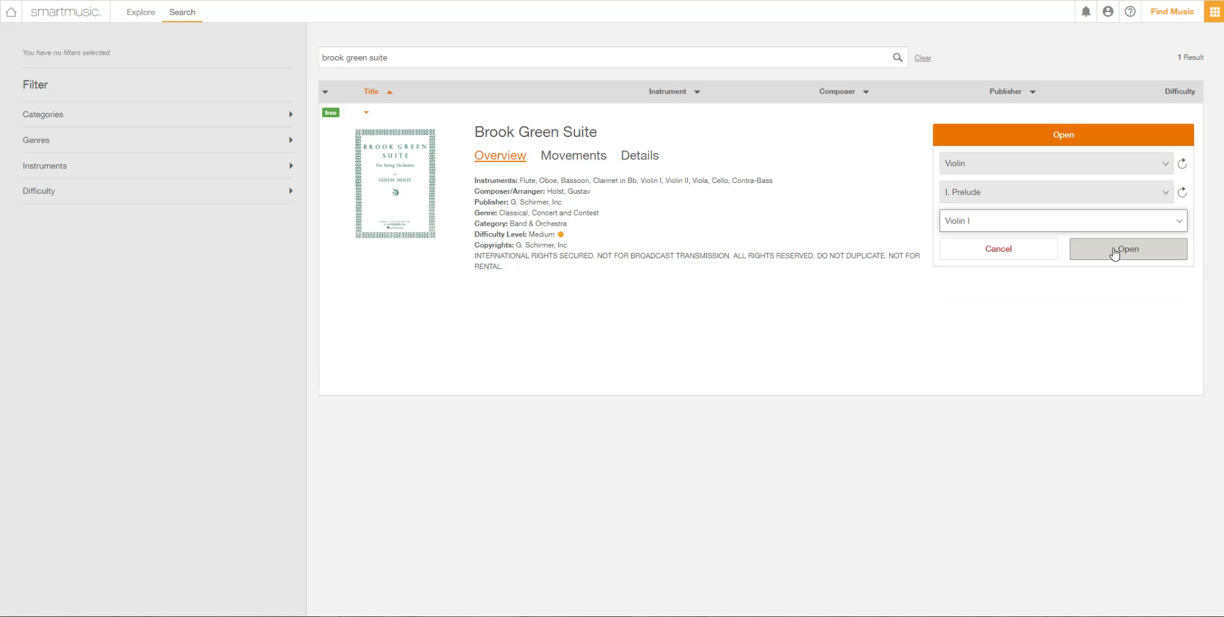
pyautogui.click(1126, 248)
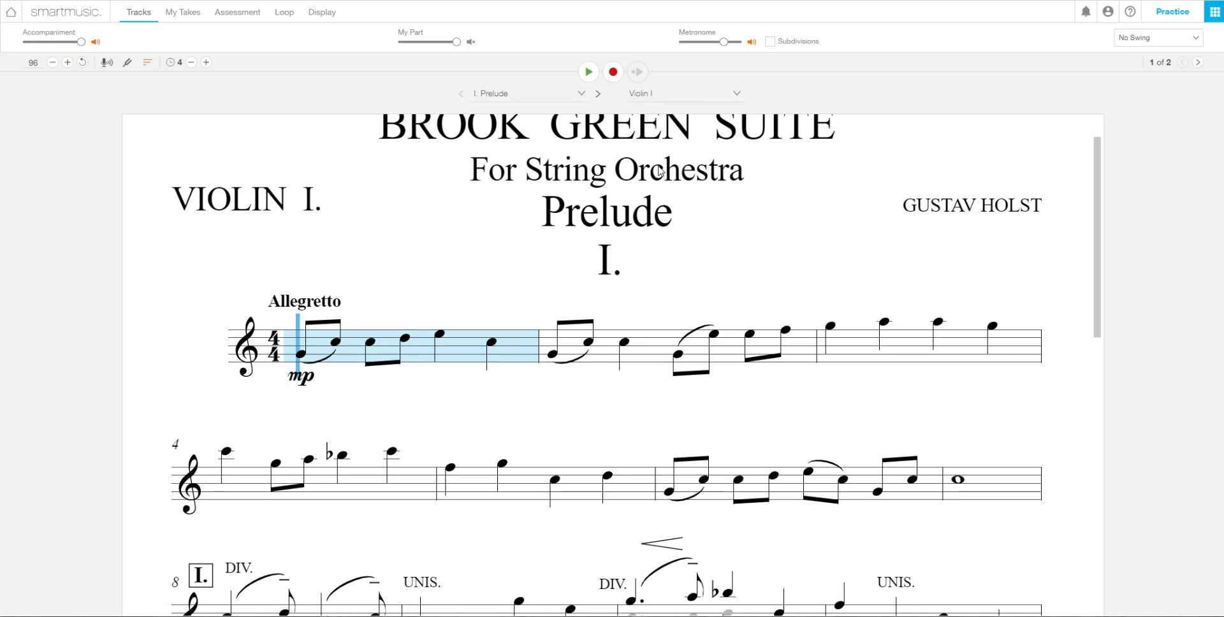
pyautogui.moveTo(459, 43)
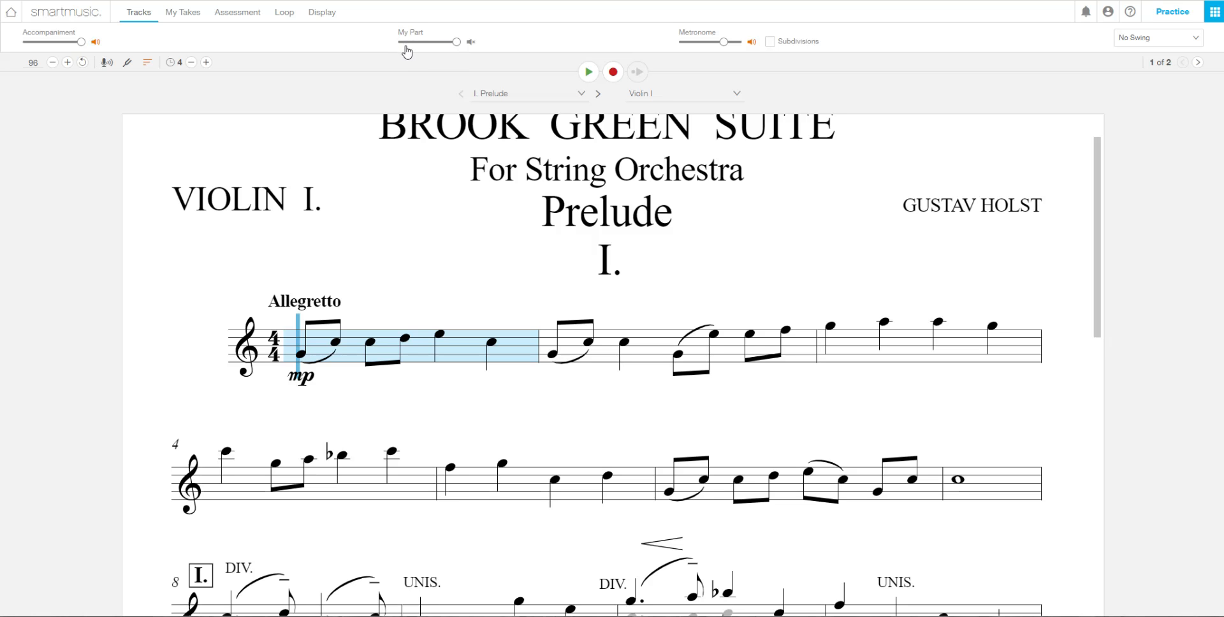
pyautogui.moveTo(419, 51)
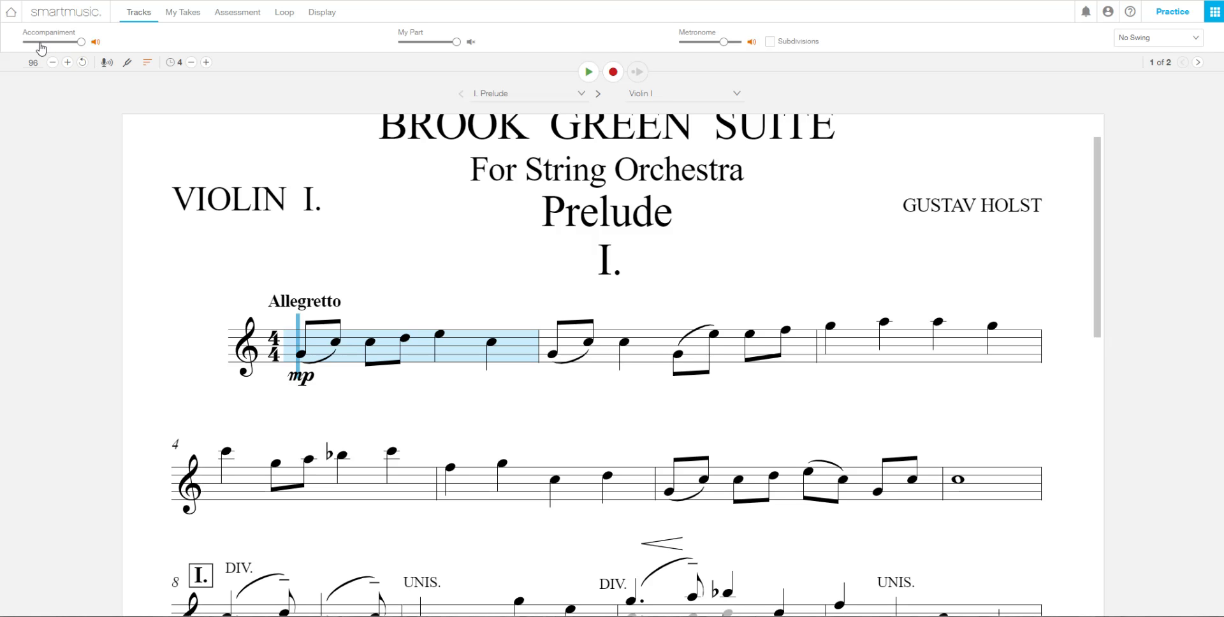
pyautogui.moveTo(307, 124)
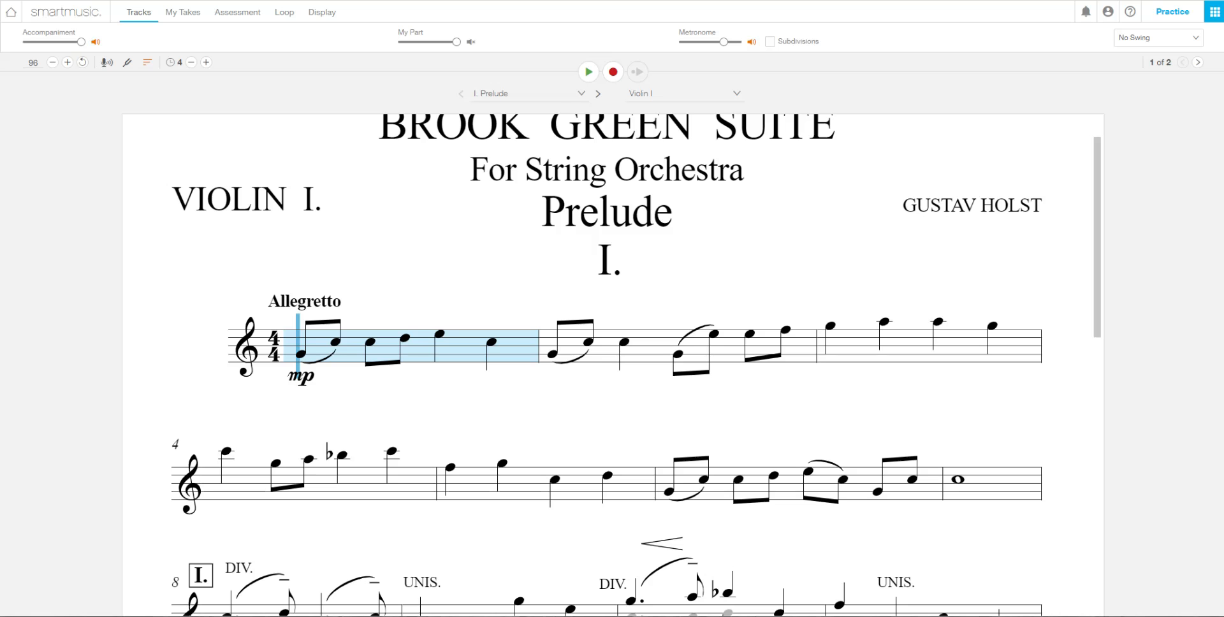
pyautogui.moveTo(562, 64)
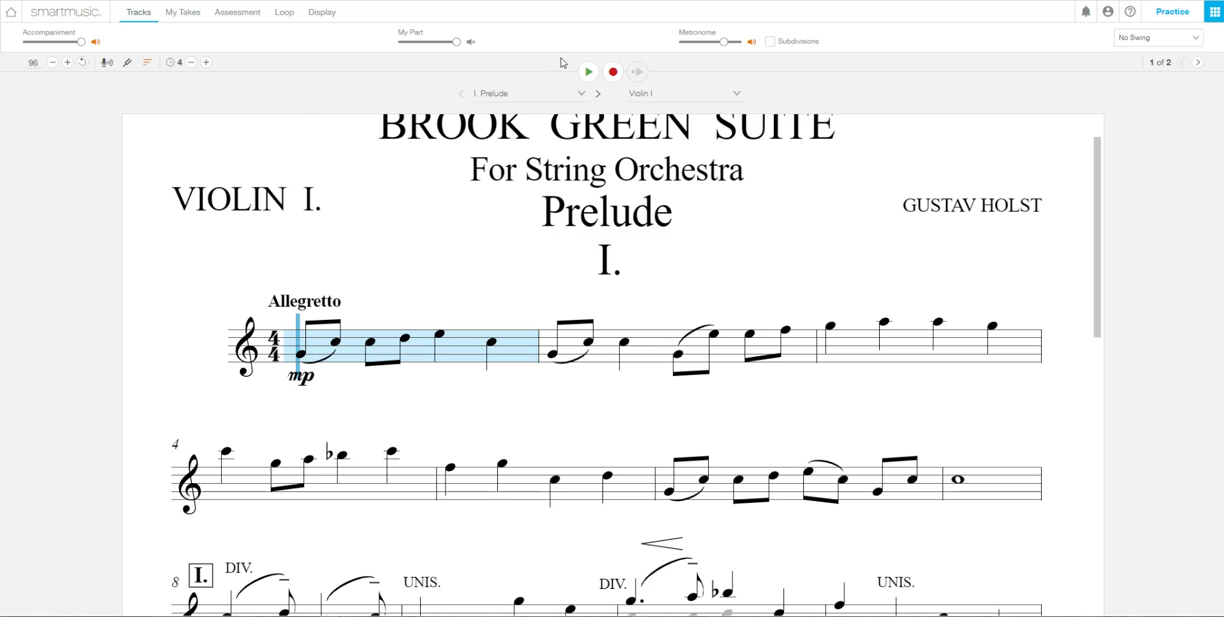
pyautogui.moveTo(464, 82)
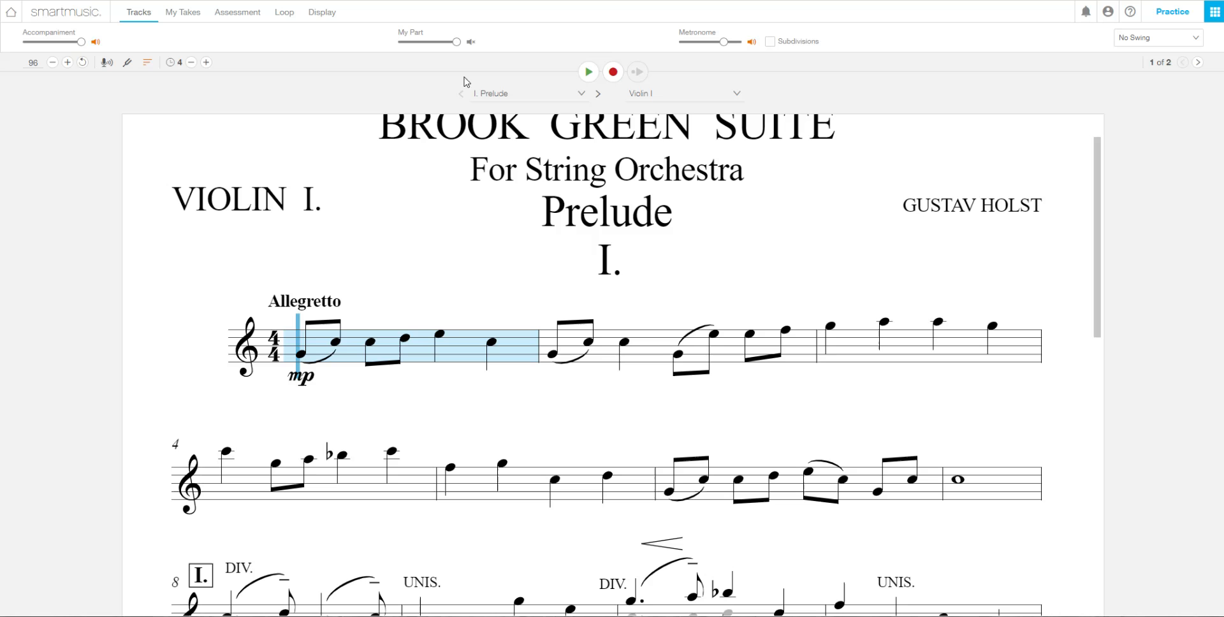
pyautogui.moveTo(440, 83)
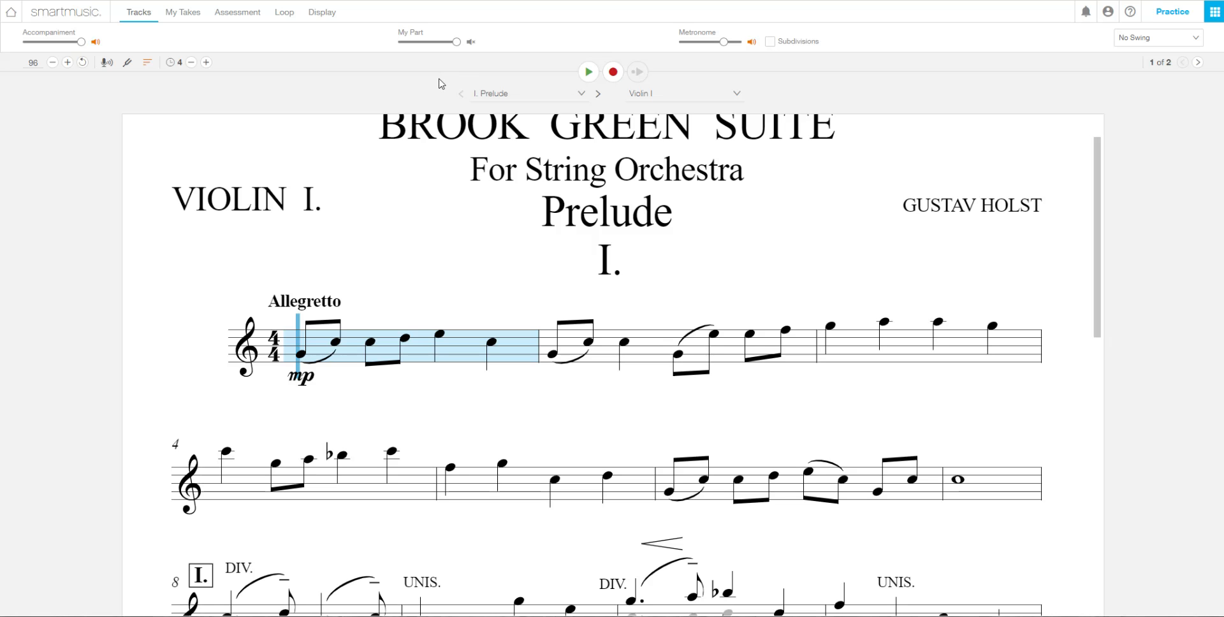
pyautogui.moveTo(435, 86)
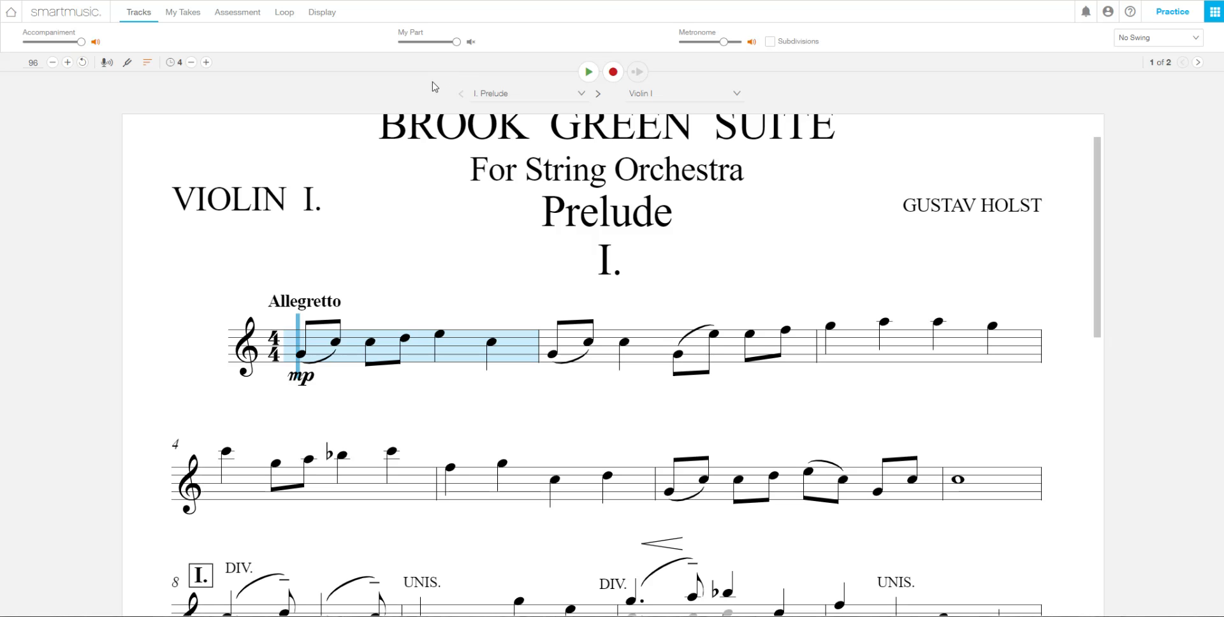
pyautogui.moveTo(1112, 97)
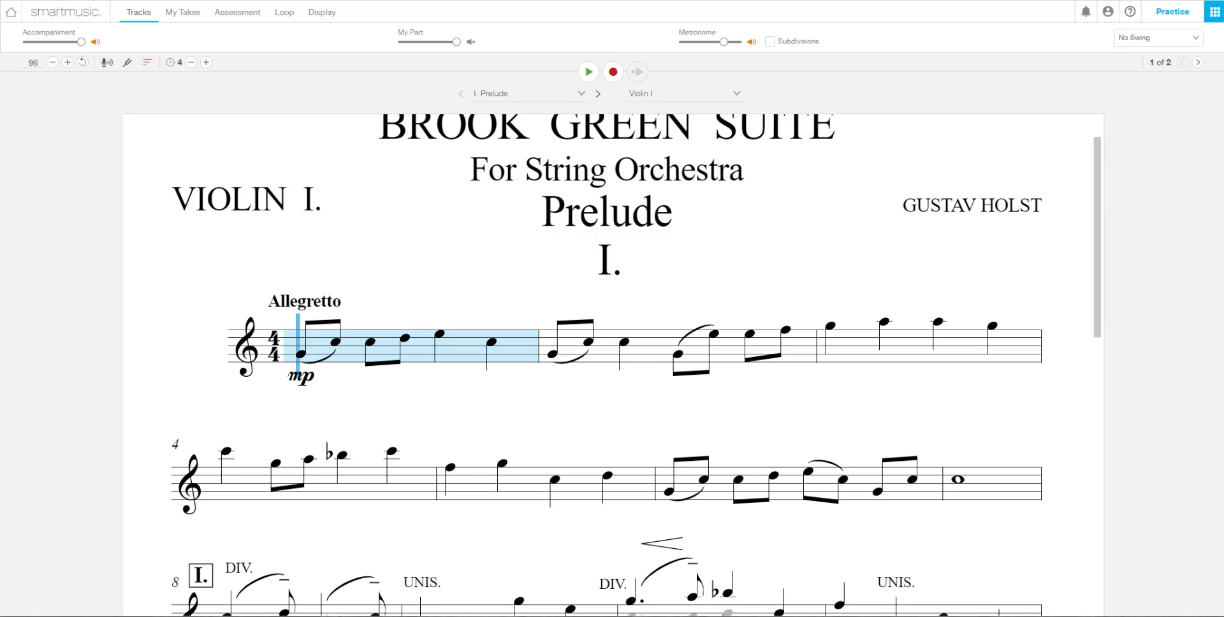
pyautogui.moveTo(1129, 23)
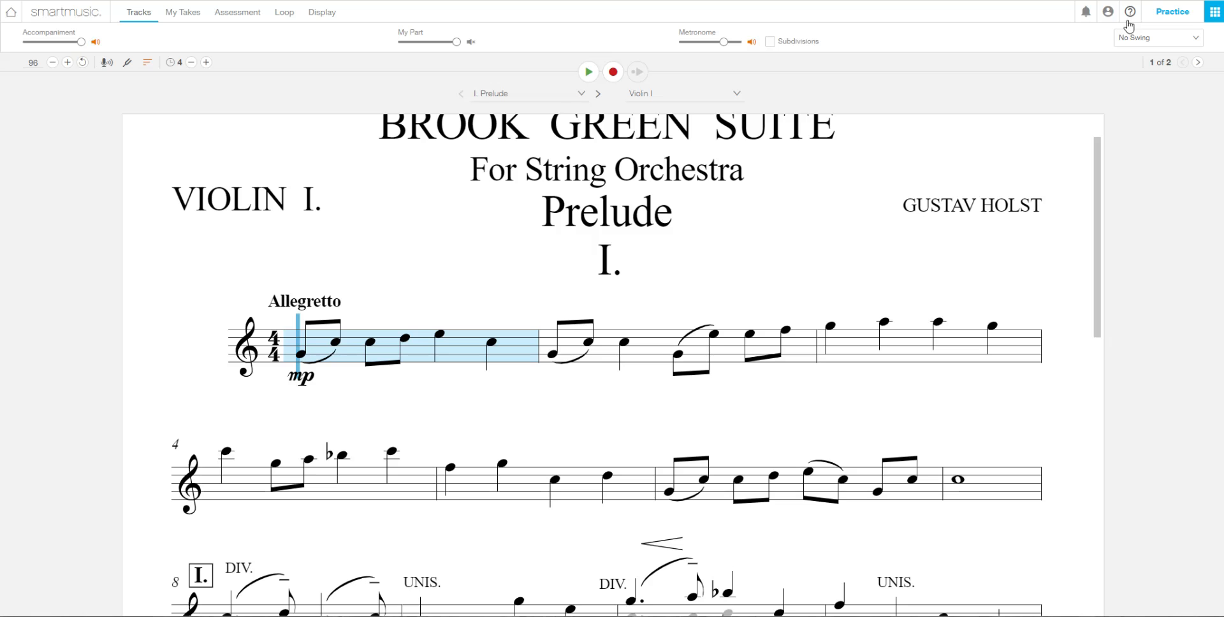
pyautogui.moveTo(1108, 12)
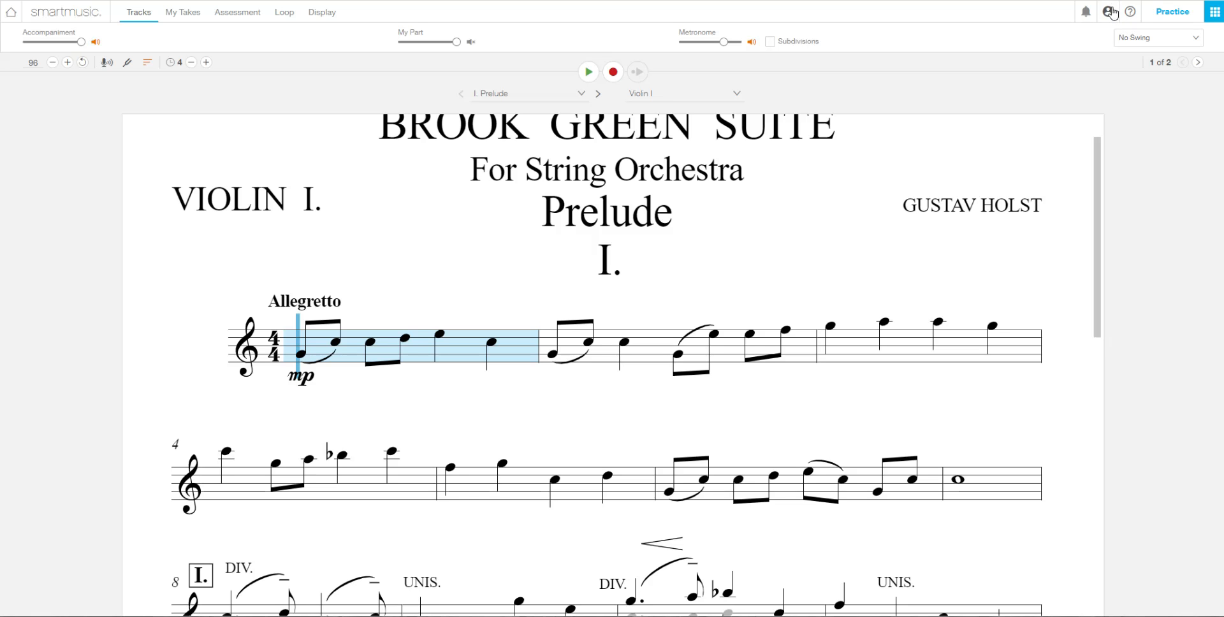
pyautogui.moveTo(812, 229)
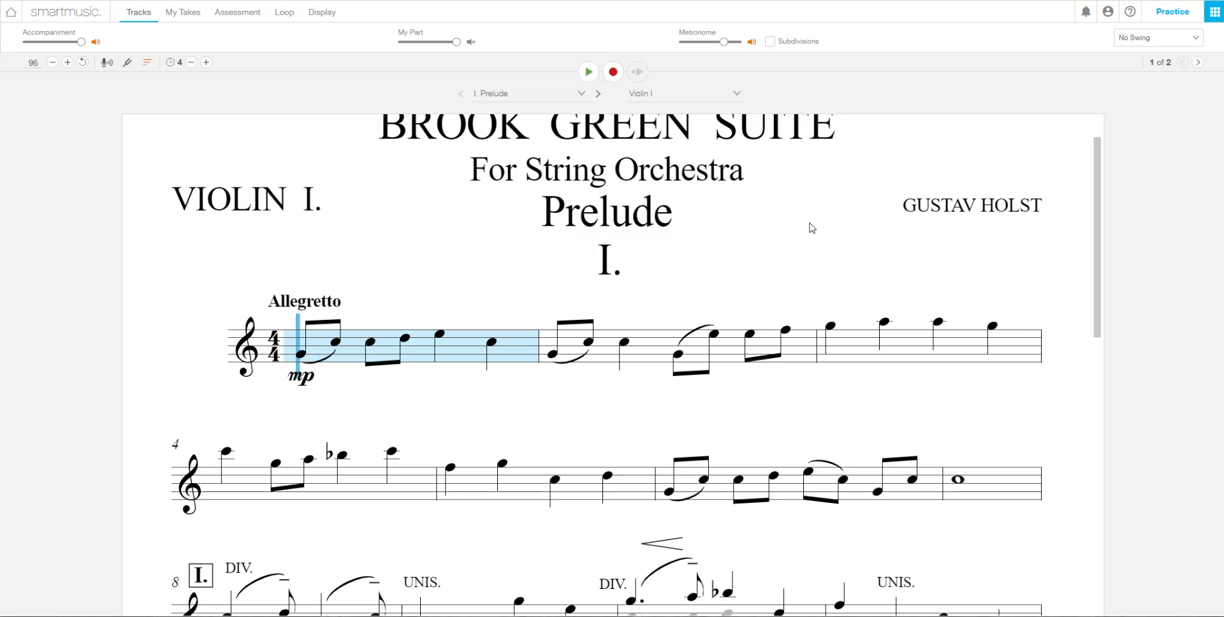
pyautogui.moveTo(634, 234)
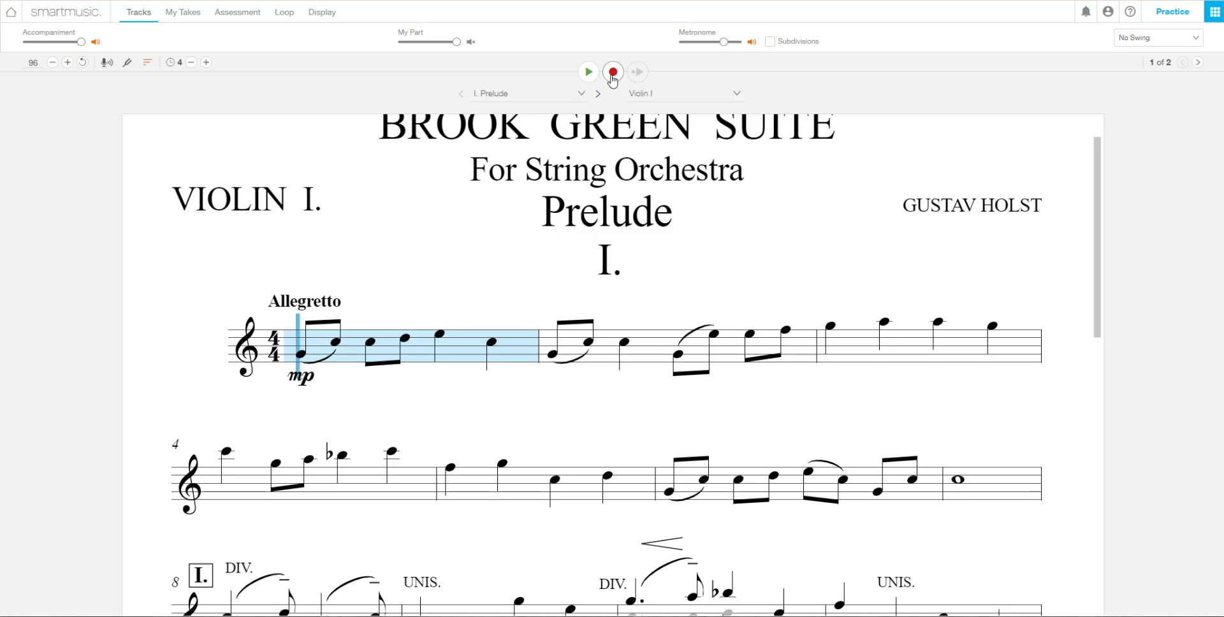
# - Record a take of the Violin I Prelude's opening measures, then stop the recording
pyautogui.click(613, 72)
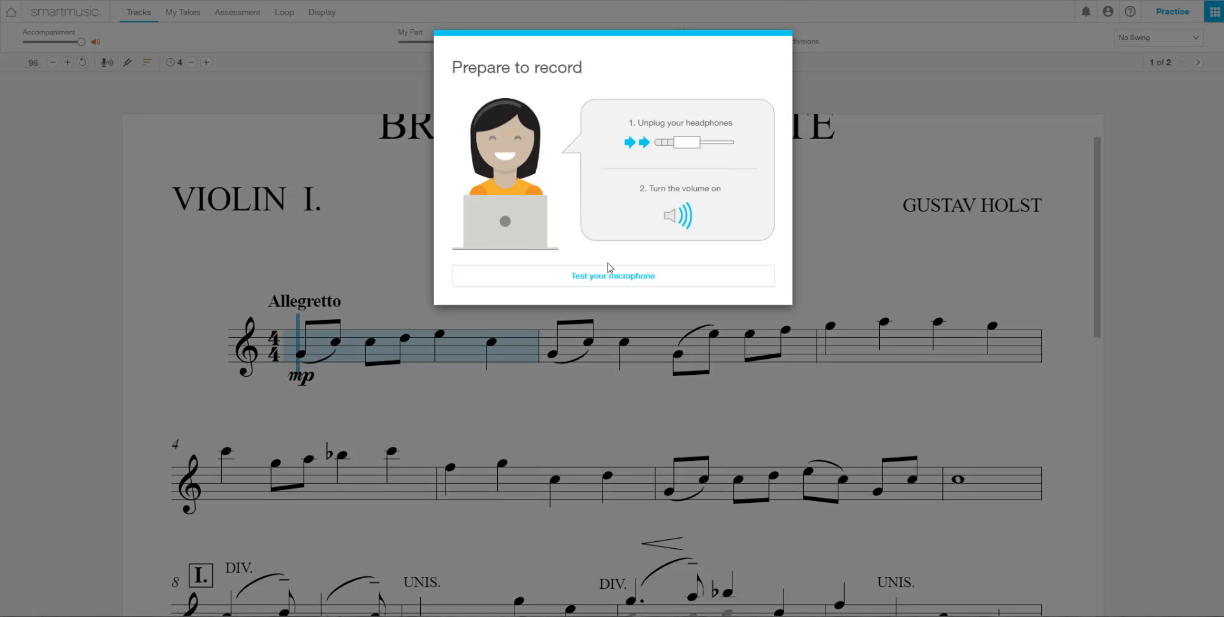
pyautogui.click(613, 276)
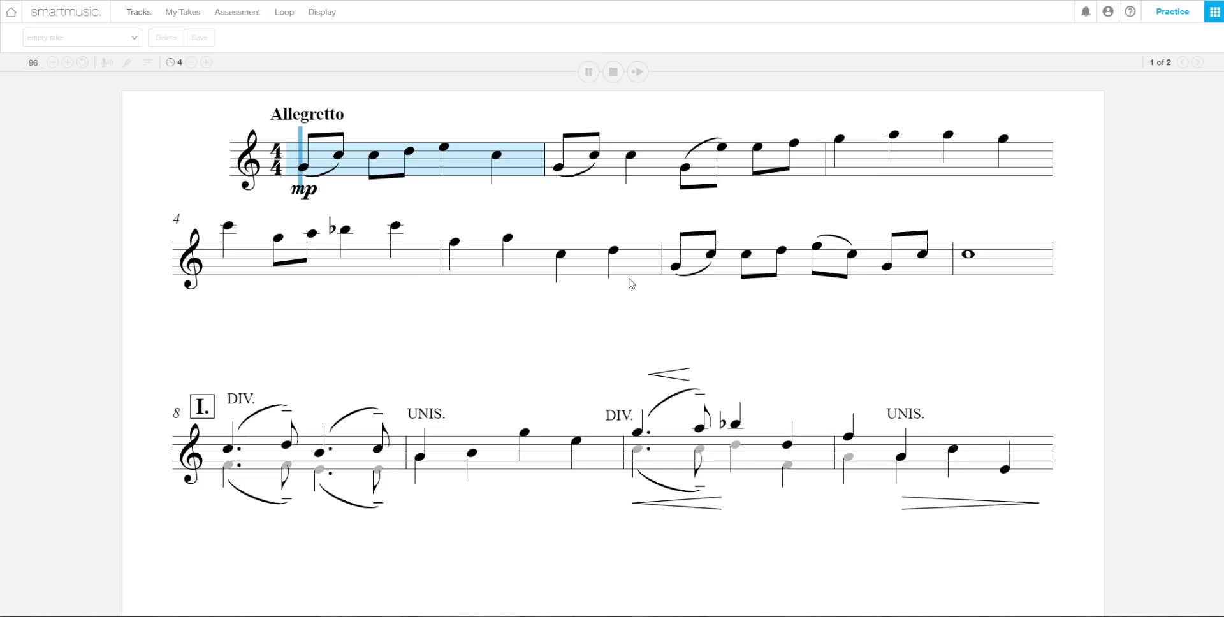
pyautogui.click(586, 72)
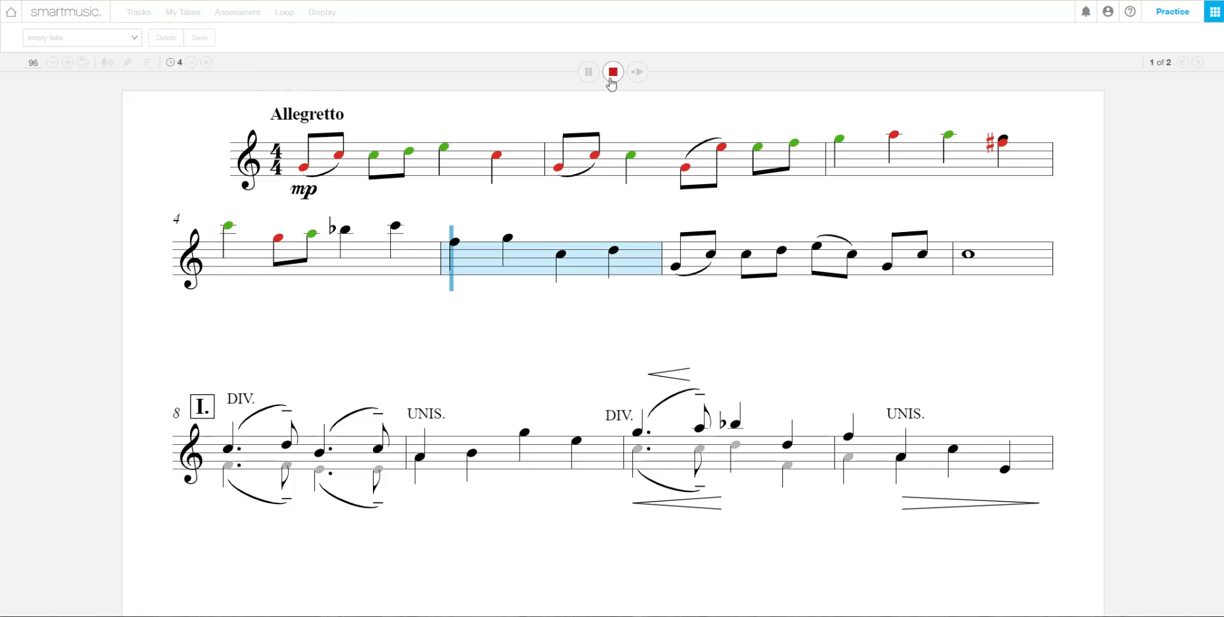
pyautogui.click(612, 72)
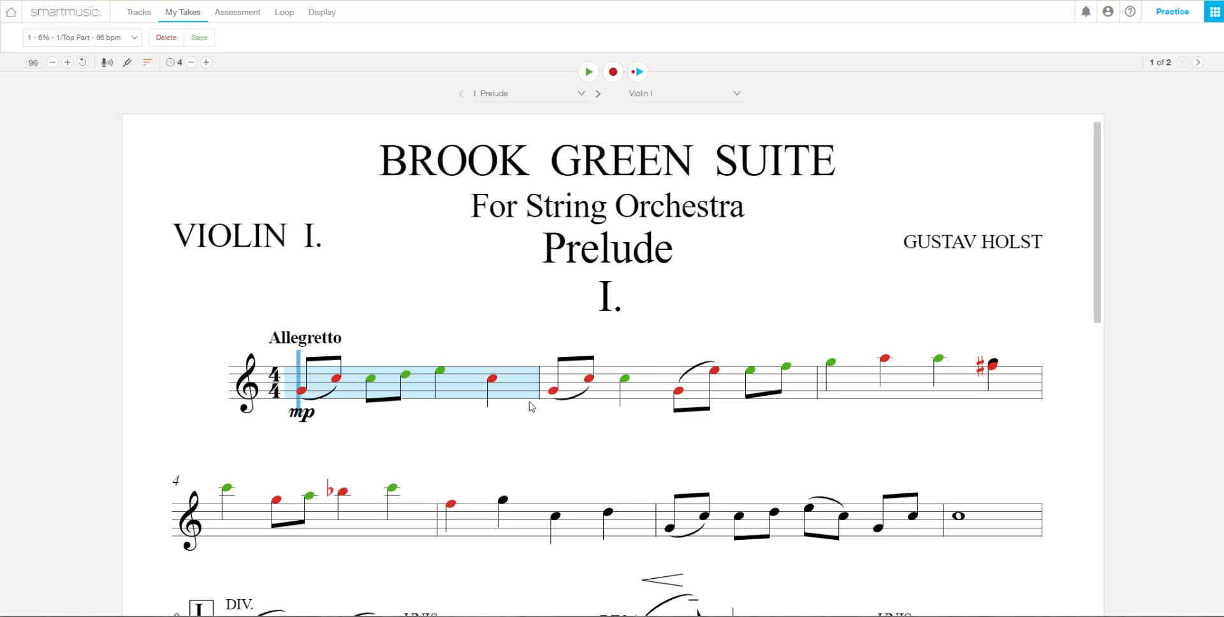
pyautogui.moveTo(314, 394)
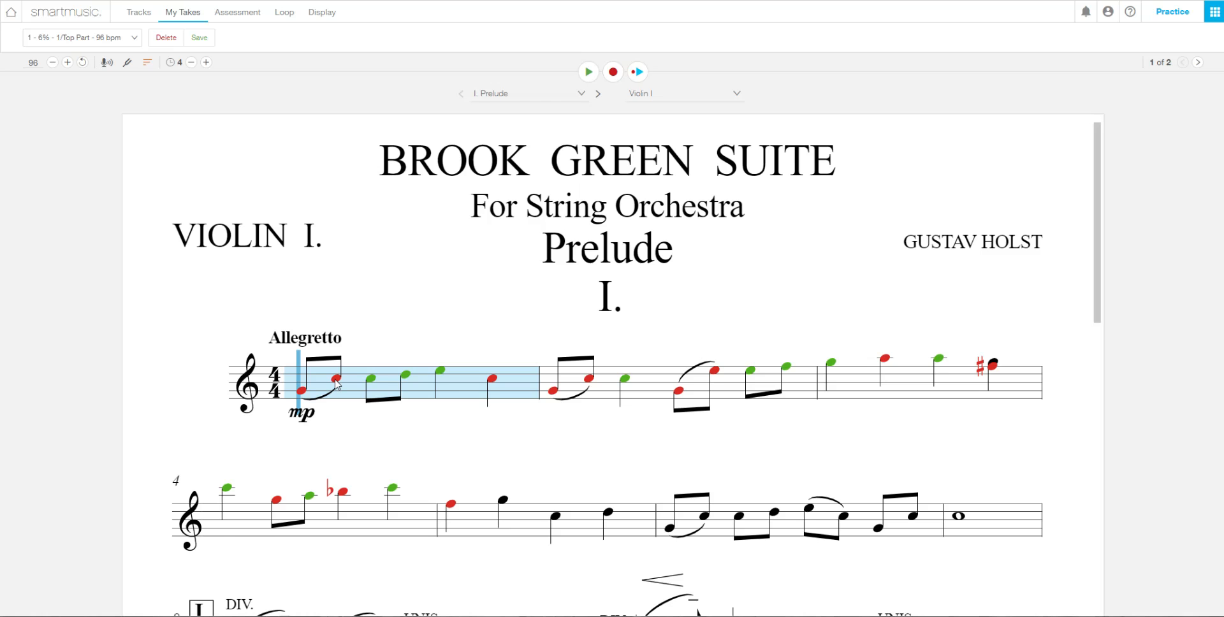
pyautogui.moveTo(455, 388)
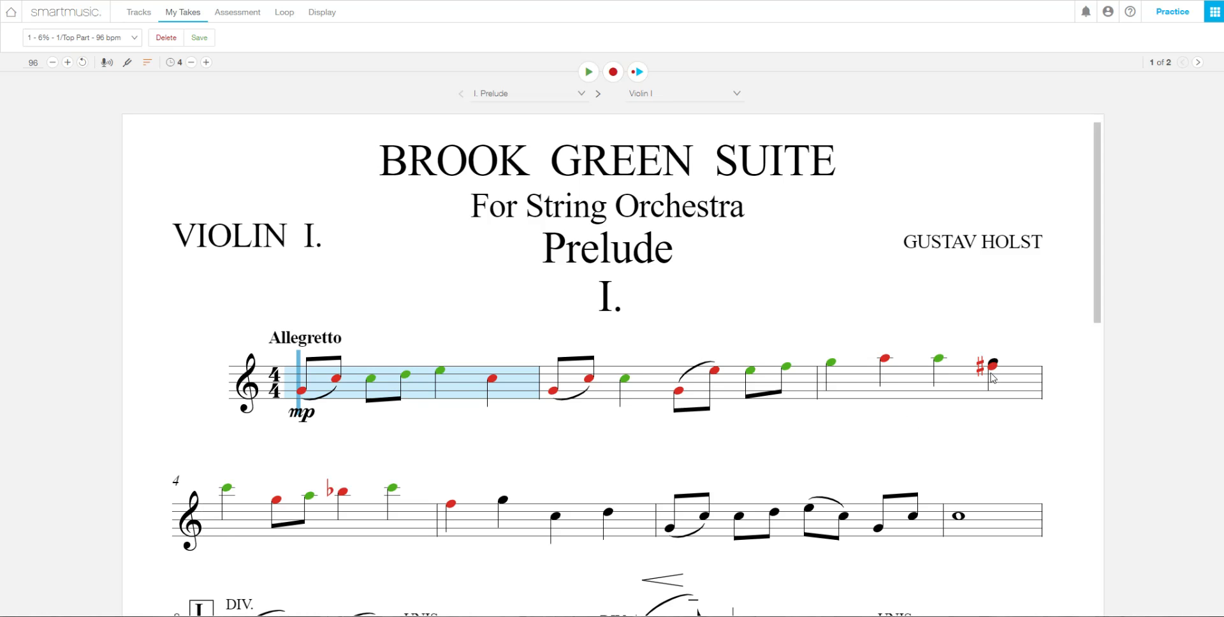
pyautogui.moveTo(995, 375)
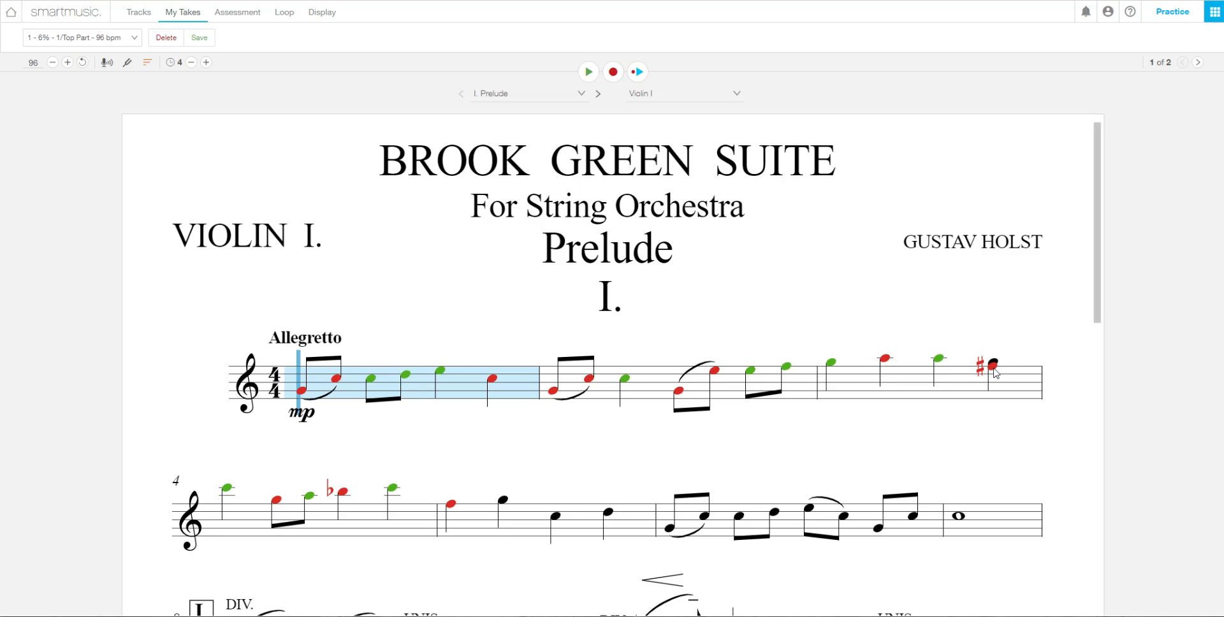
pyautogui.moveTo(984, 381)
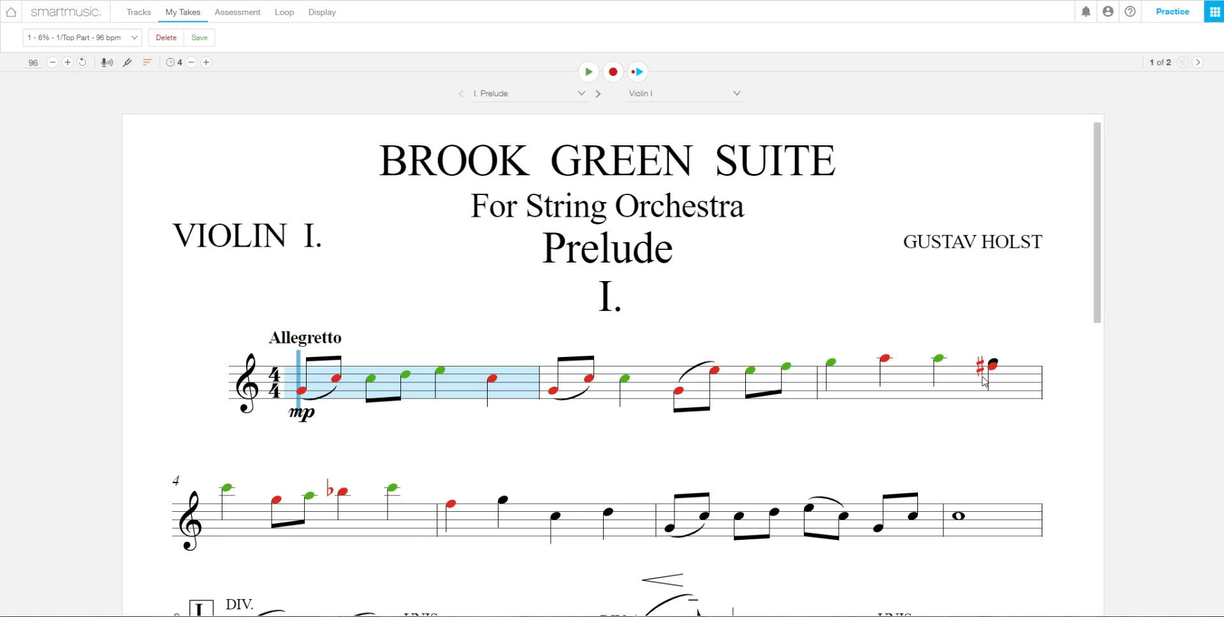
pyautogui.moveTo(558, 455)
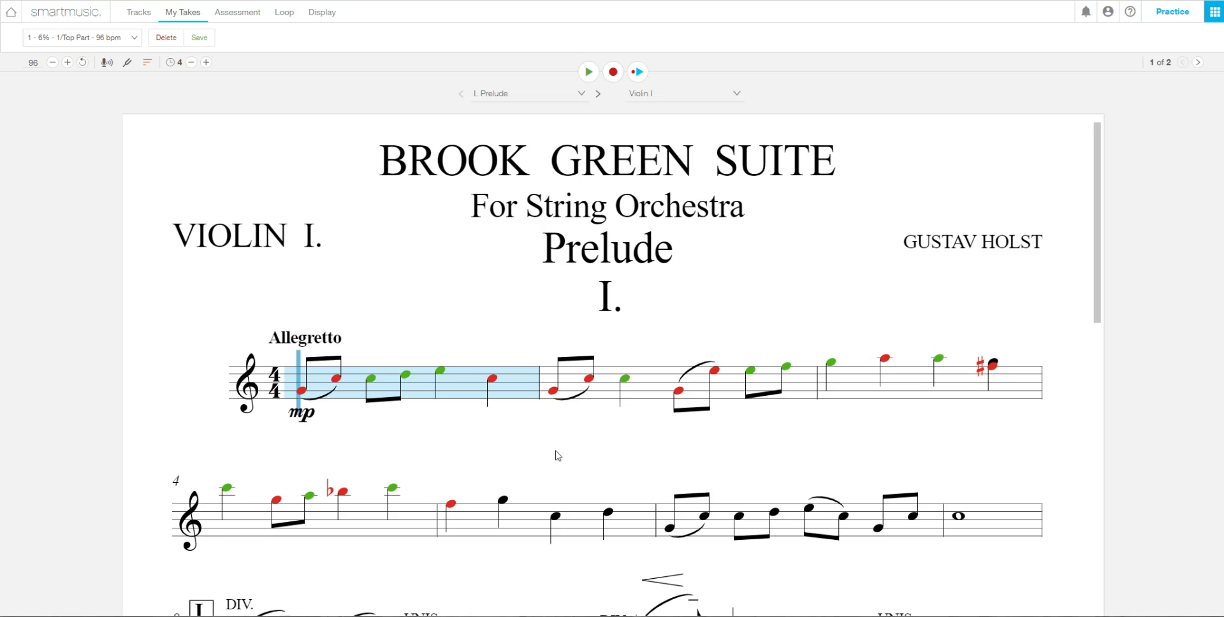
pyautogui.moveTo(503, 545)
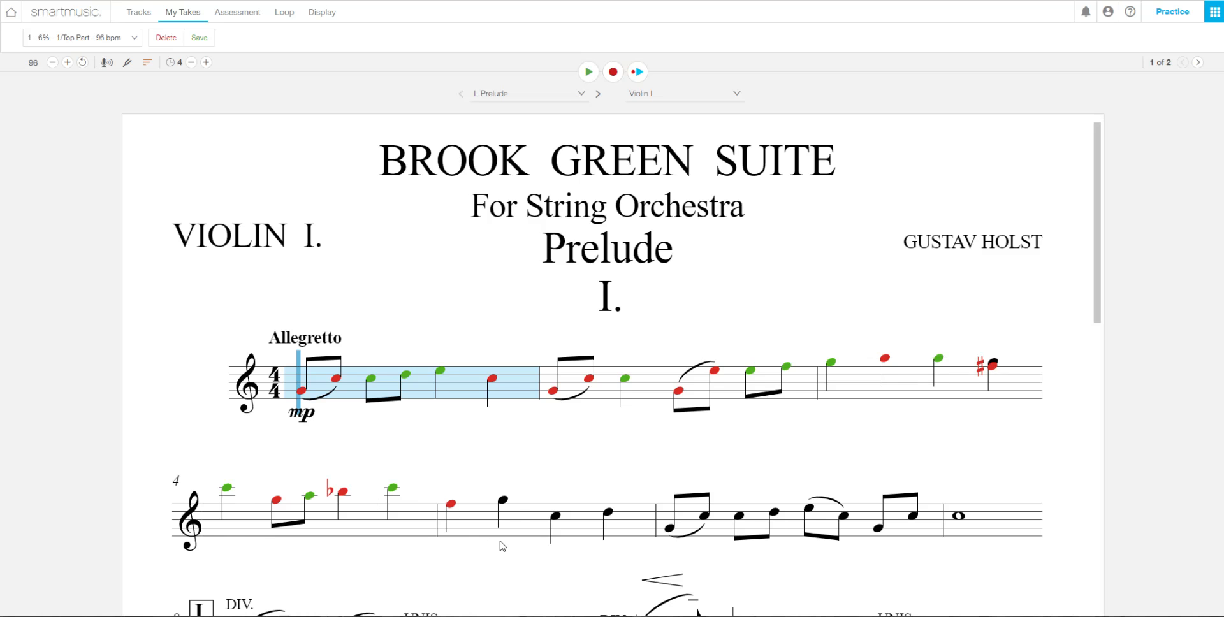
pyautogui.scroll(-3)
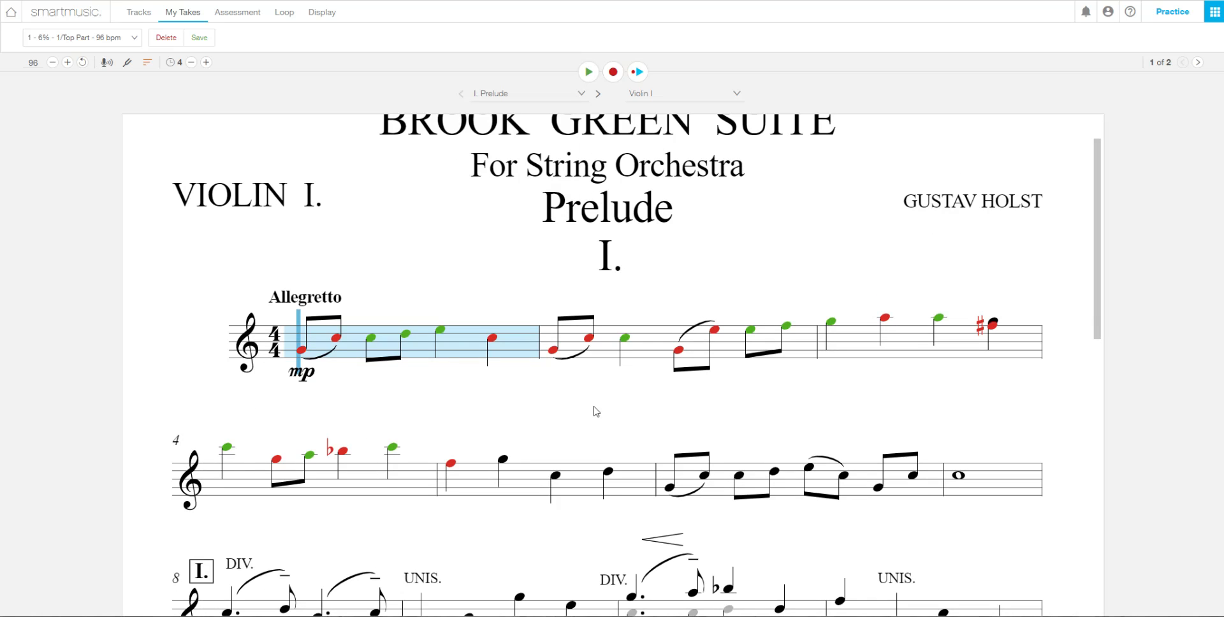
pyautogui.moveTo(625, 349)
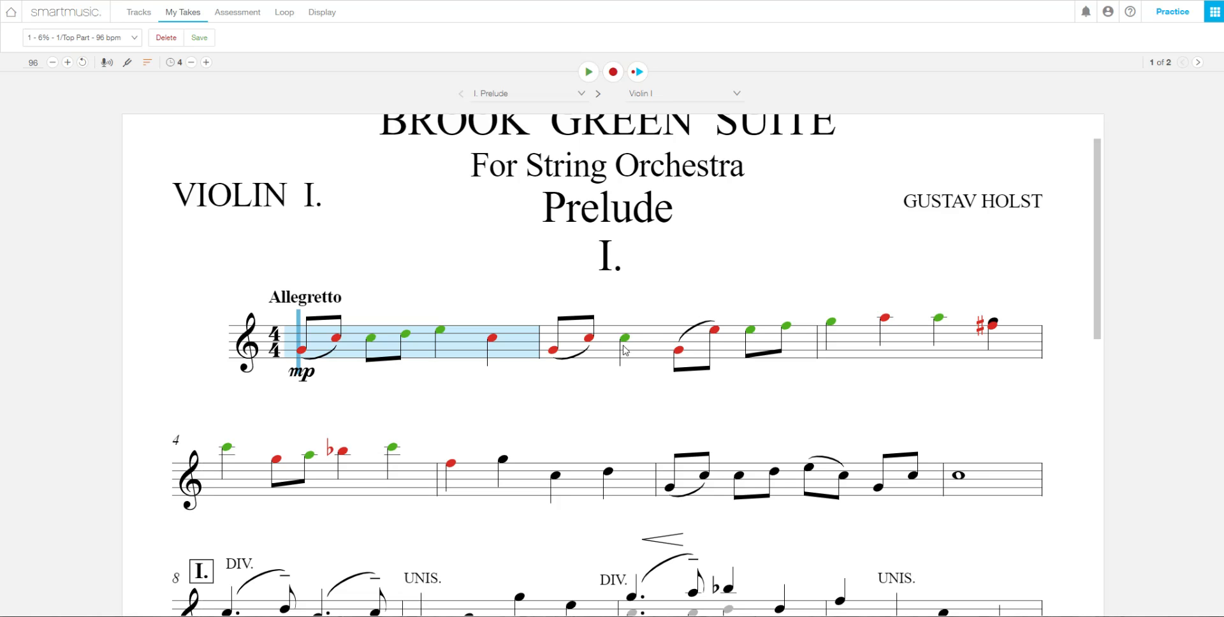
pyautogui.moveTo(642, 339)
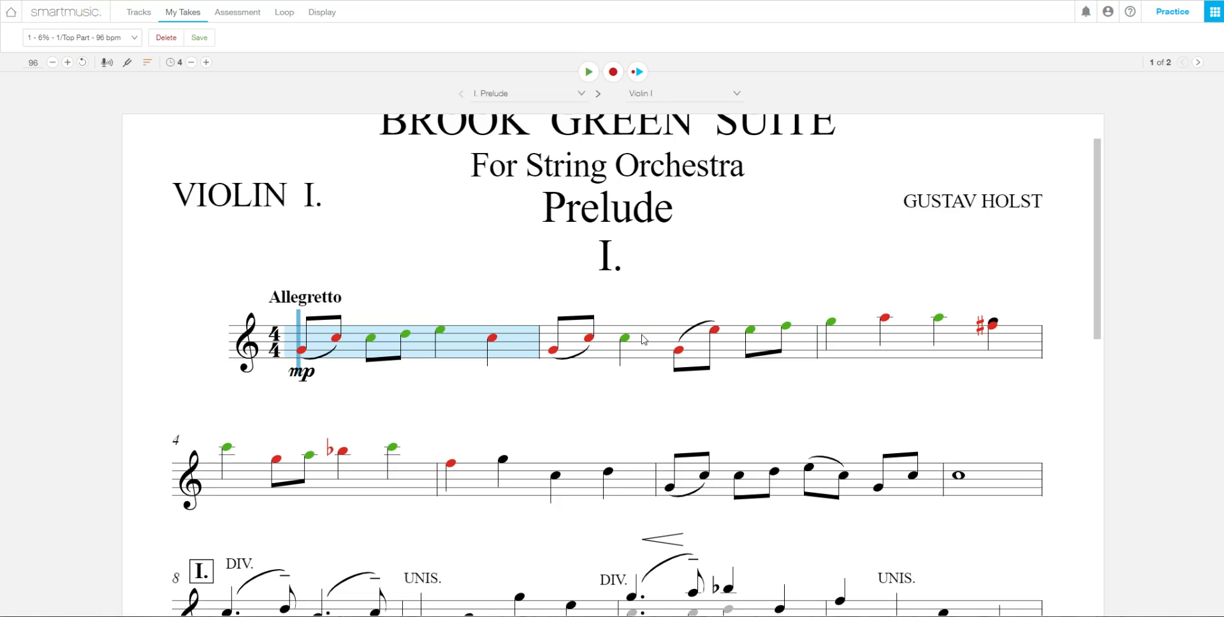
pyautogui.moveTo(620, 335)
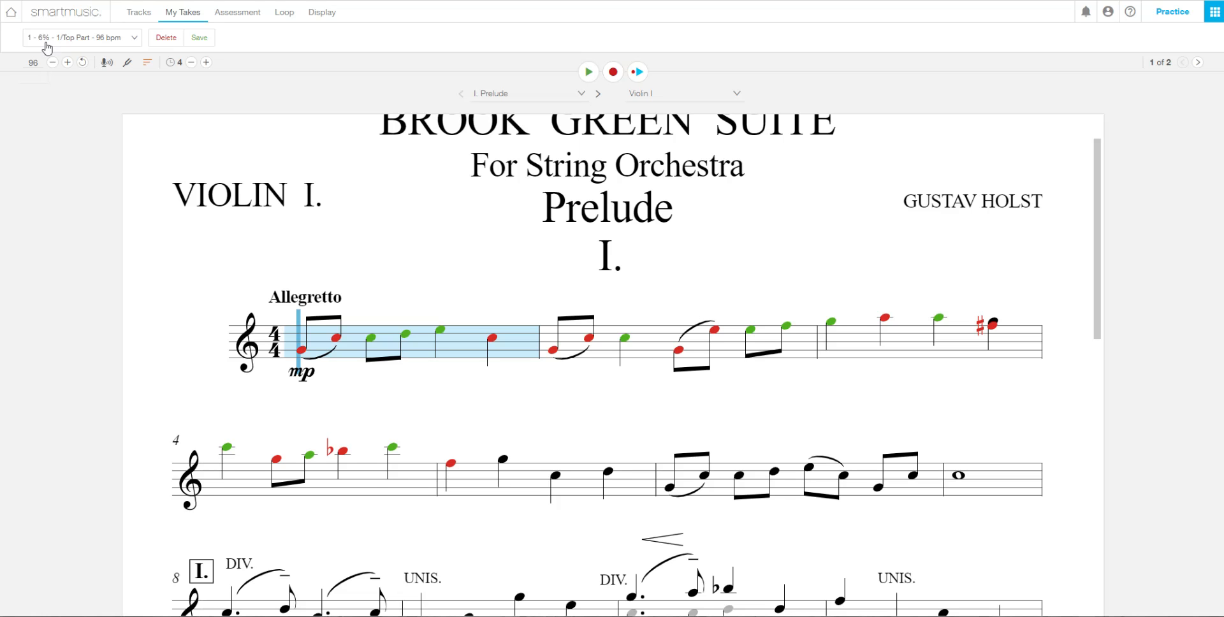
# - Delete the recorded take so the Prelude score shows without assessment marks
pyautogui.click(166, 37)
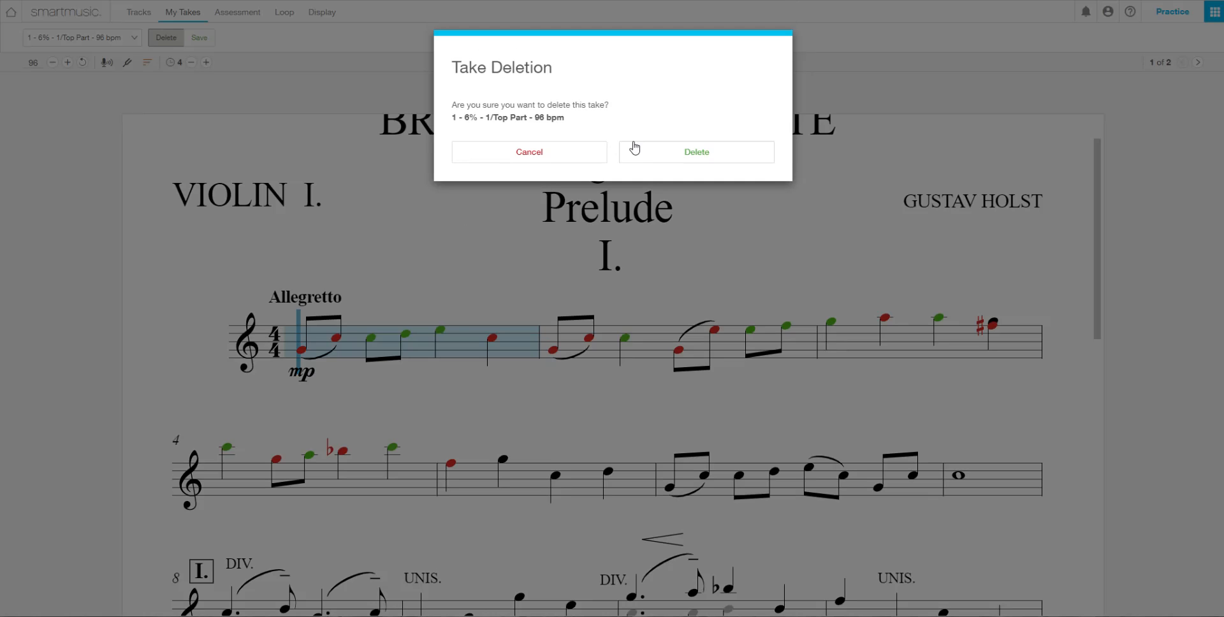
pyautogui.click(695, 152)
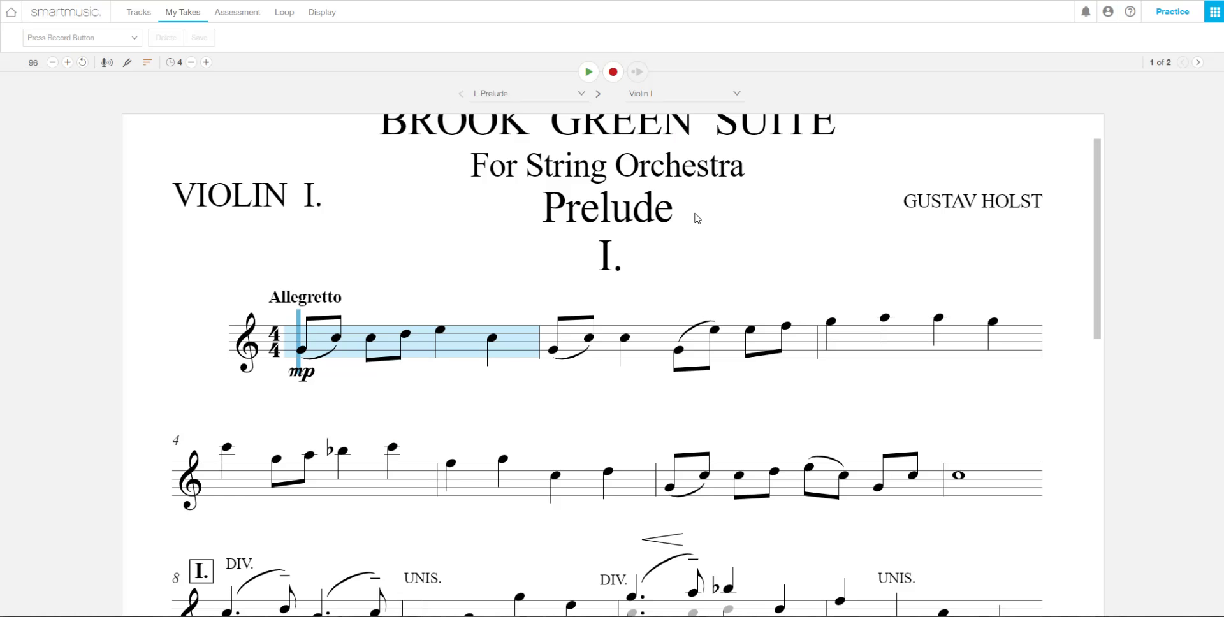
pyautogui.scroll(-3)
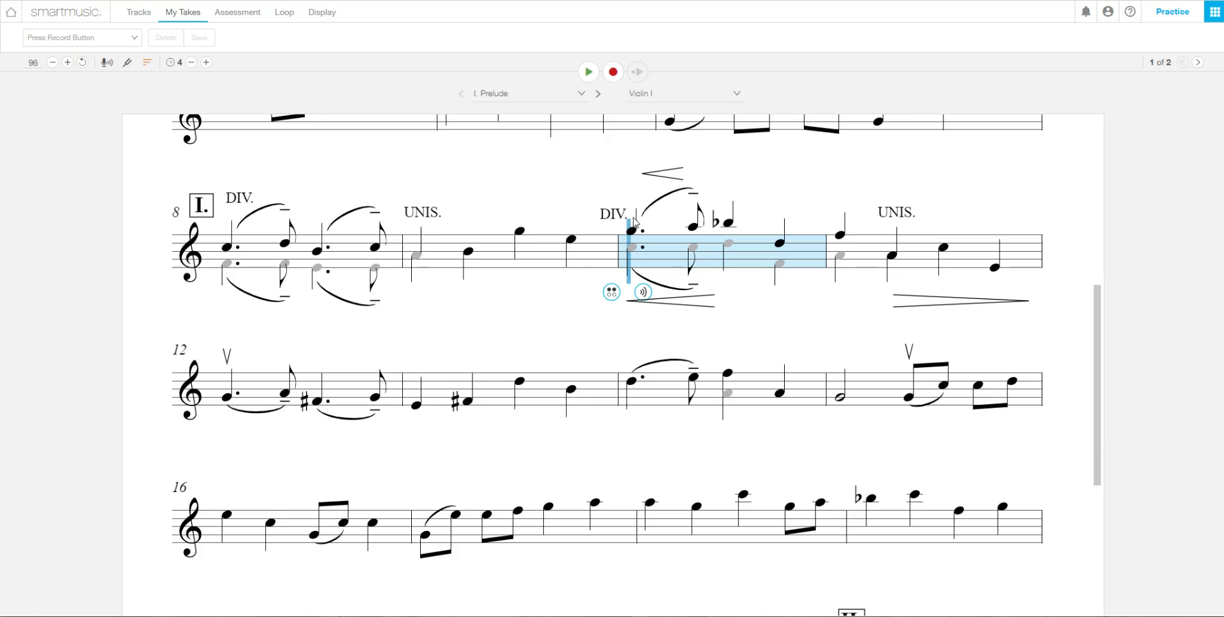
pyautogui.scroll(-3)
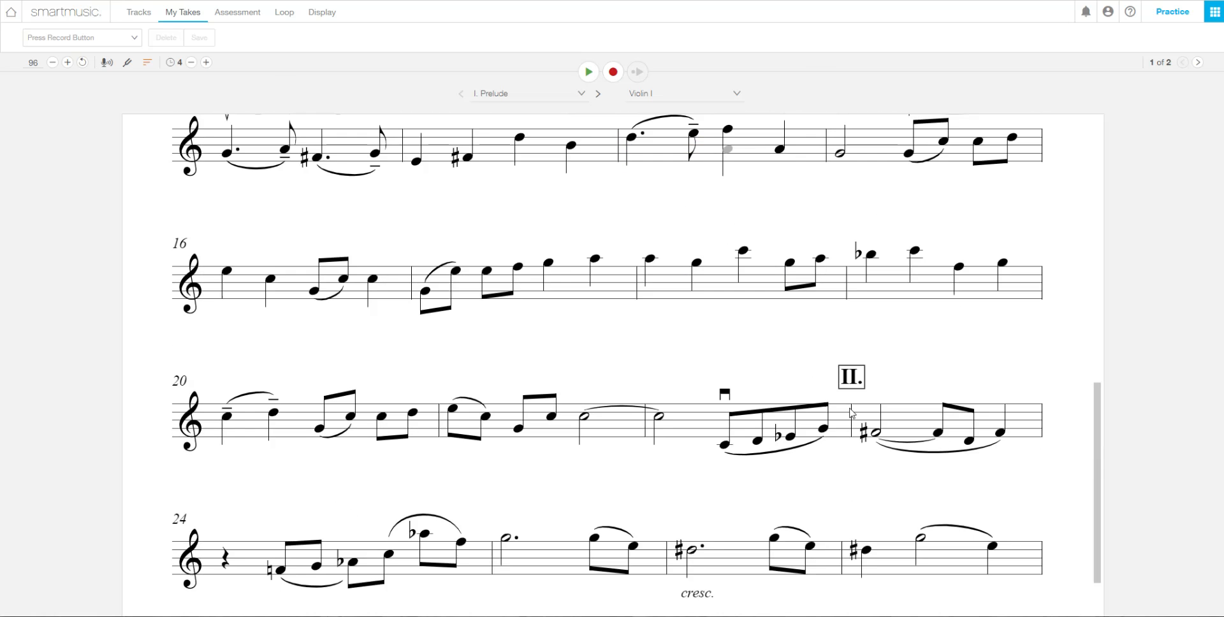
# - Move to the score's second page from measure 28, then head back to SmartMusic home
pyautogui.click(871, 434)
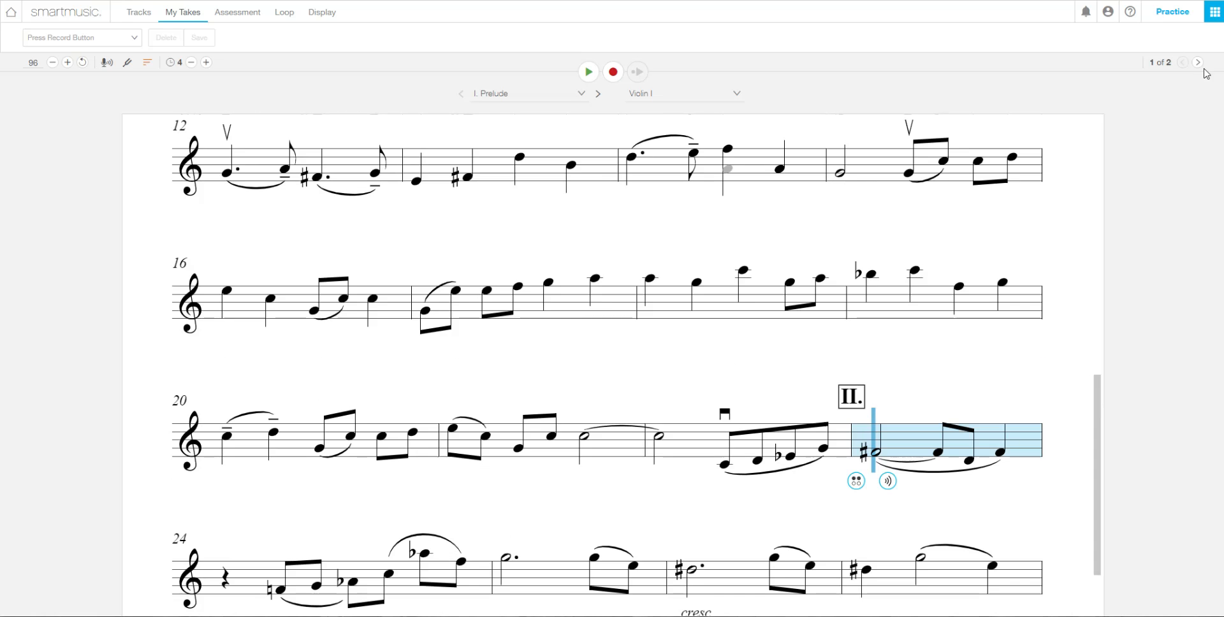
pyautogui.click(1198, 62)
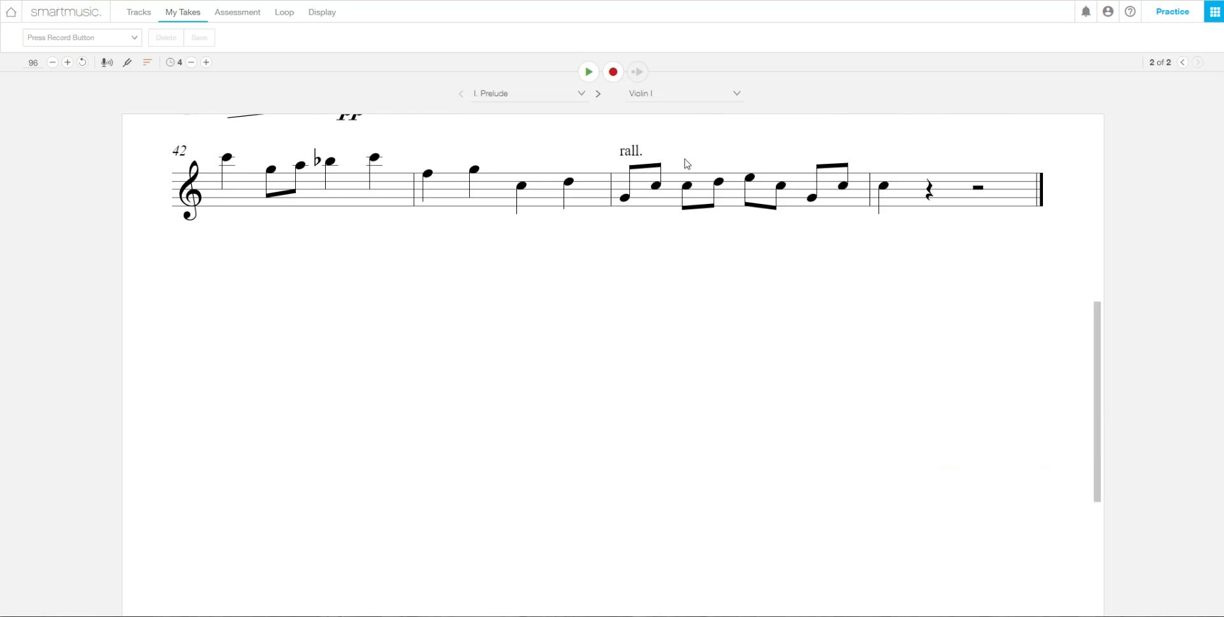
pyautogui.scroll(3)
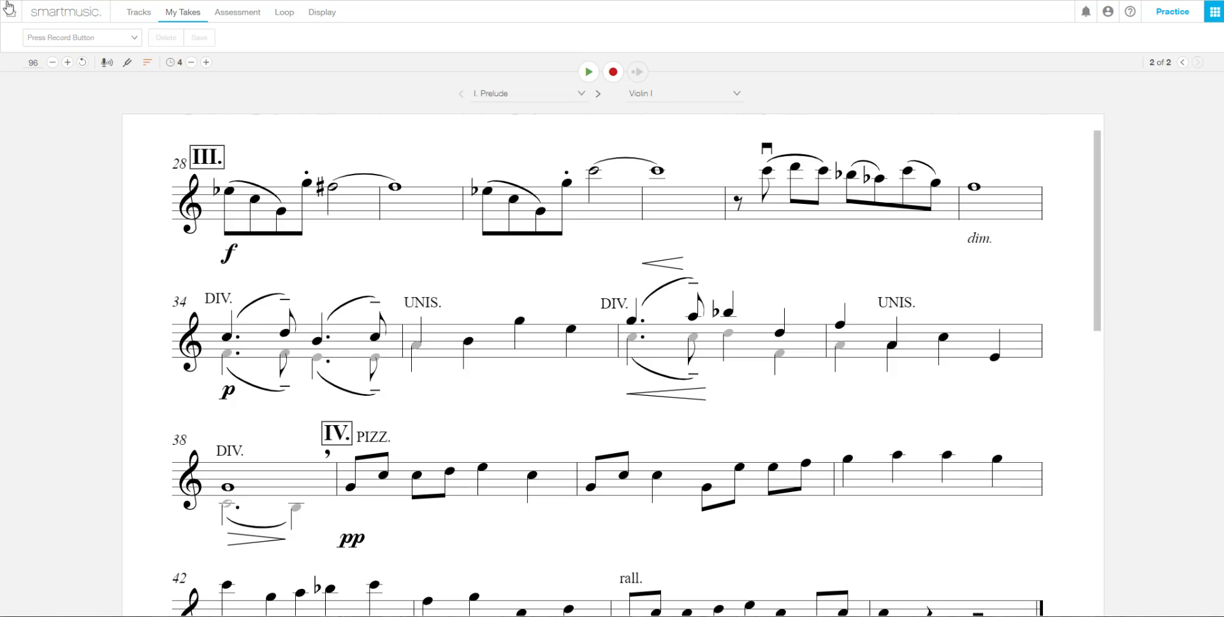
pyautogui.click(66, 11)
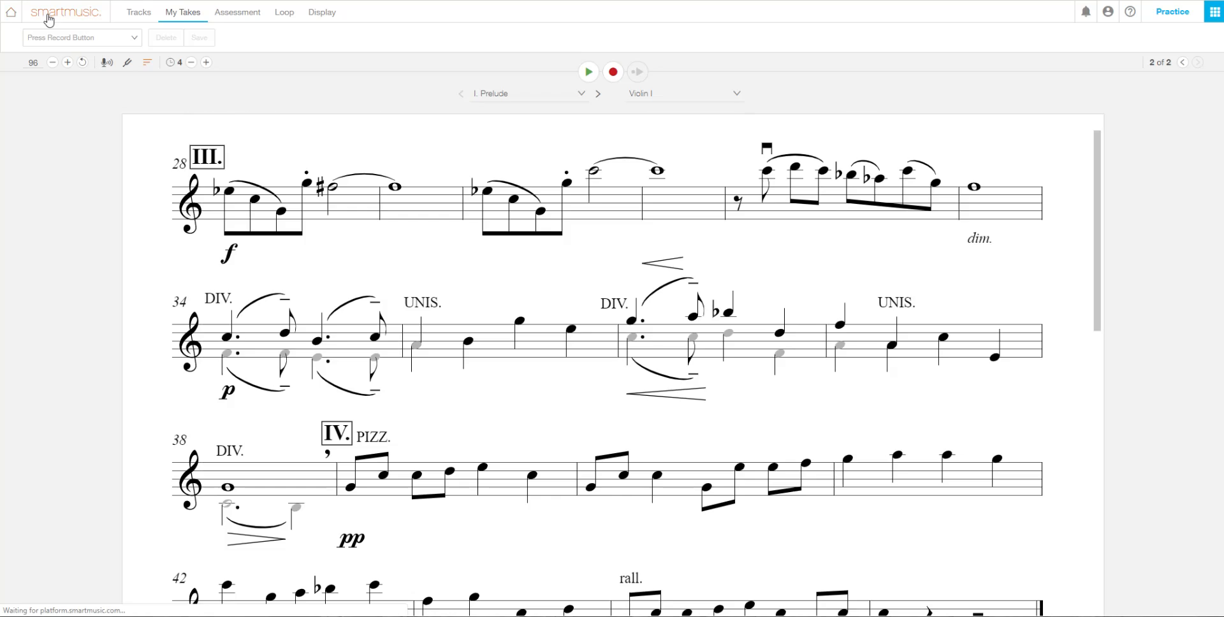
# - Find Sound Innovations: Sound Development and browse its violin movement list down to exercise 100
pyautogui.click(11, 11)
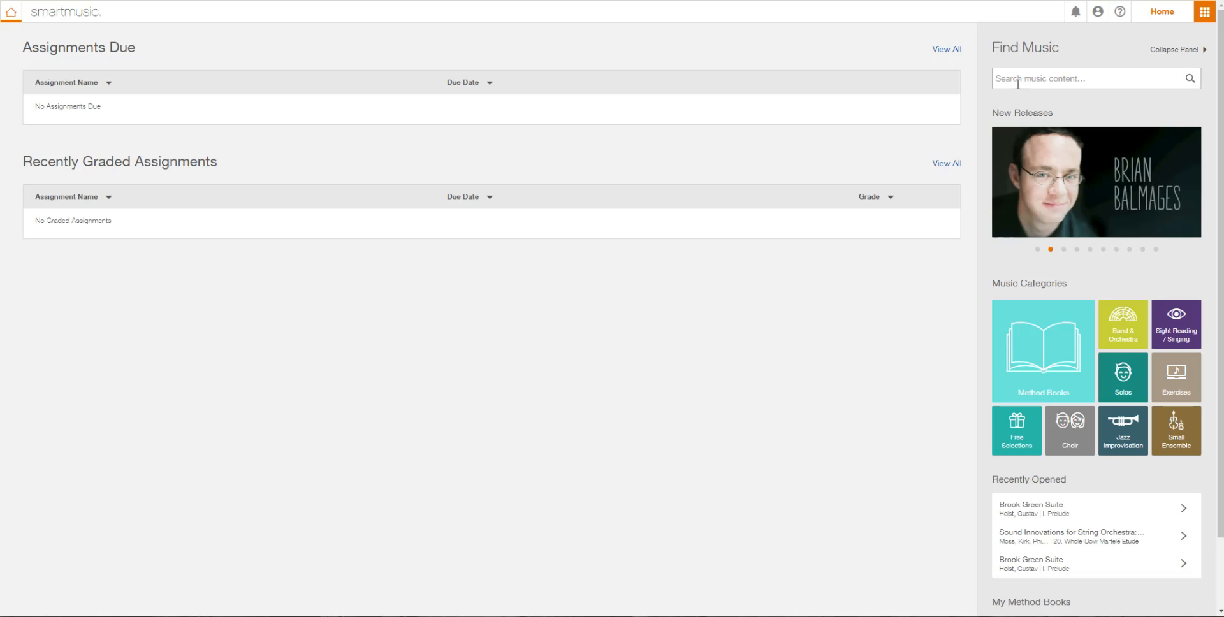
pyautogui.write('so')
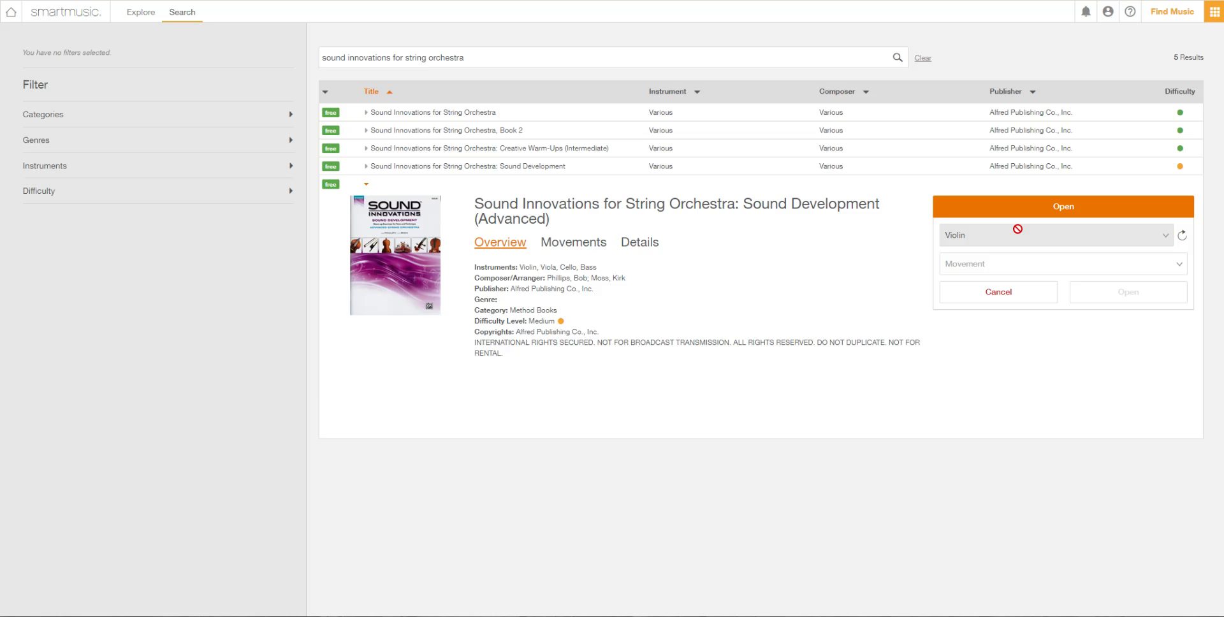
pyautogui.click(1060, 264)
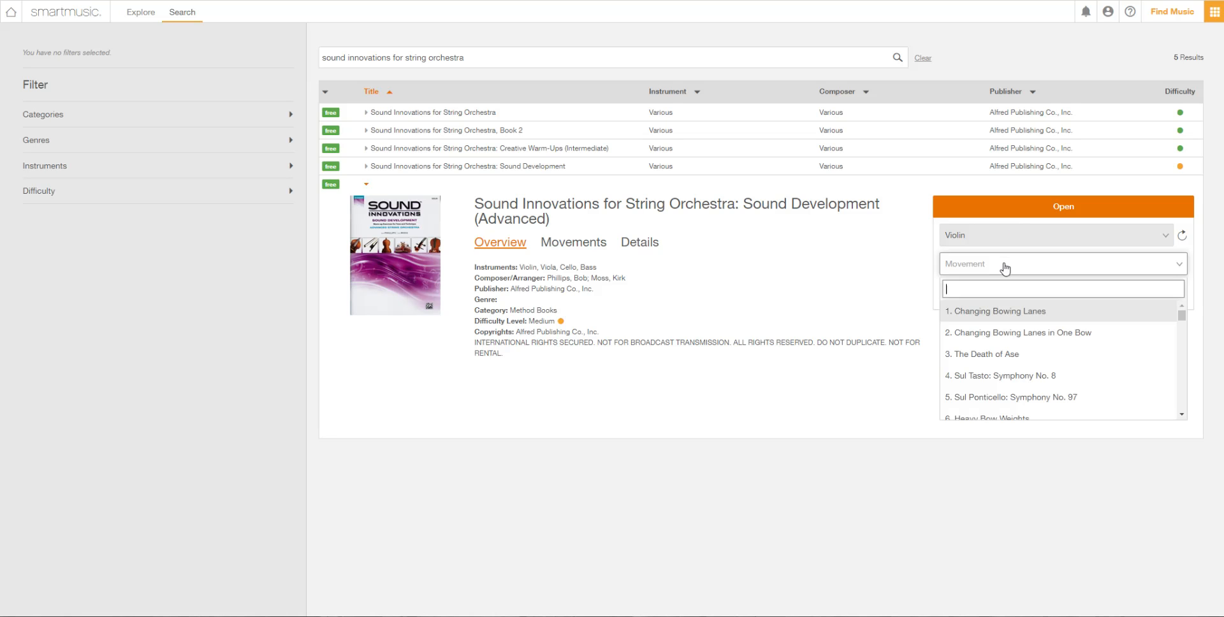
pyautogui.scroll(-3)
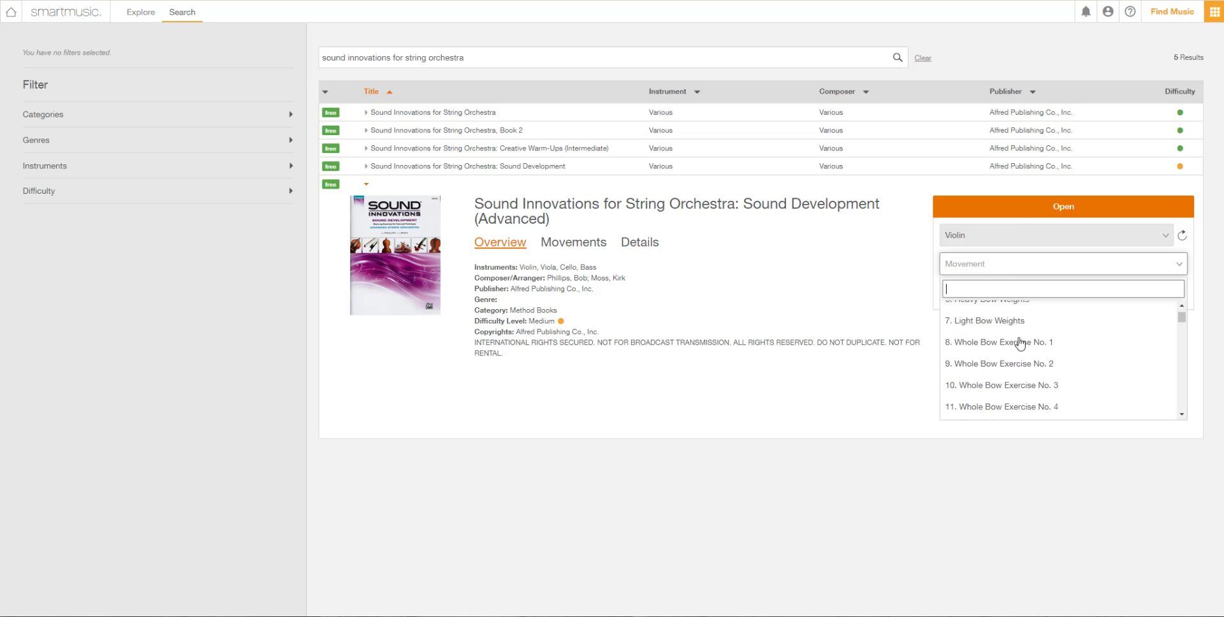
pyautogui.scroll(-3)
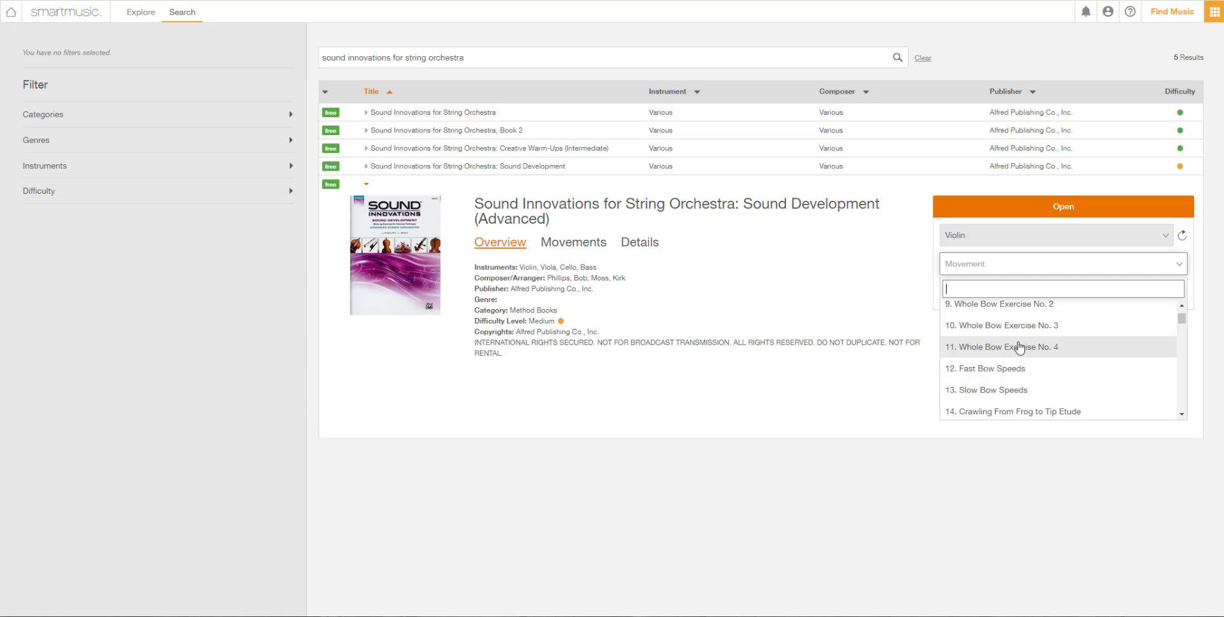
pyautogui.scroll(-3)
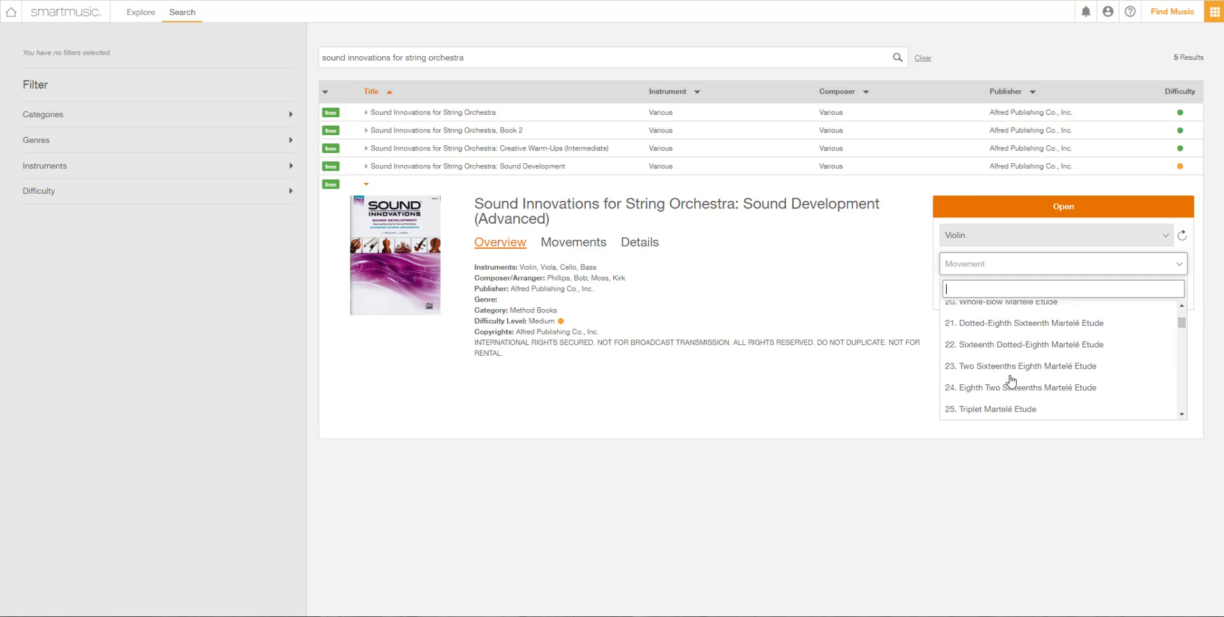
pyautogui.scroll(-3)
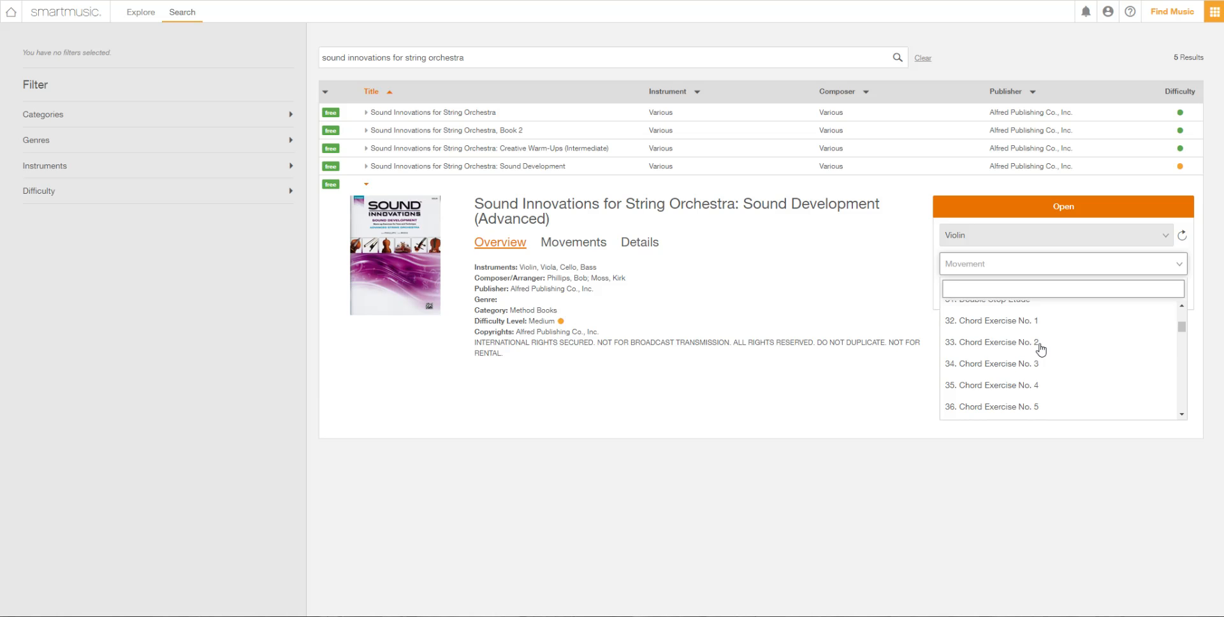
pyautogui.scroll(-3)
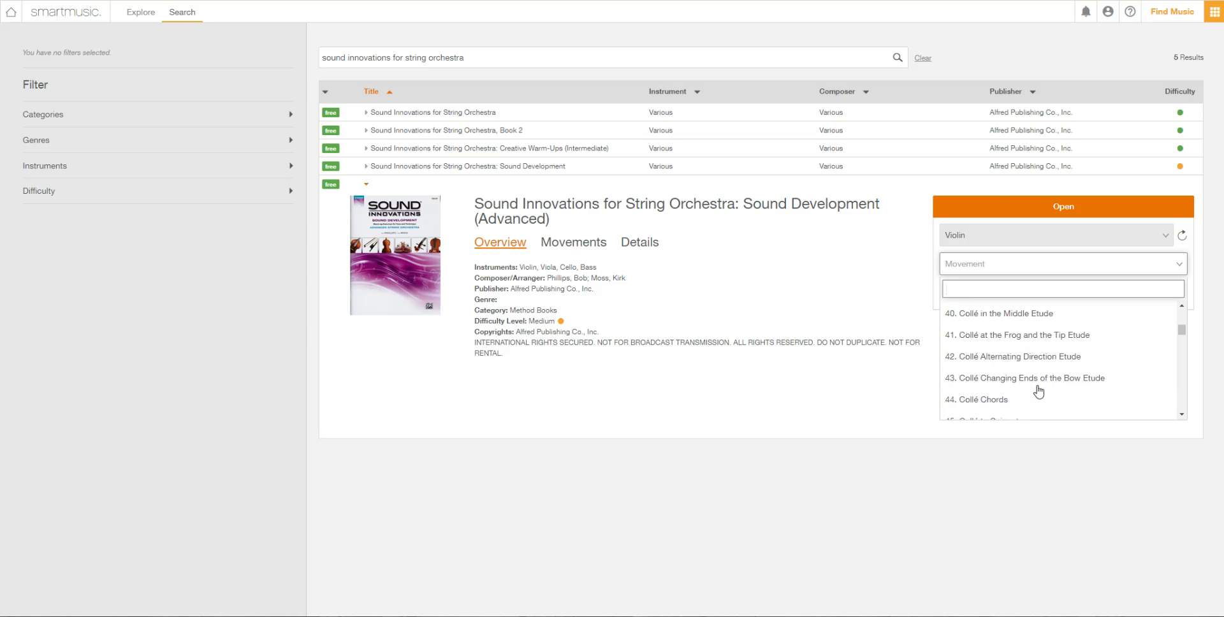
pyautogui.scroll(-3)
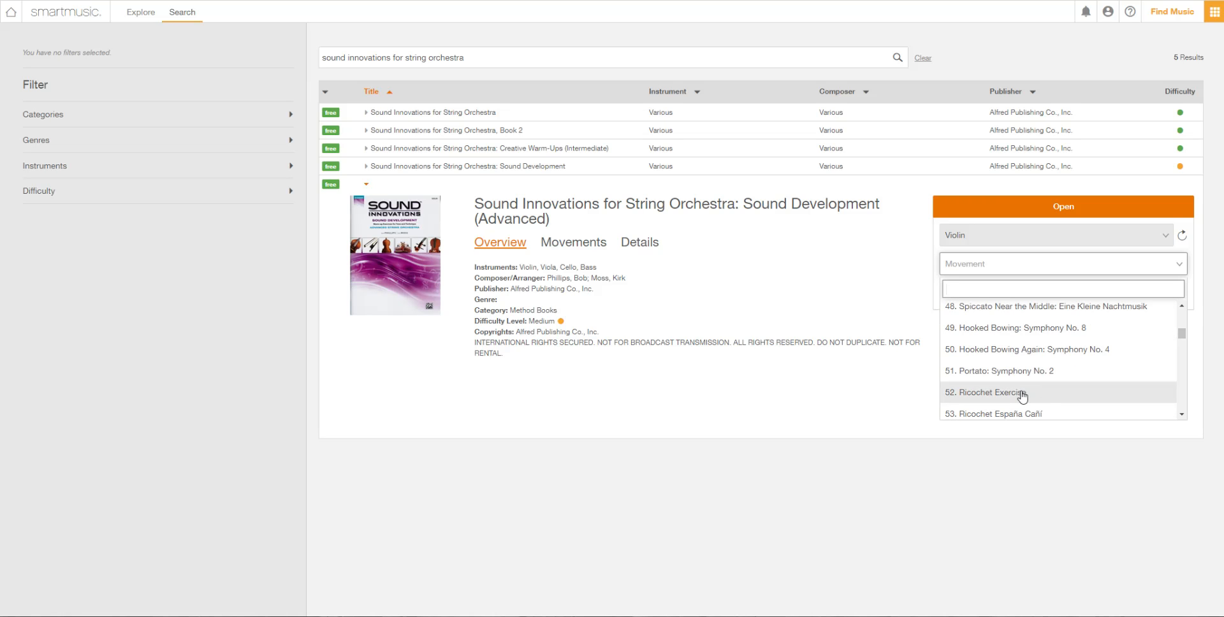
pyautogui.scroll(-3)
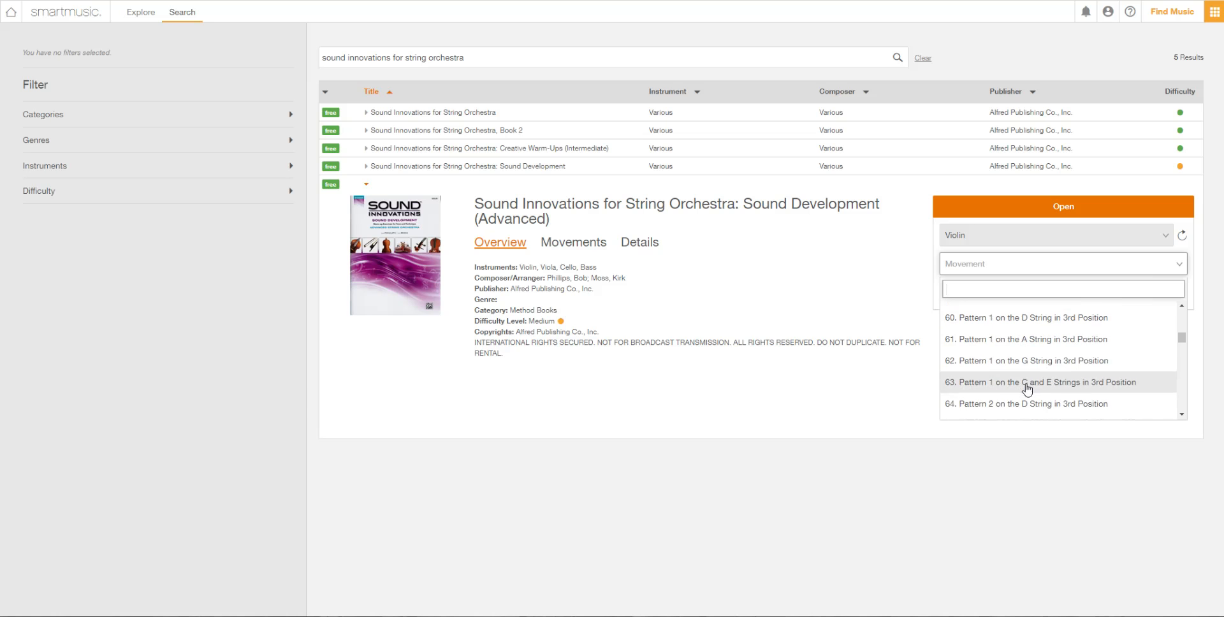
pyautogui.scroll(-3)
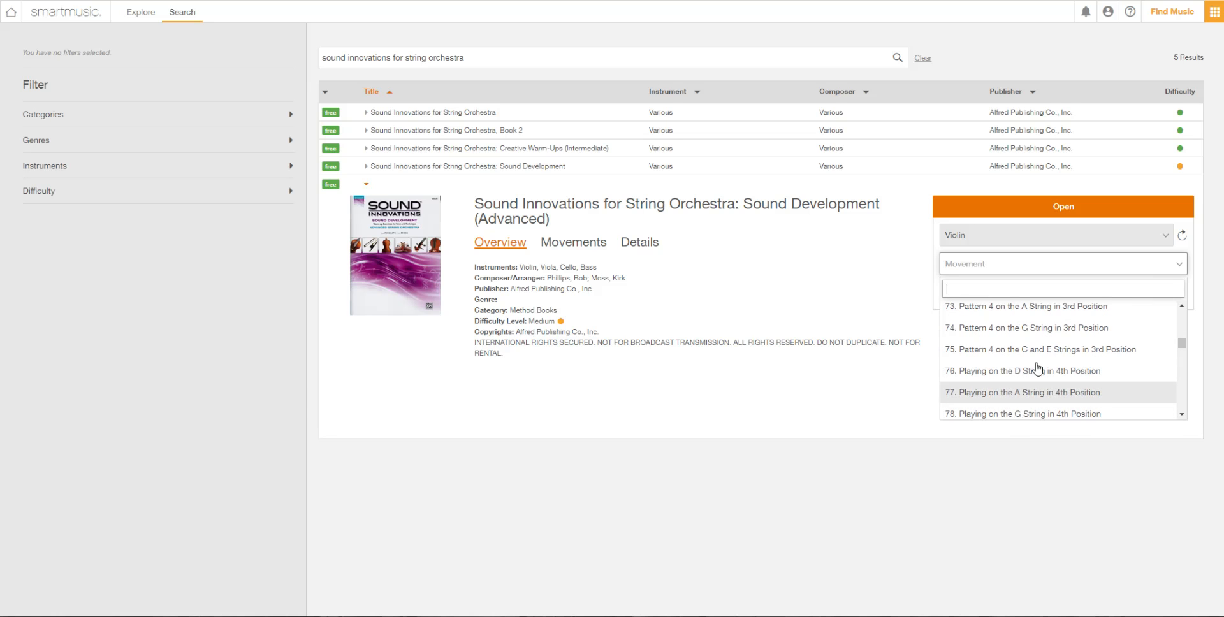
pyautogui.scroll(-3)
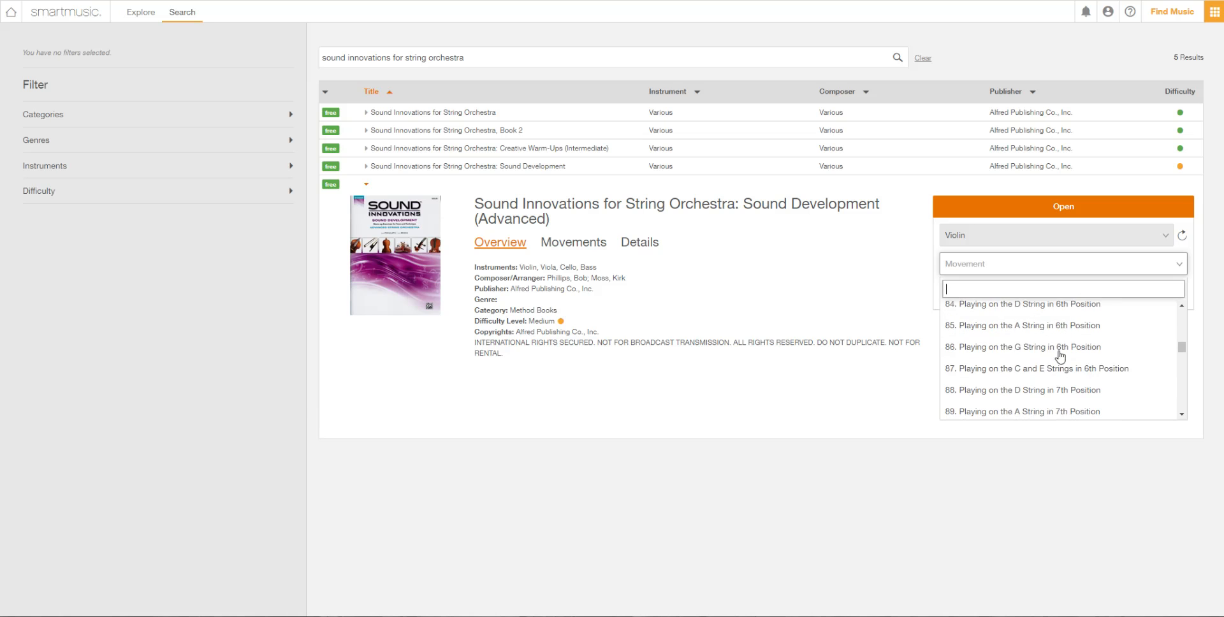
pyautogui.scroll(-3)
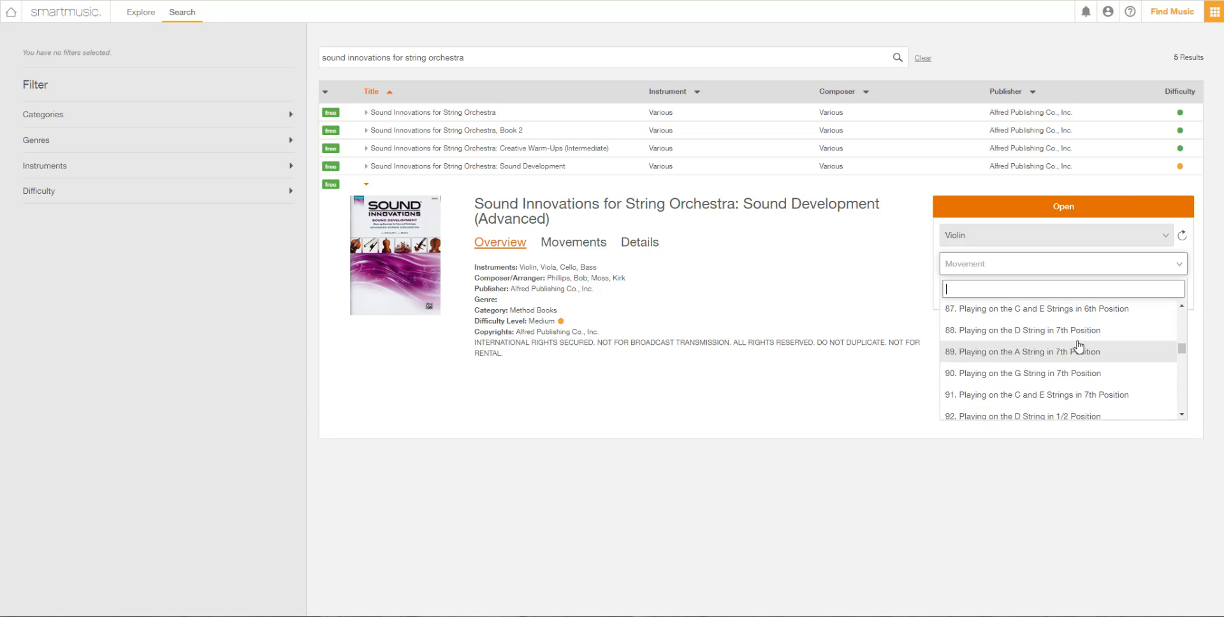
pyautogui.scroll(-3)
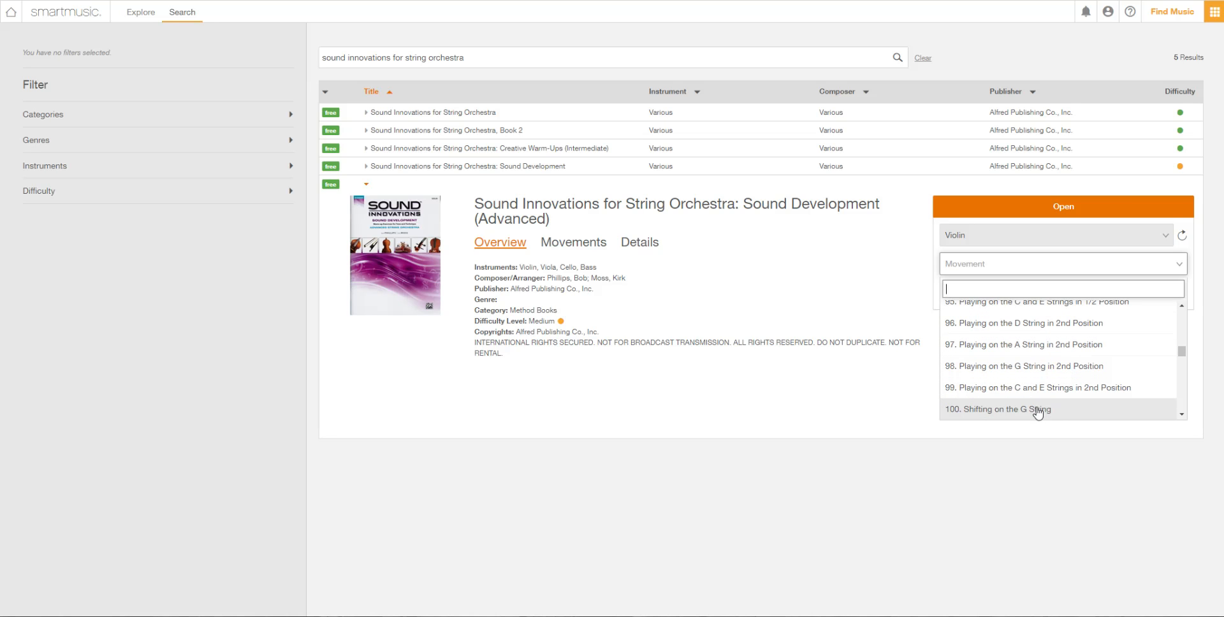
# - Open movement 100, Shifting on the G String, as a violin practice score
pyautogui.click(1062, 206)
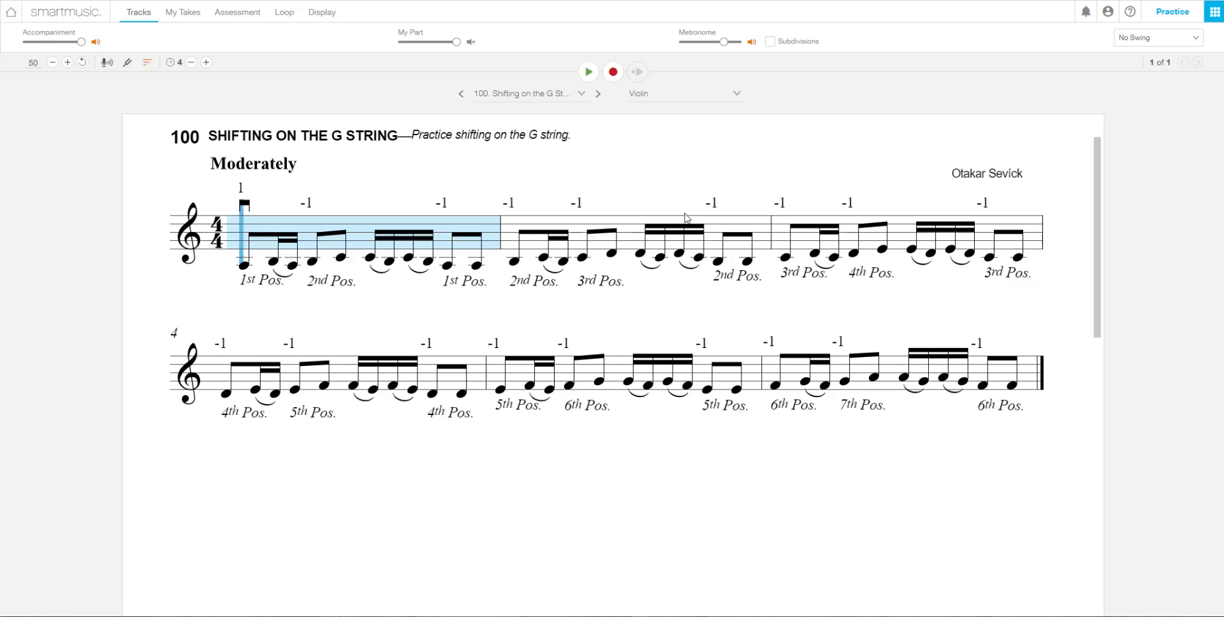
pyautogui.moveTo(434, 260)
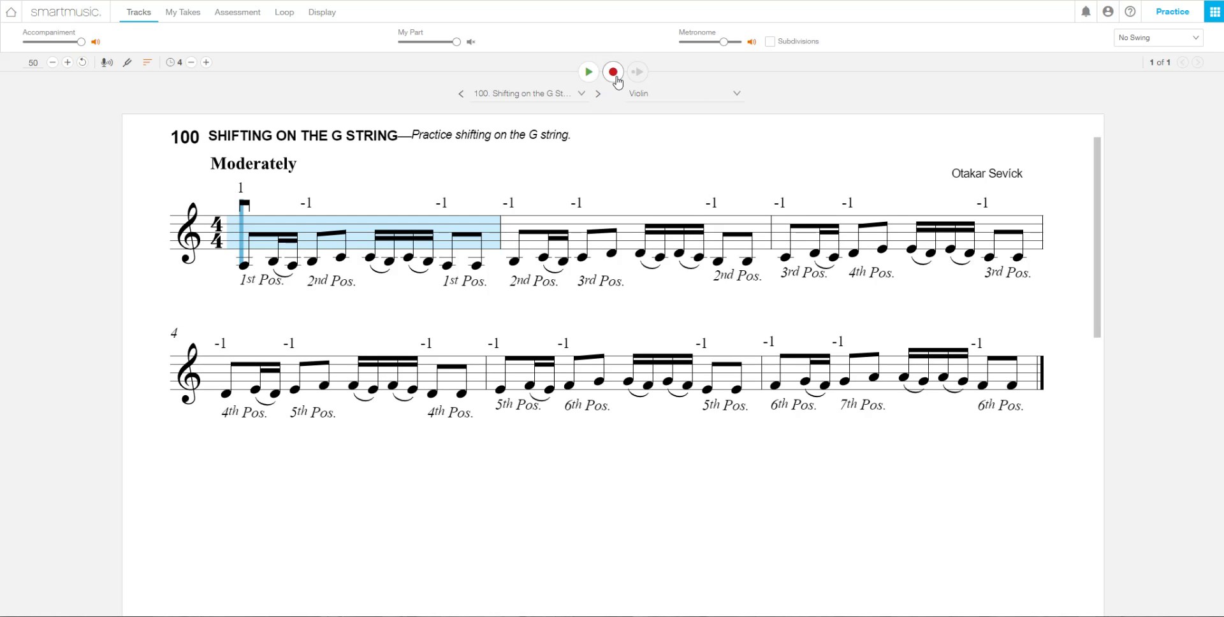
pyautogui.moveTo(672, 327)
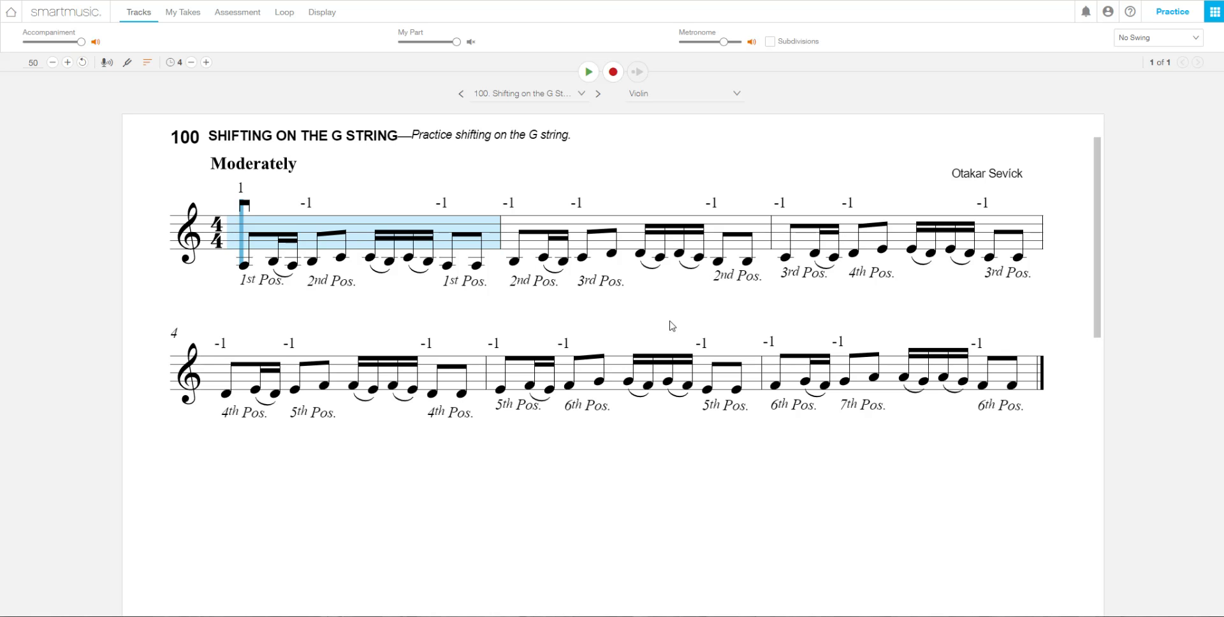
pyautogui.moveTo(601, 9)
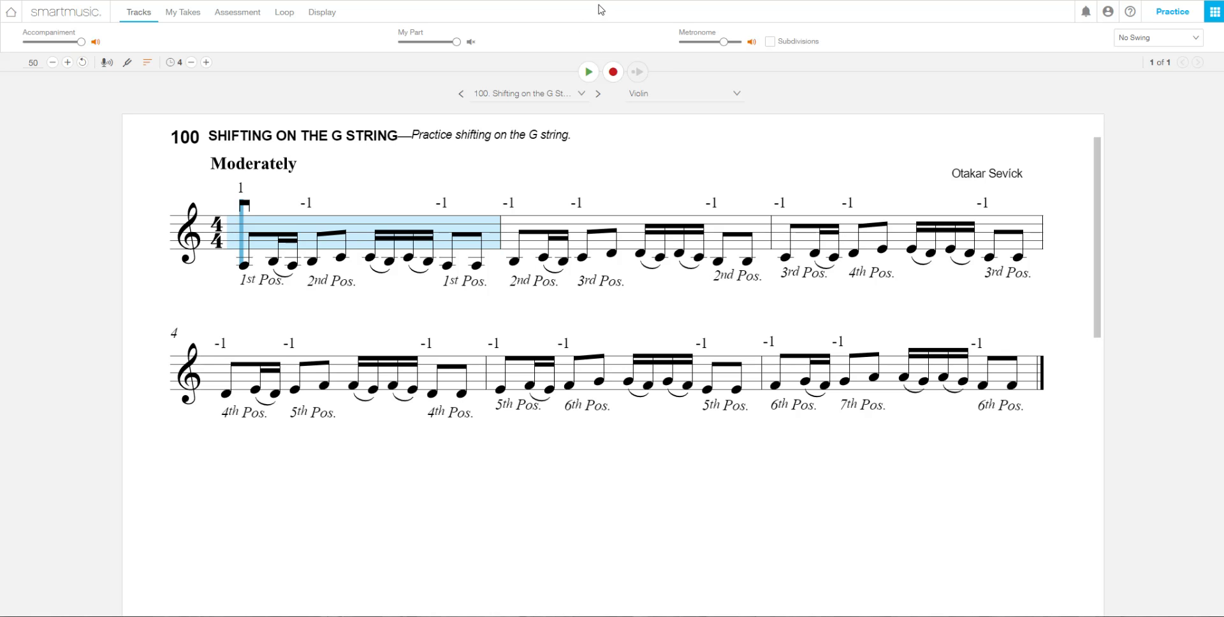
pyautogui.moveTo(640, 306)
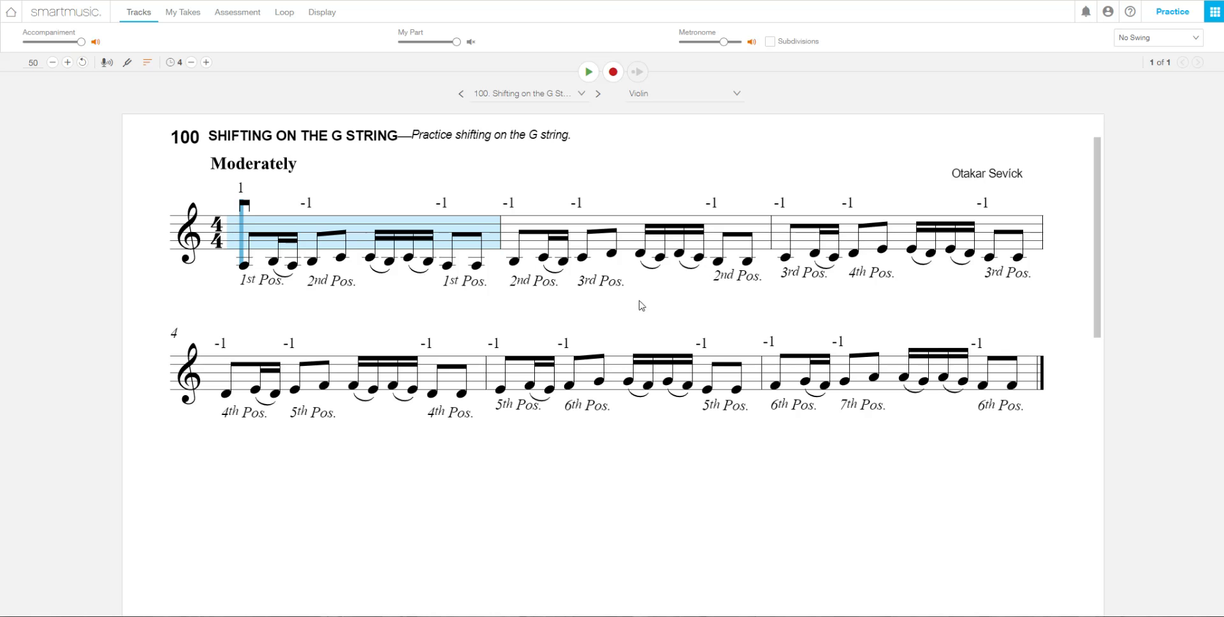
pyautogui.moveTo(533, 267)
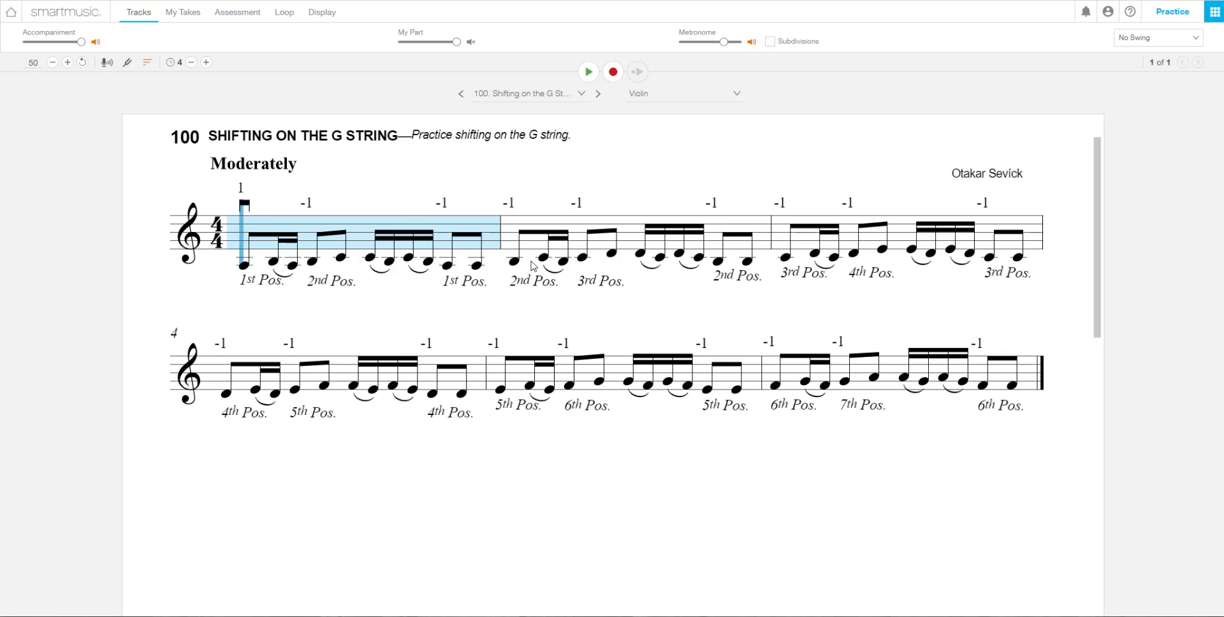
pyautogui.moveTo(349, 101)
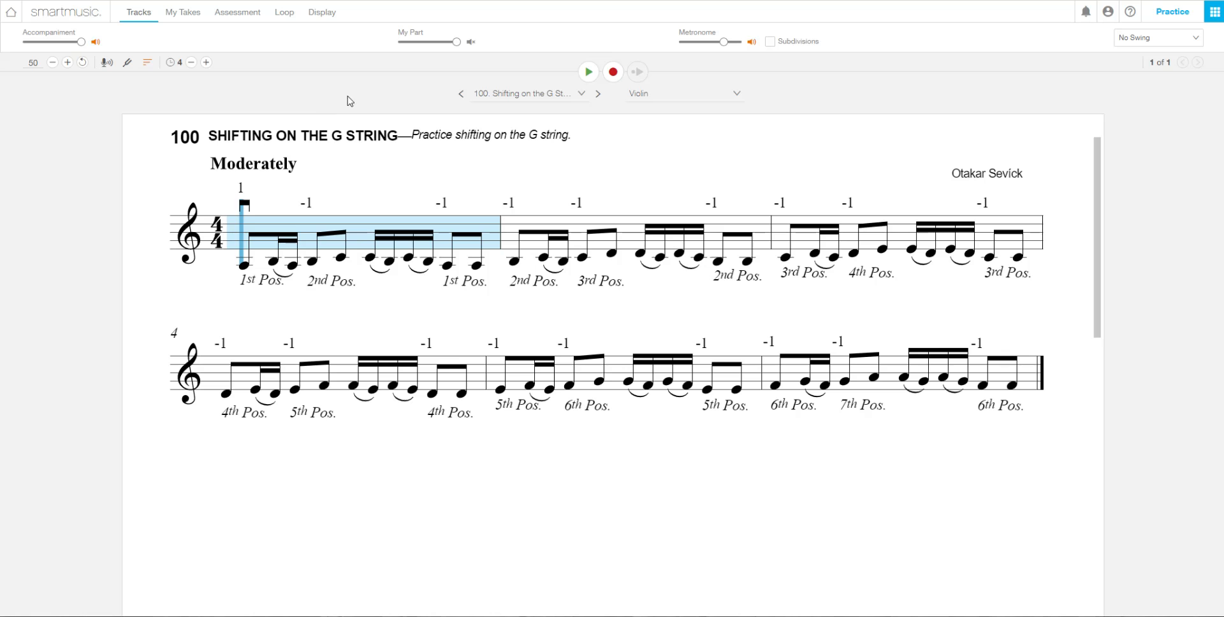
pyautogui.moveTo(450, 154)
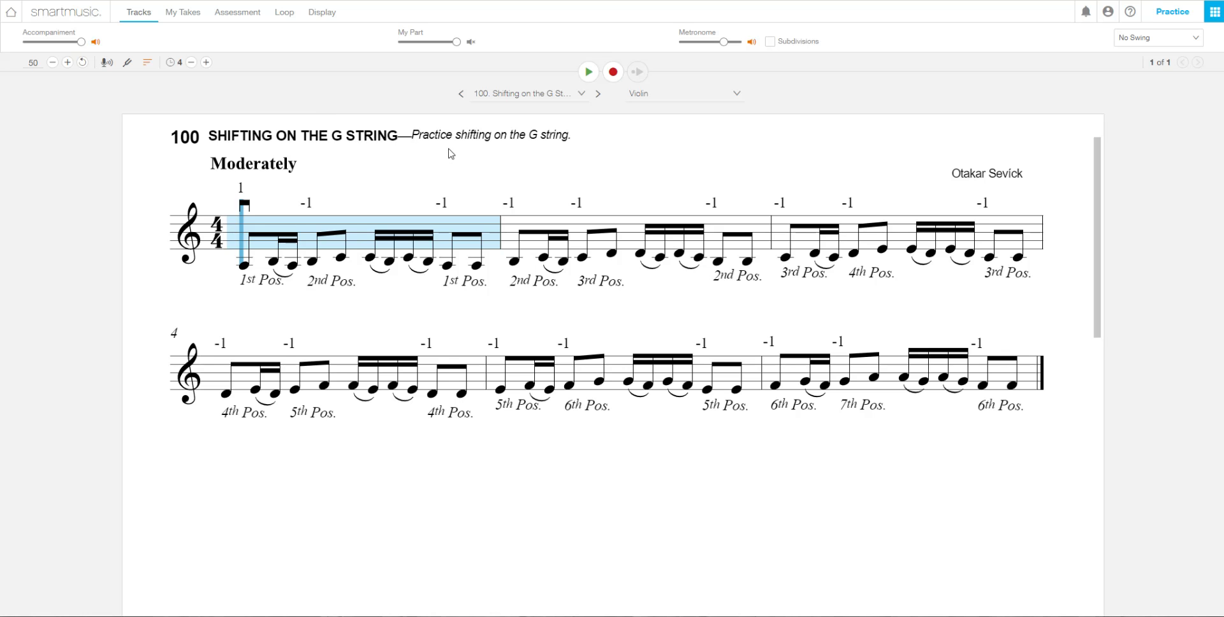
pyautogui.moveTo(394, 148)
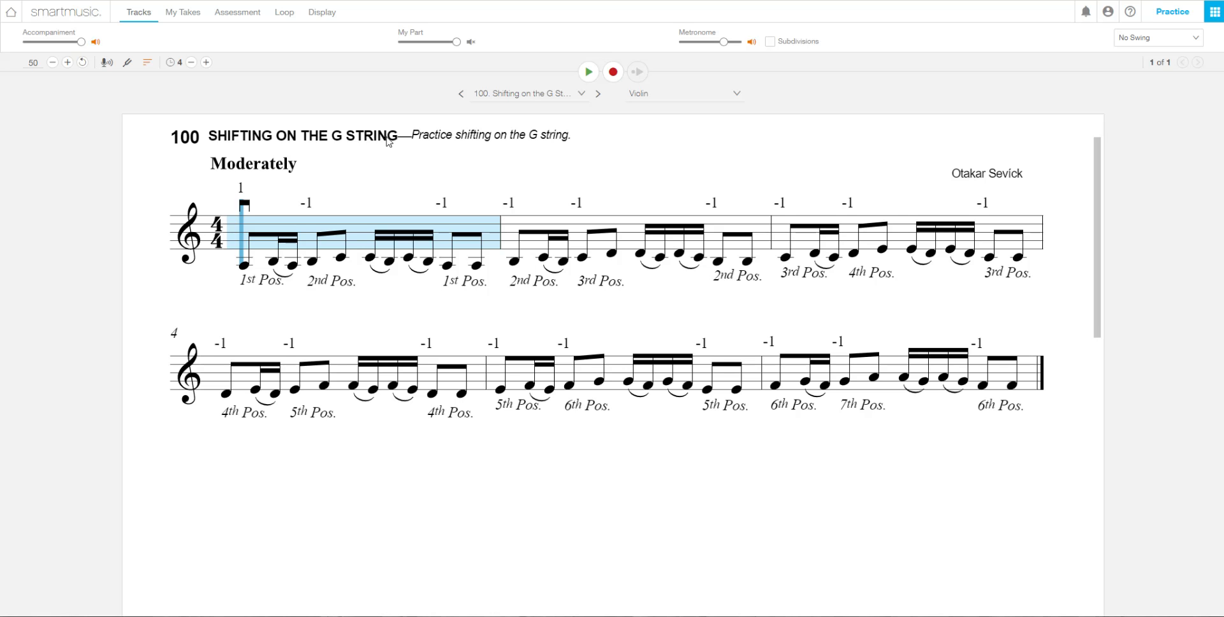
pyautogui.moveTo(395, 9)
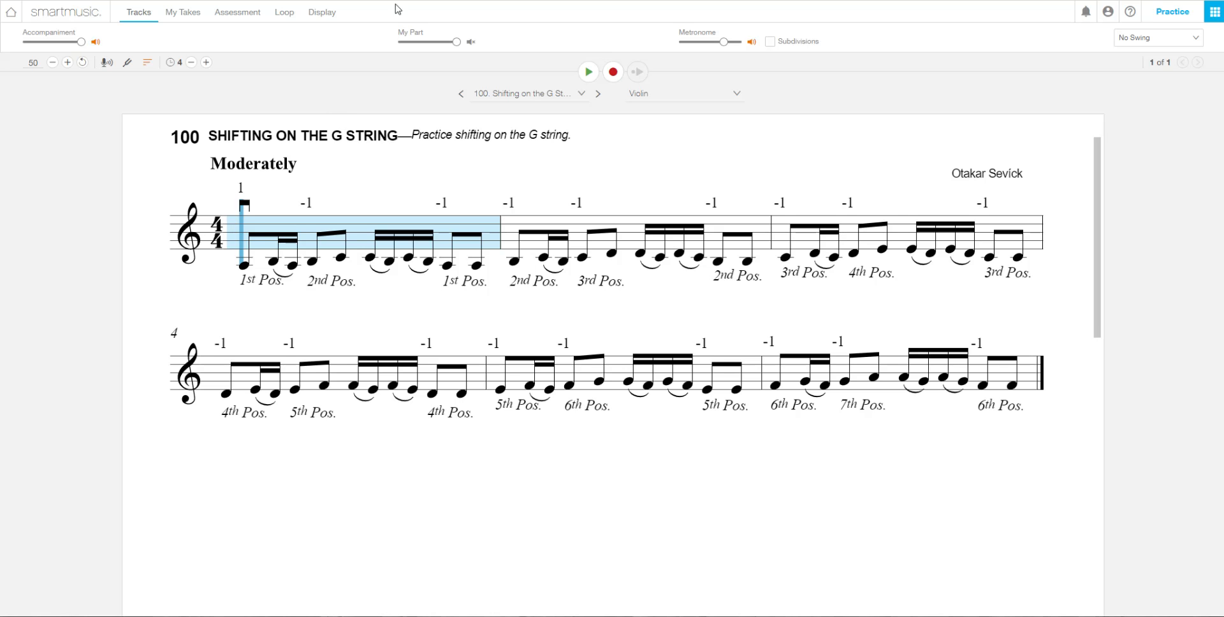
pyautogui.moveTo(66, 12)
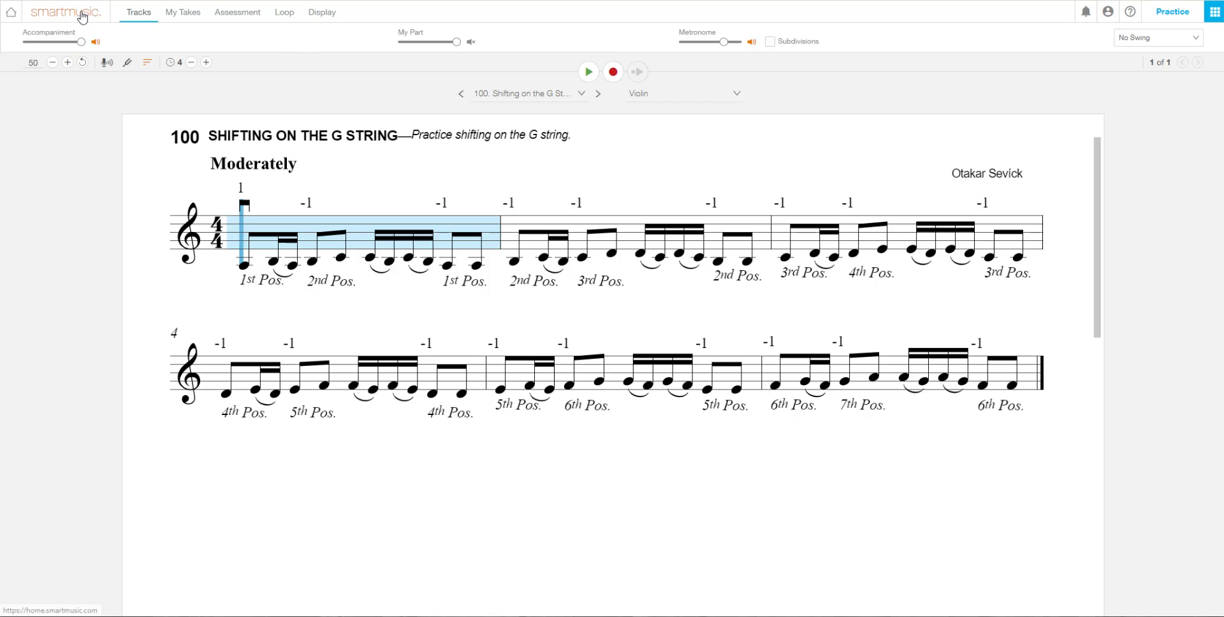
pyautogui.moveTo(360, 71)
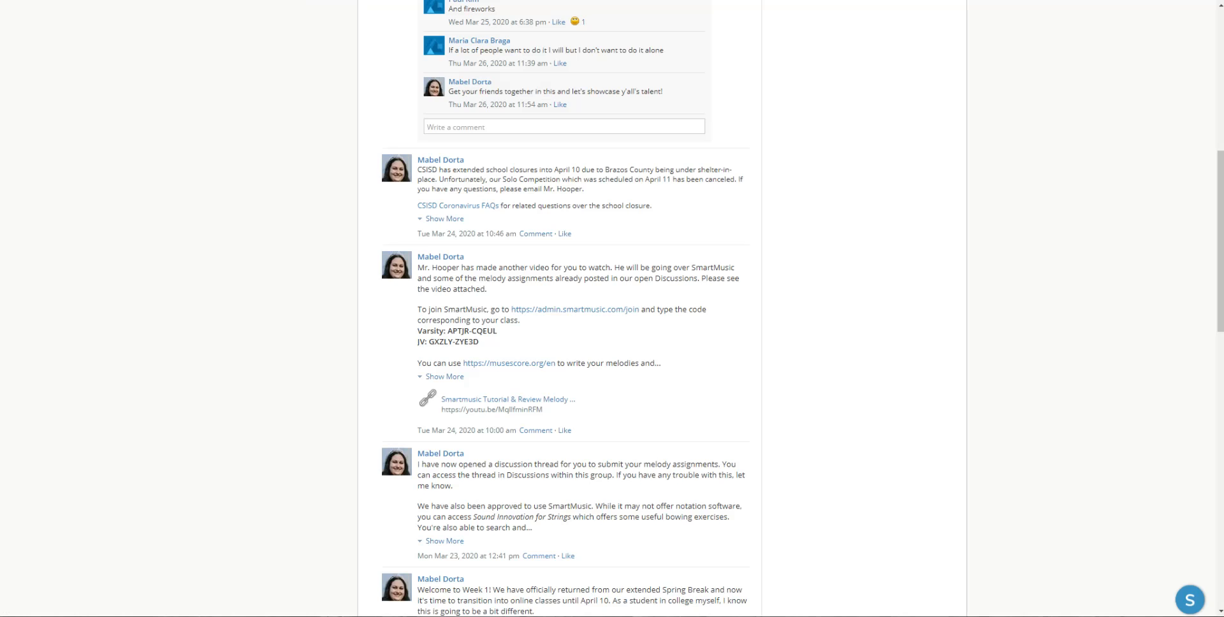
# - Go to the group's Discussions and browse the Good Melody Assignment posts
pyautogui.scroll(3)
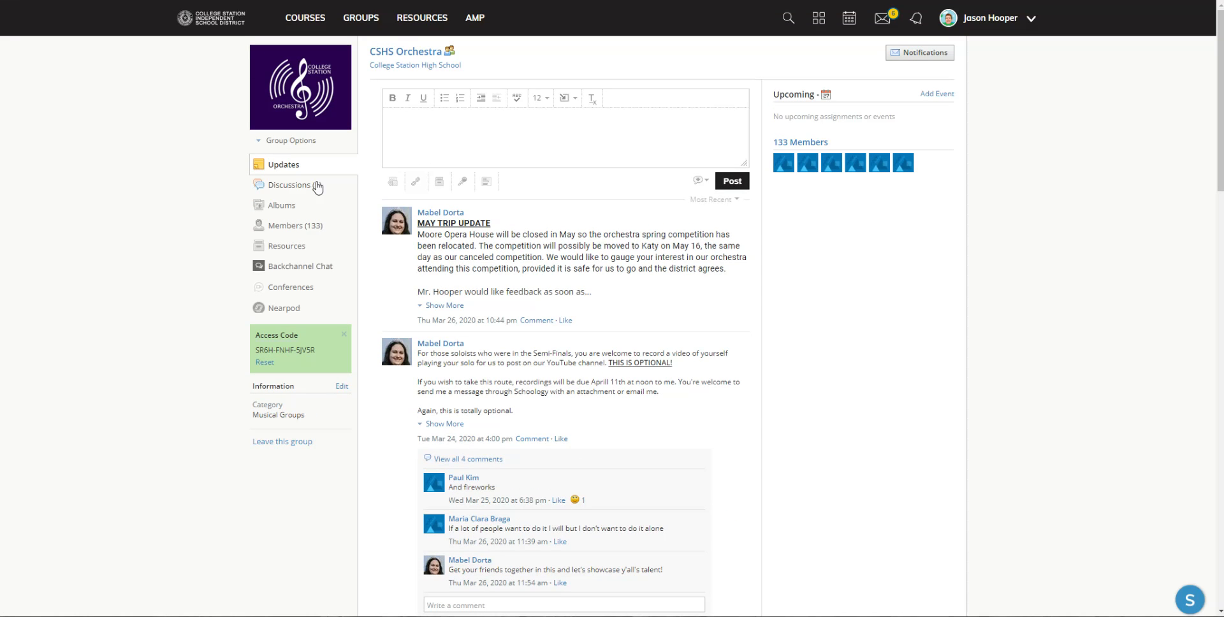
pyautogui.click(295, 186)
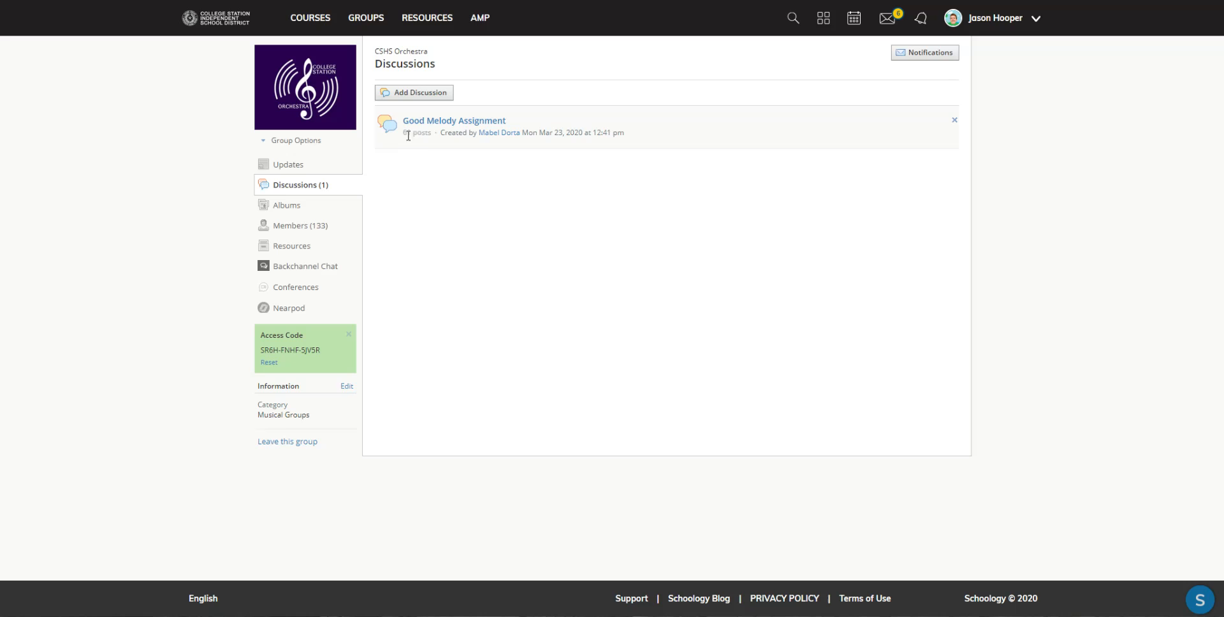
pyautogui.moveTo(454, 120)
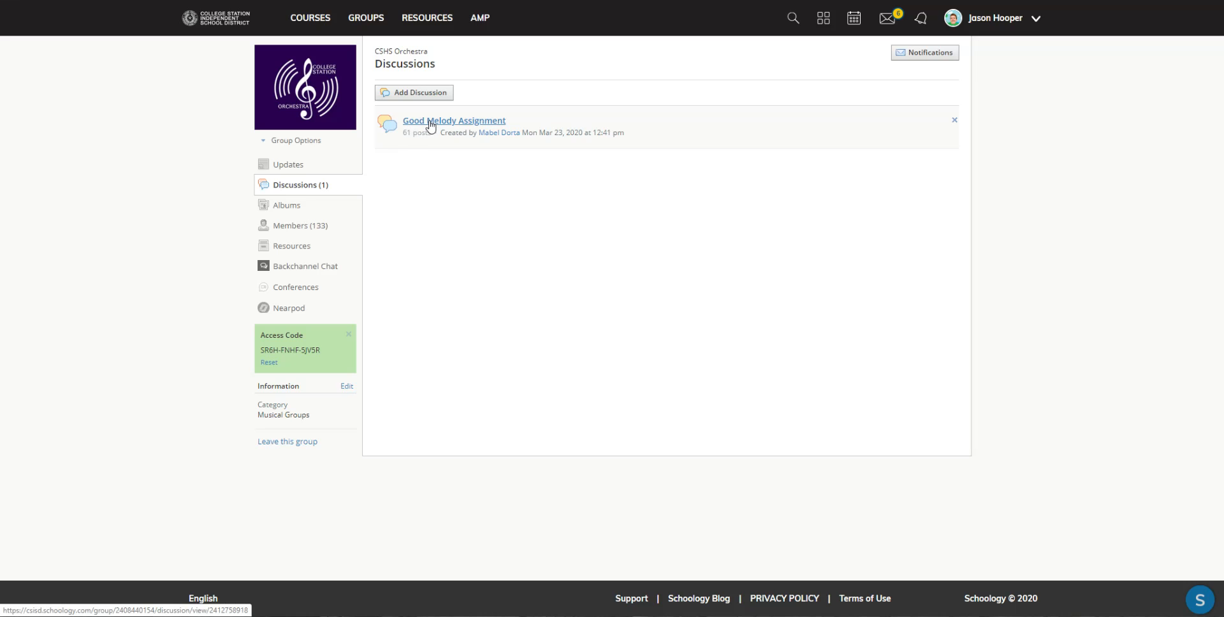
pyautogui.click(454, 120)
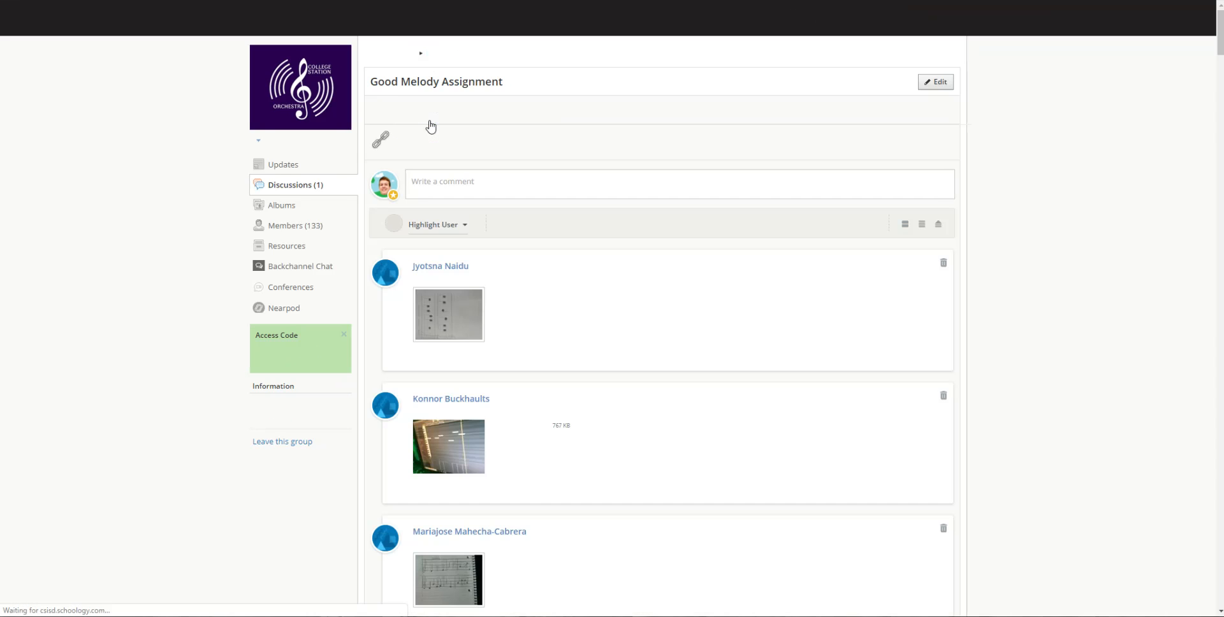
pyautogui.scroll(-3)
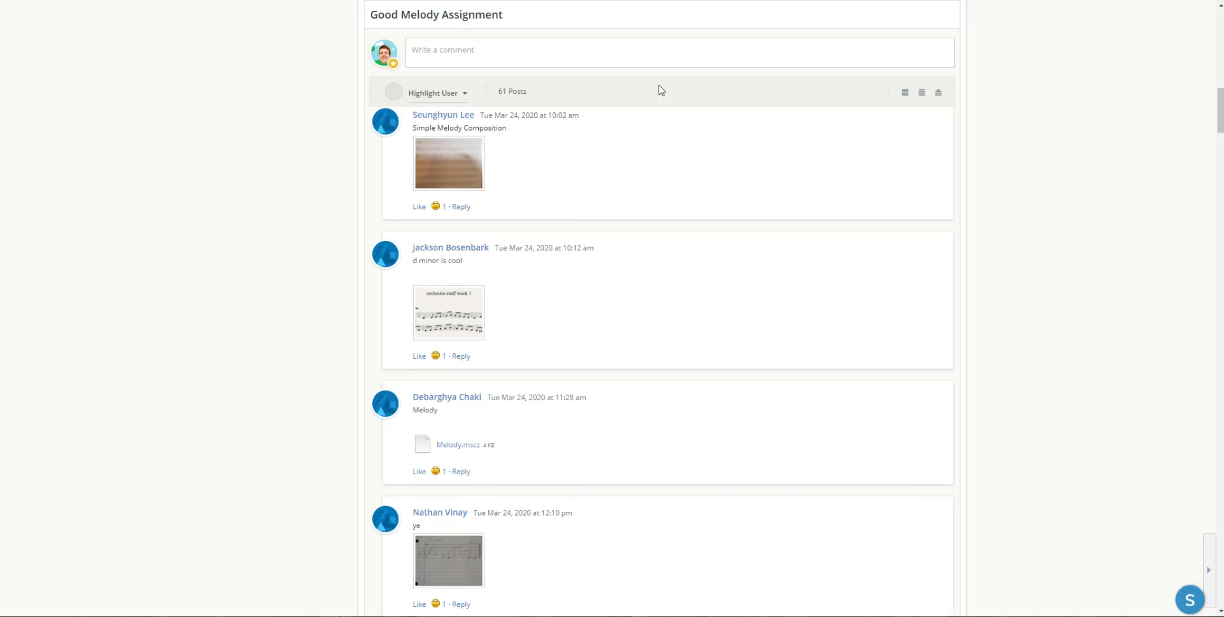
pyautogui.scroll(-3)
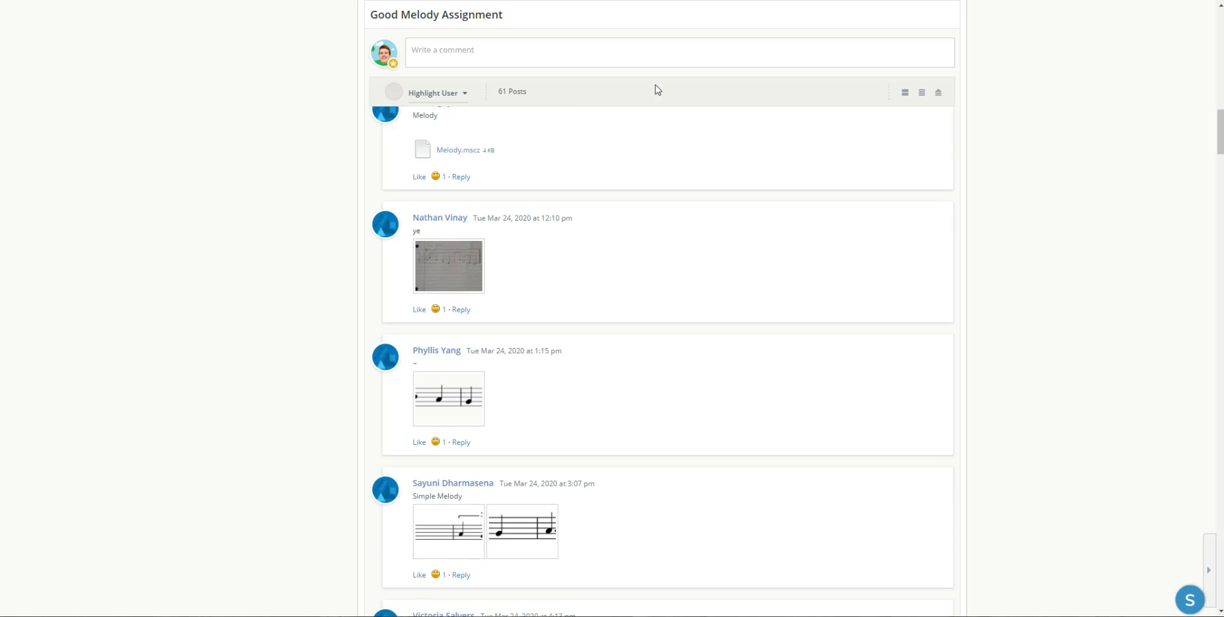
pyautogui.scroll(-3)
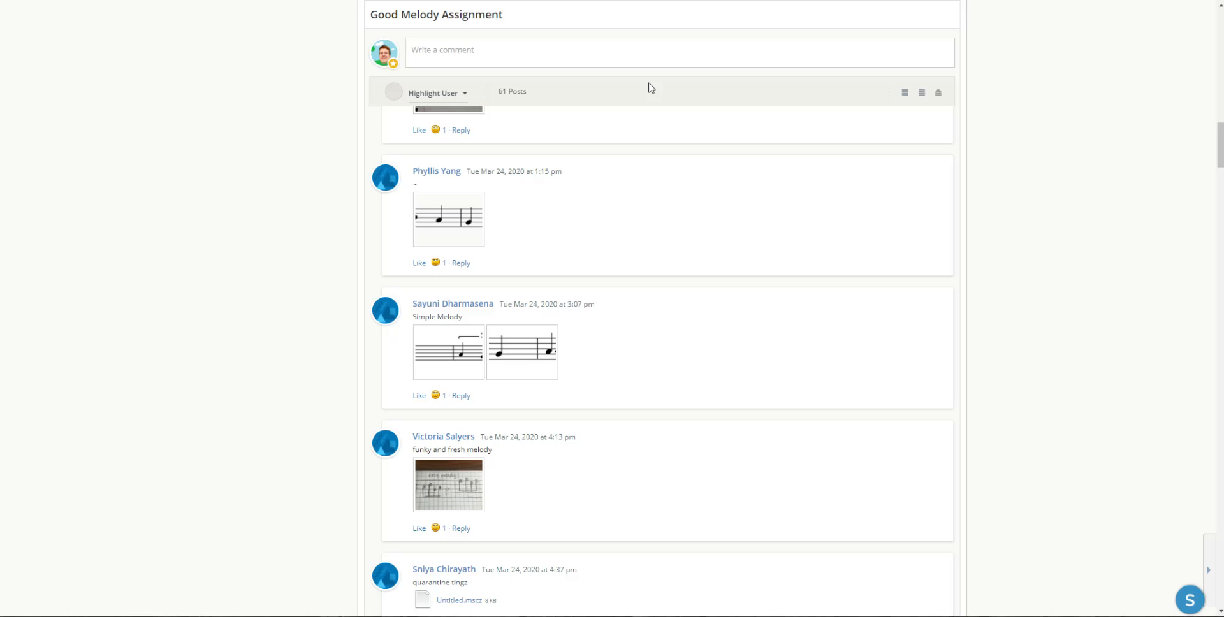
pyautogui.moveTo(714, 29)
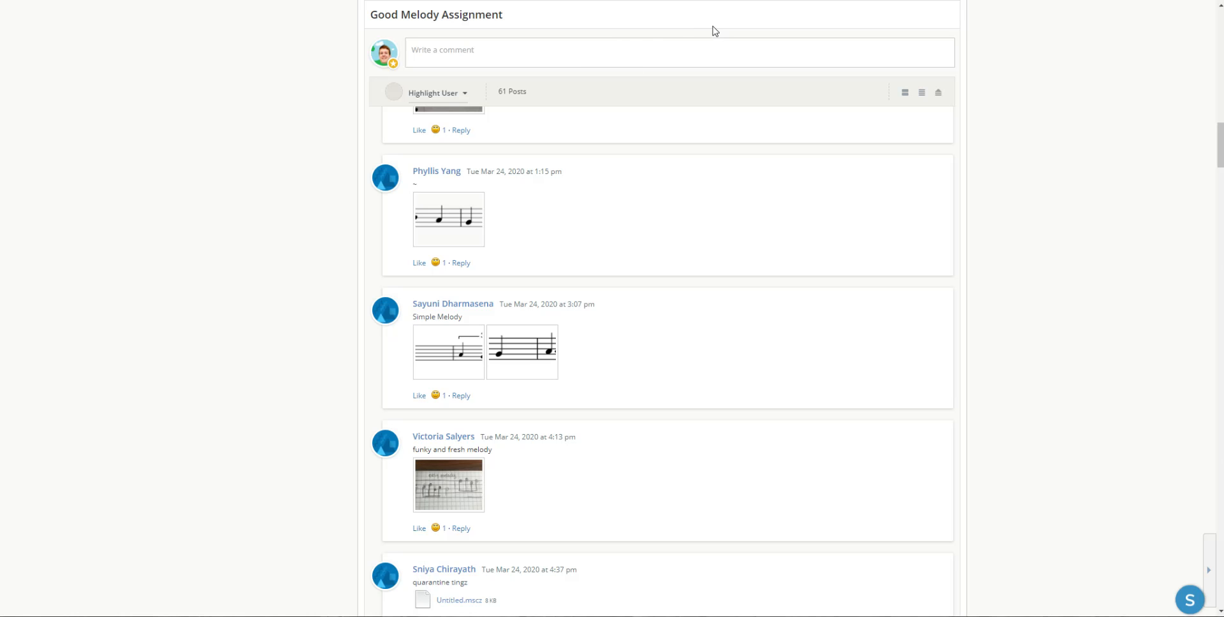
pyautogui.moveTo(753, 330)
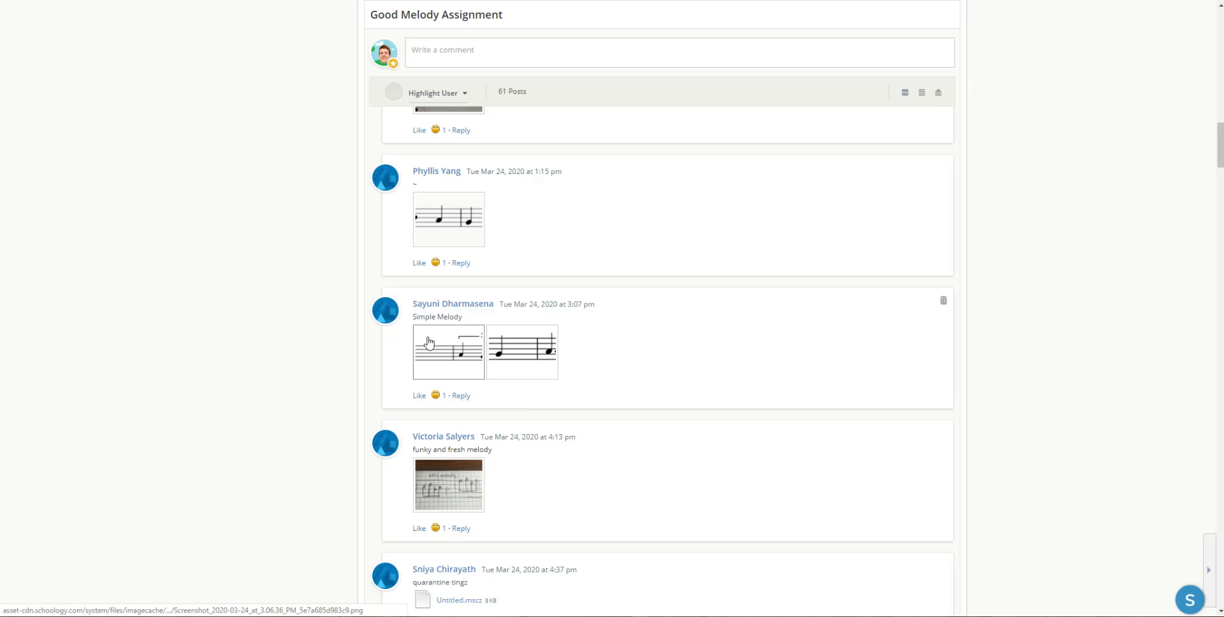
pyautogui.moveTo(467, 358)
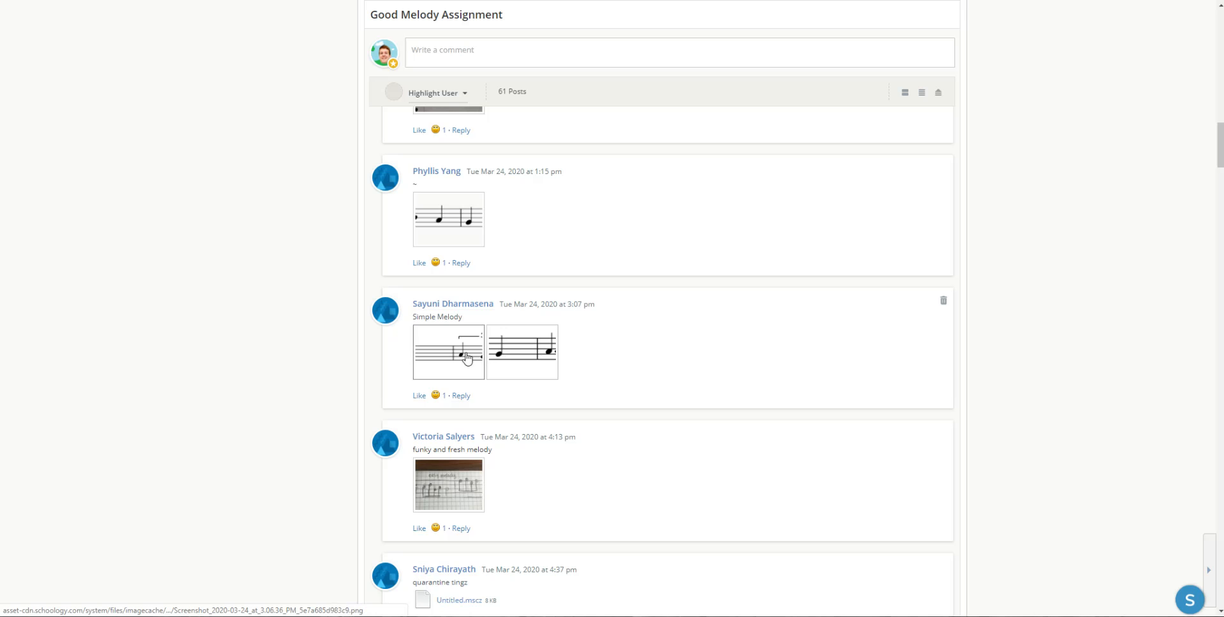
pyautogui.moveTo(494, 360)
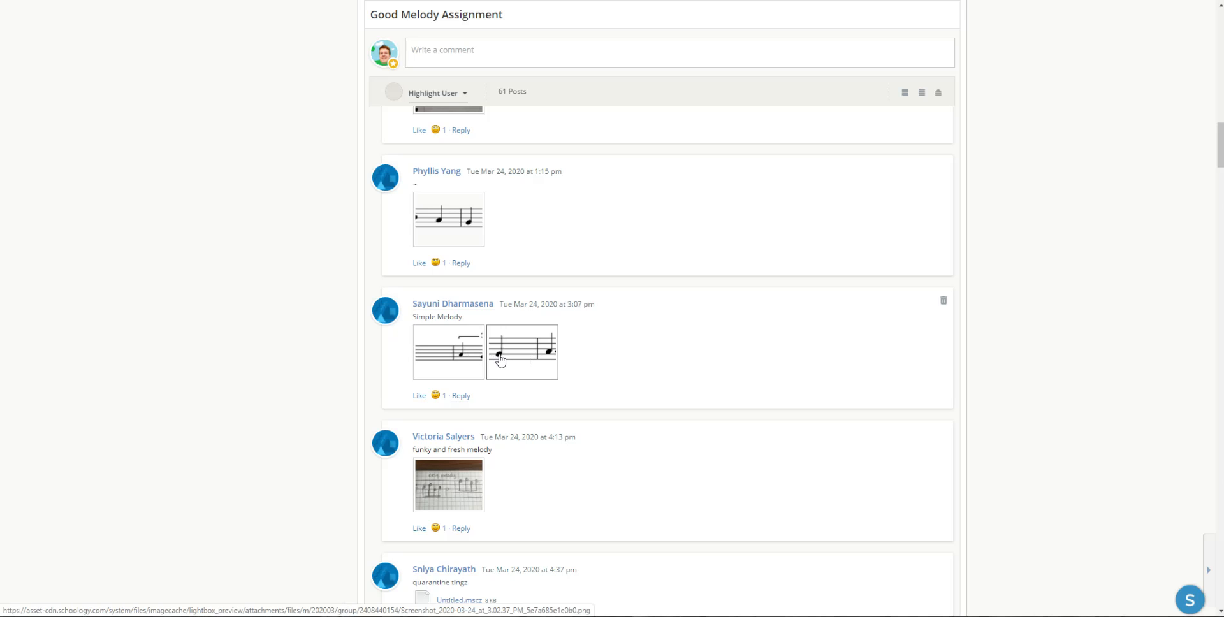
# - Enlarge the Simple Melody post's second score image, shown as image 11 of 54
pyautogui.click(522, 352)
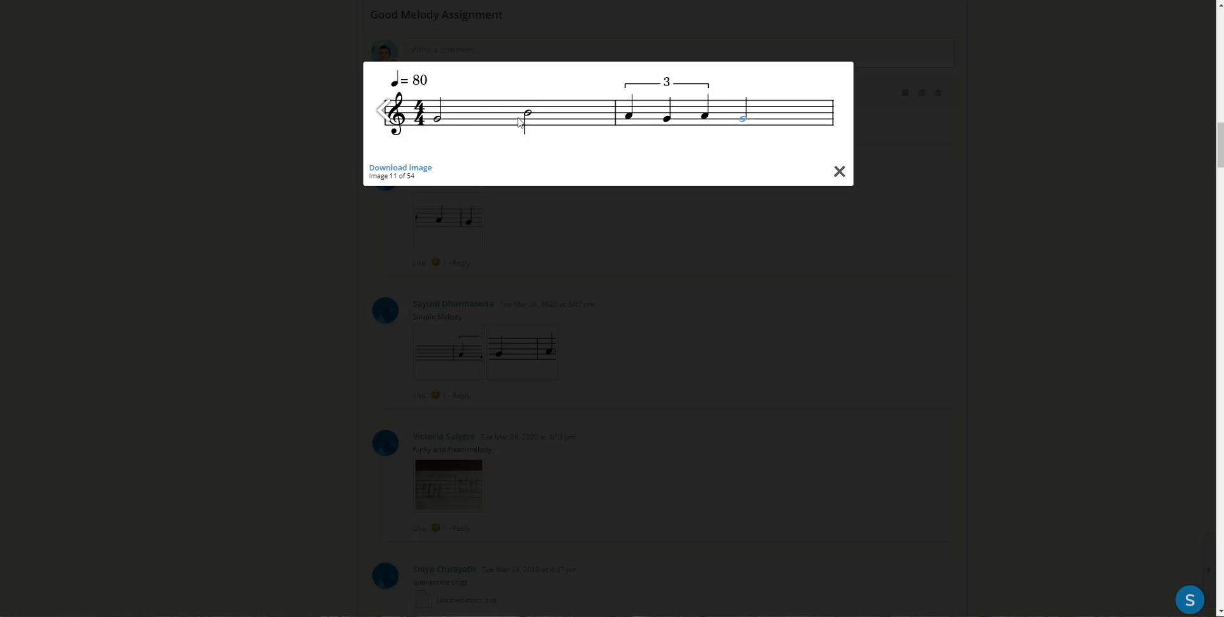
pyautogui.moveTo(440, 130)
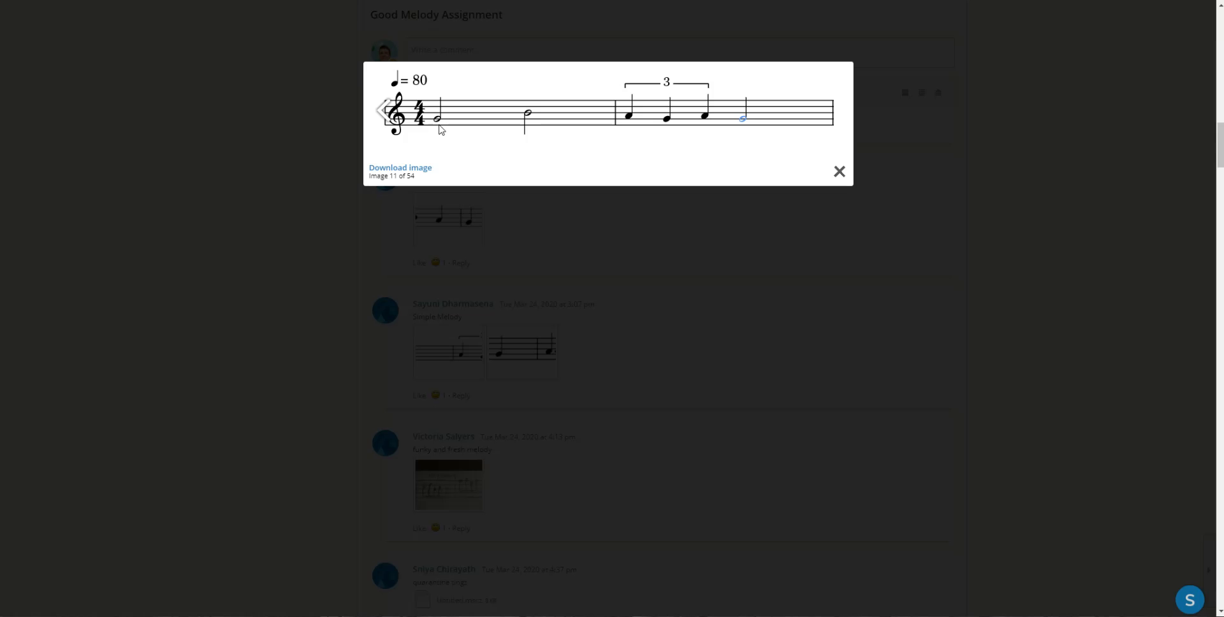
pyautogui.moveTo(565, 134)
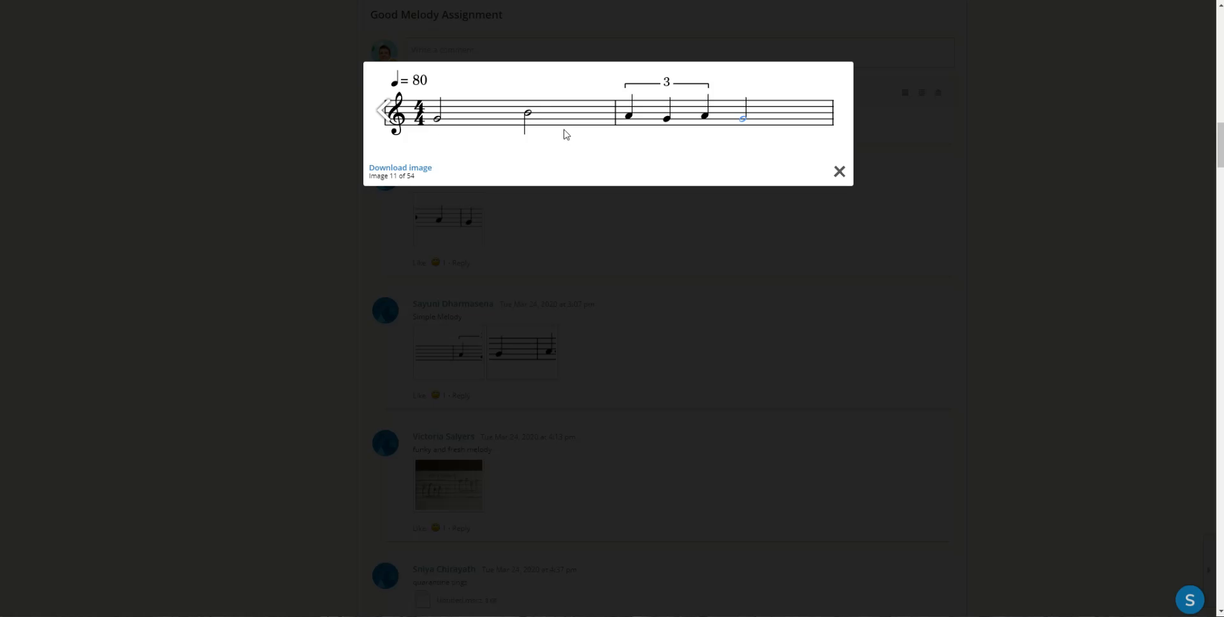
pyautogui.moveTo(598, 146)
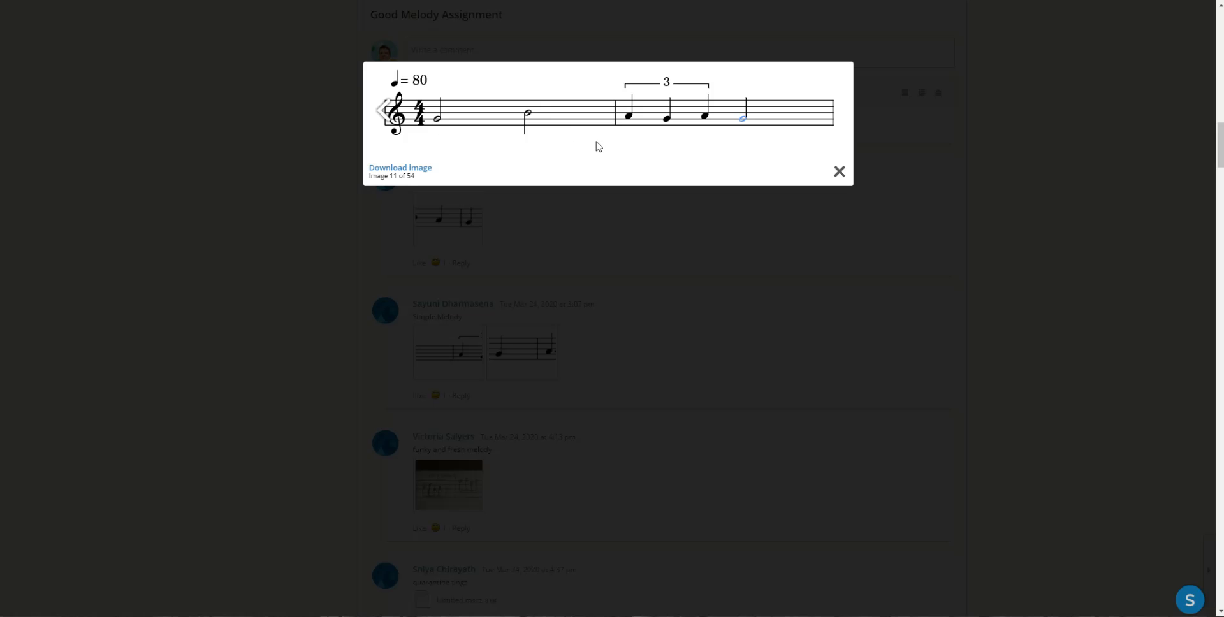
pyautogui.moveTo(437, 130)
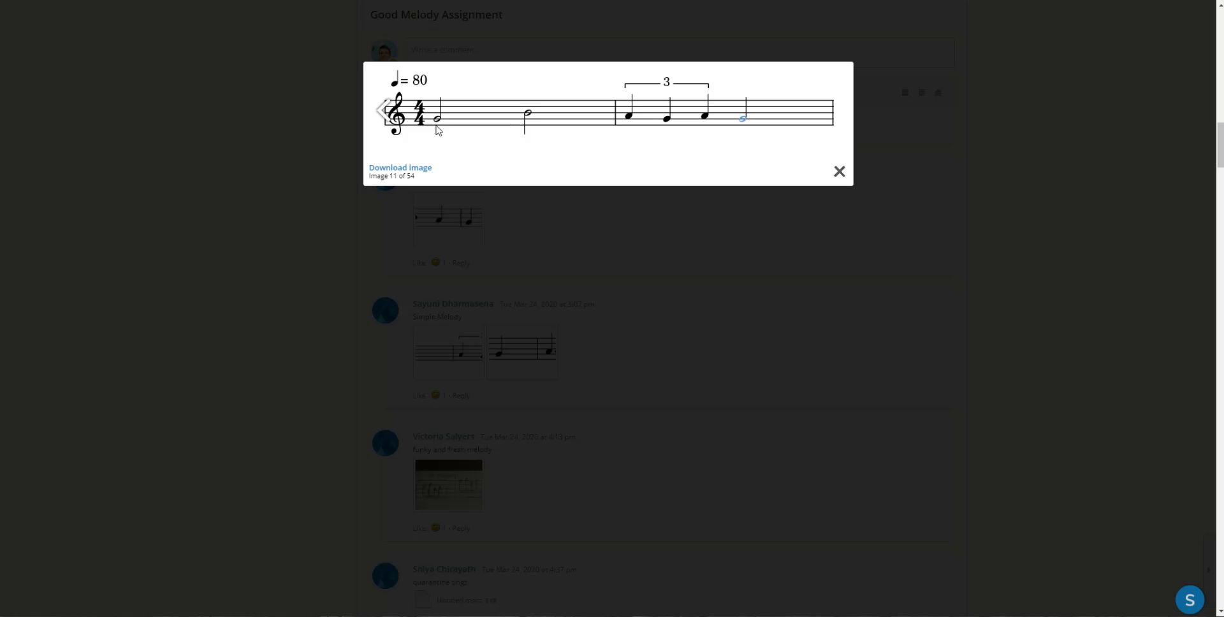
pyautogui.moveTo(523, 124)
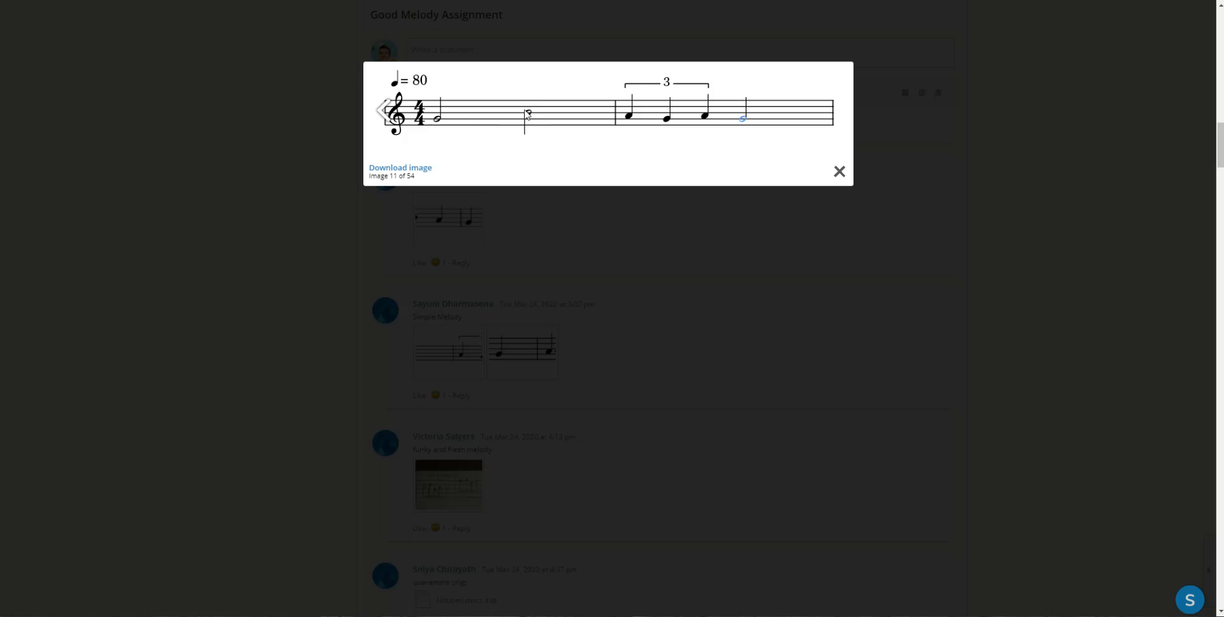
pyautogui.moveTo(551, 125)
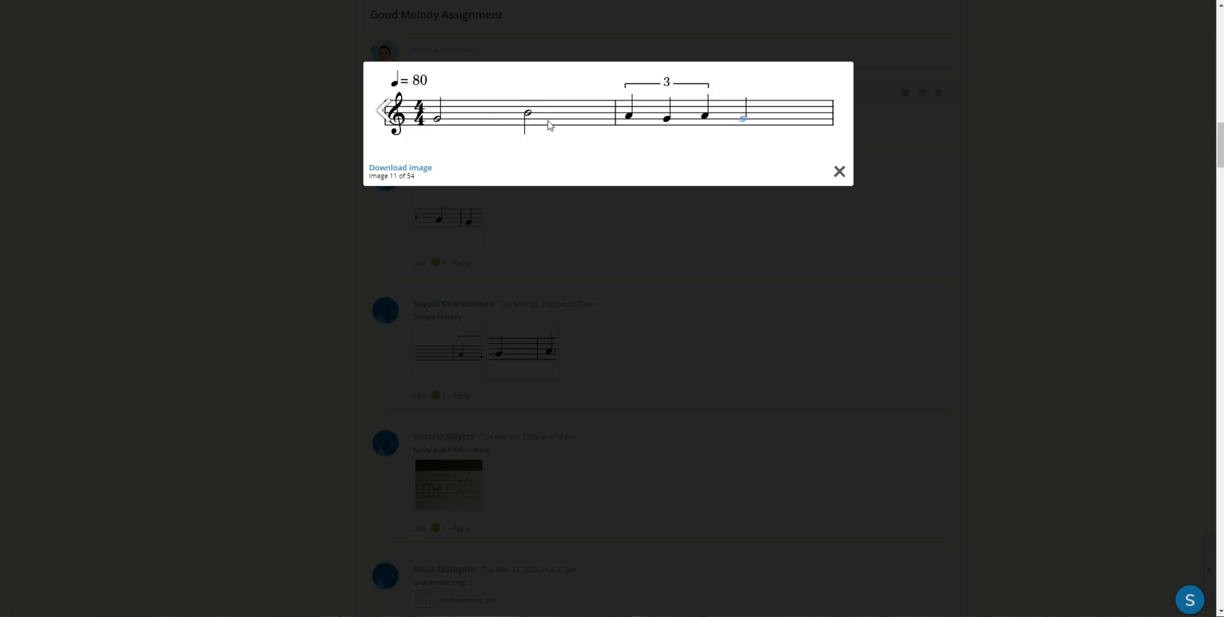
pyautogui.moveTo(472, 121)
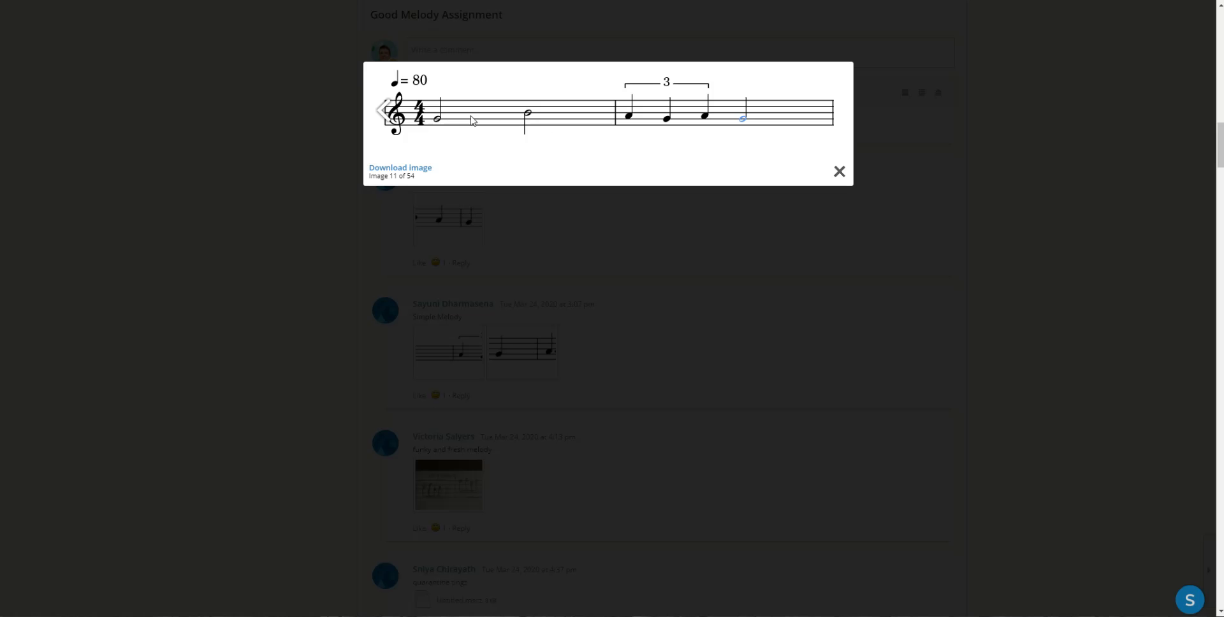
pyautogui.moveTo(528, 122)
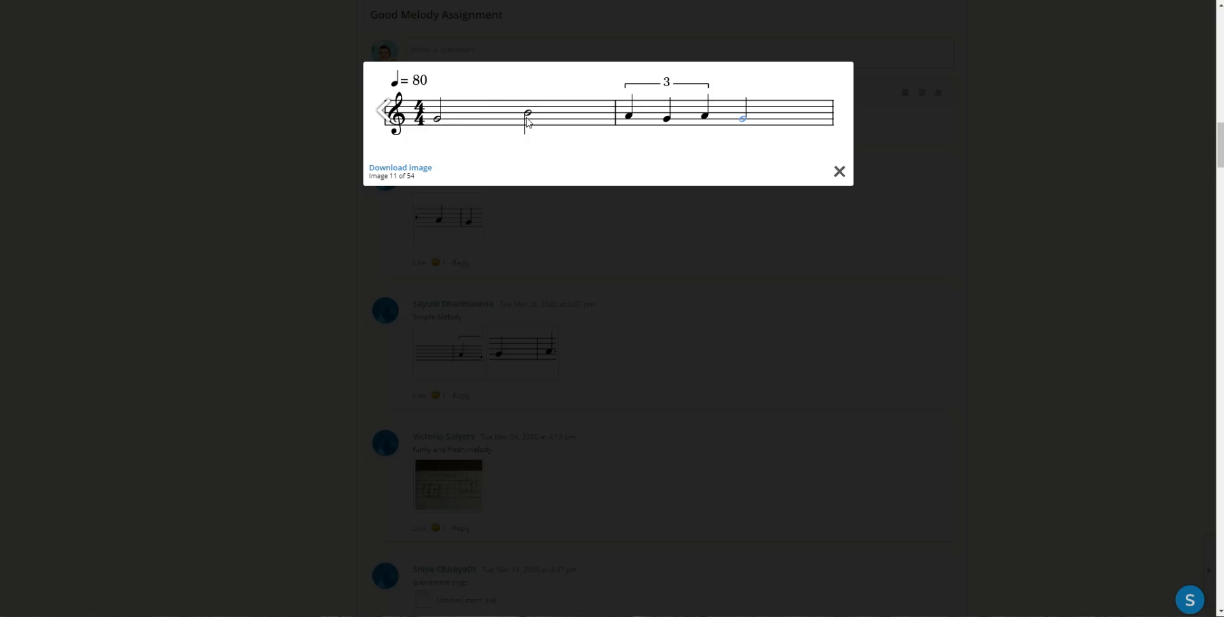
pyautogui.moveTo(529, 117)
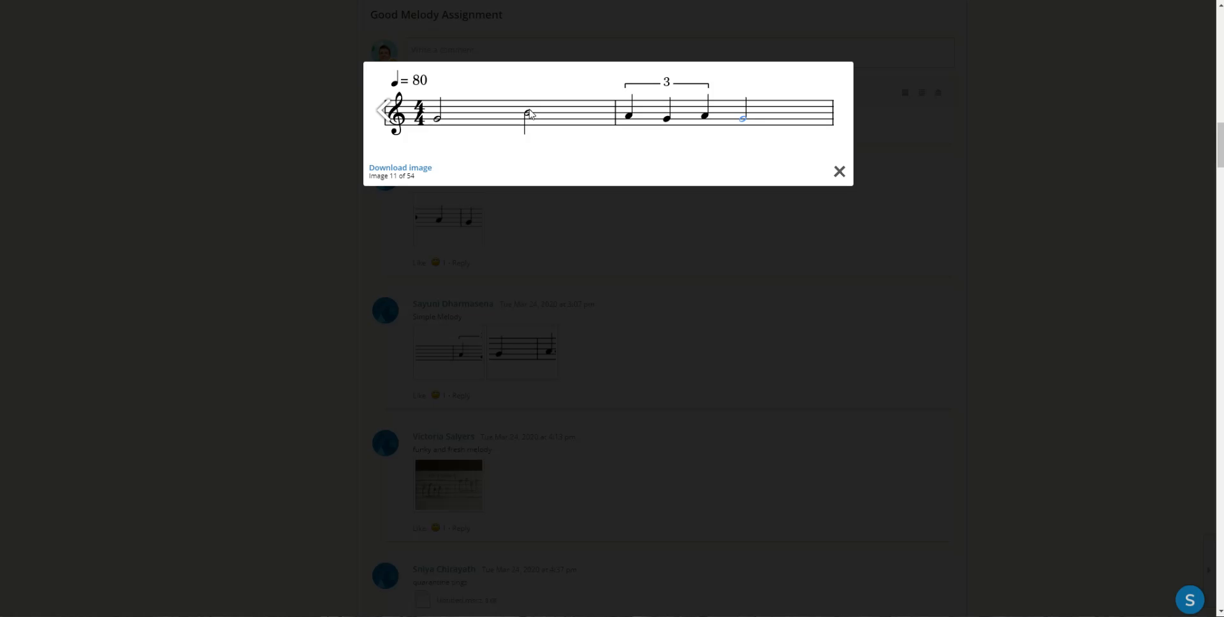
pyautogui.moveTo(609, 122)
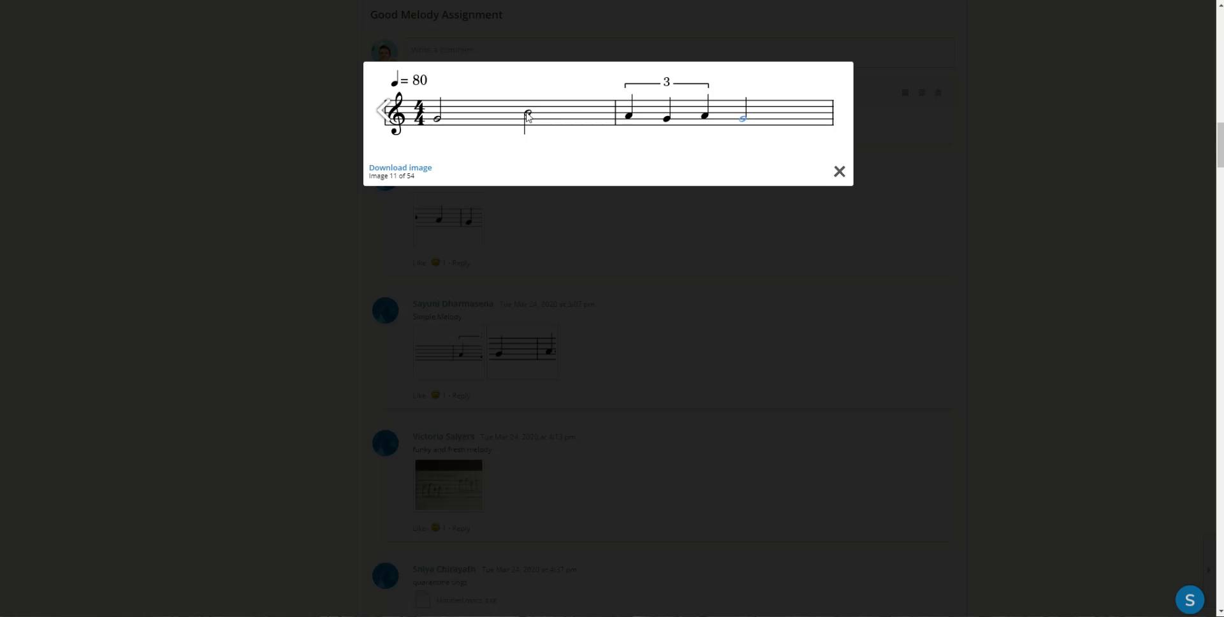
pyautogui.moveTo(585, 114)
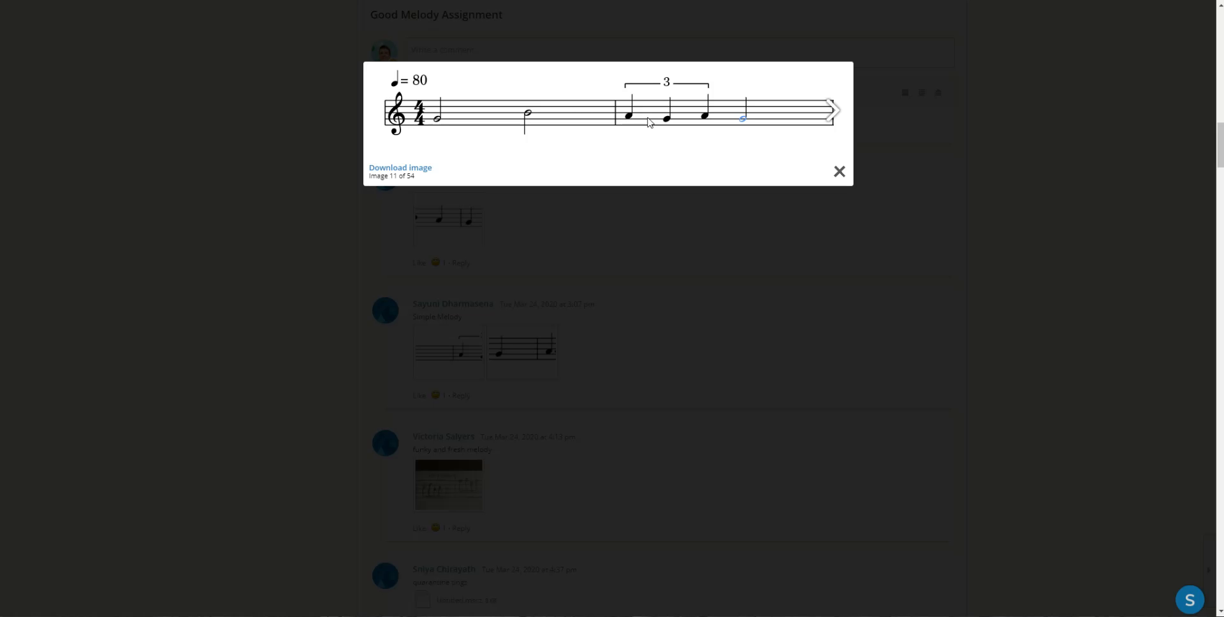
pyautogui.moveTo(698, 125)
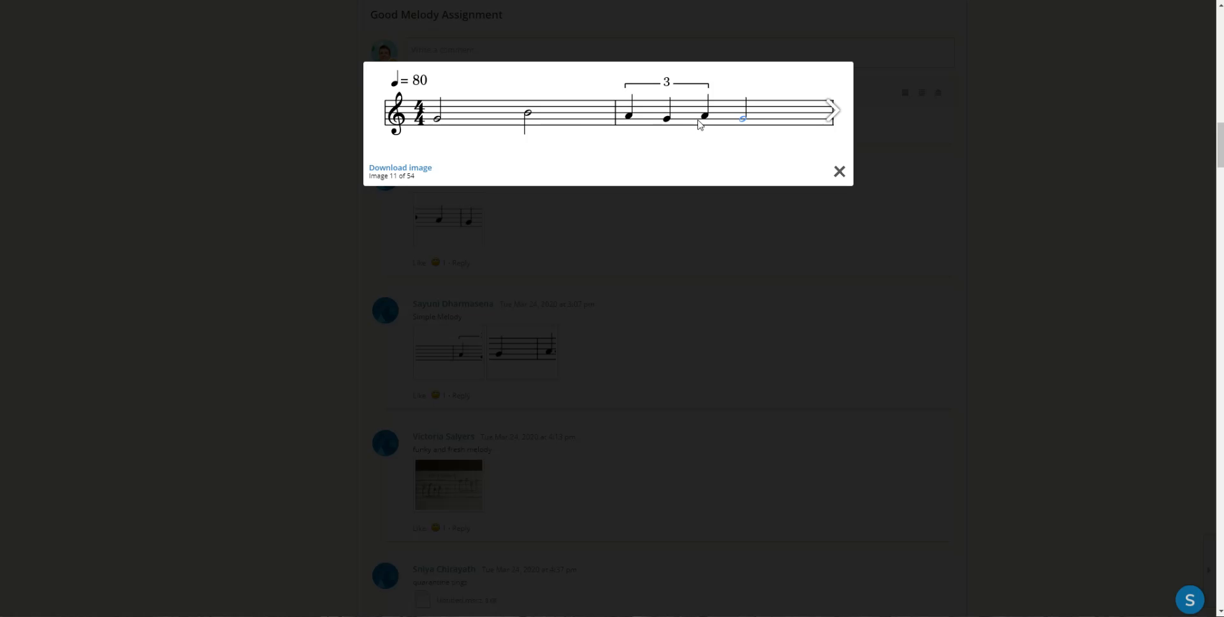
pyautogui.moveTo(735, 121)
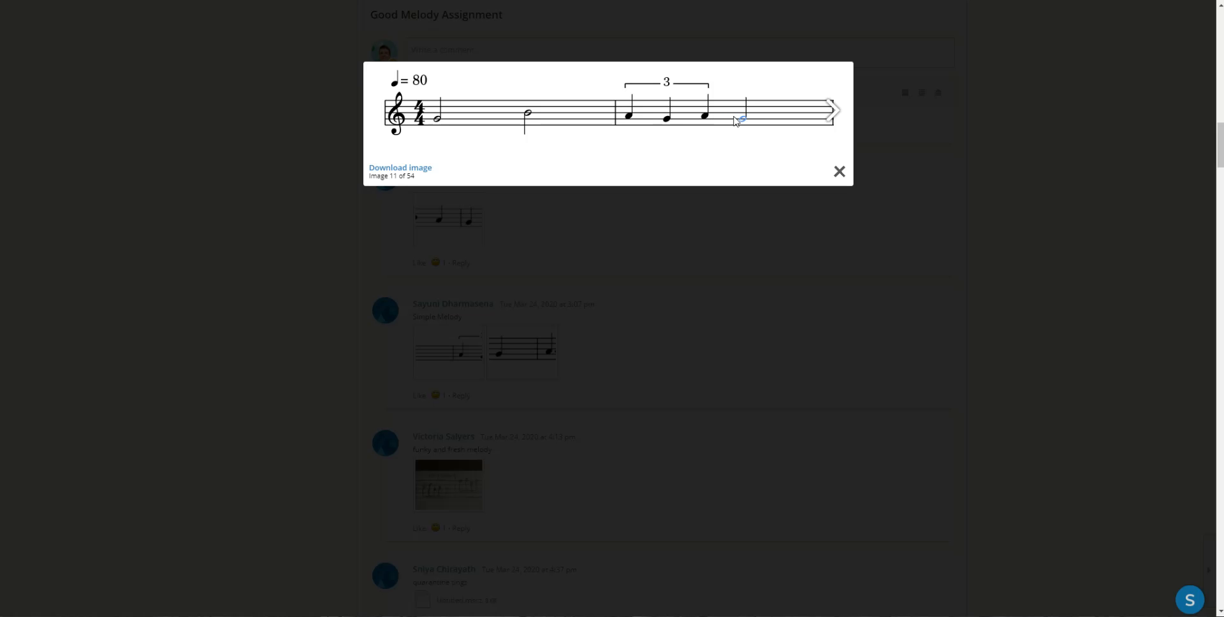
pyautogui.moveTo(566, 139)
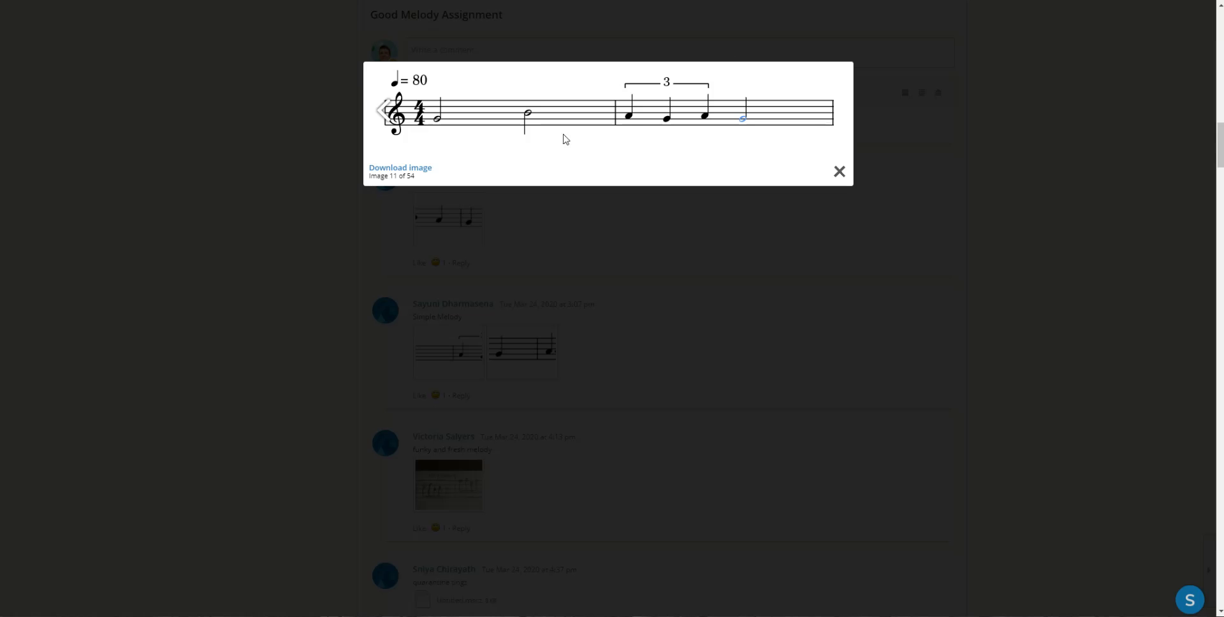
pyautogui.moveTo(567, 119)
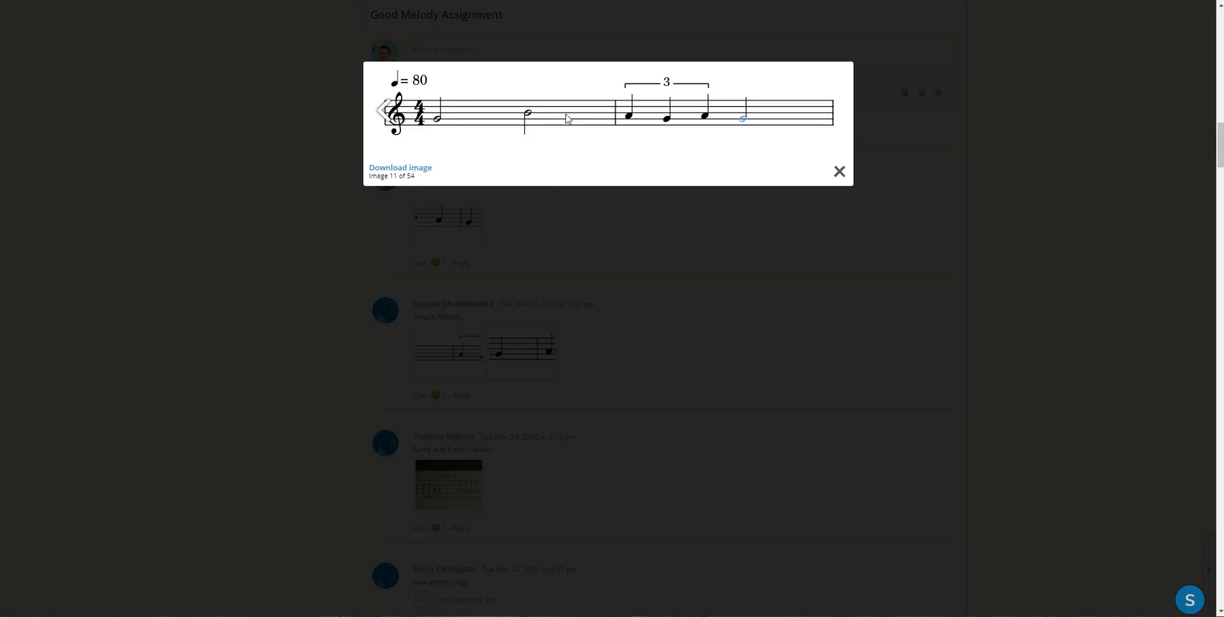
pyautogui.moveTo(631, 99)
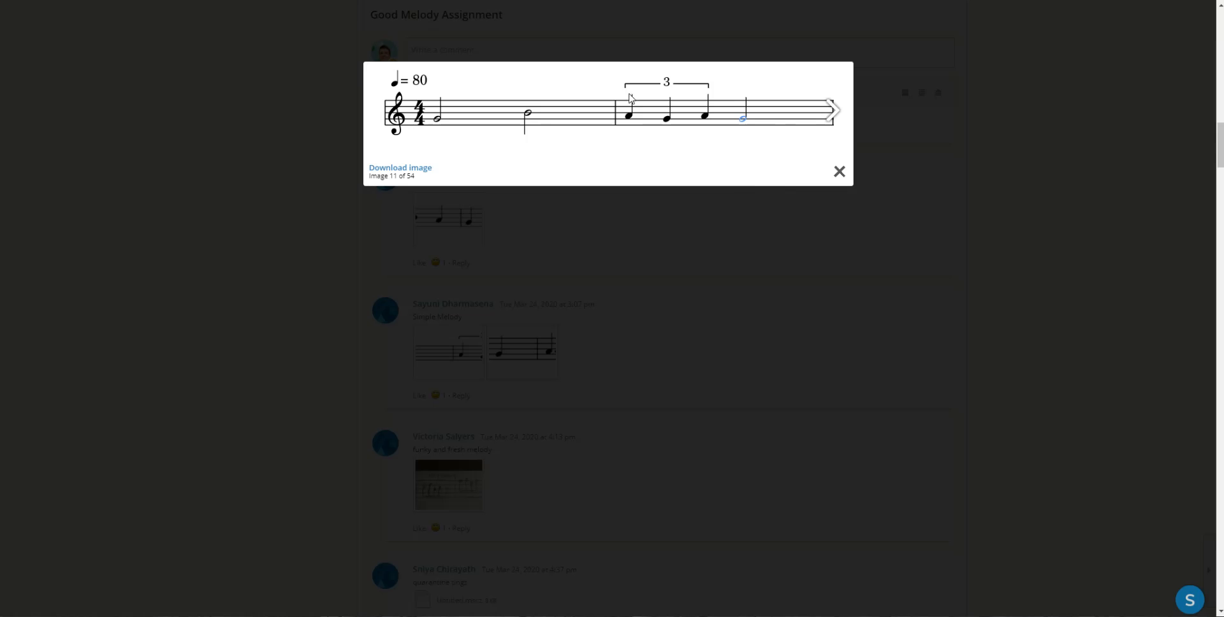
pyautogui.moveTo(790, 145)
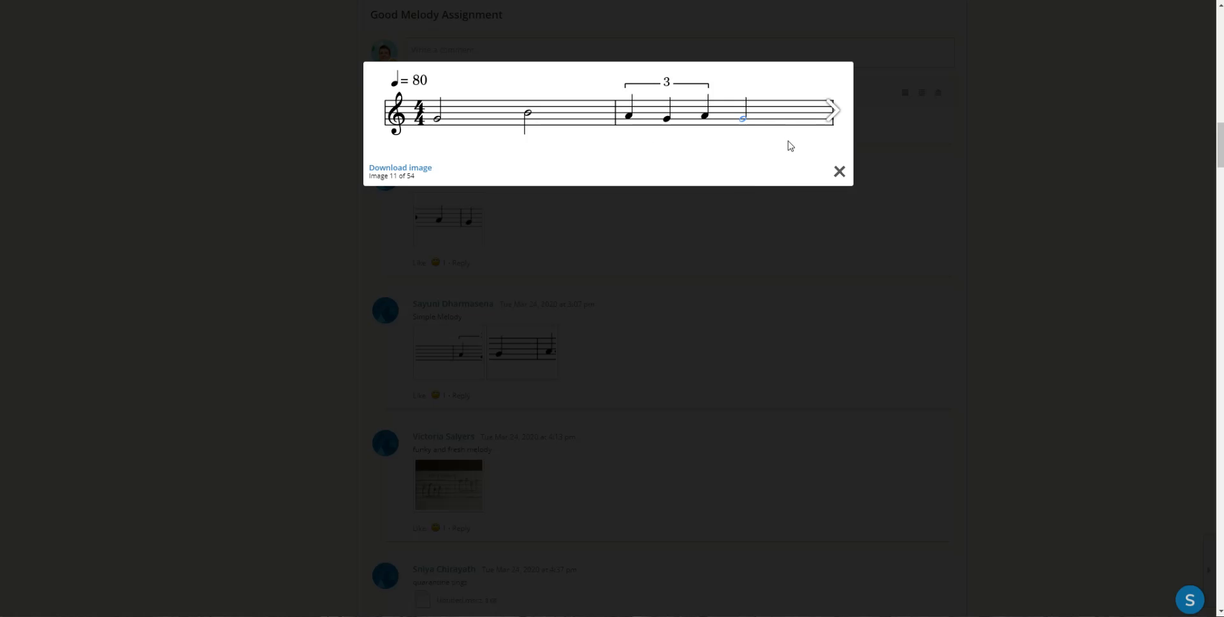
pyautogui.moveTo(640, 121)
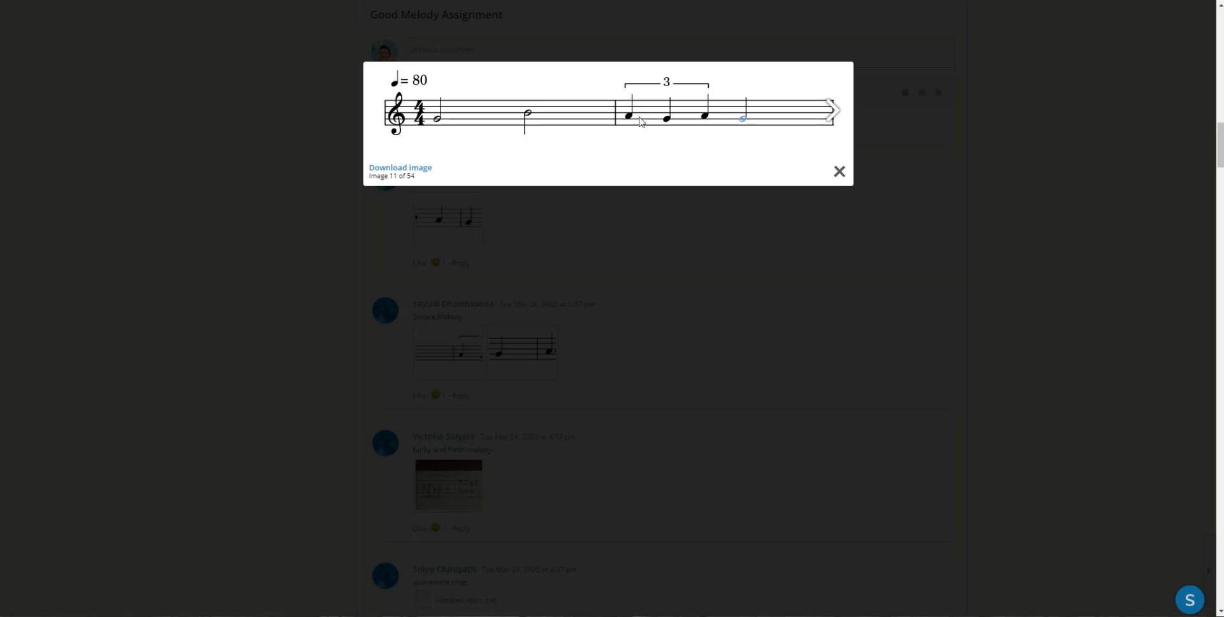
pyautogui.moveTo(700, 120)
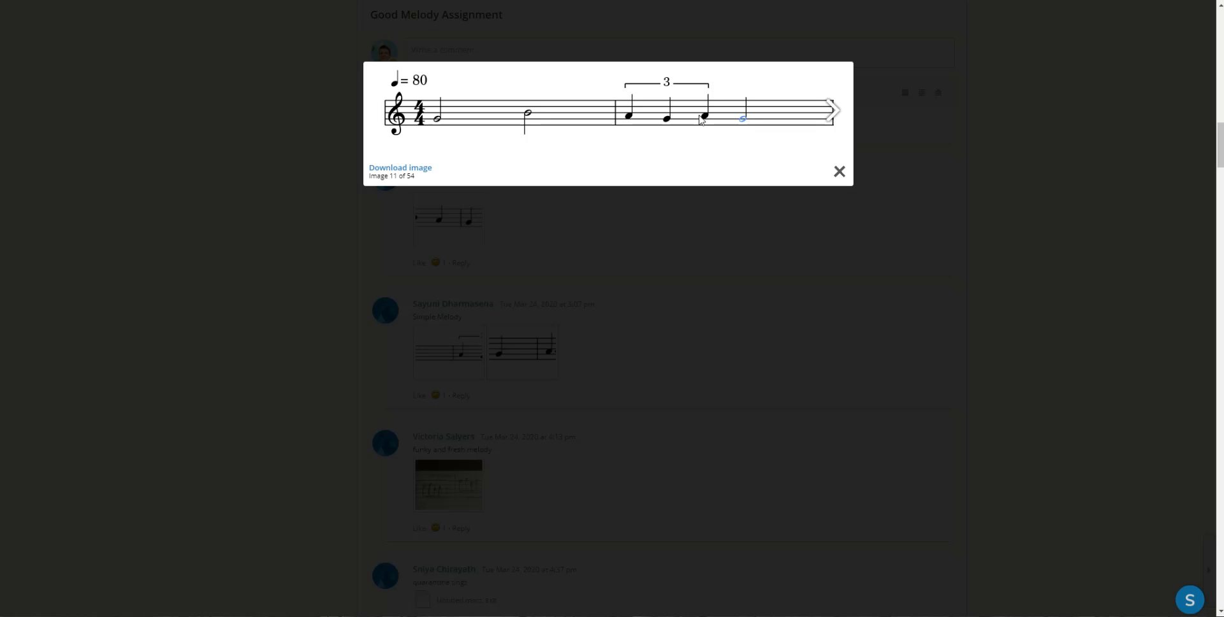
pyautogui.moveTo(750, 115)
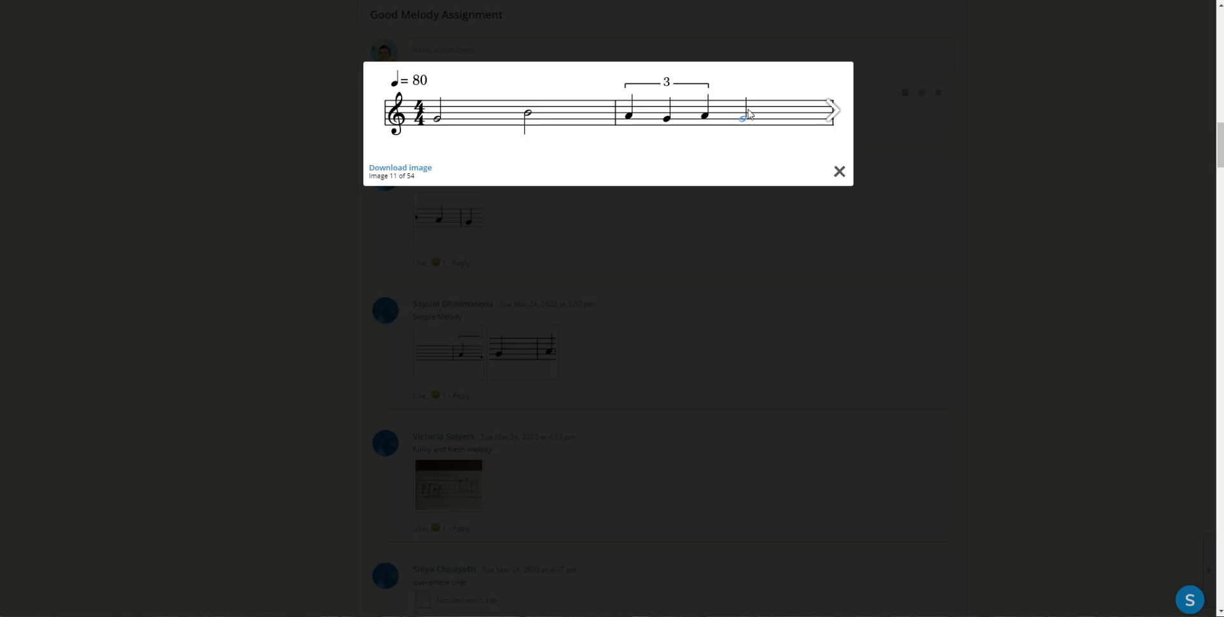
pyautogui.moveTo(706, 131)
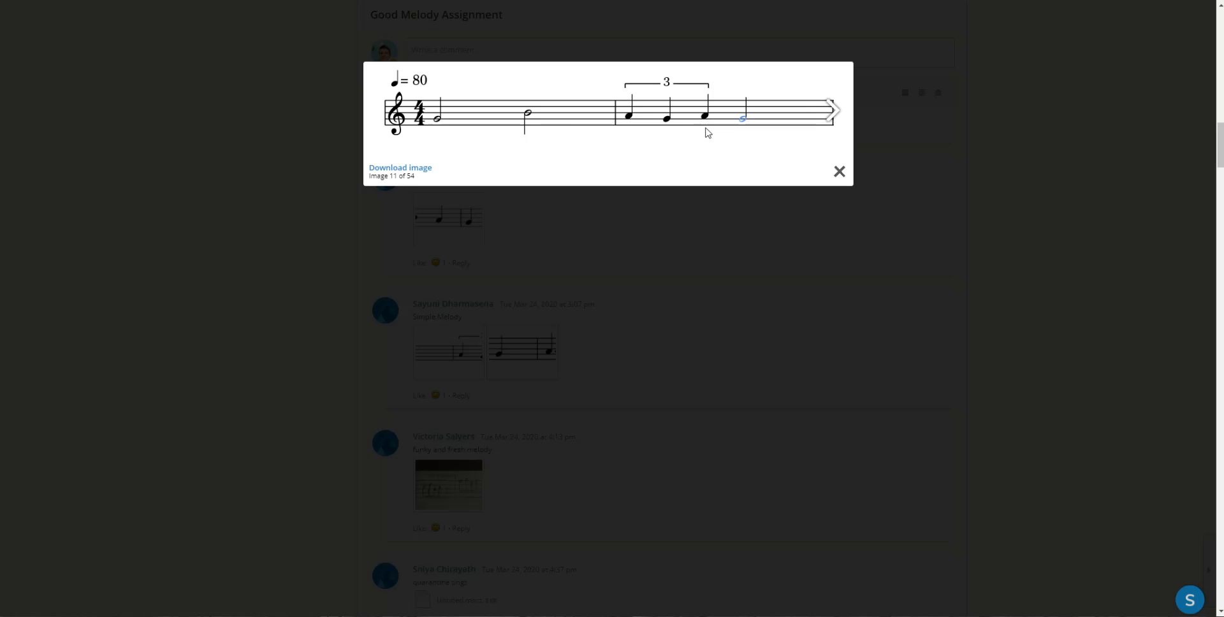
pyautogui.moveTo(705, 126)
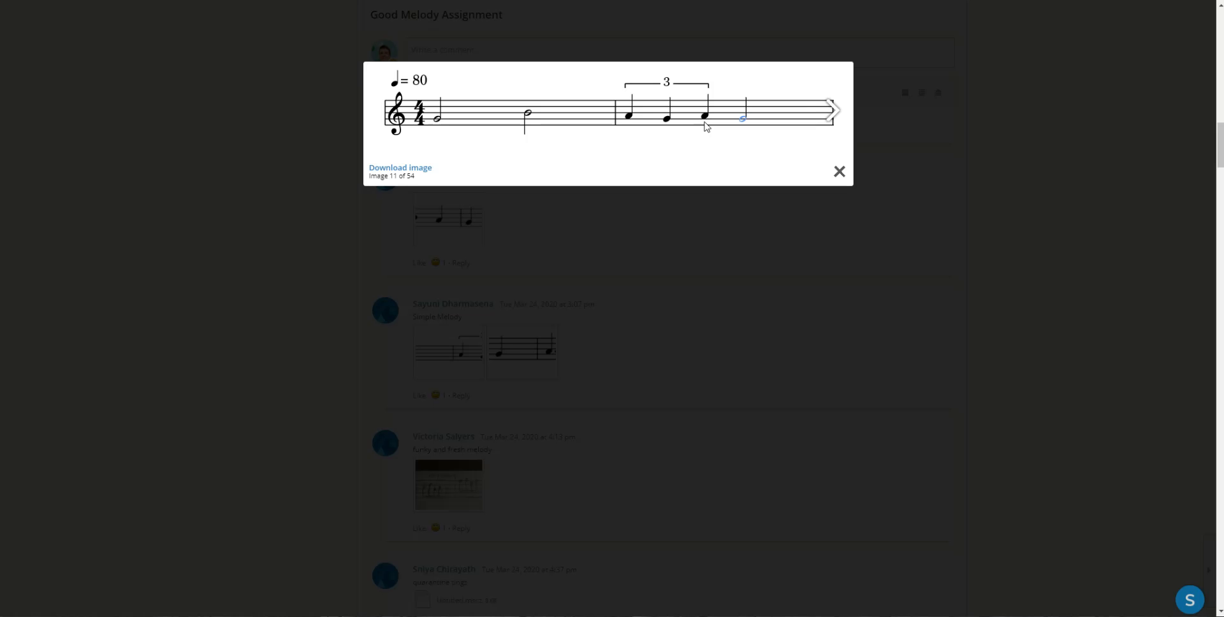
pyautogui.moveTo(656, 142)
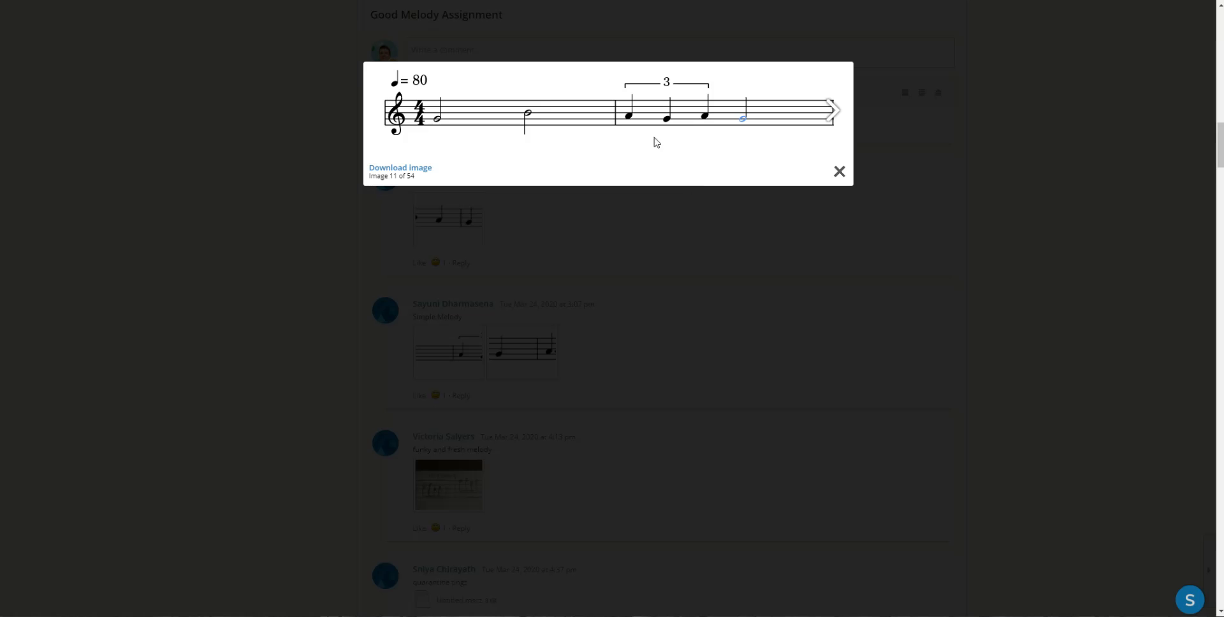
pyautogui.moveTo(706, 128)
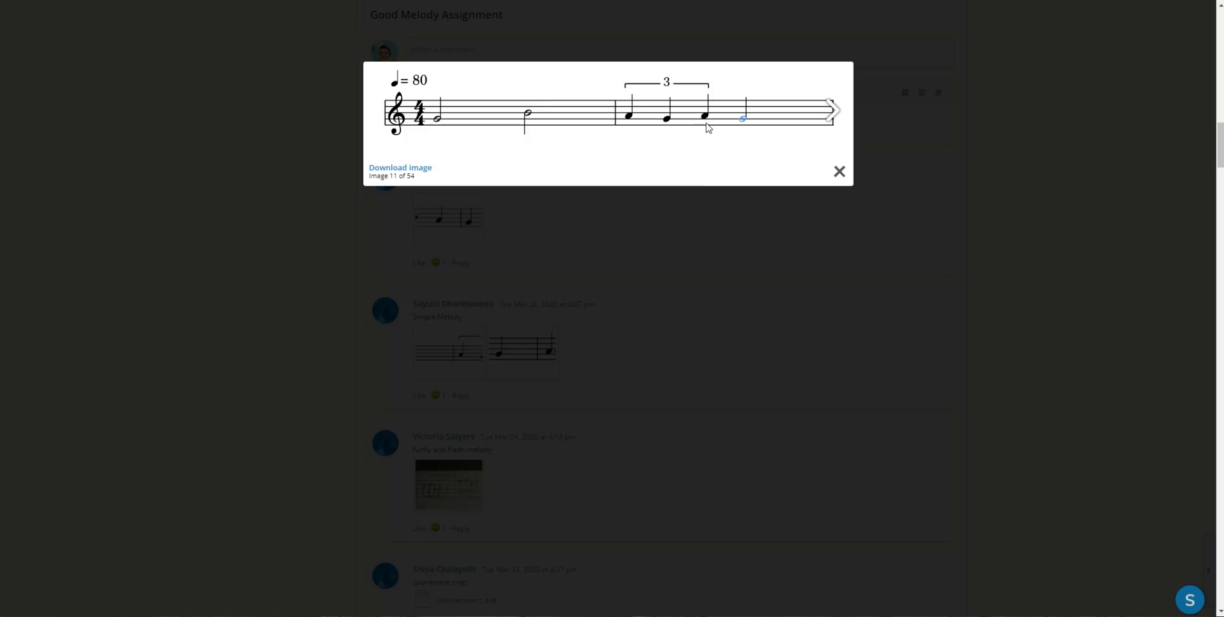
pyautogui.moveTo(775, 121)
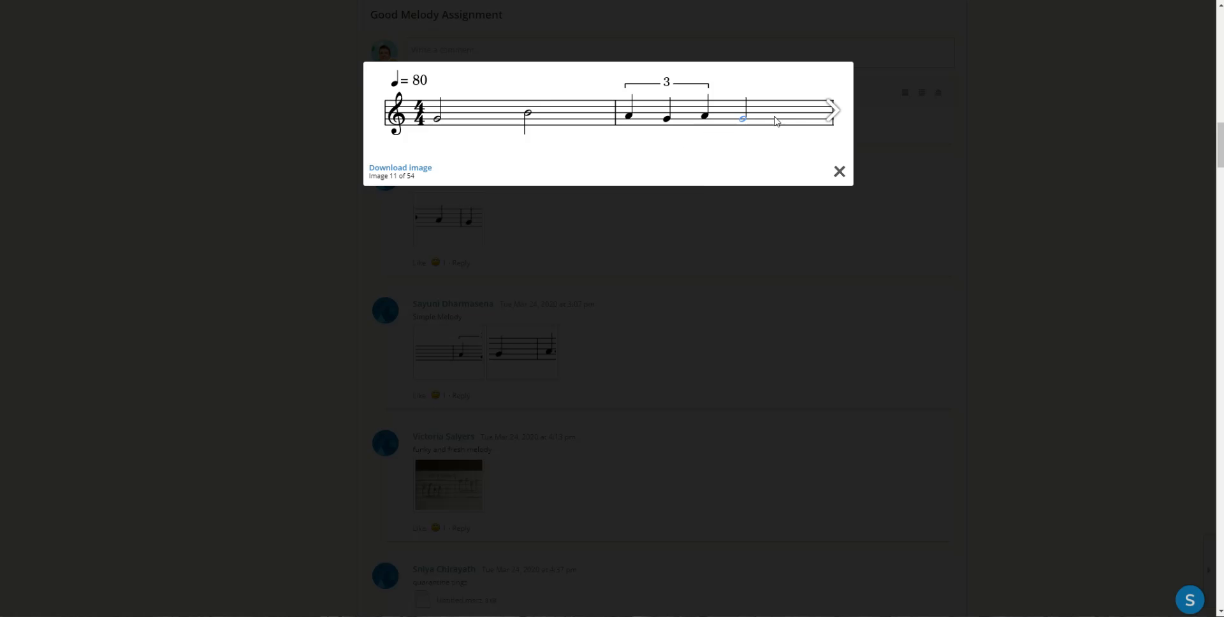
# - Flip between enlarged score images 11 and 12, then close the viewer back to the posts
pyautogui.click(833, 109)
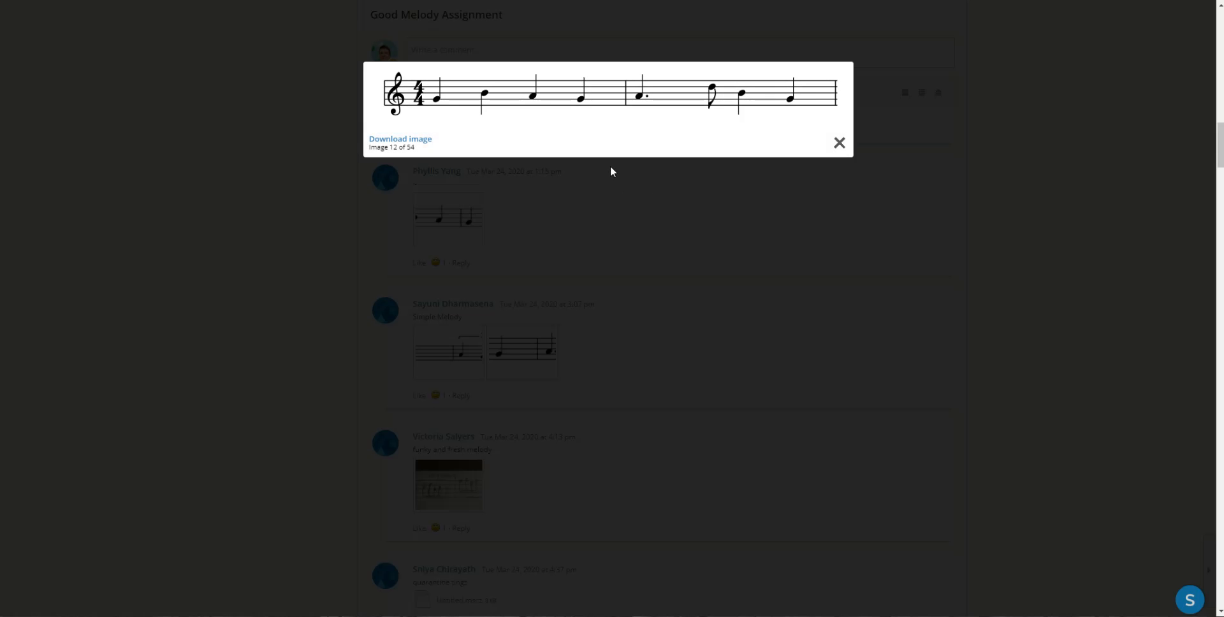
pyautogui.moveTo(595, 169)
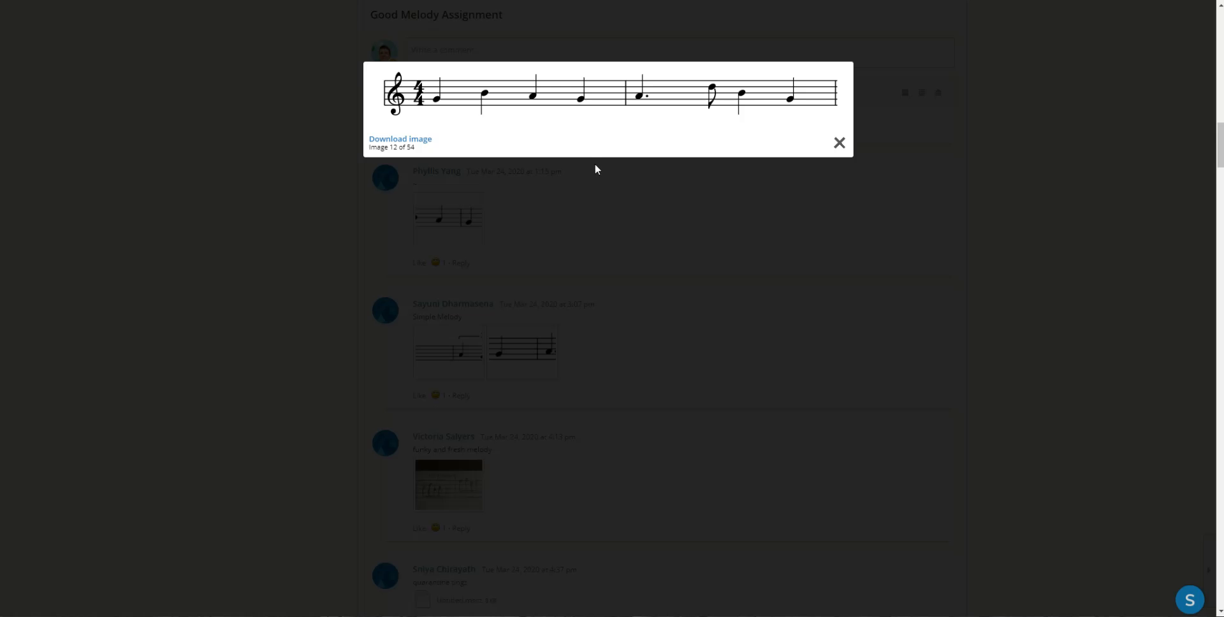
pyautogui.moveTo(439, 106)
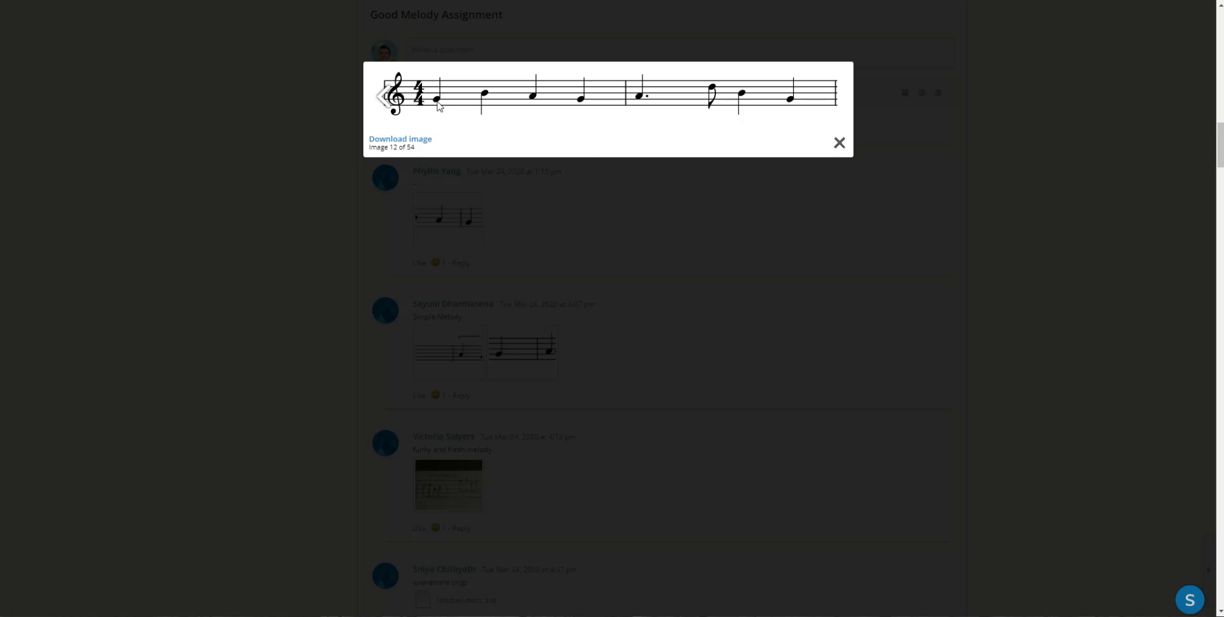
pyautogui.moveTo(531, 107)
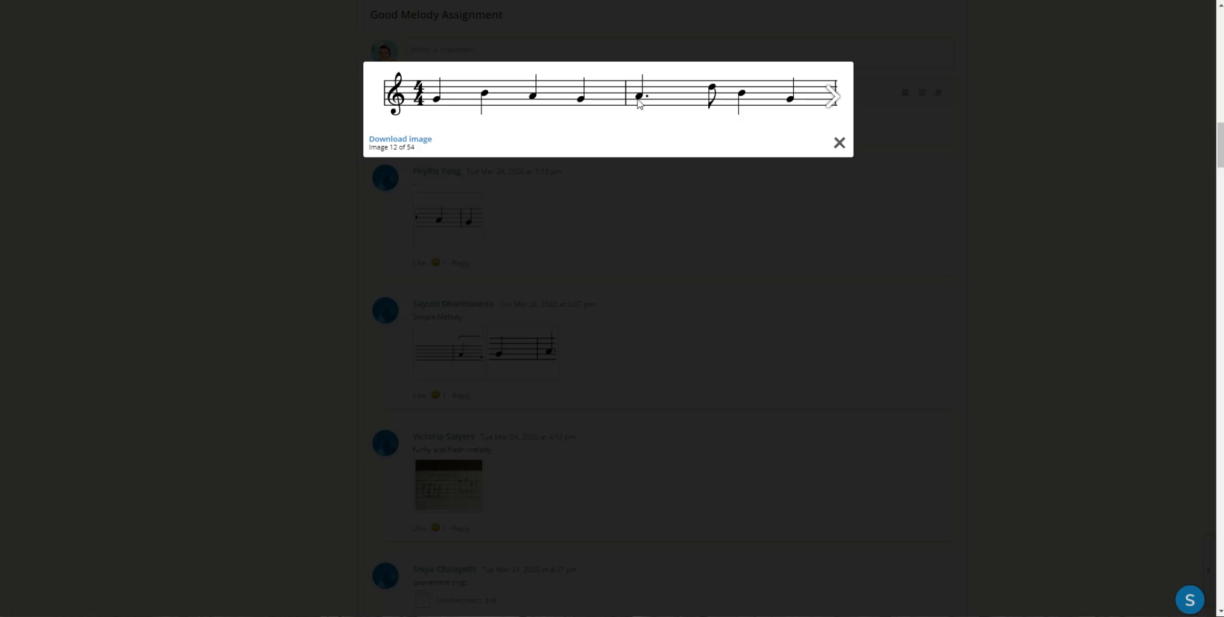
pyautogui.moveTo(782, 123)
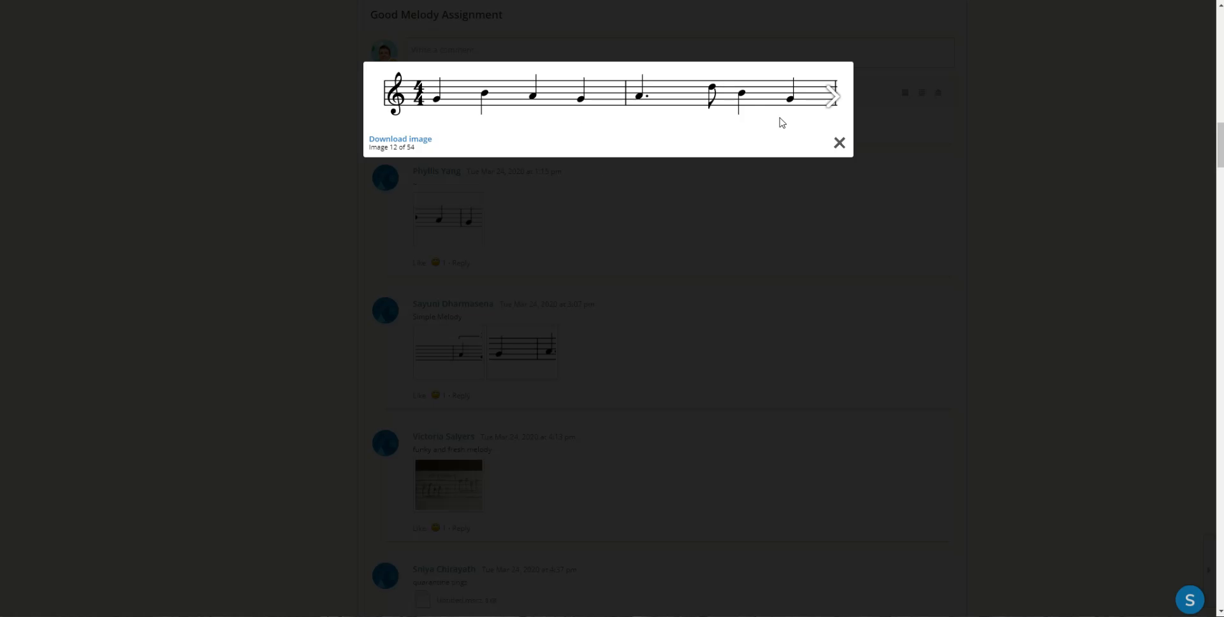
pyautogui.moveTo(777, 111)
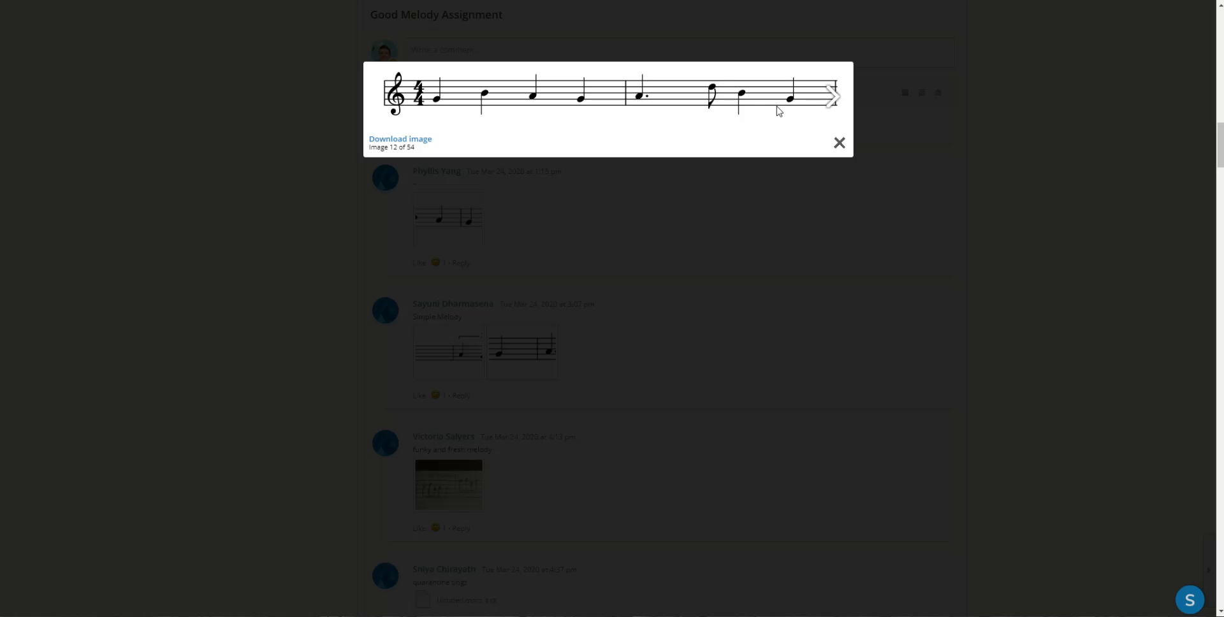
pyautogui.moveTo(815, 111)
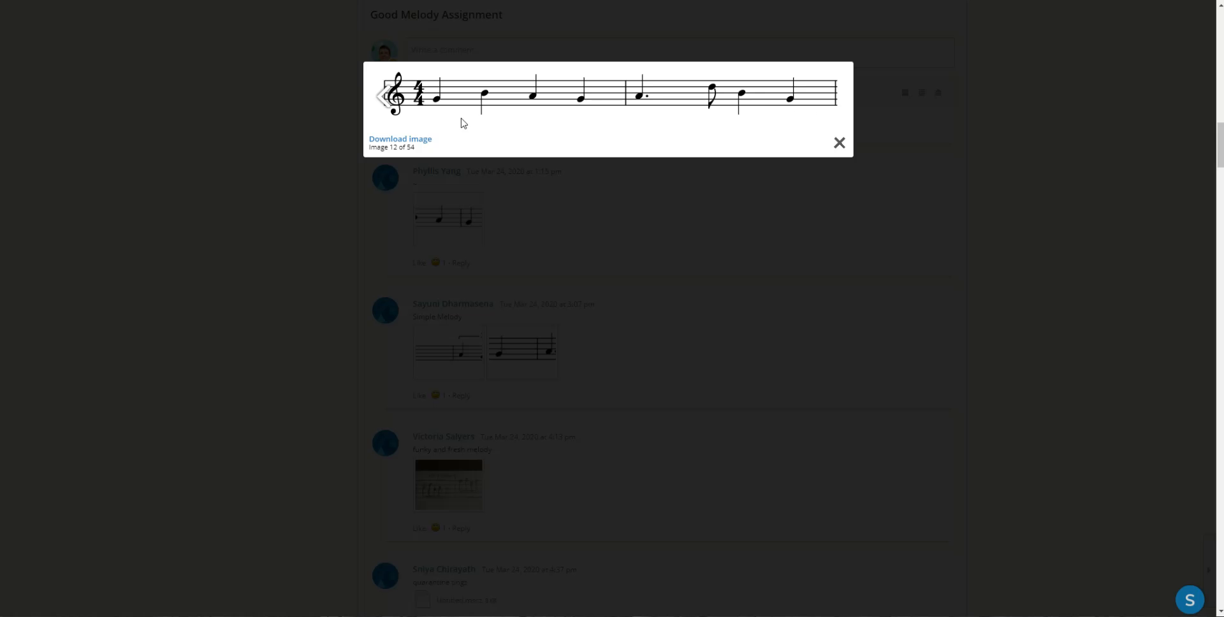
pyautogui.moveTo(617, 126)
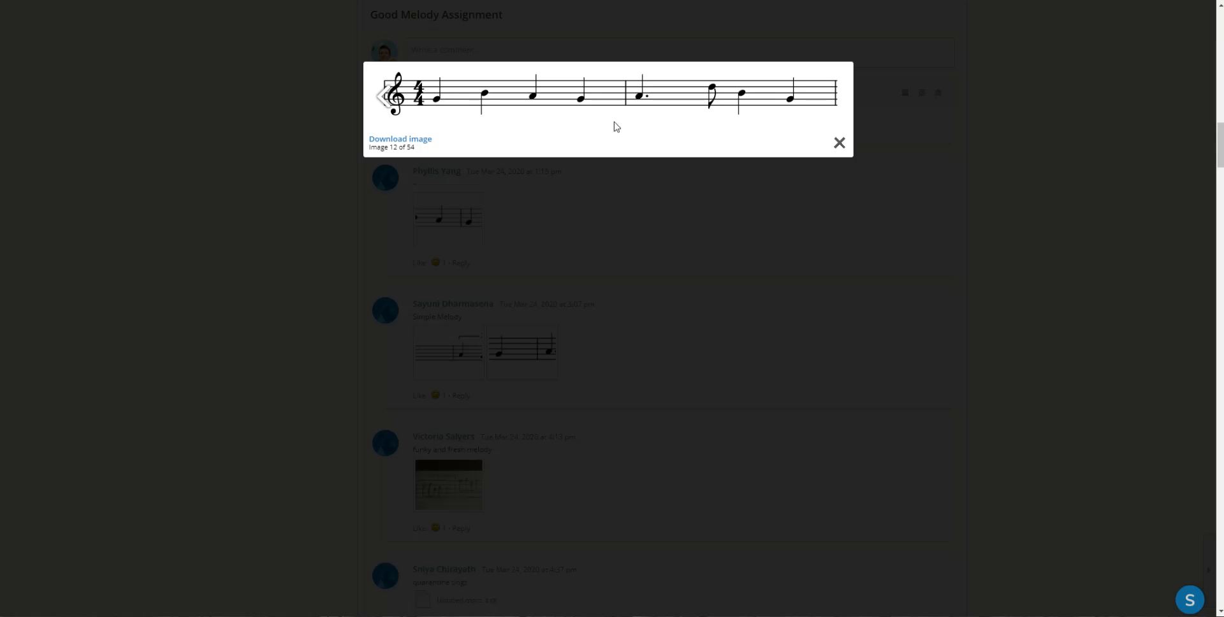
pyautogui.moveTo(793, 107)
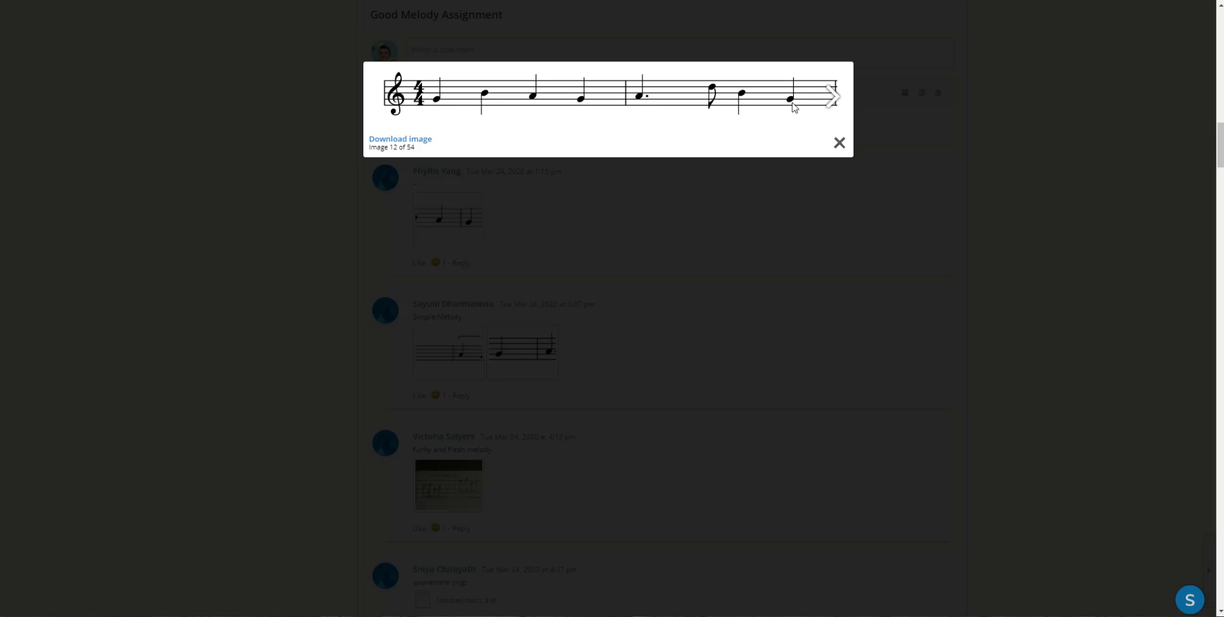
pyautogui.moveTo(484, 102)
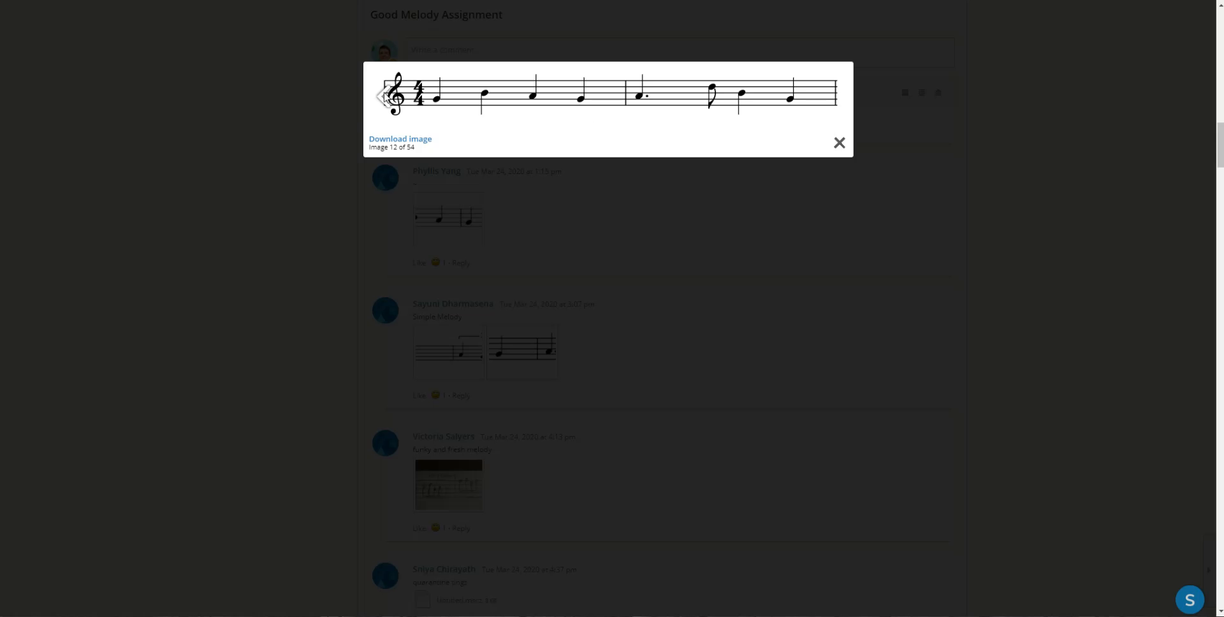
pyautogui.click(380, 110)
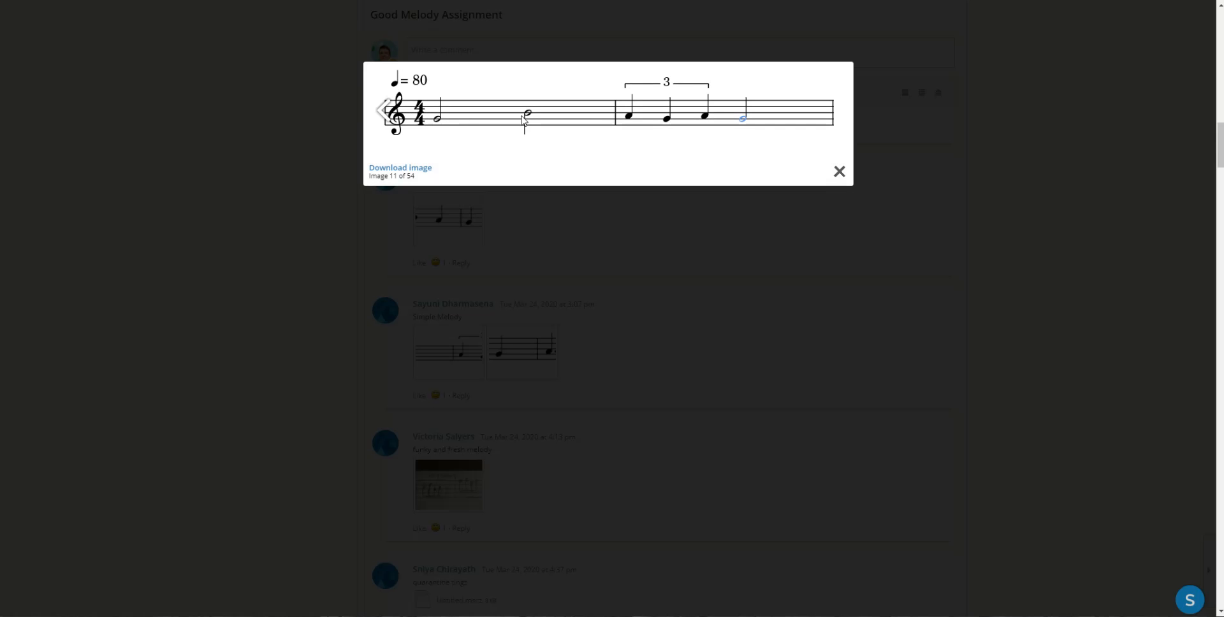
pyautogui.moveTo(744, 129)
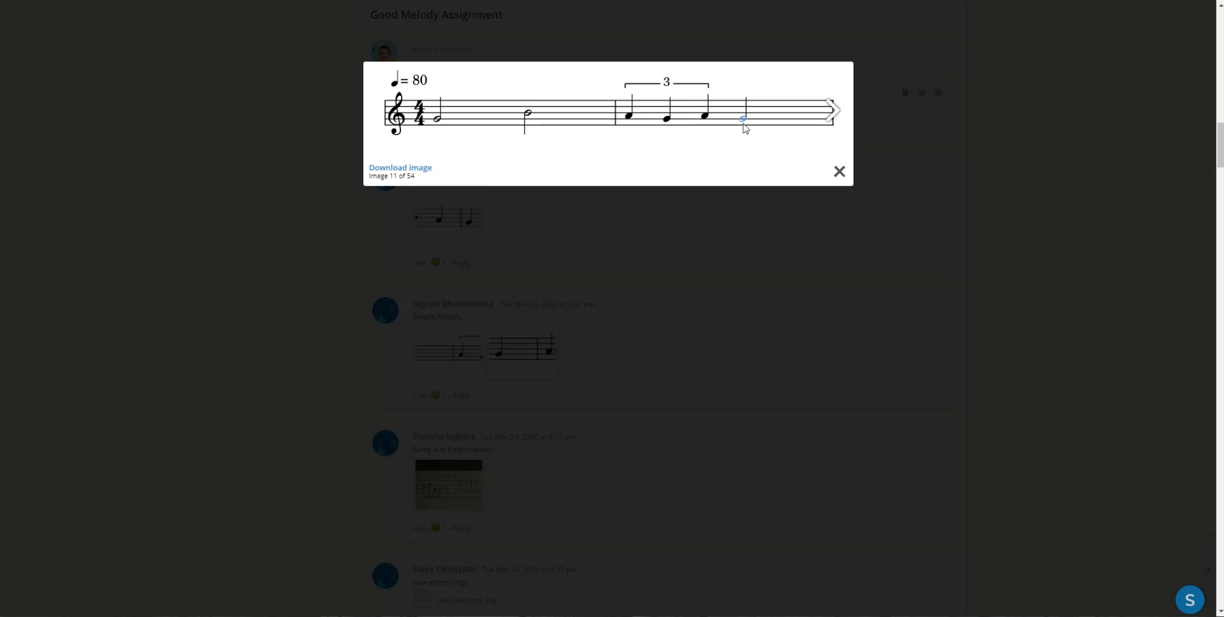
pyautogui.click(831, 109)
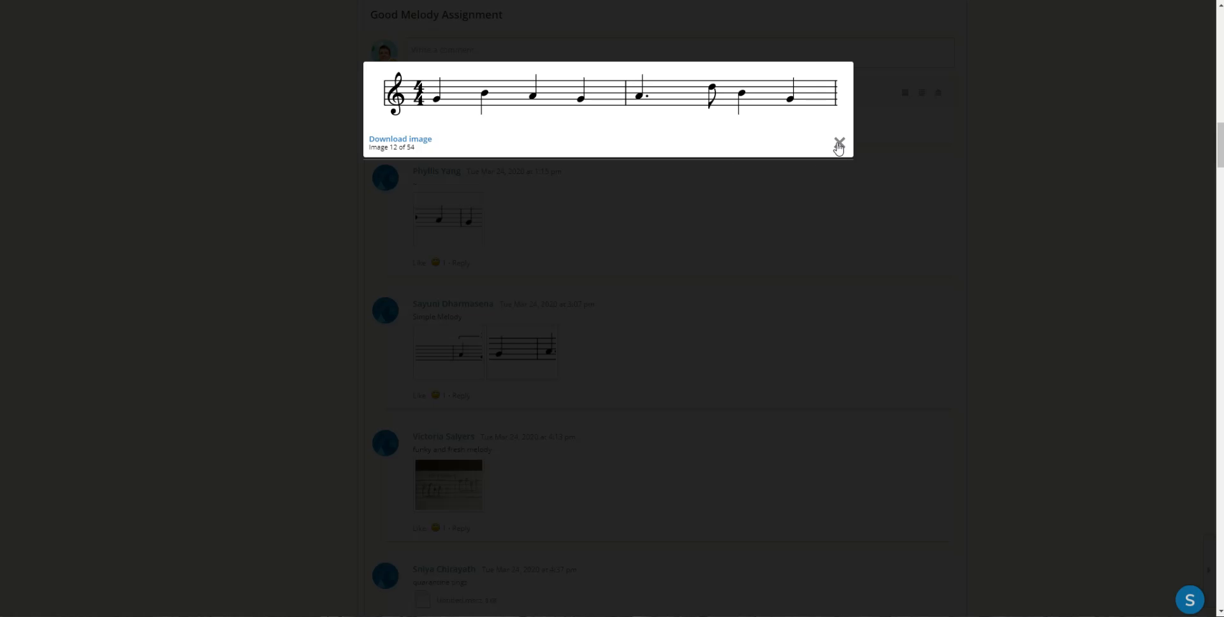
pyautogui.click(839, 145)
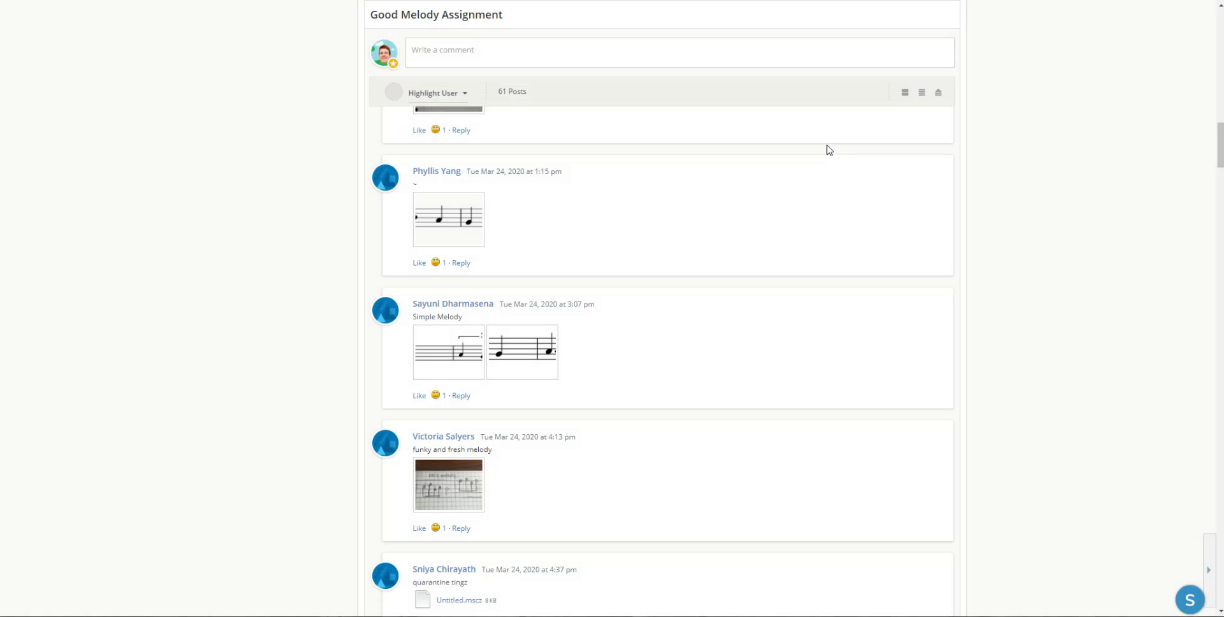
pyautogui.moveTo(764, 162)
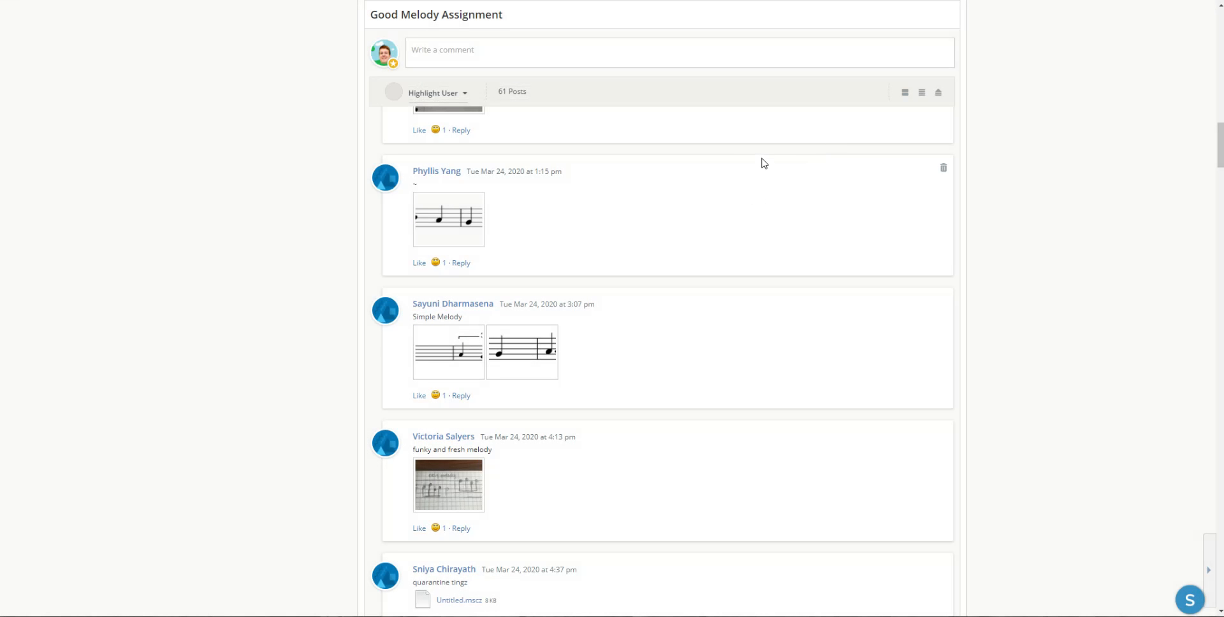
# - Scroll the discussion feed down from the March 24 posts to the March 25 melody submissions
pyautogui.scroll(-3)
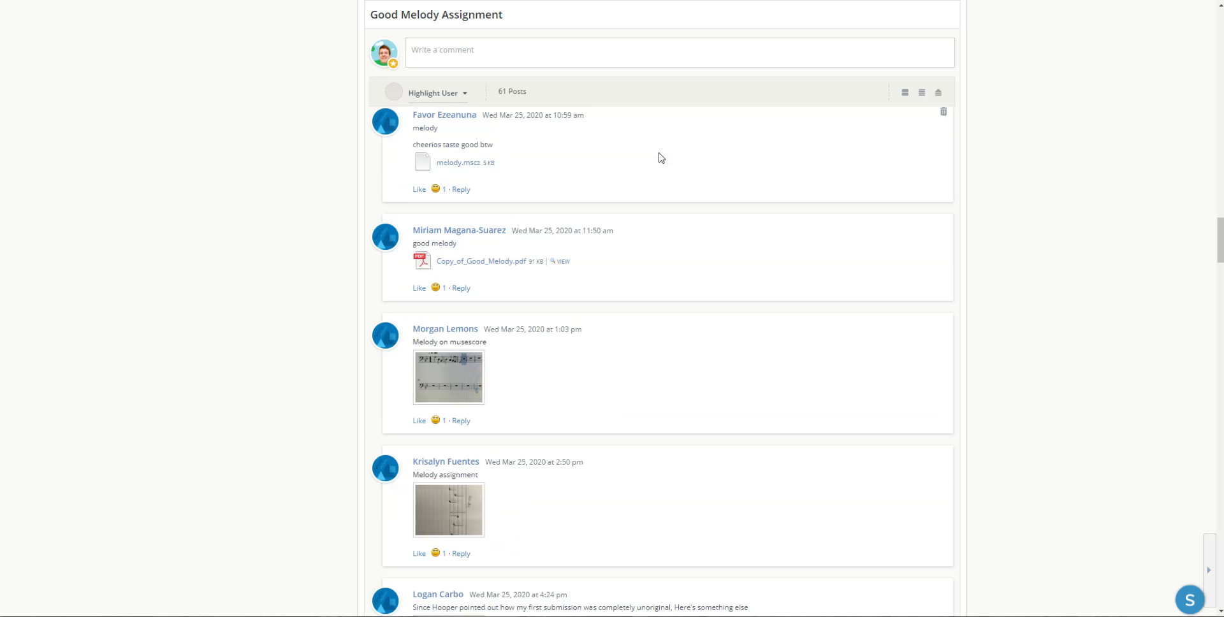
pyautogui.scroll(-3)
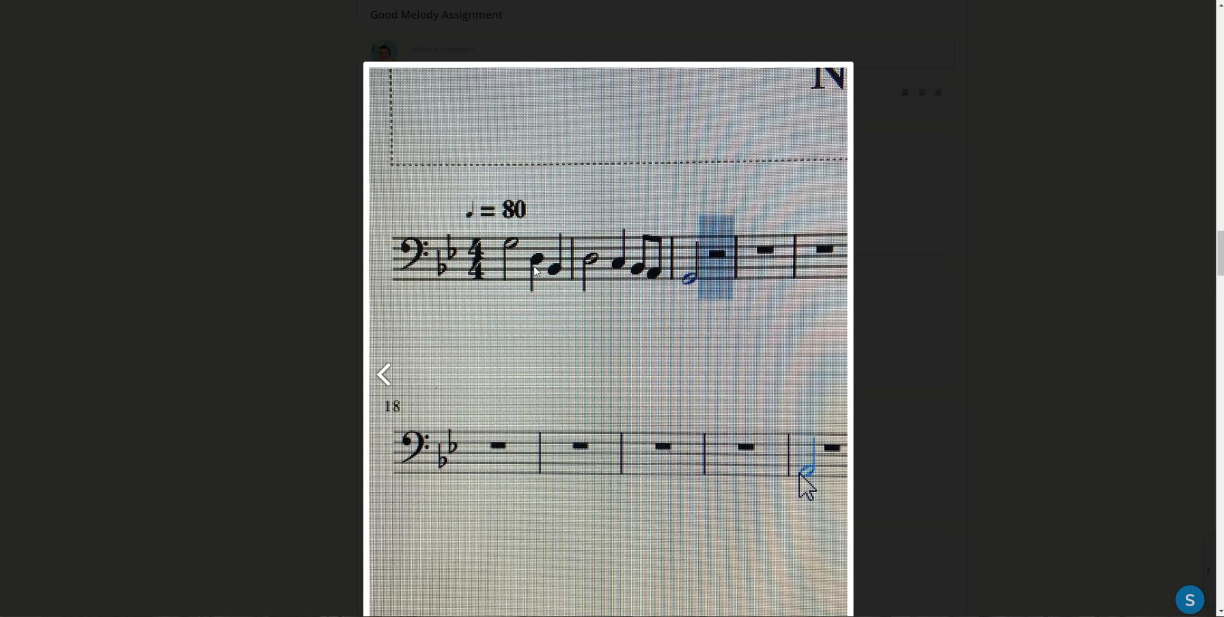
pyautogui.moveTo(506, 246)
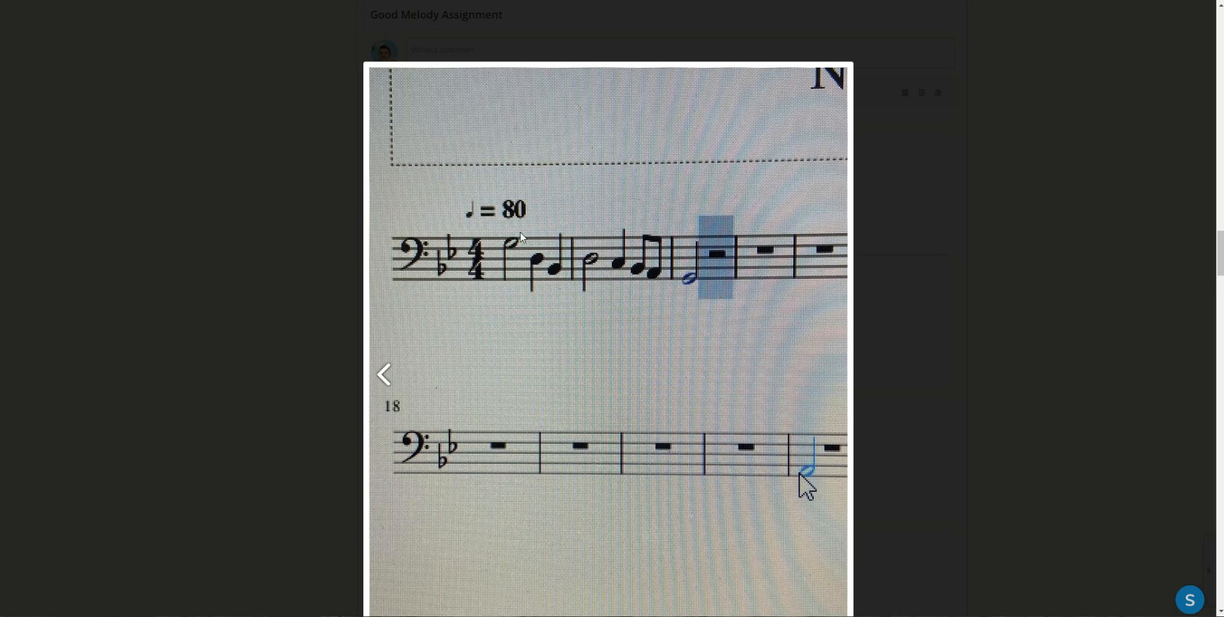
pyautogui.moveTo(549, 274)
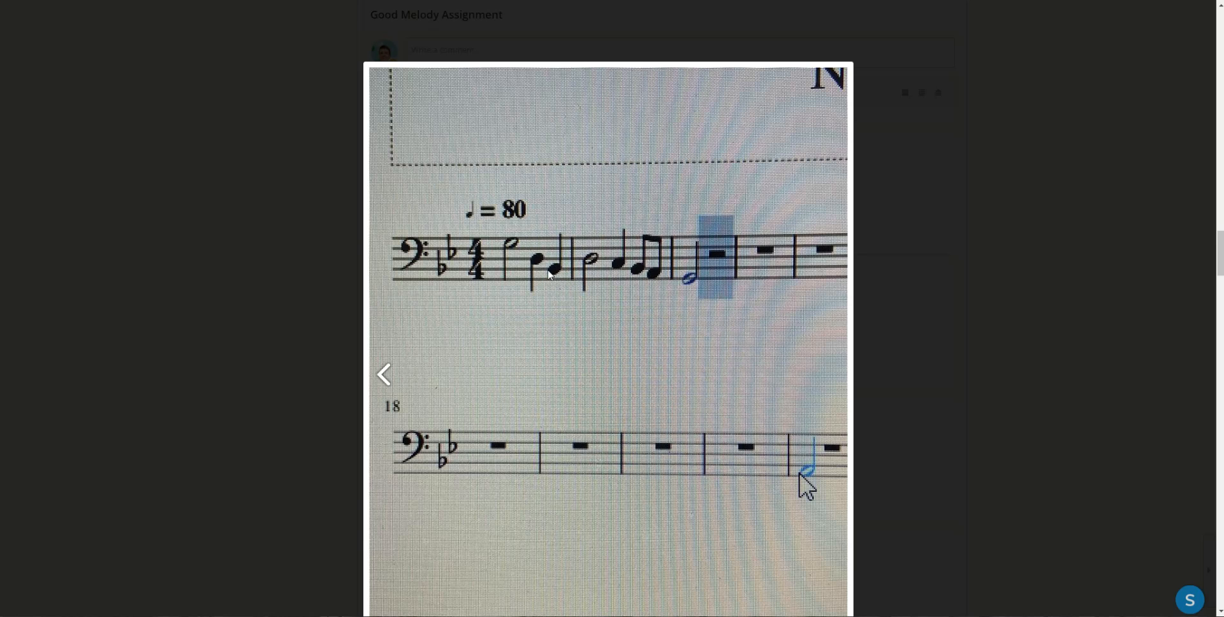
pyautogui.moveTo(582, 268)
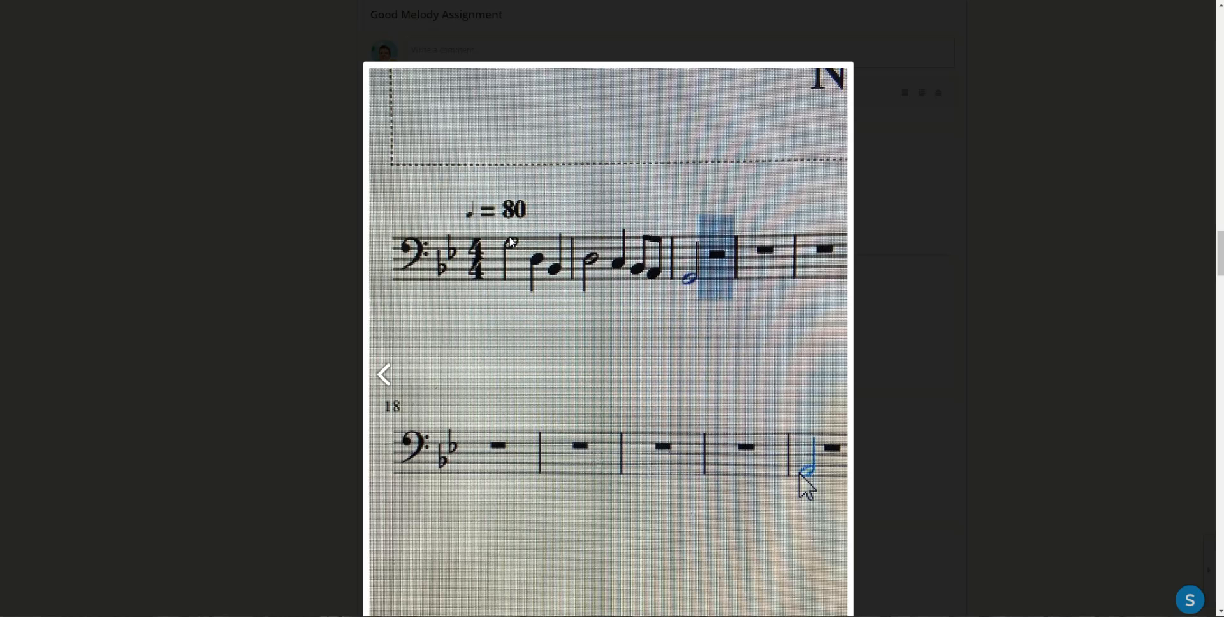
pyautogui.moveTo(554, 278)
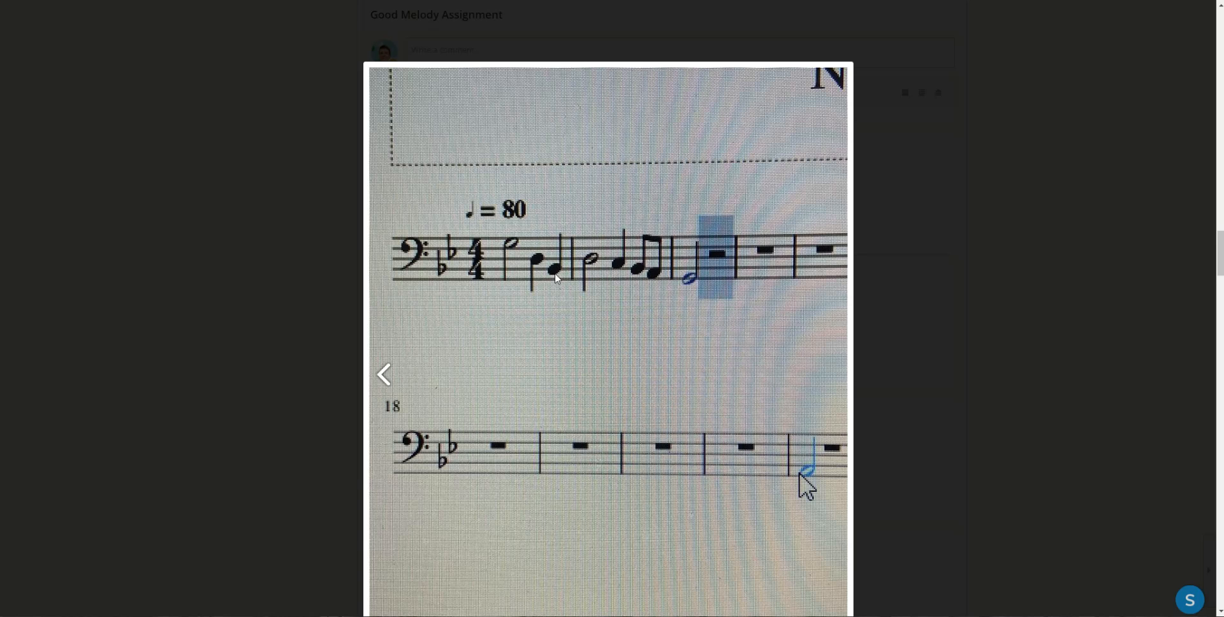
pyautogui.moveTo(519, 252)
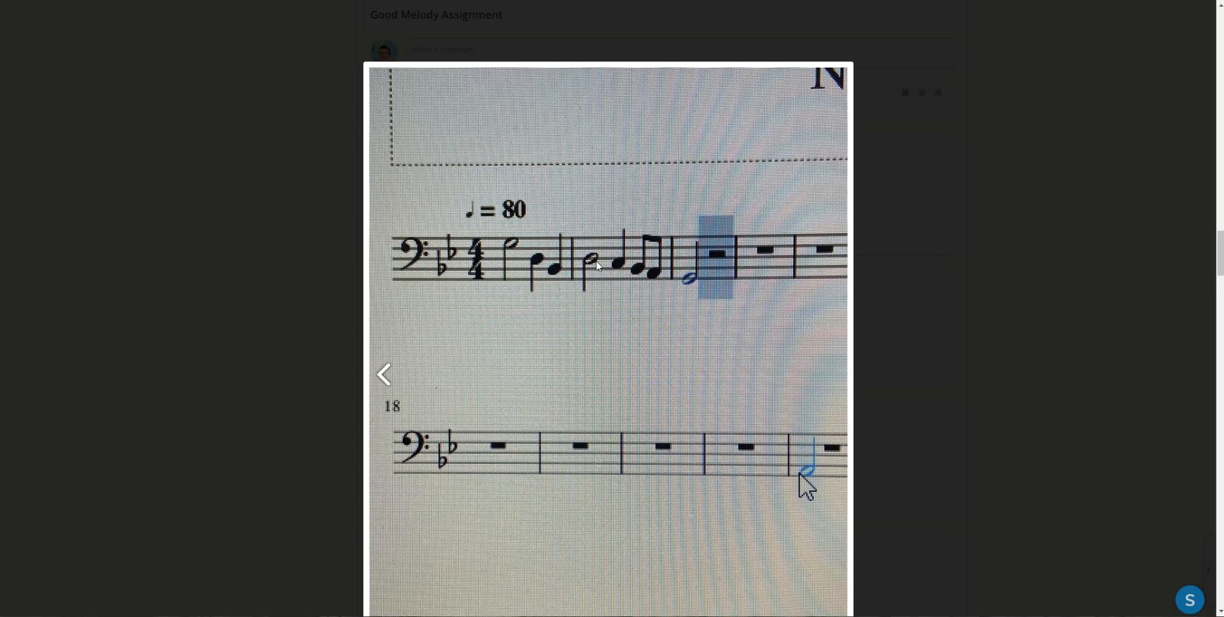
pyautogui.moveTo(624, 291)
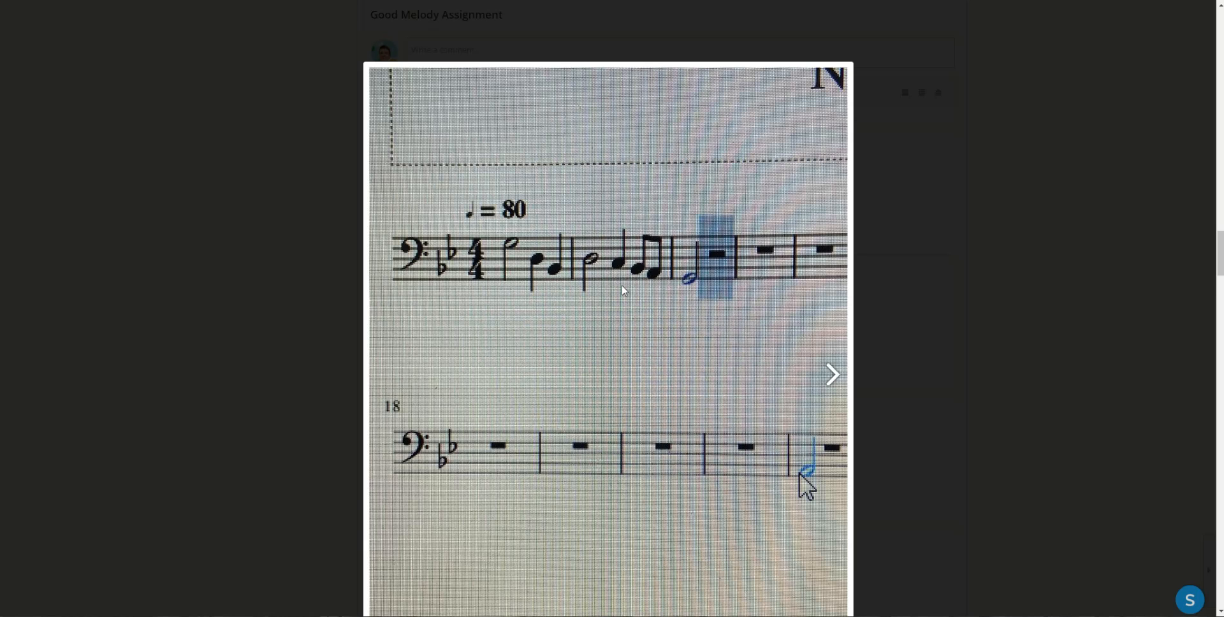
pyautogui.moveTo(637, 283)
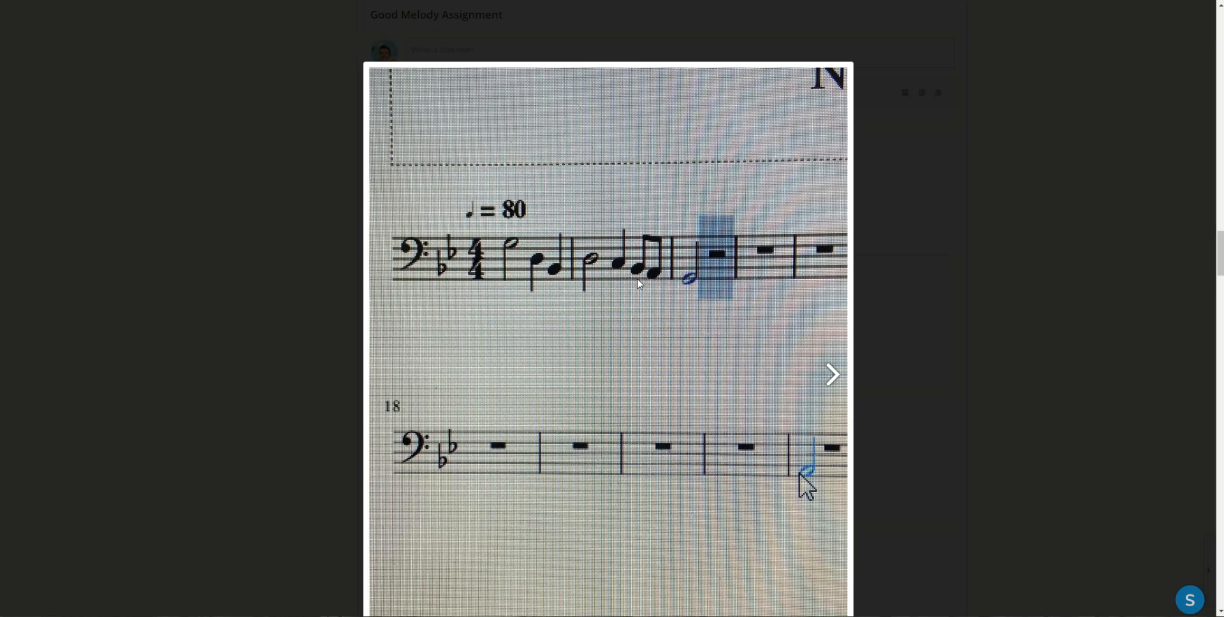
pyautogui.moveTo(899, 157)
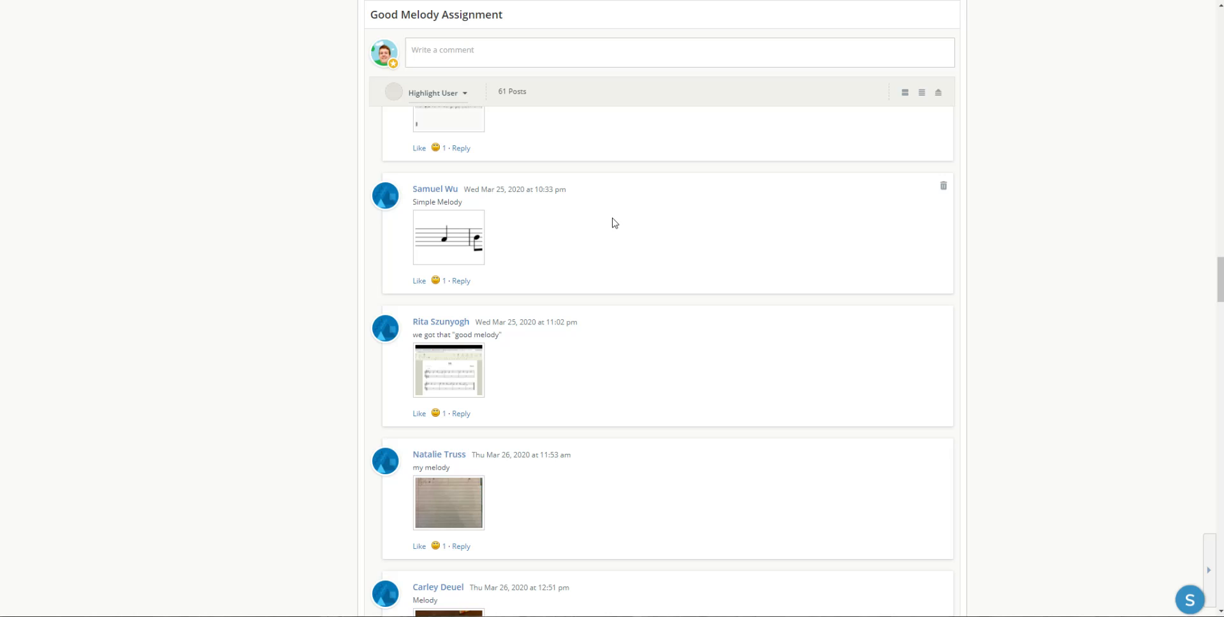
# - Enlarge the alto-clef score attached to the 'Here's something else' resubmission post (image 21 of 54)
pyautogui.scroll(3)
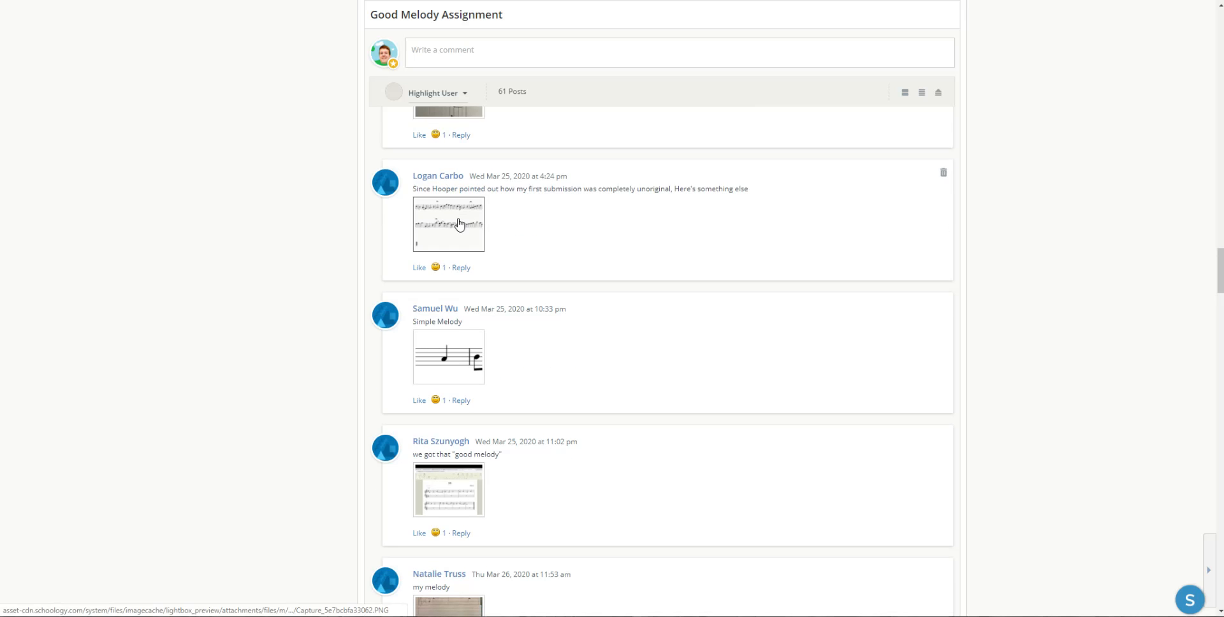
pyautogui.click(448, 224)
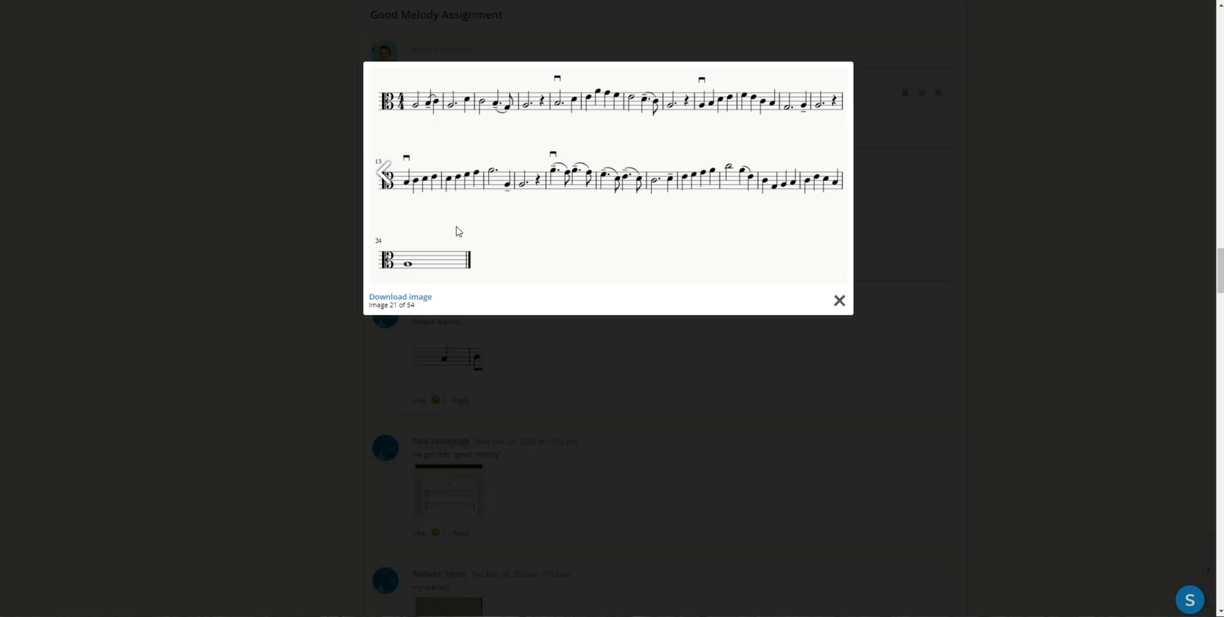
pyautogui.moveTo(574, 213)
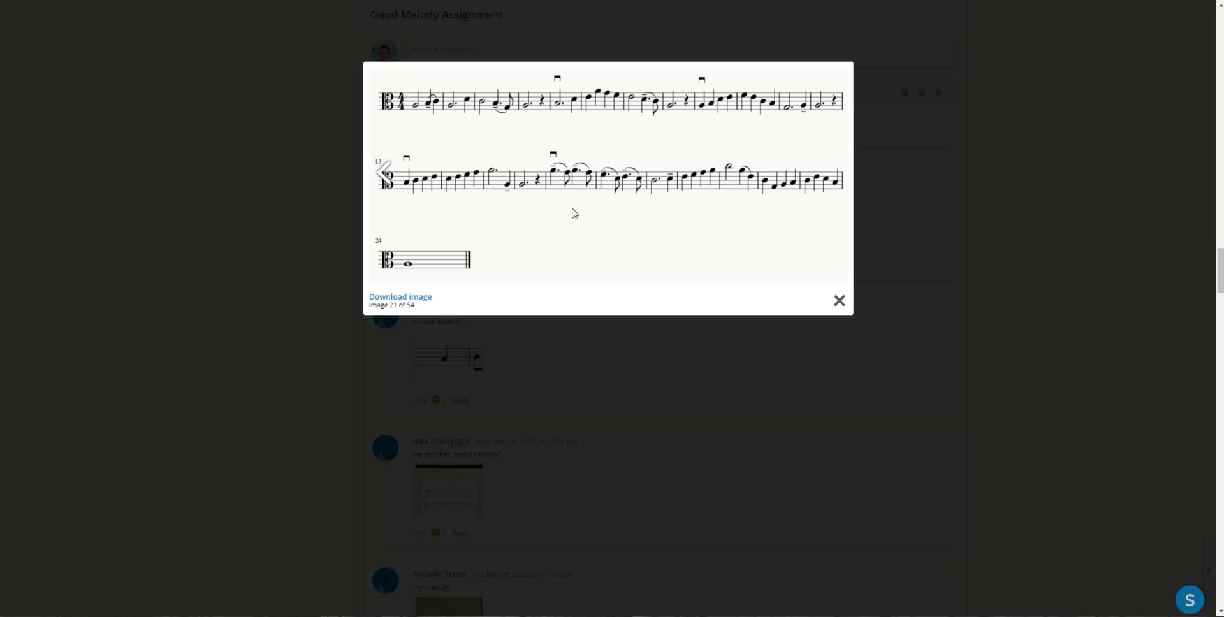
pyautogui.moveTo(697, 155)
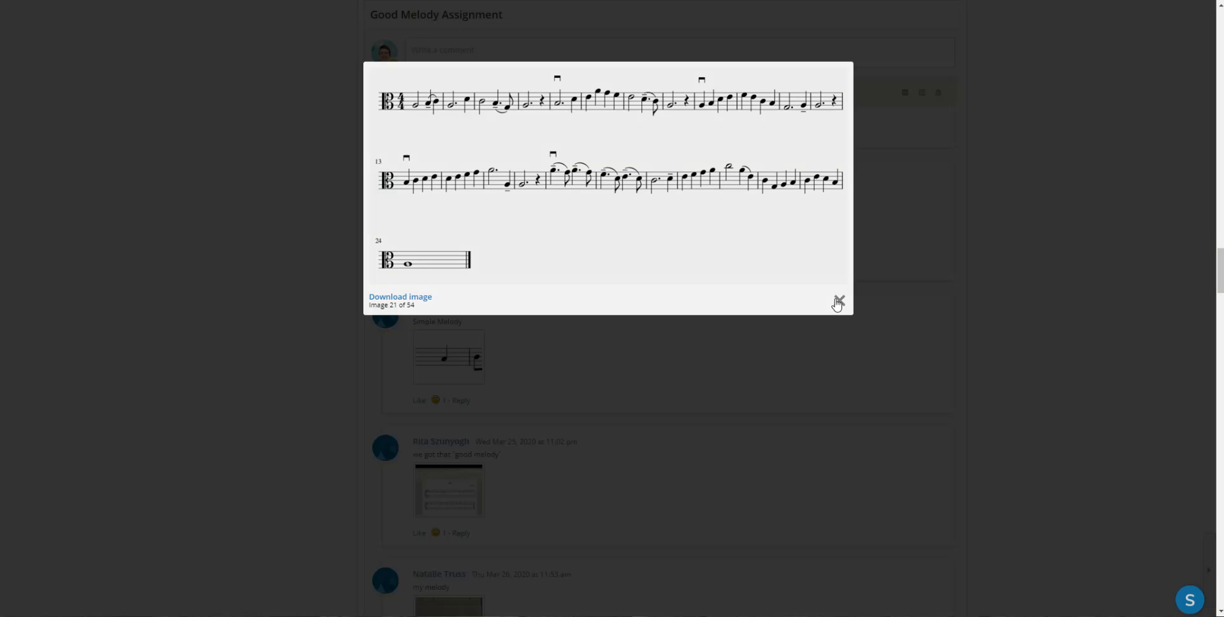
pyautogui.click(838, 302)
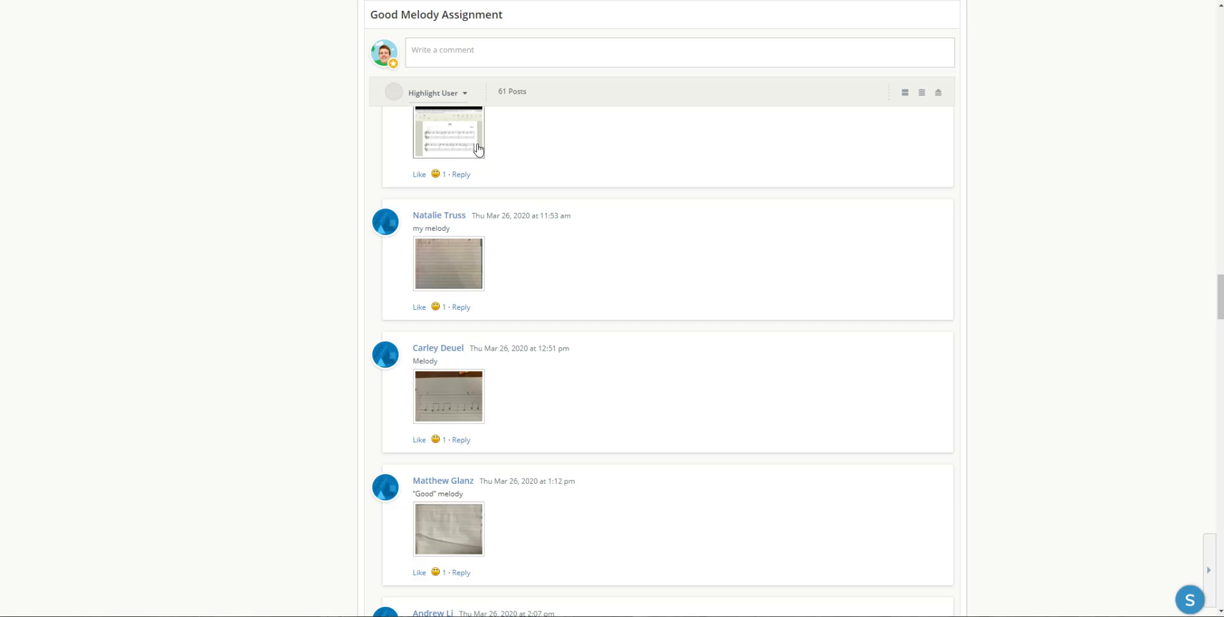
pyautogui.click(447, 131)
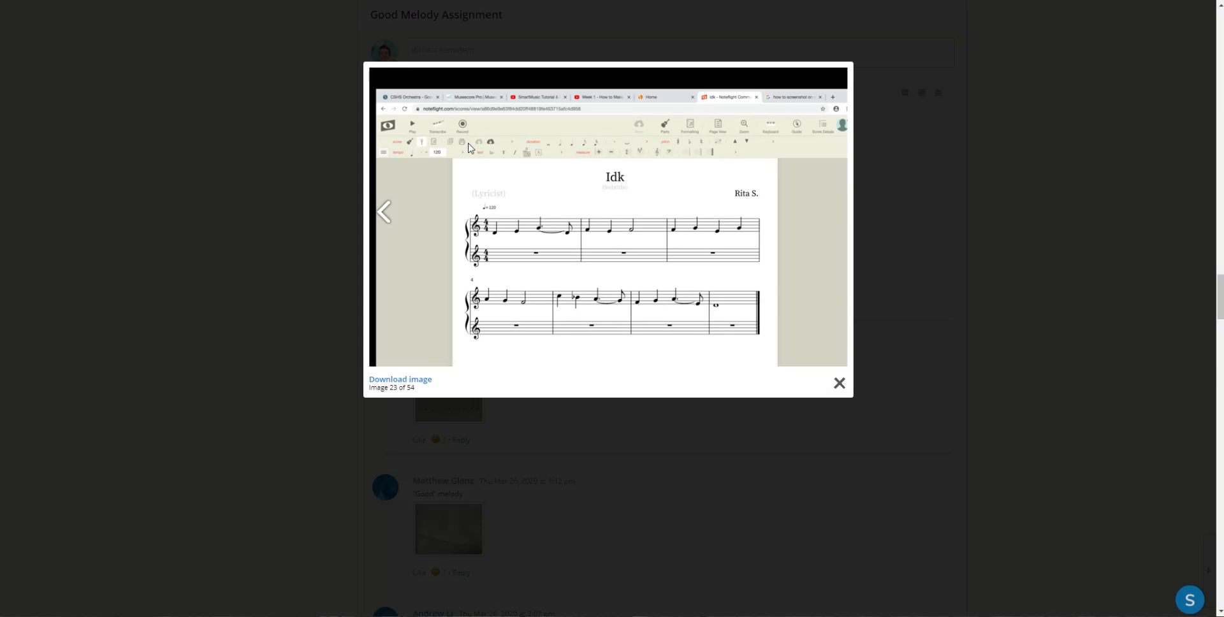
pyautogui.moveTo(607, 221)
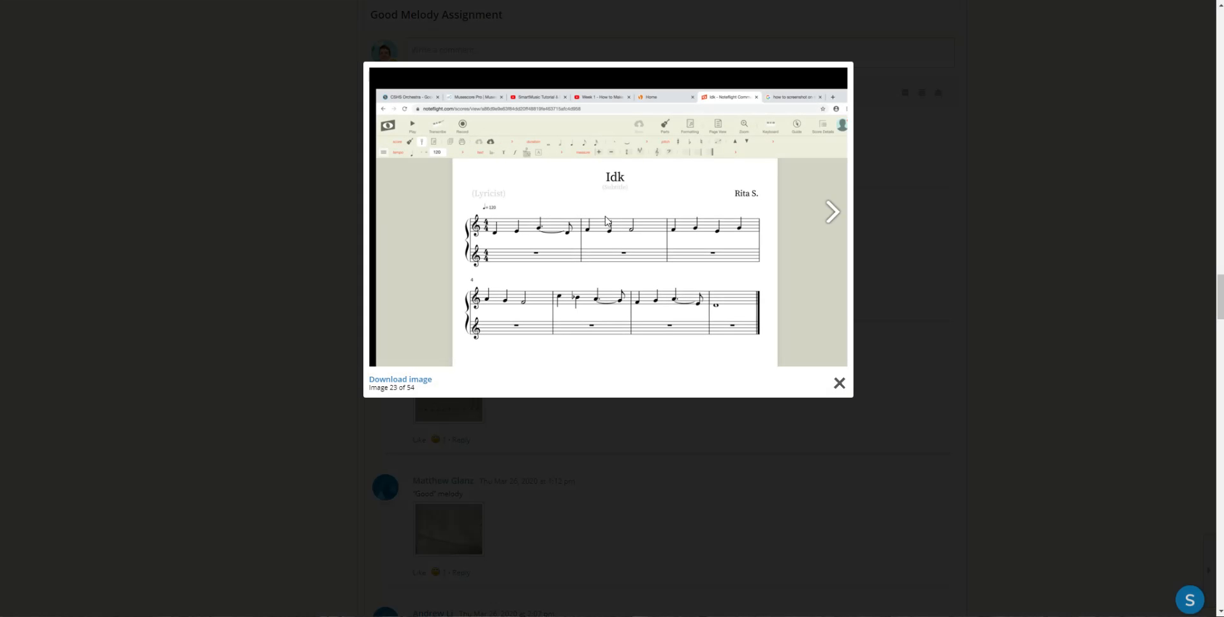
pyautogui.moveTo(507, 246)
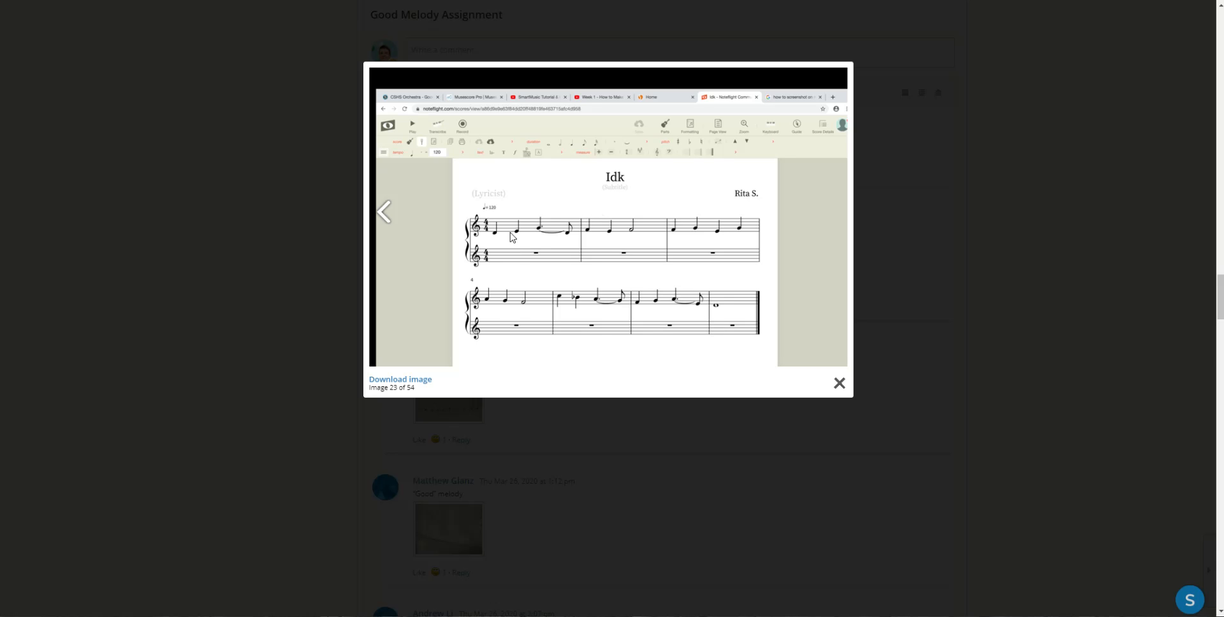
pyautogui.moveTo(529, 240)
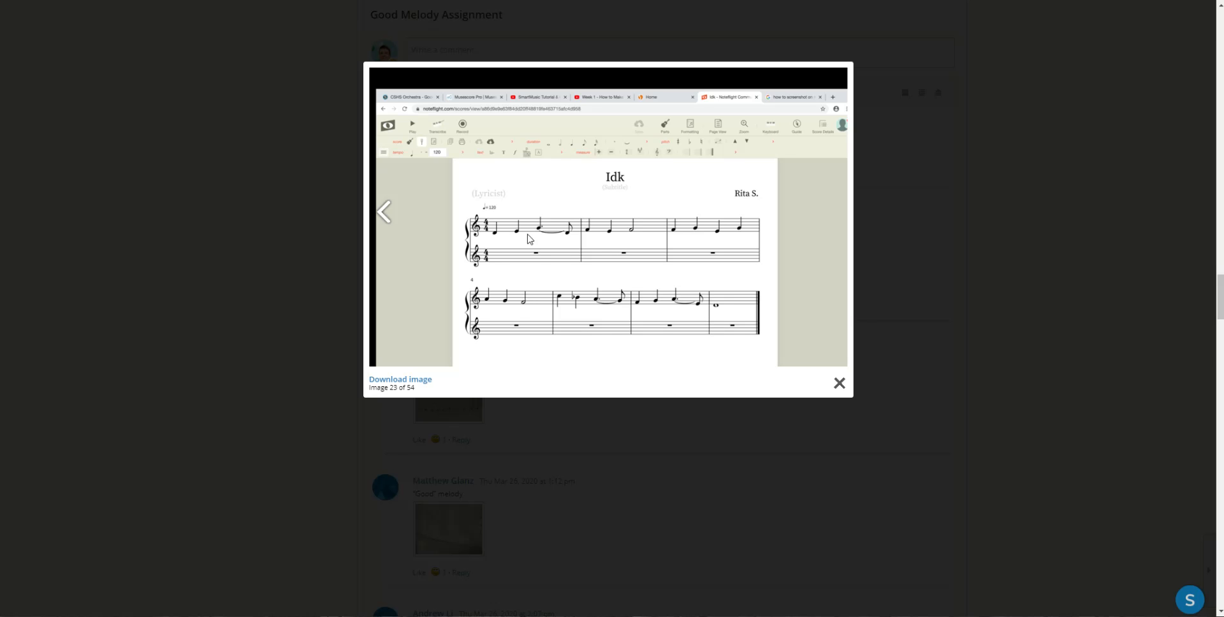
pyautogui.moveTo(596, 263)
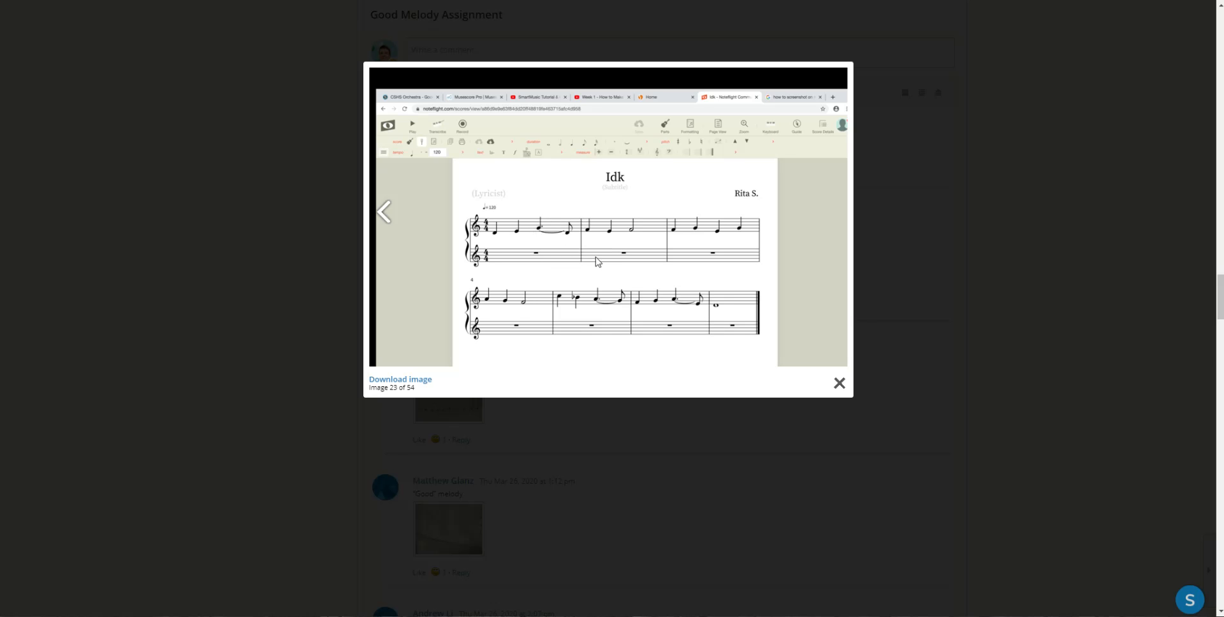
pyautogui.moveTo(554, 251)
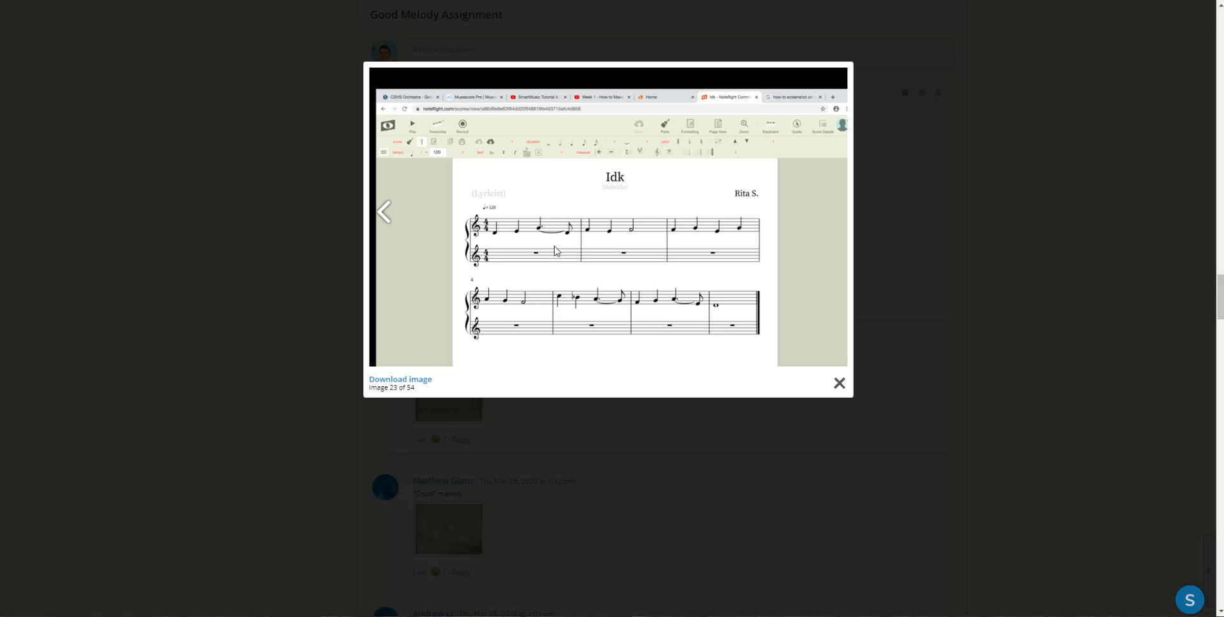
pyautogui.moveTo(559, 246)
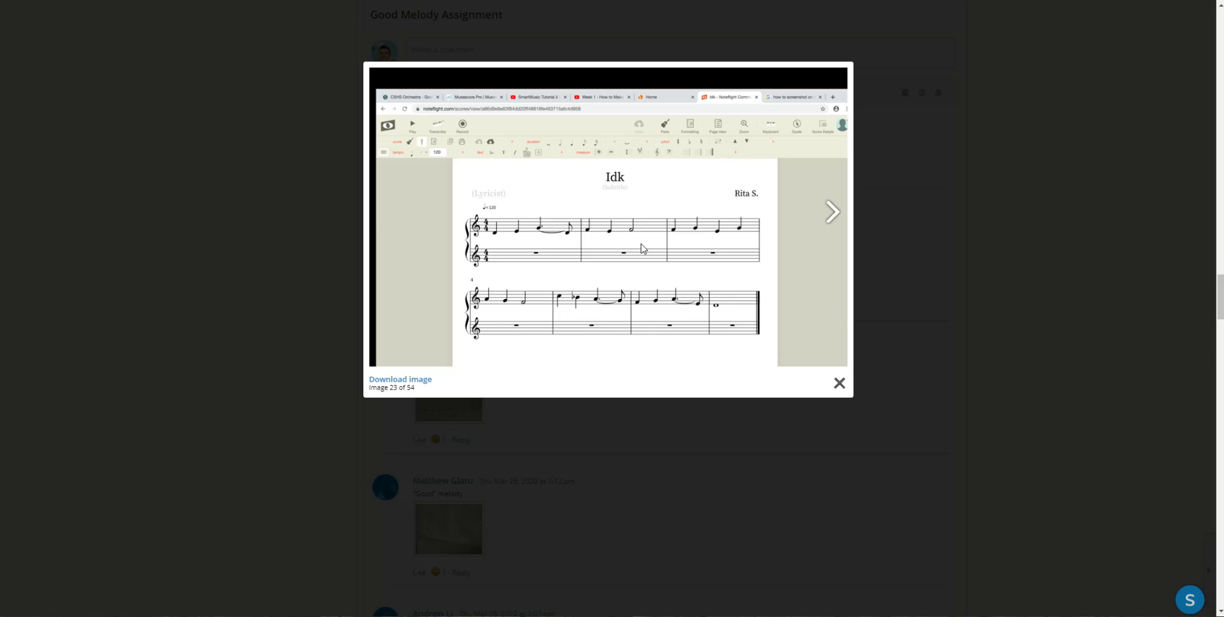
pyautogui.moveTo(570, 320)
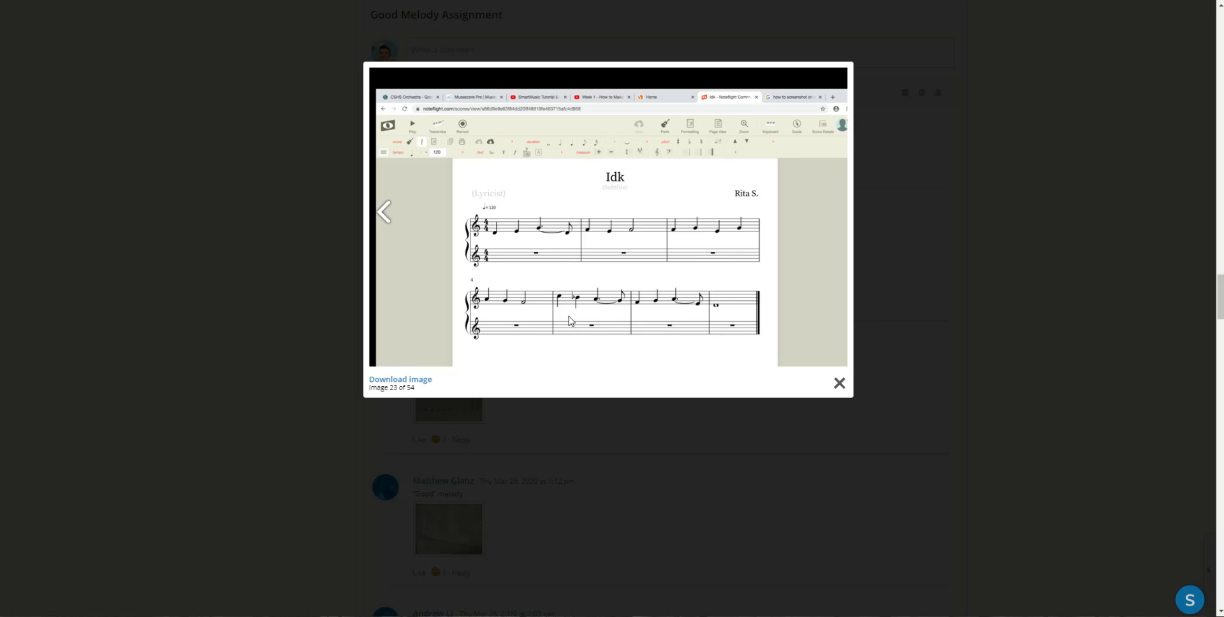
pyautogui.moveTo(529, 306)
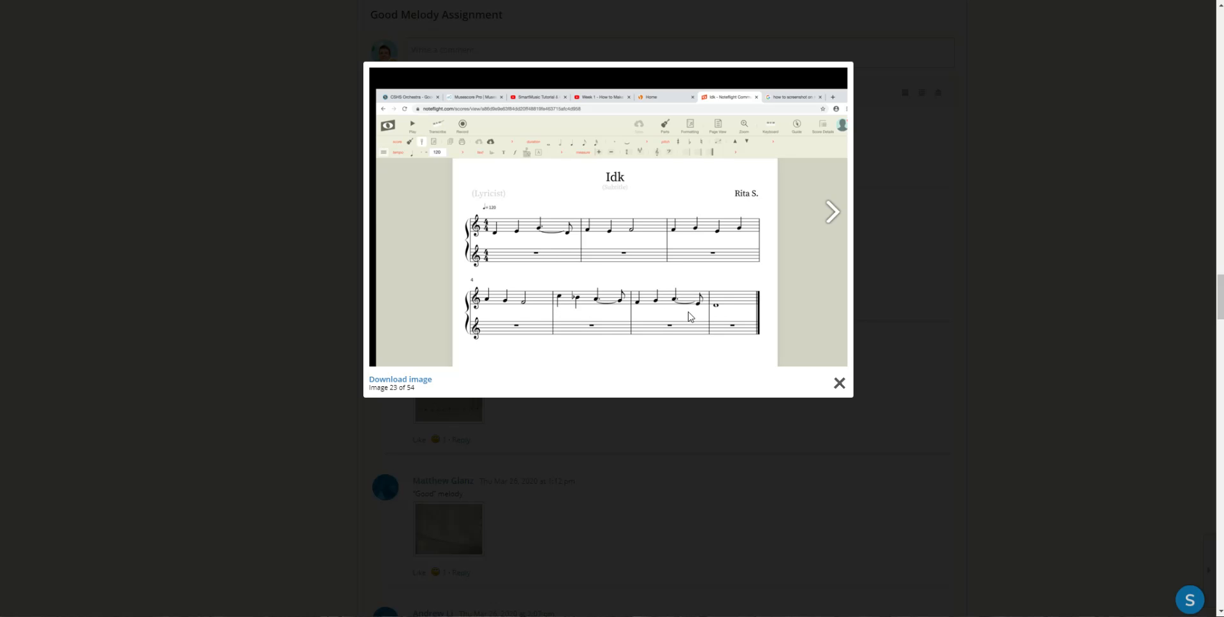
pyautogui.moveTo(666, 299)
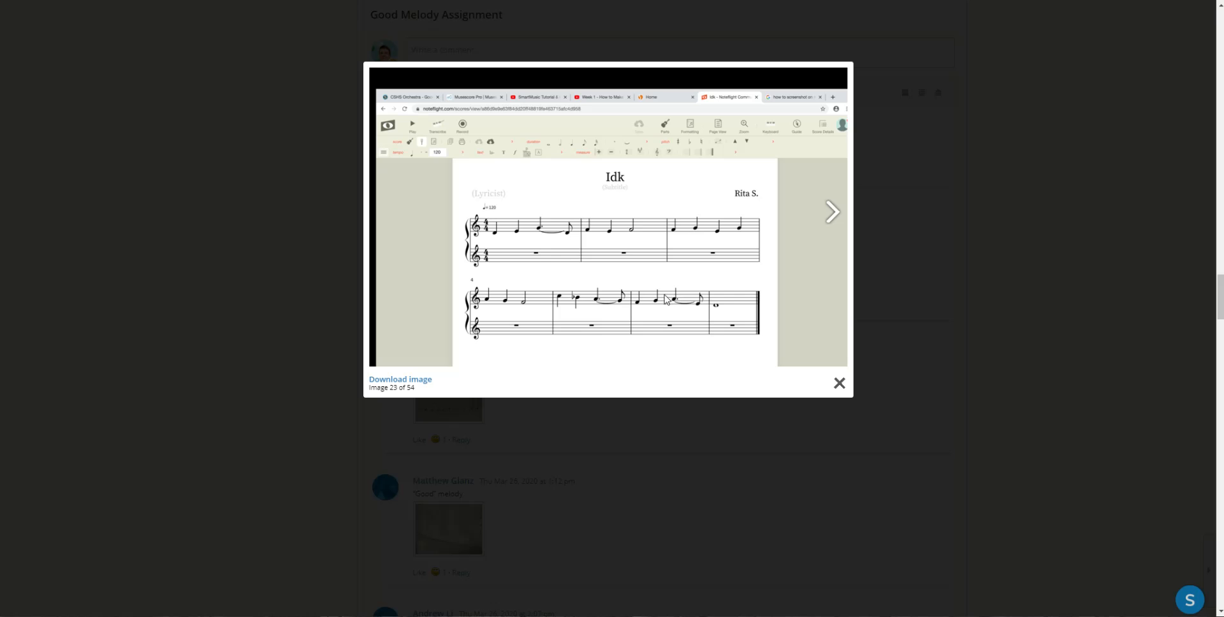
# - Close the enlarged 'Idk' score to return to the March 26 discussion posts
pyautogui.click(839, 383)
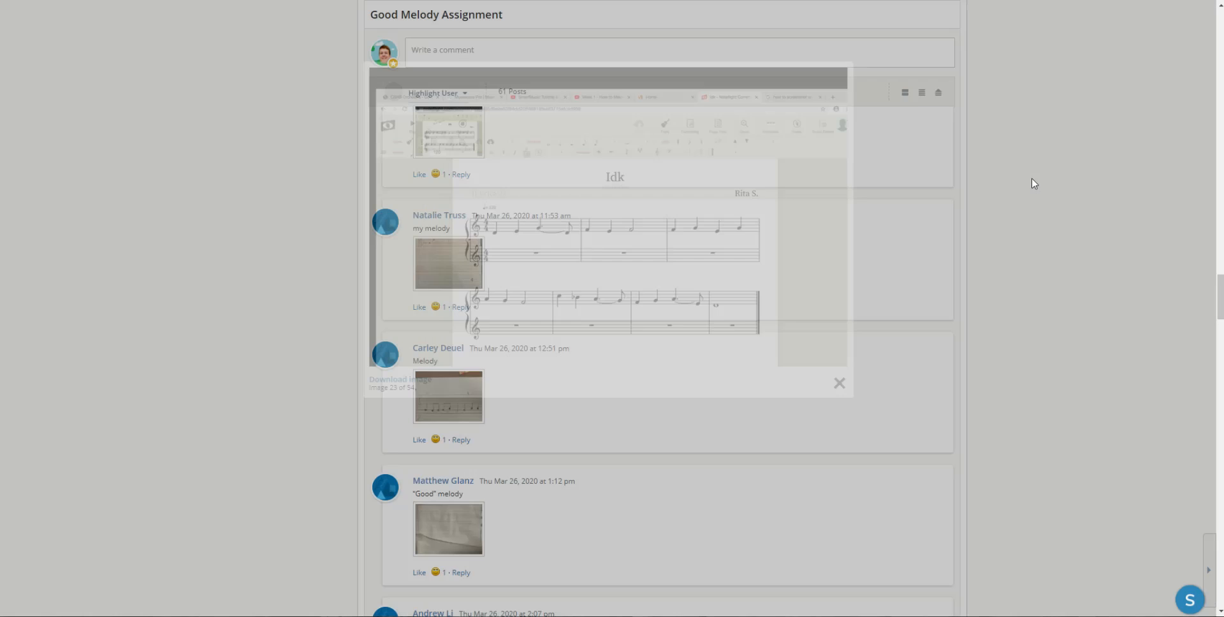
pyautogui.click(841, 382)
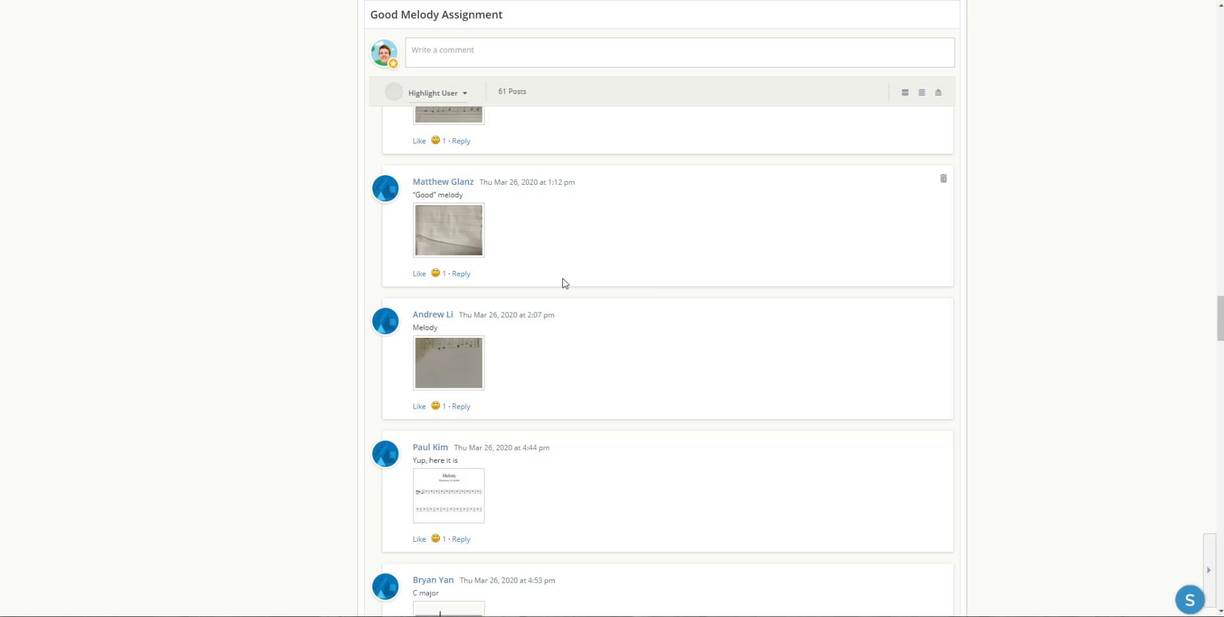
pyautogui.scroll(-3)
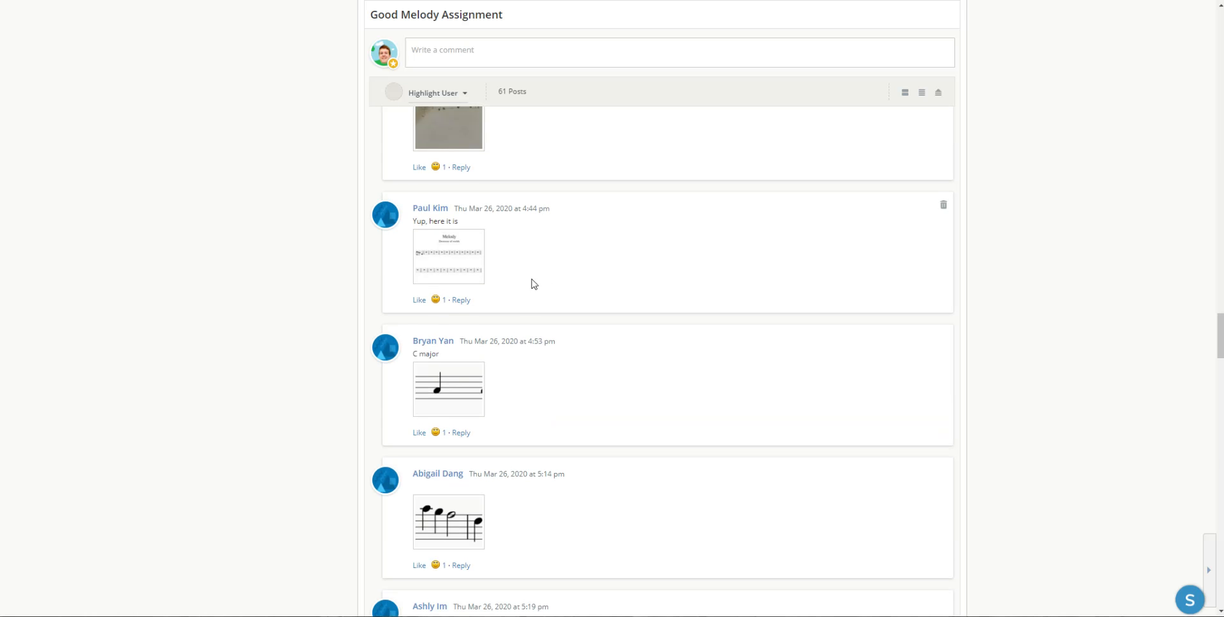
pyautogui.click(447, 257)
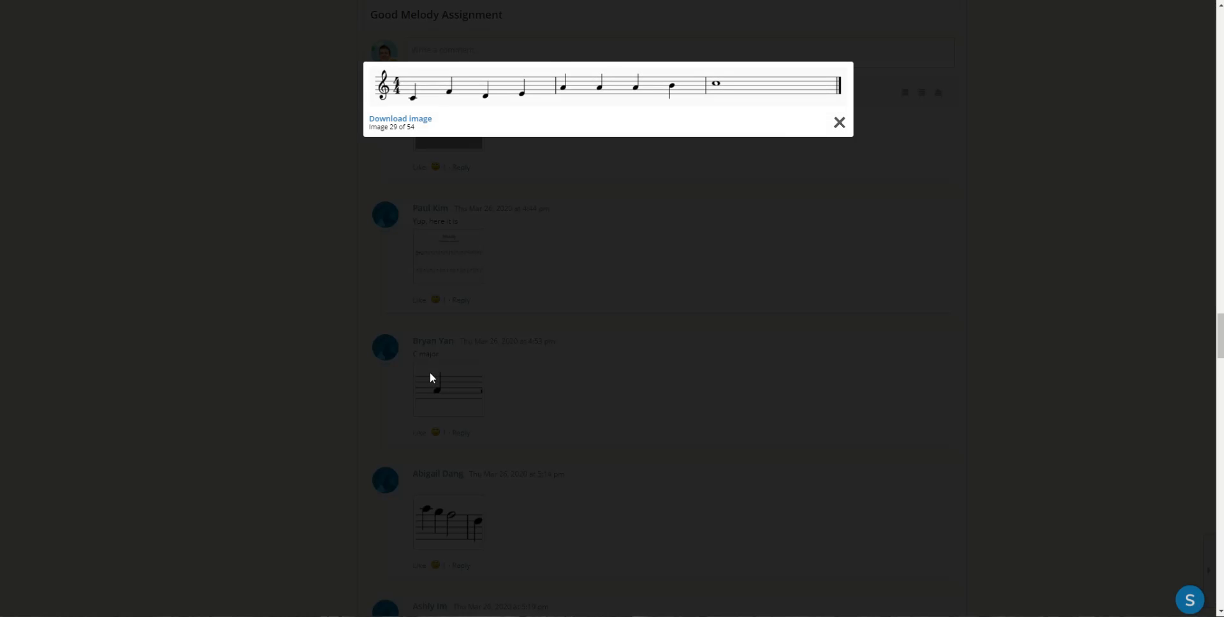
pyautogui.moveTo(429, 103)
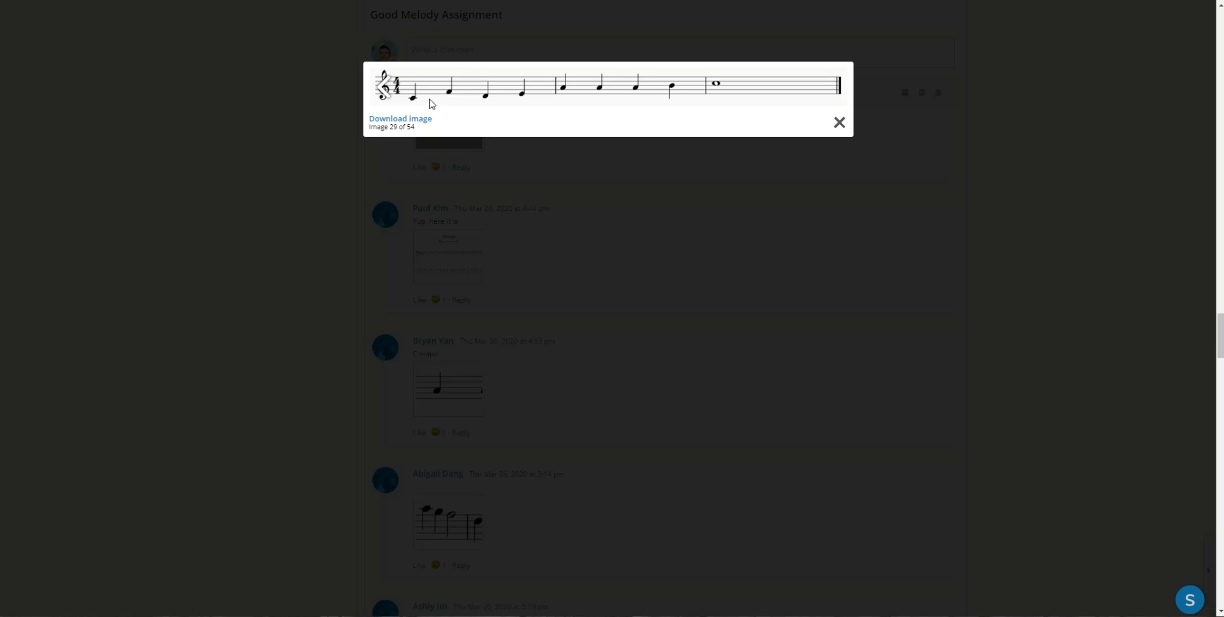
pyautogui.moveTo(466, 92)
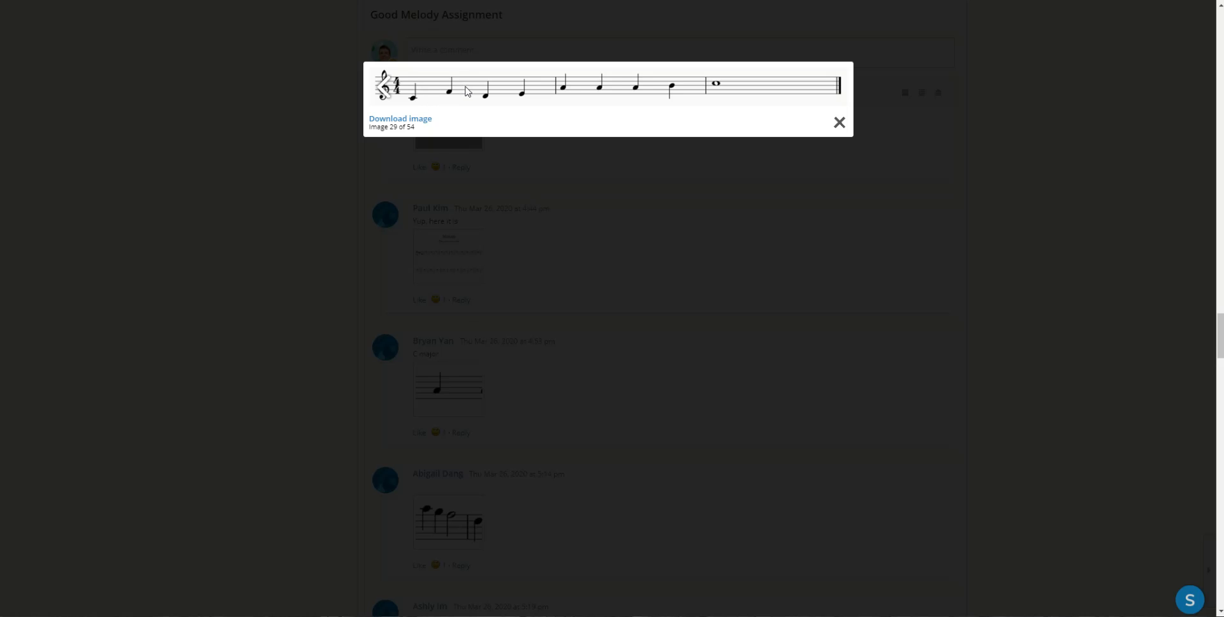
pyautogui.moveTo(475, 104)
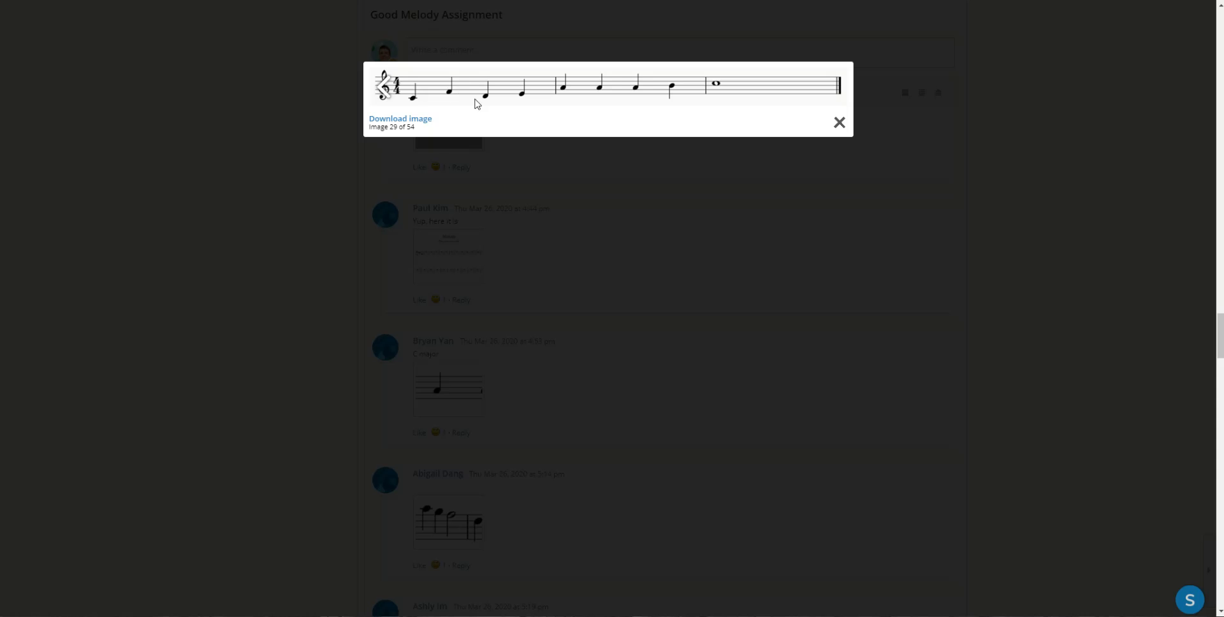
pyautogui.moveTo(412, 117)
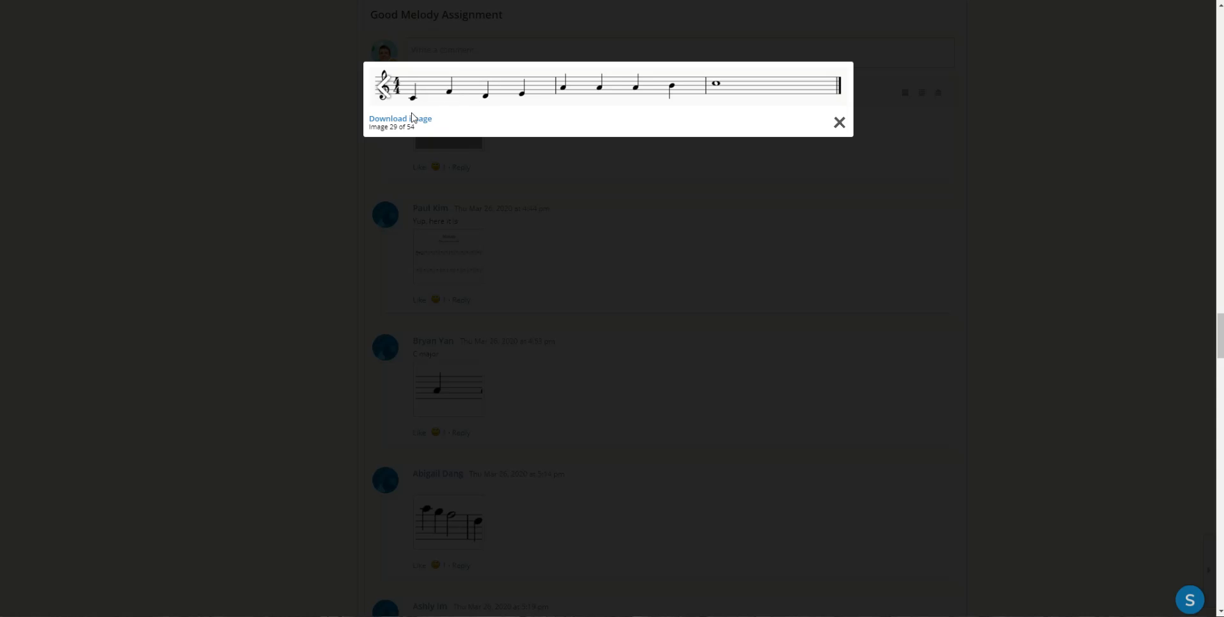
pyautogui.moveTo(534, 100)
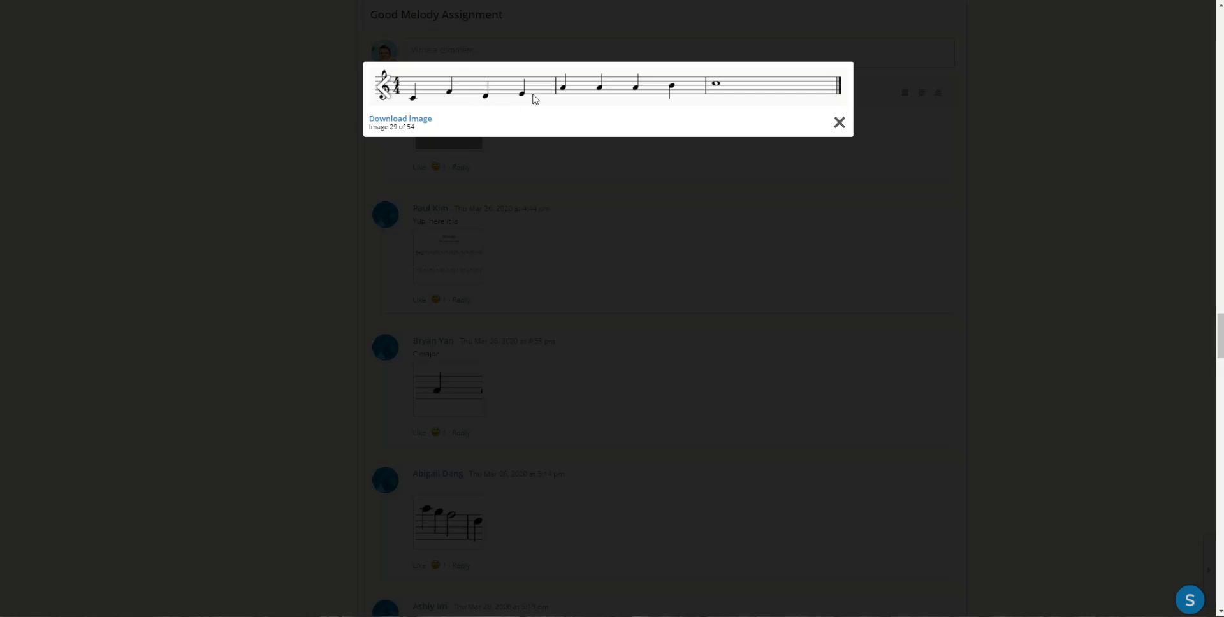
pyautogui.moveTo(574, 91)
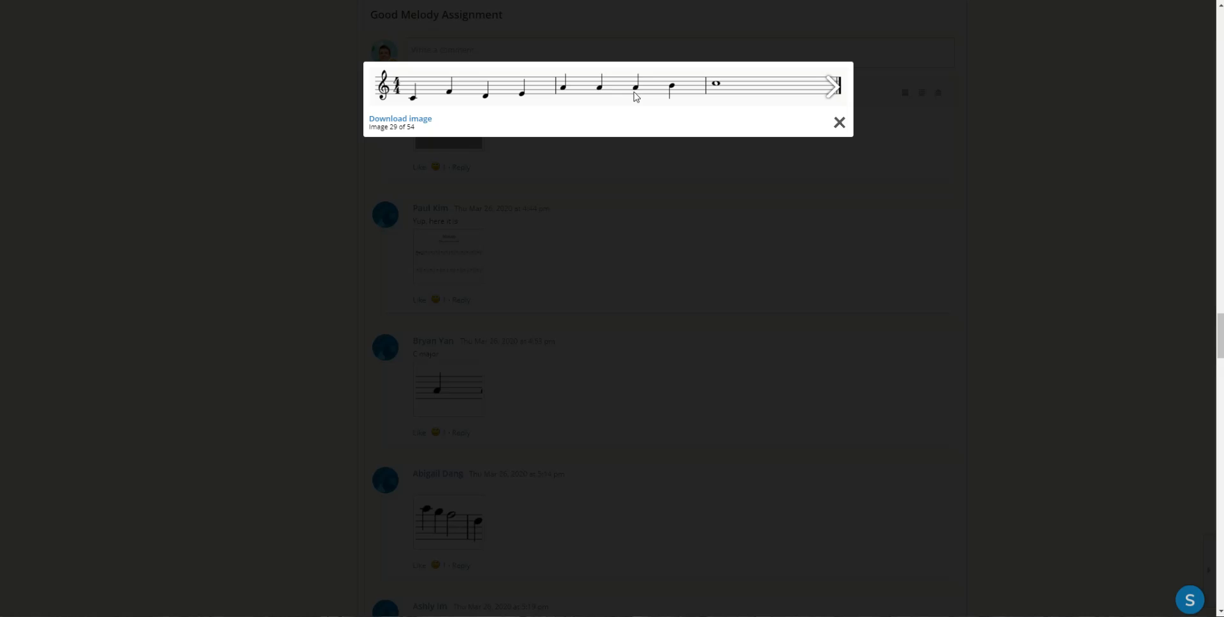
pyautogui.moveTo(635, 93)
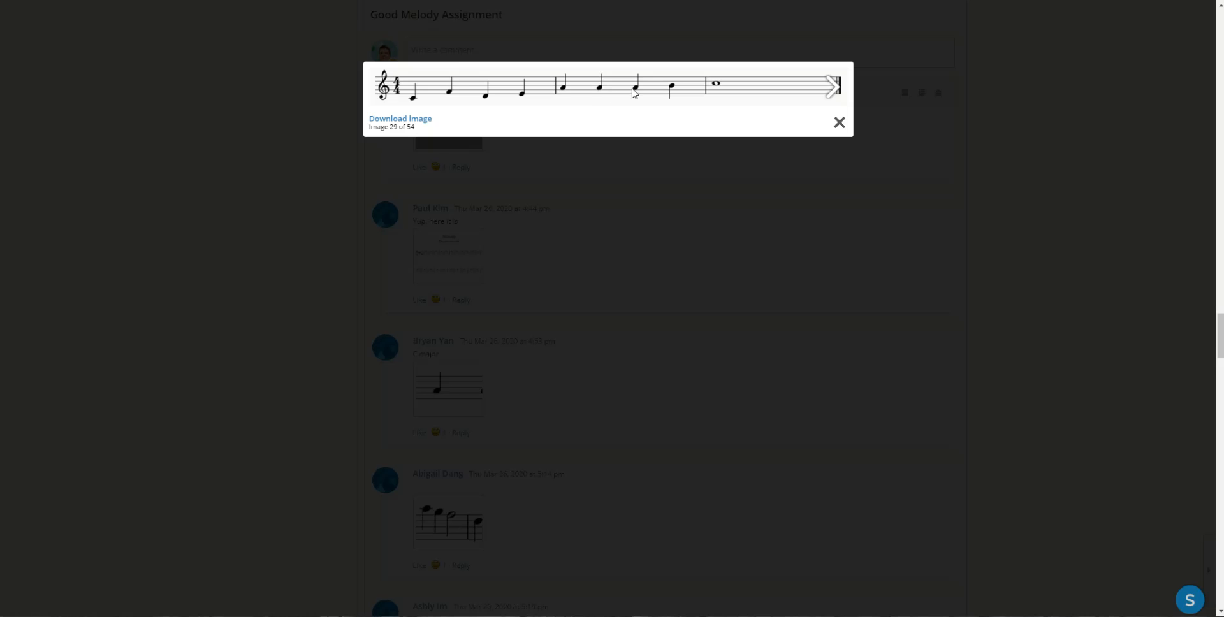
pyautogui.moveTo(641, 96)
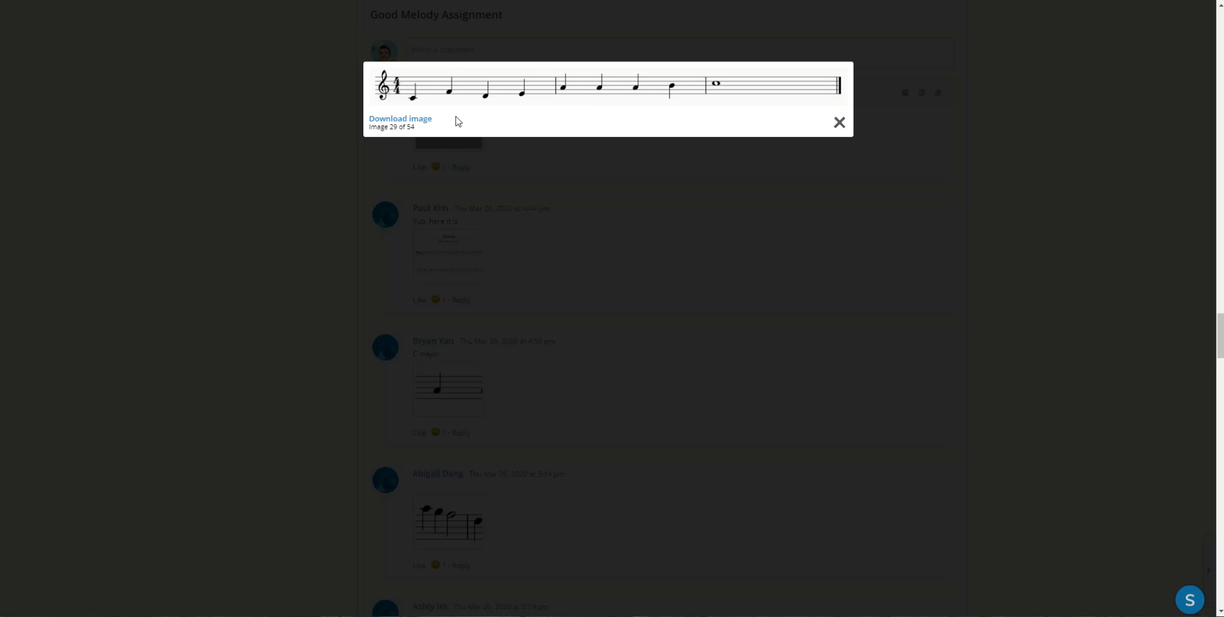
pyautogui.moveTo(455, 93)
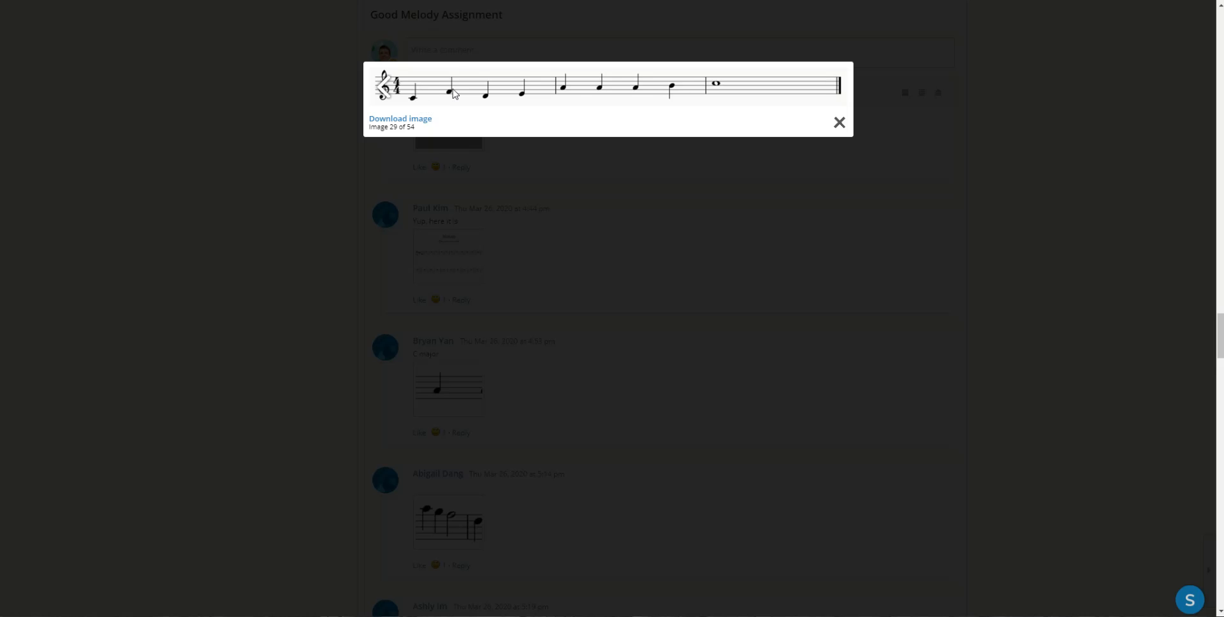
pyautogui.moveTo(505, 103)
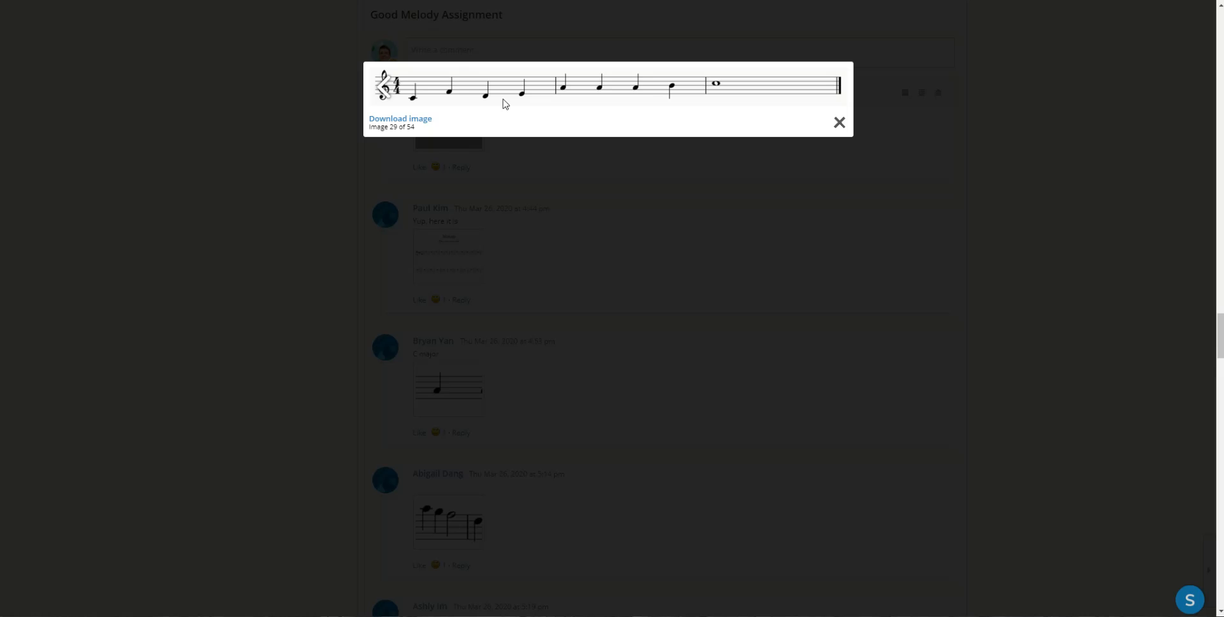
pyautogui.moveTo(492, 111)
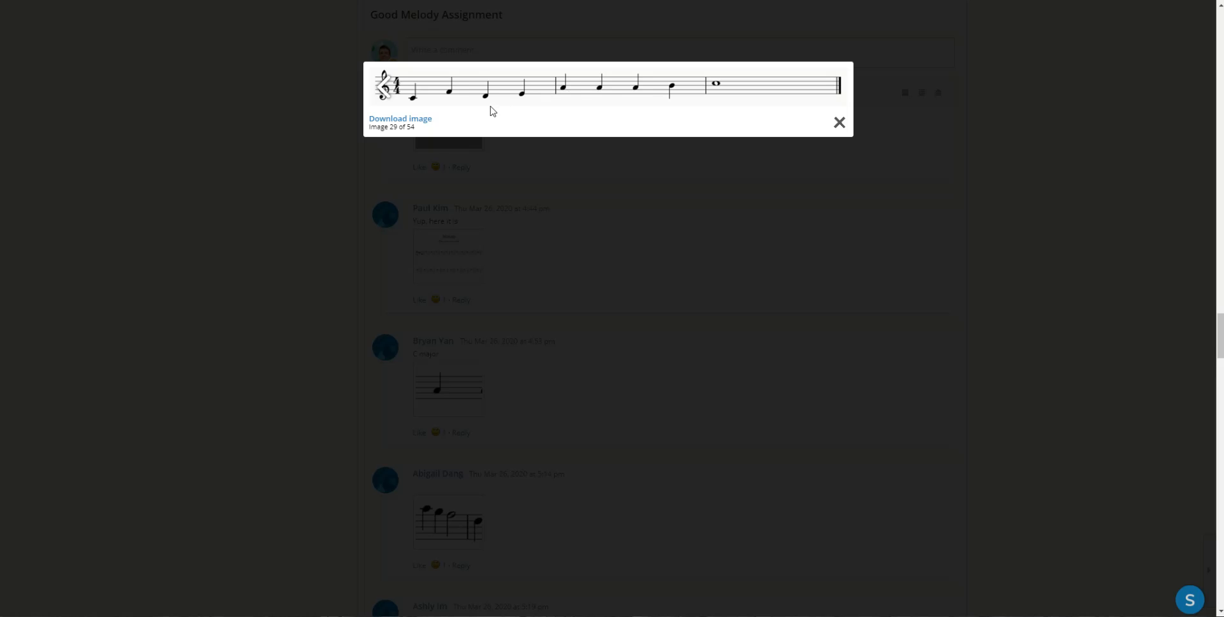
pyautogui.moveTo(530, 104)
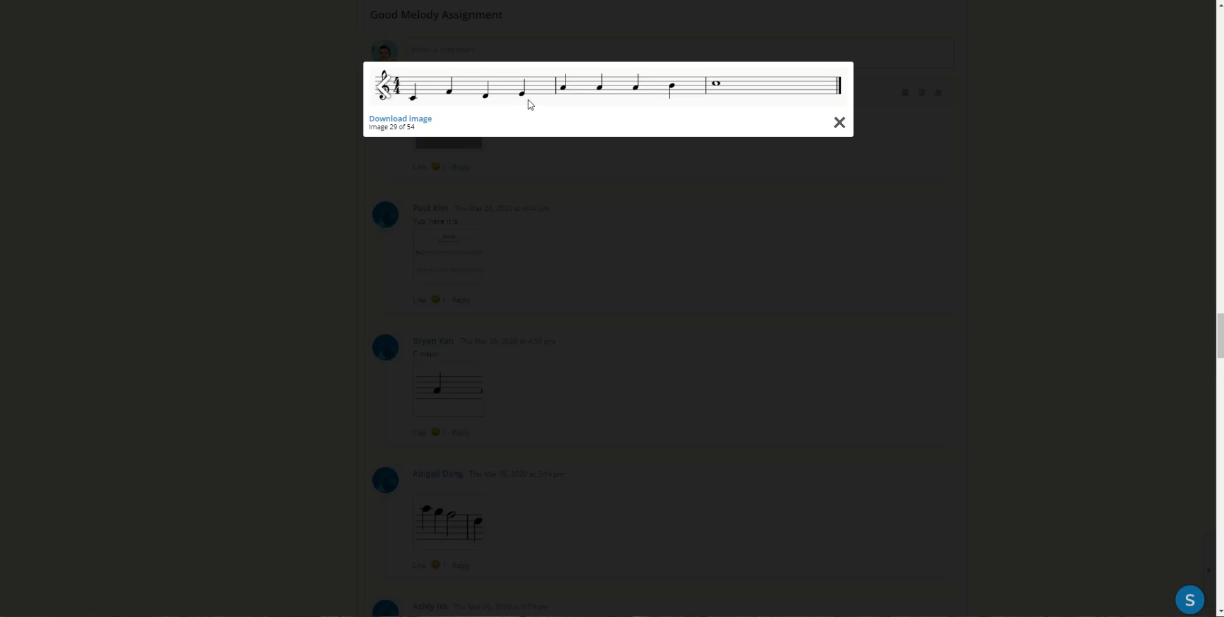
pyautogui.moveTo(781, 113)
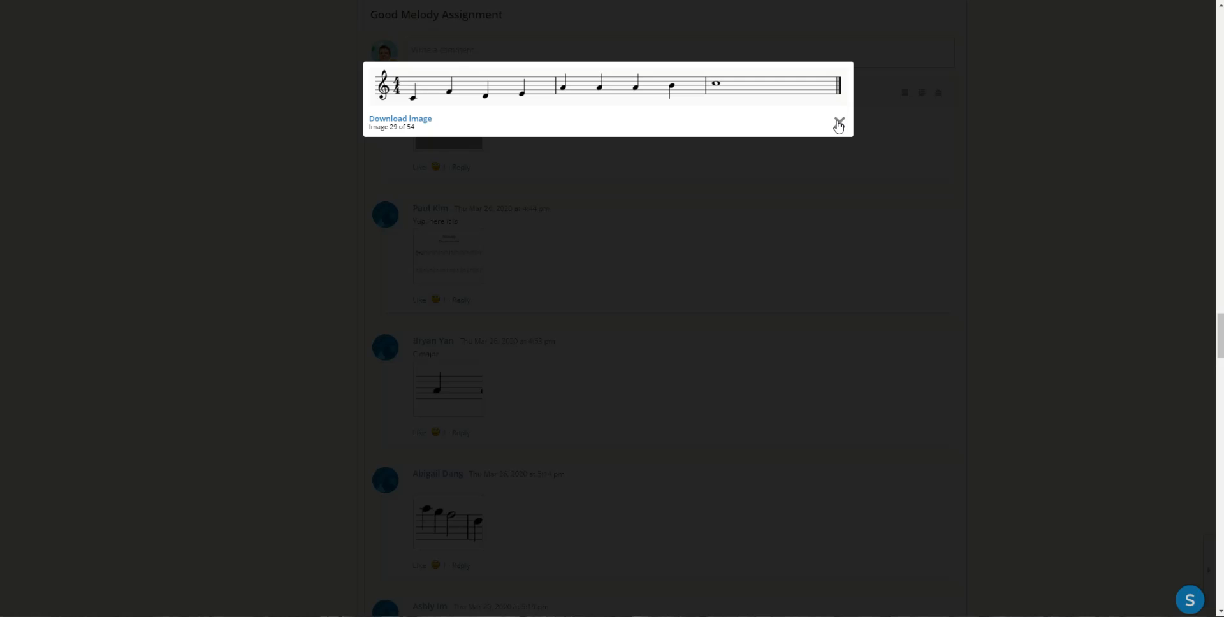
pyautogui.click(839, 125)
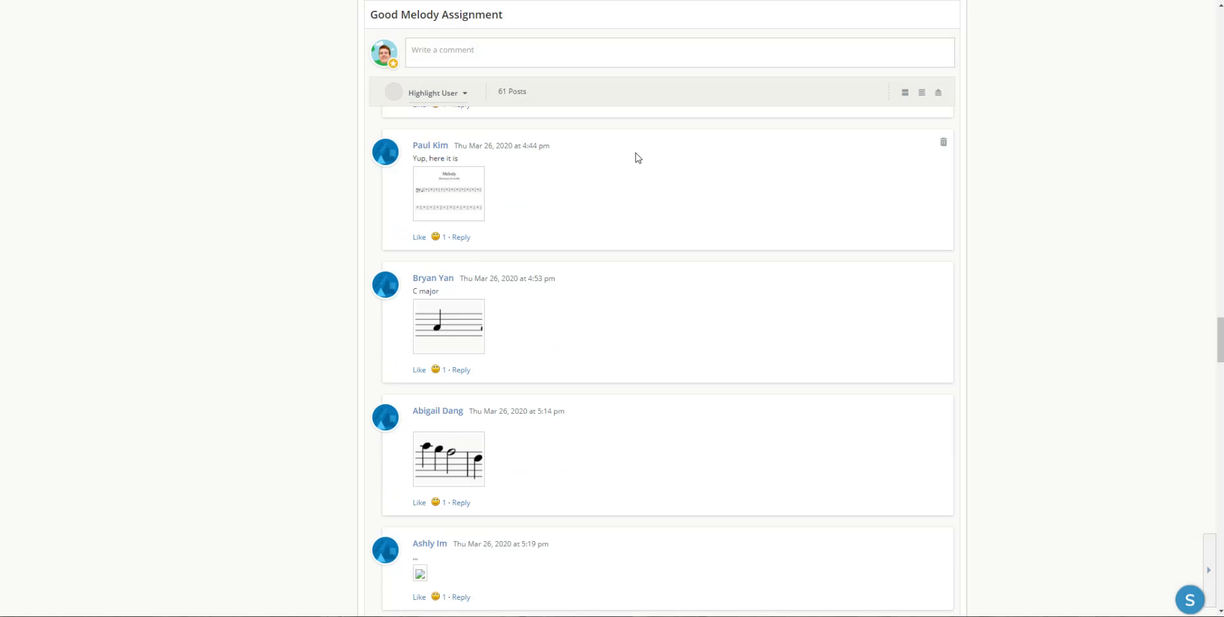
pyautogui.scroll(-3)
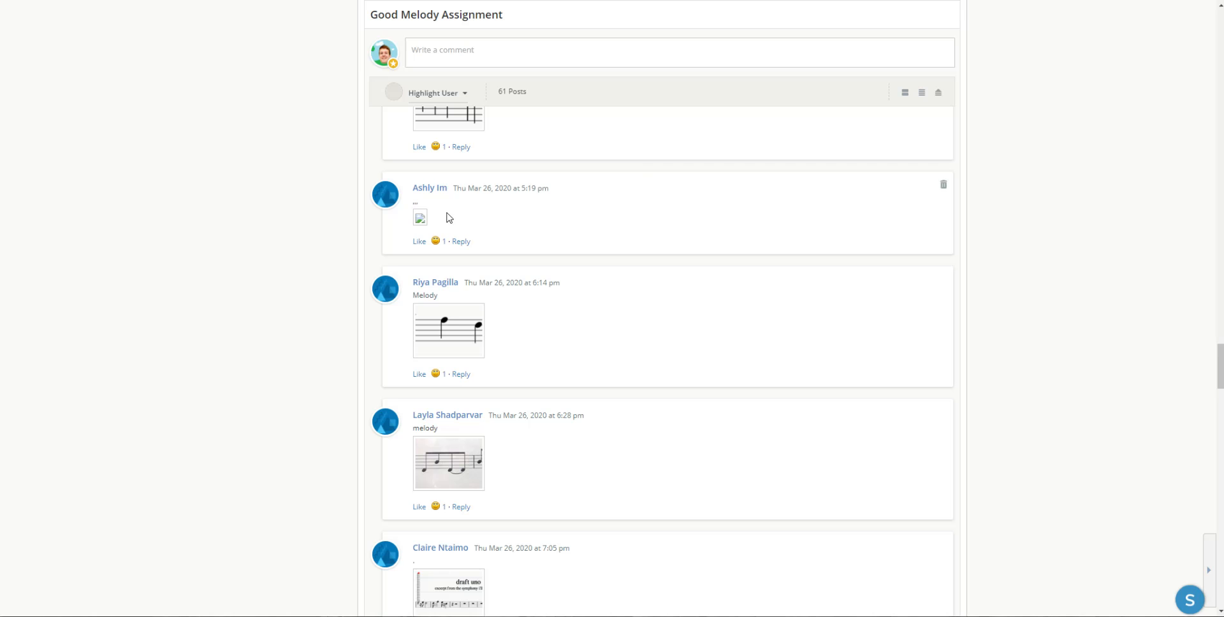
pyautogui.click(419, 218)
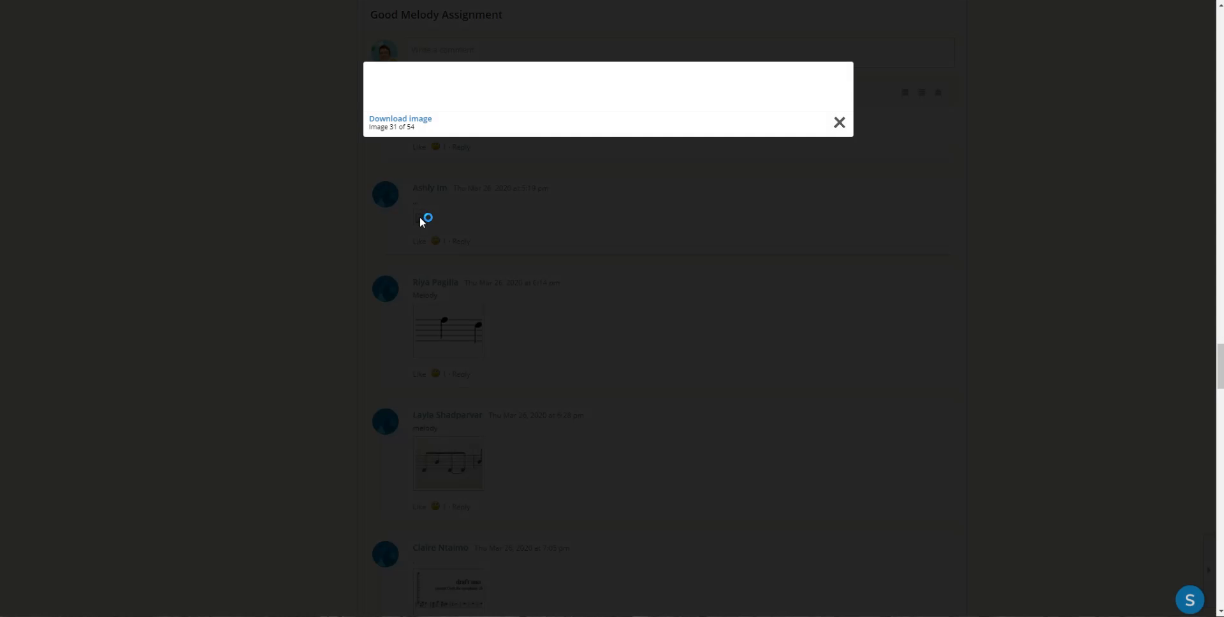
pyautogui.click(839, 122)
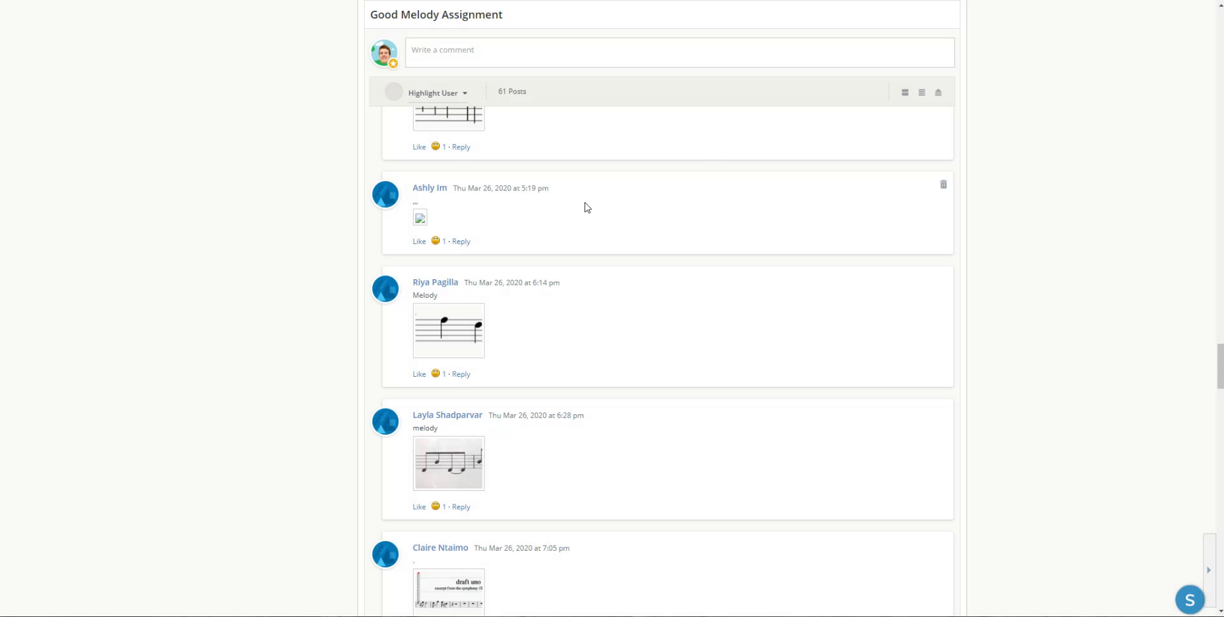
pyautogui.moveTo(577, 222)
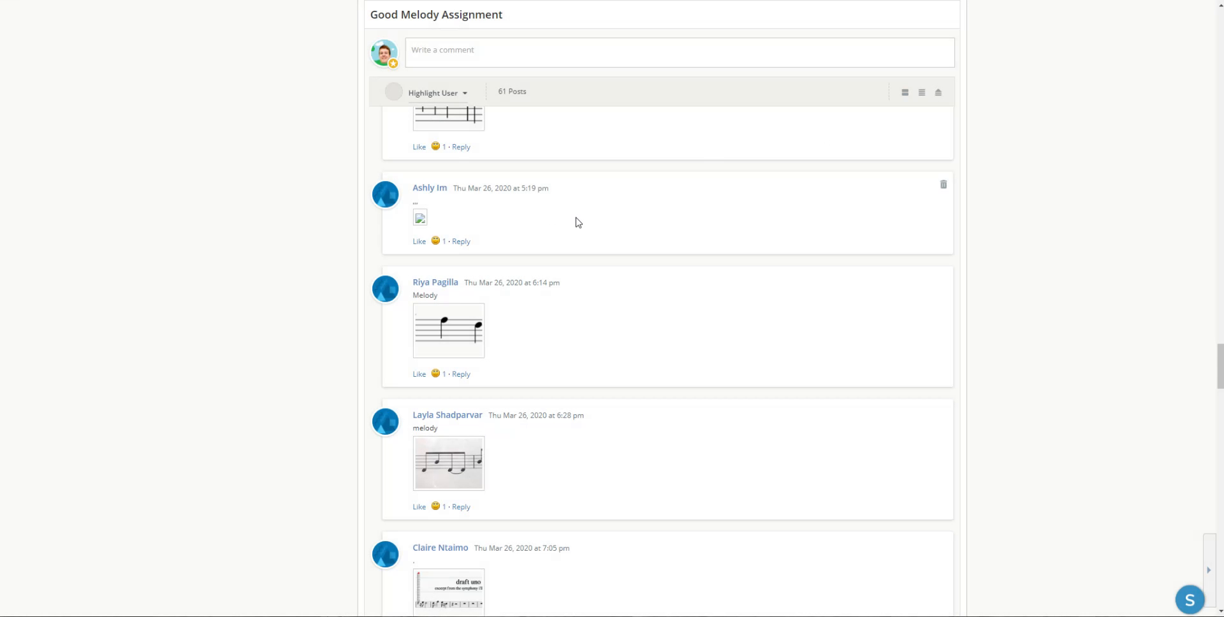
pyautogui.scroll(-3)
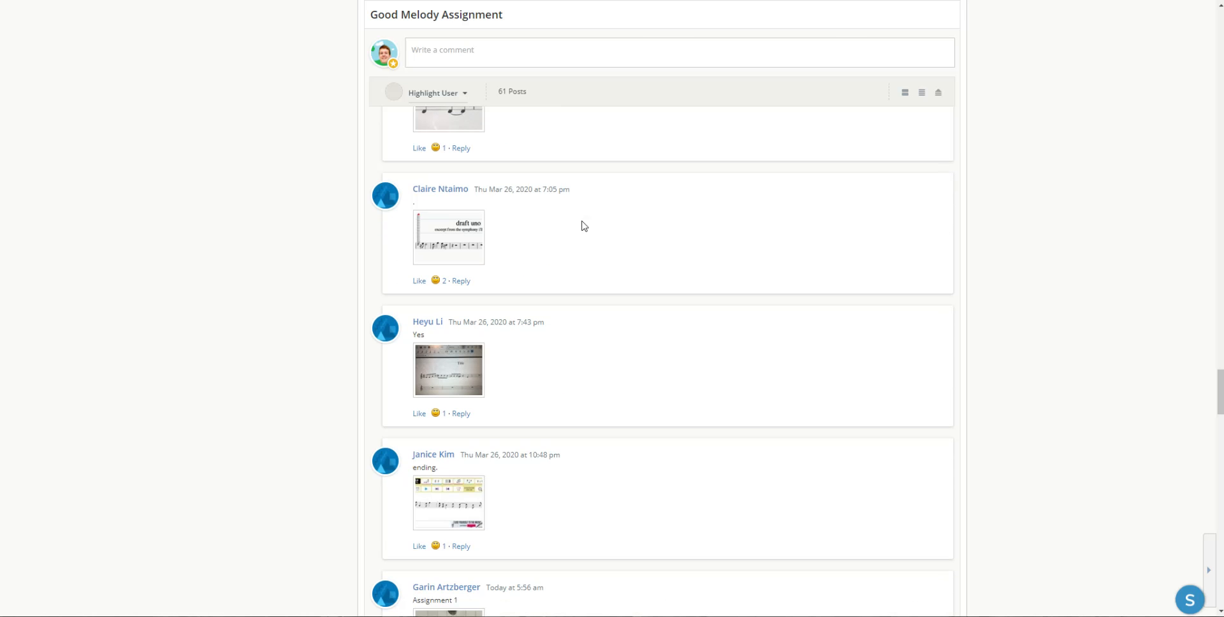
pyautogui.moveTo(474, 234)
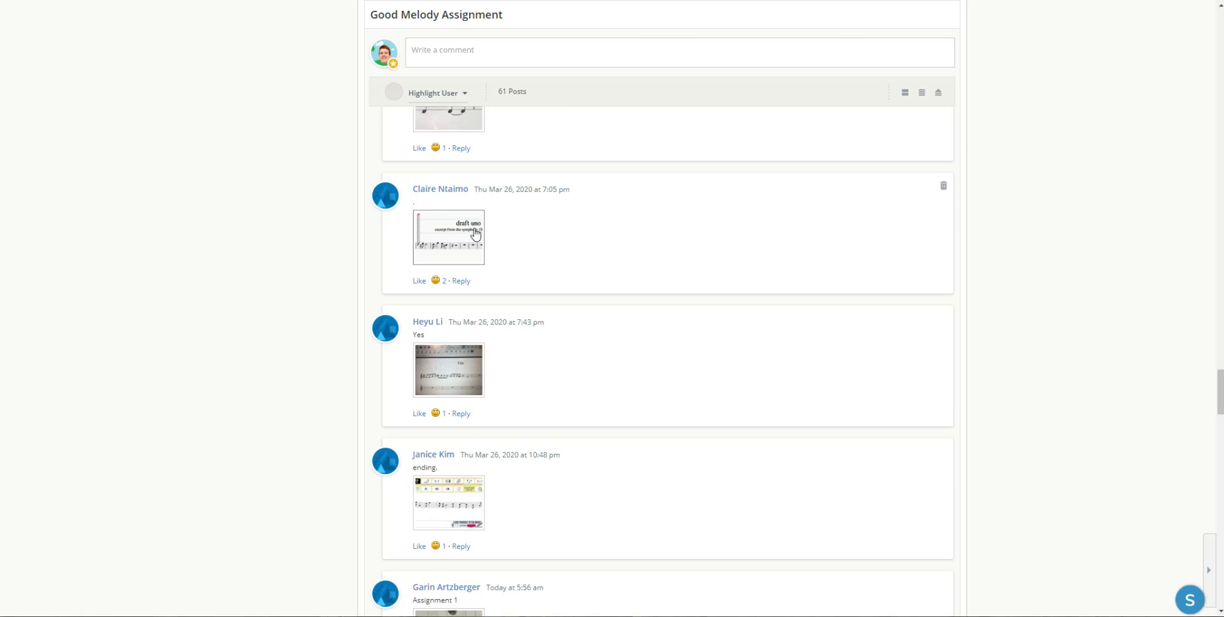
pyautogui.click(448, 236)
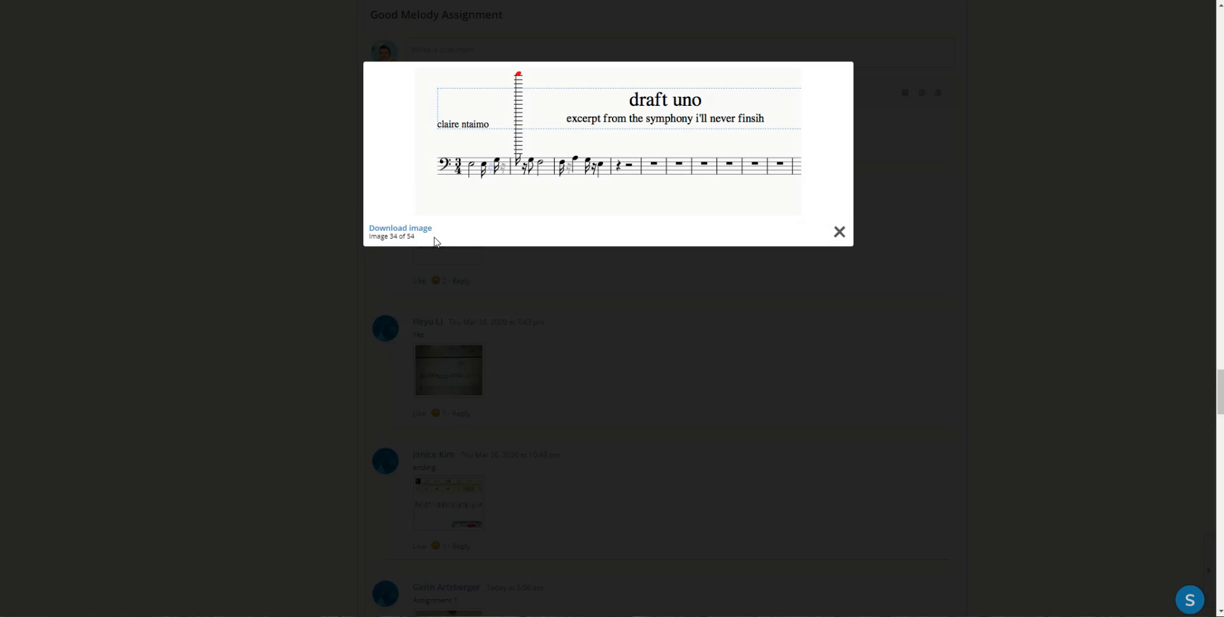
pyautogui.moveTo(528, 218)
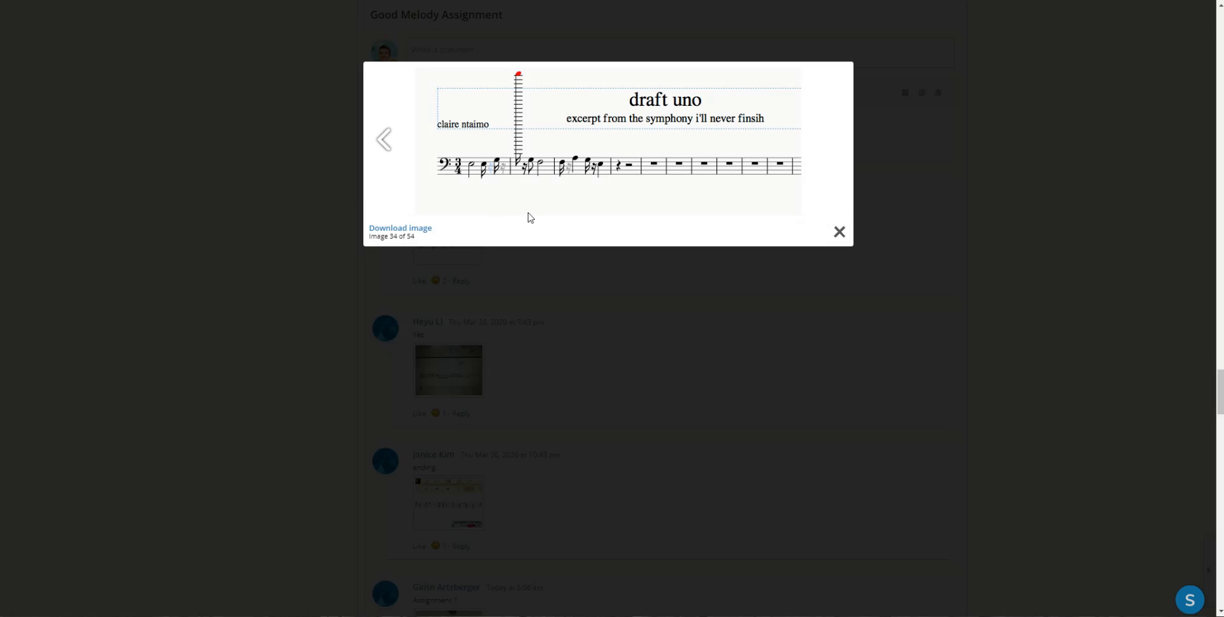
pyautogui.moveTo(620, 194)
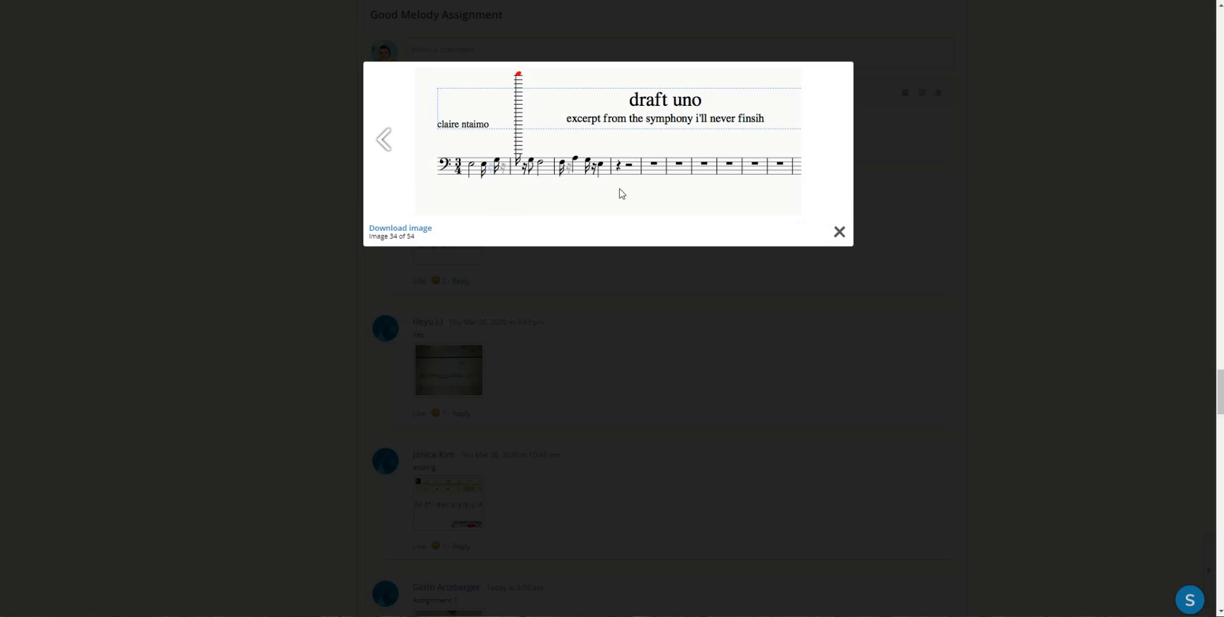
pyautogui.moveTo(711, 129)
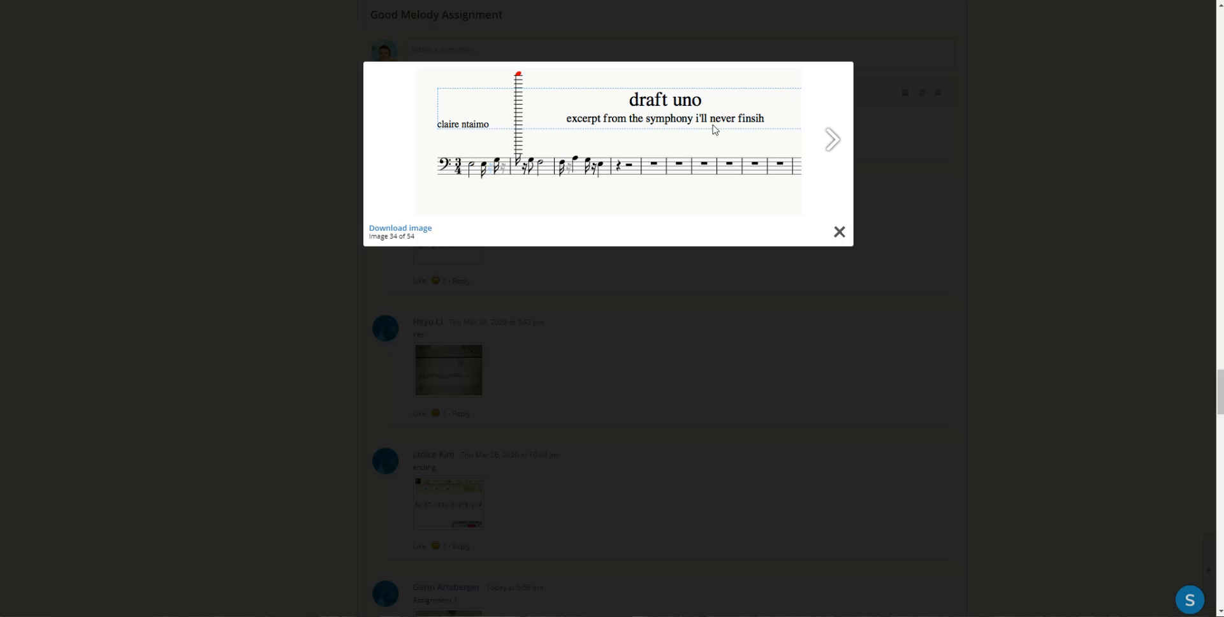
pyautogui.moveTo(472, 185)
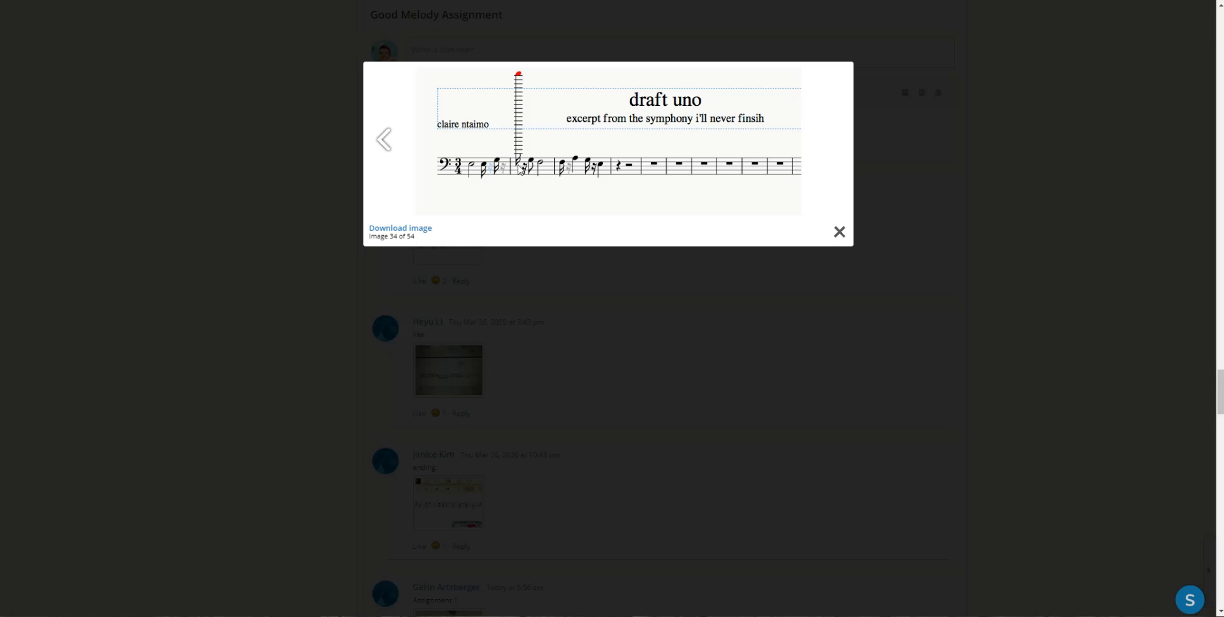
pyautogui.moveTo(576, 174)
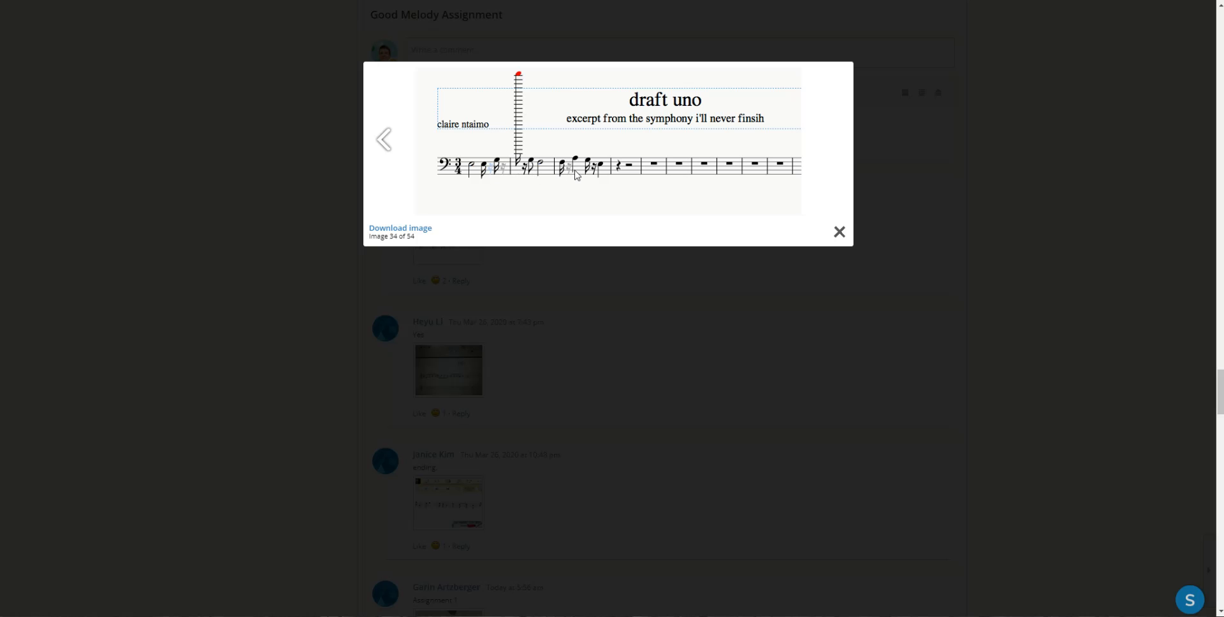
pyautogui.moveTo(598, 179)
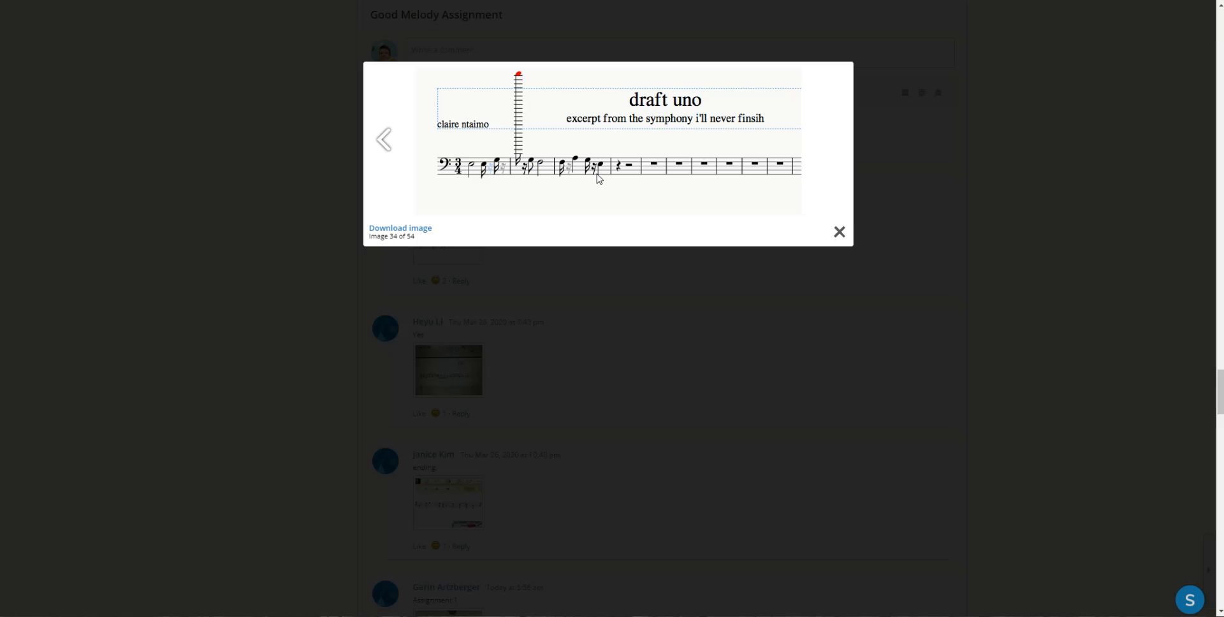
pyautogui.moveTo(561, 144)
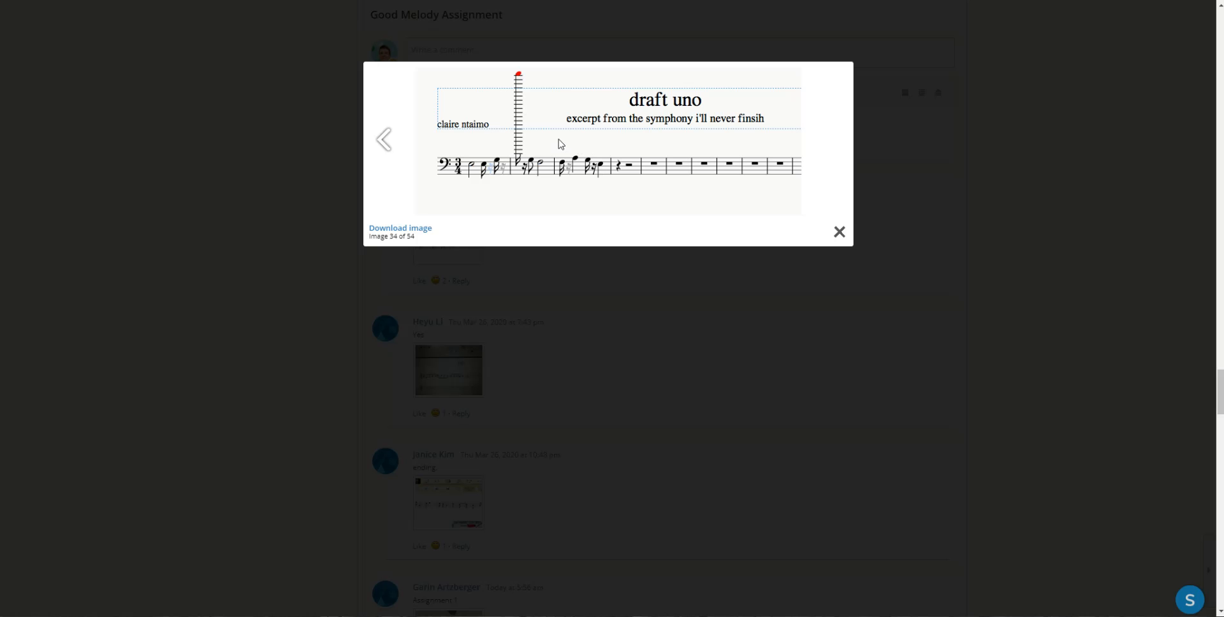
pyautogui.moveTo(513, 126)
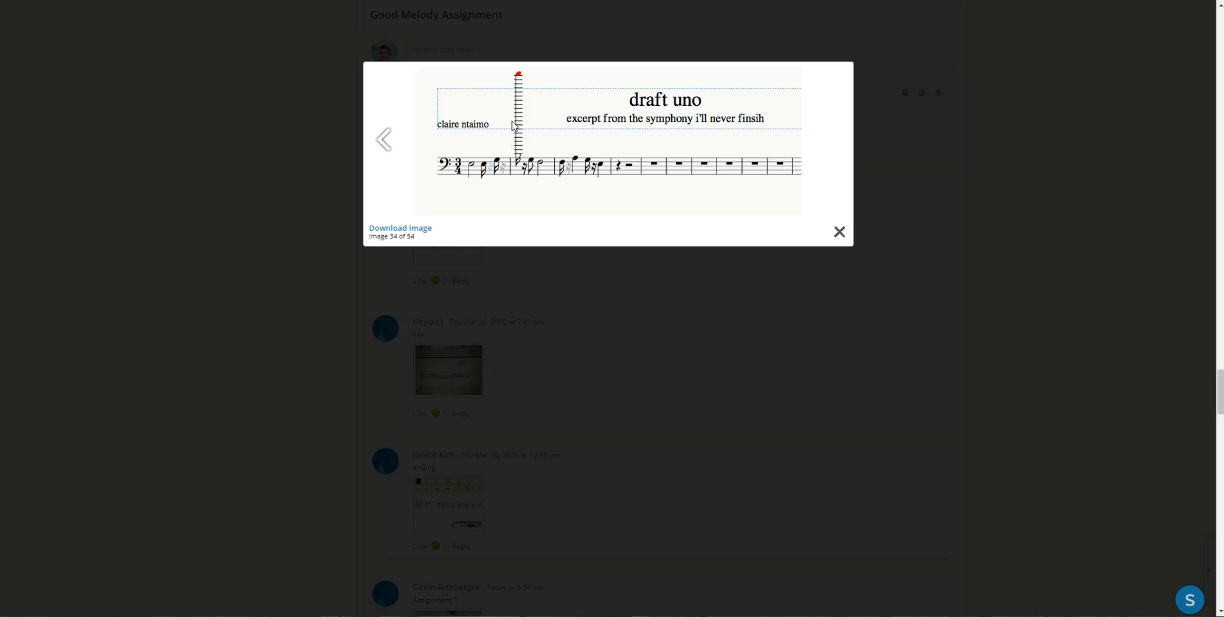
pyautogui.moveTo(519, 90)
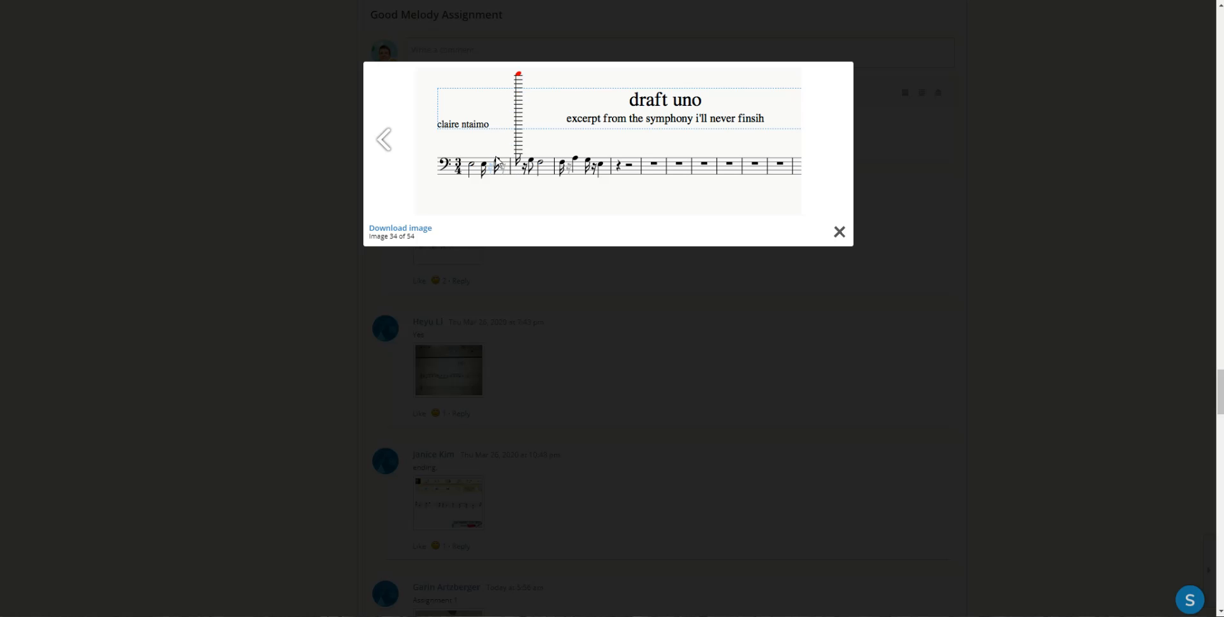
pyautogui.moveTo(524, 74)
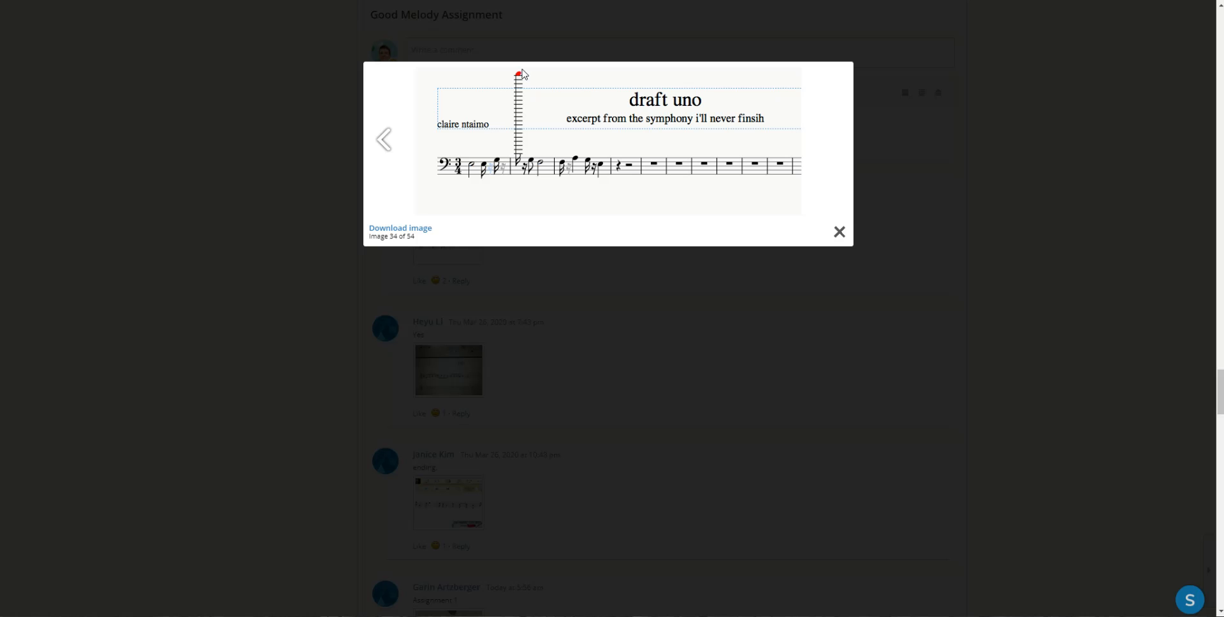
pyautogui.moveTo(484, 170)
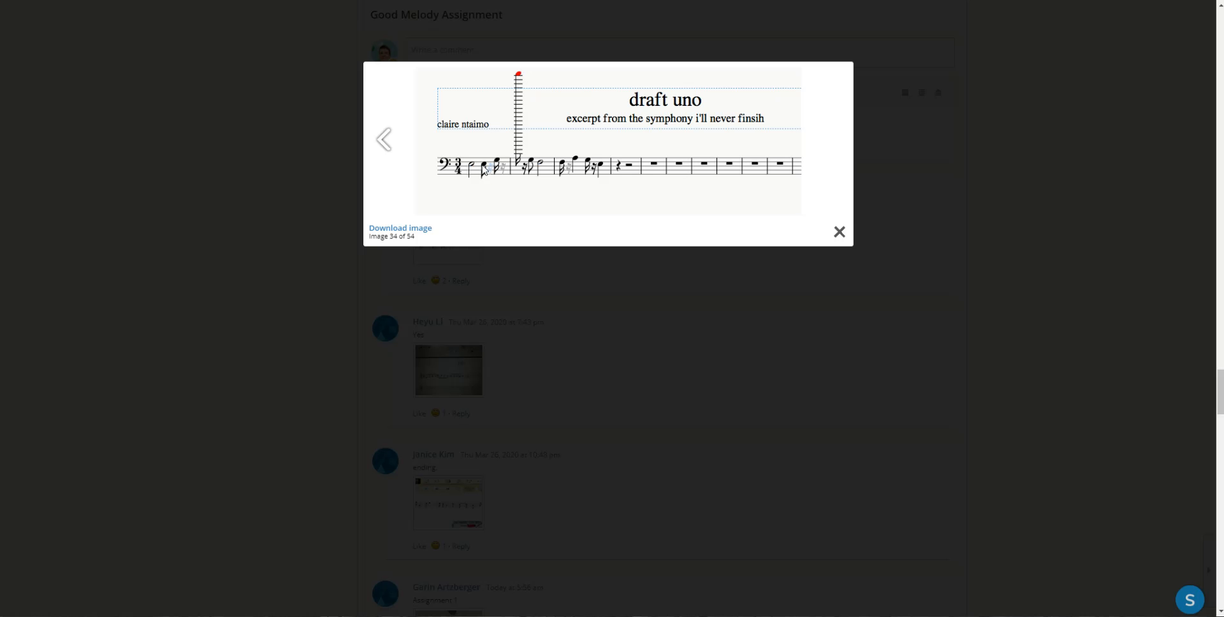
pyautogui.moveTo(506, 130)
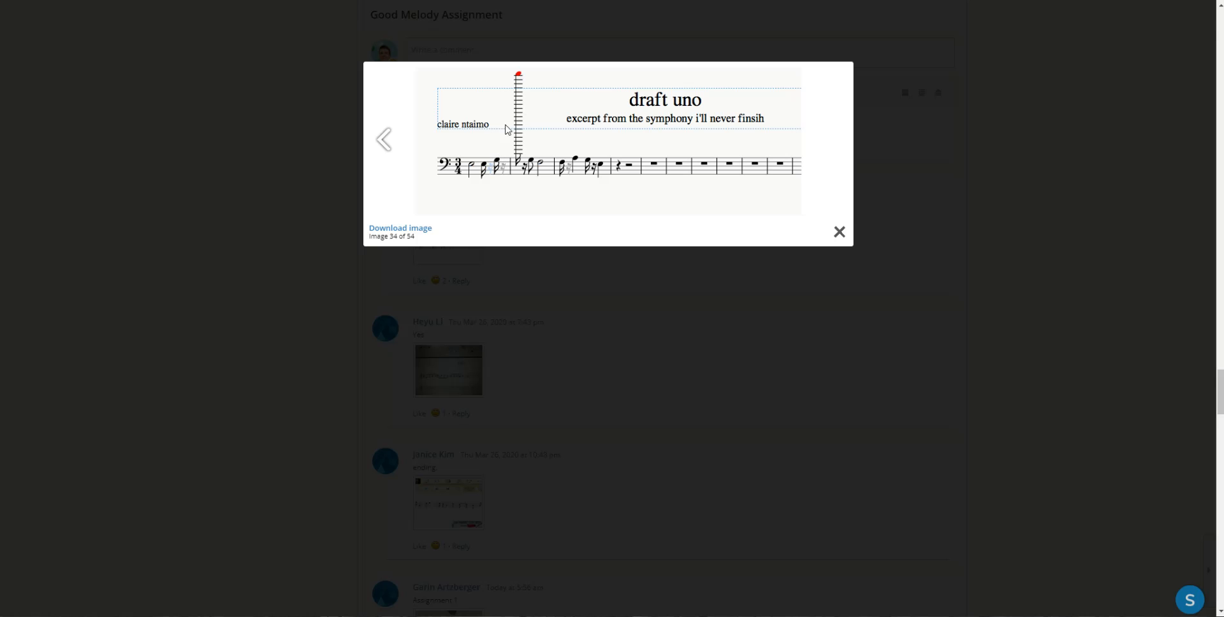
pyautogui.moveTo(530, 130)
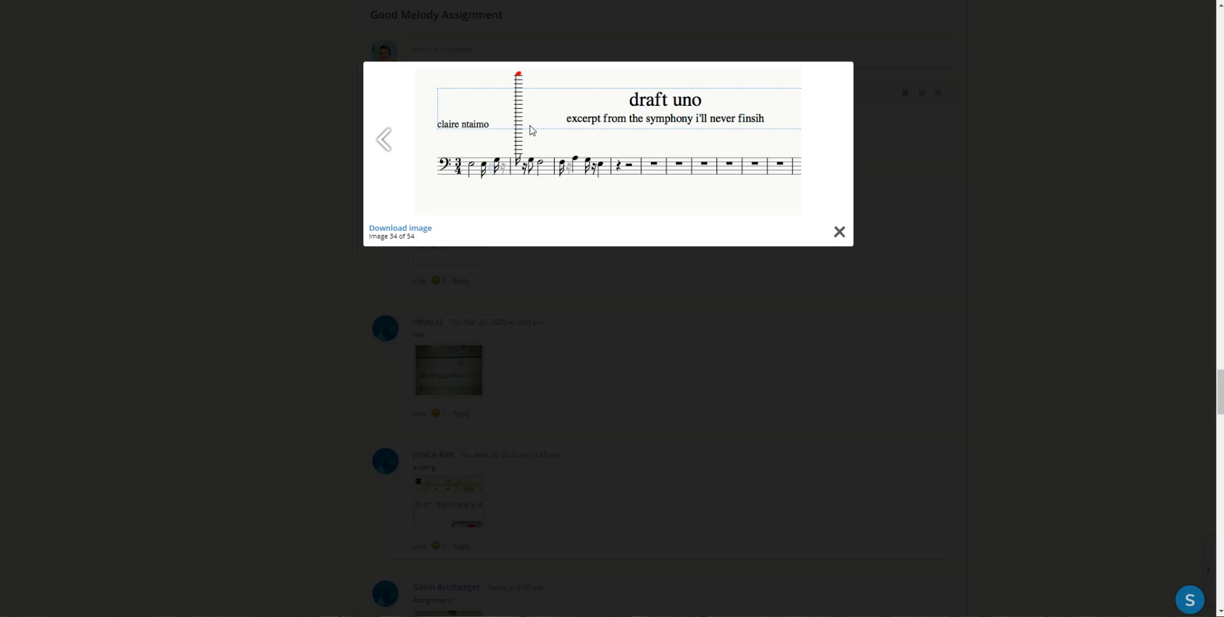
pyautogui.moveTo(504, 166)
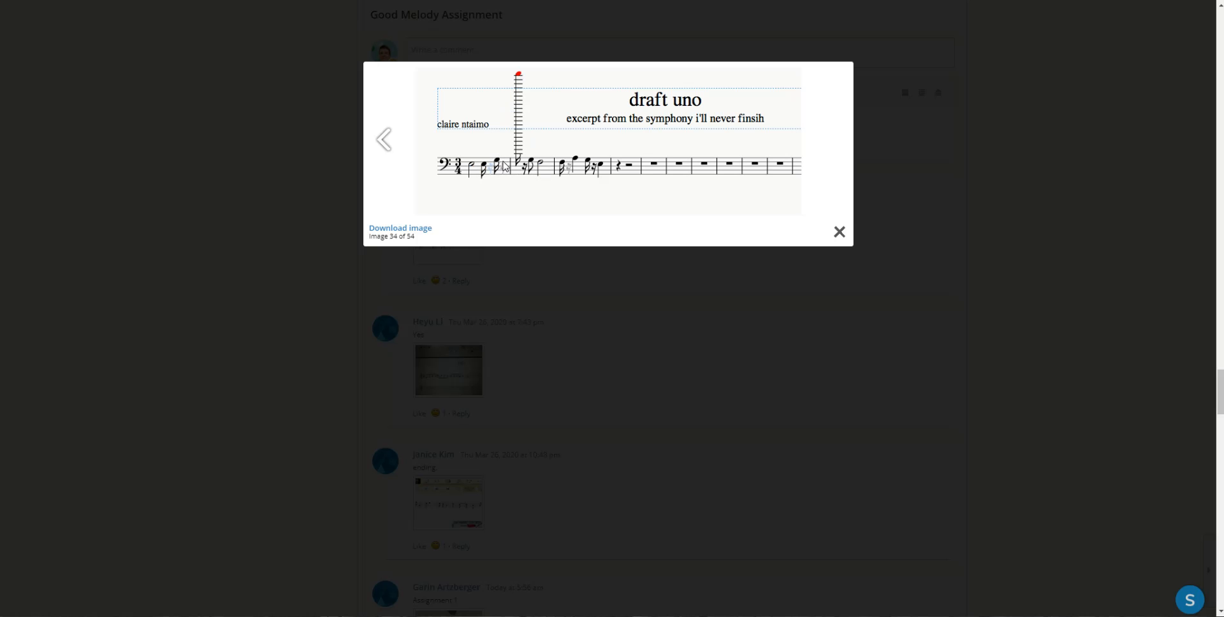
pyautogui.moveTo(544, 167)
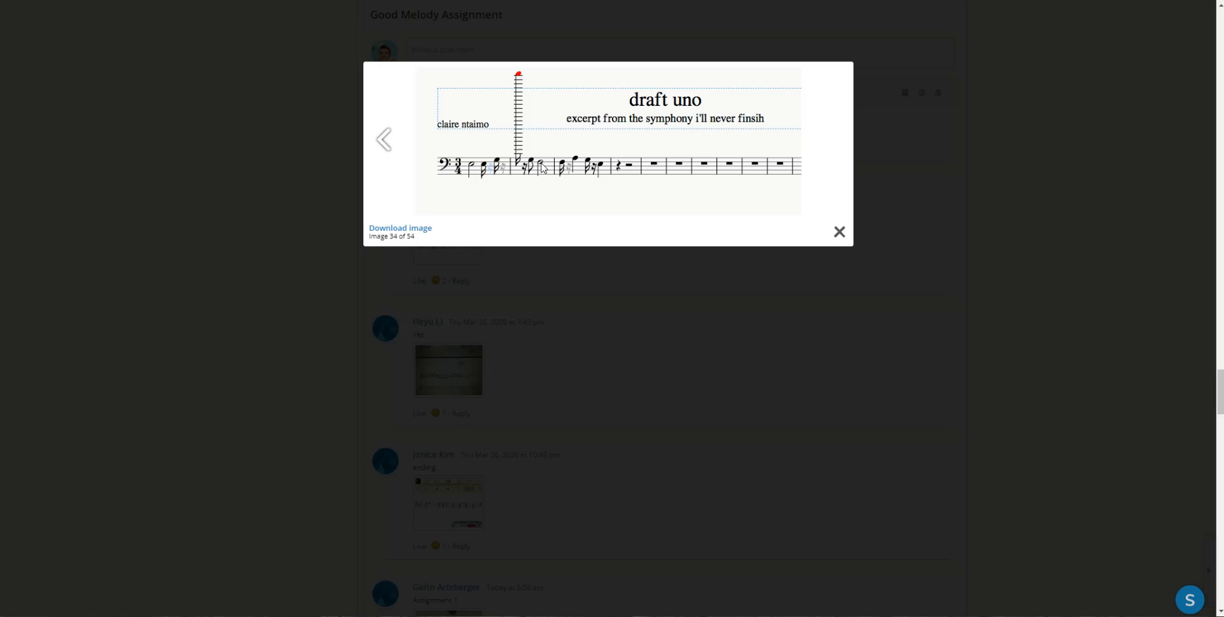
pyautogui.moveTo(566, 170)
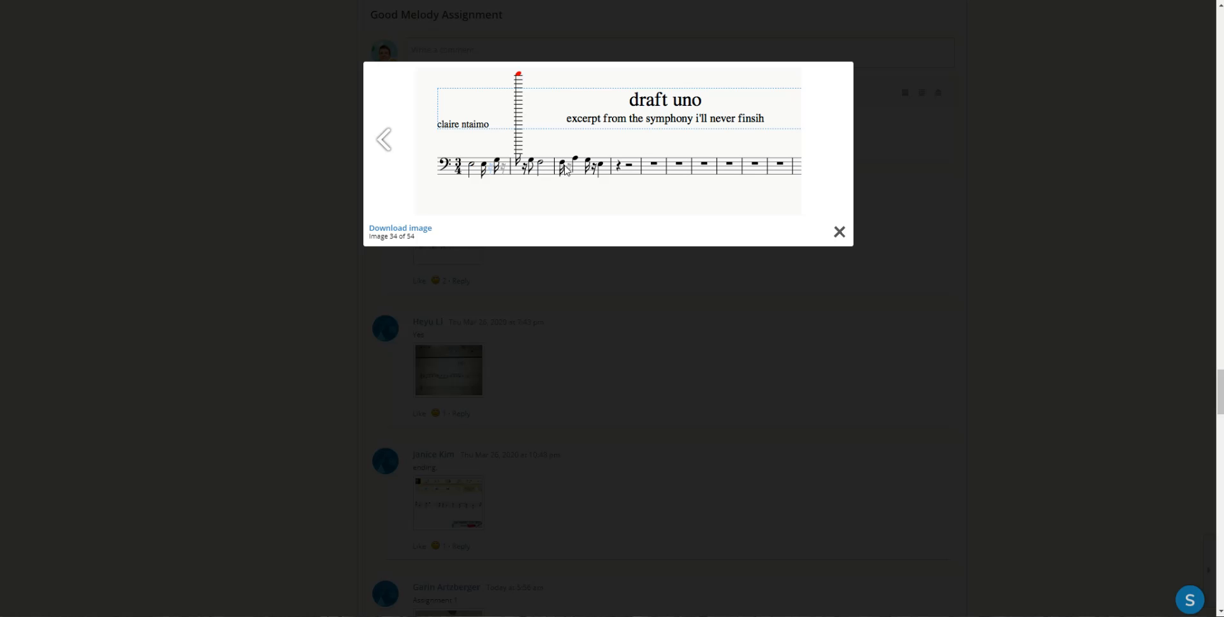
pyautogui.moveTo(599, 175)
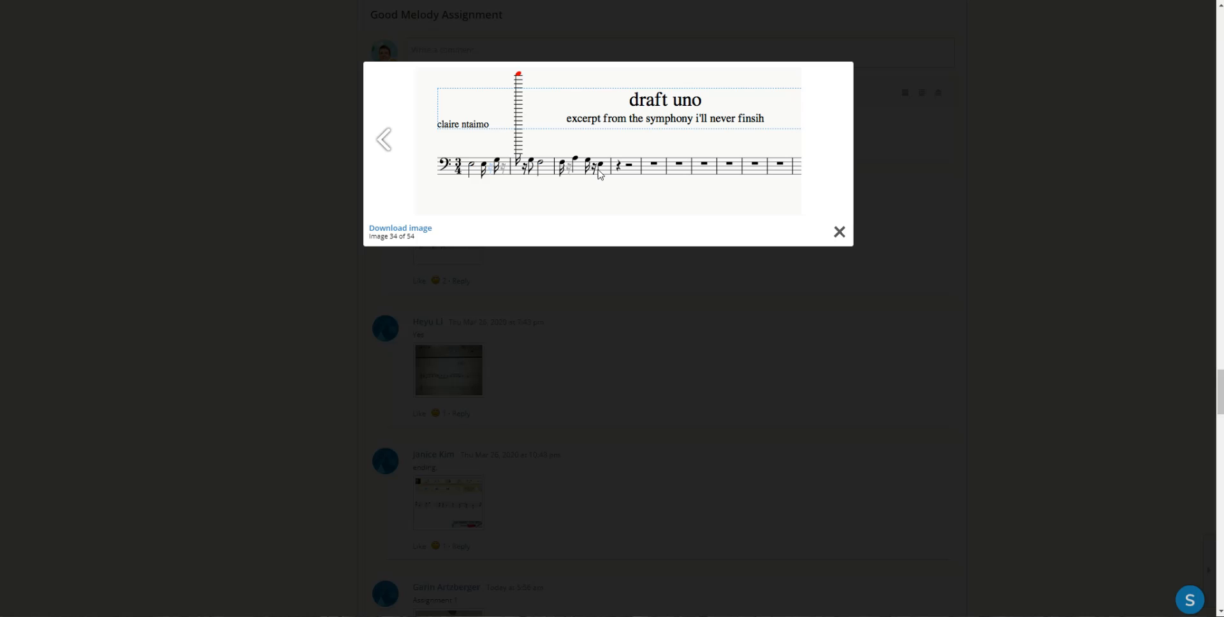
pyautogui.moveTo(575, 201)
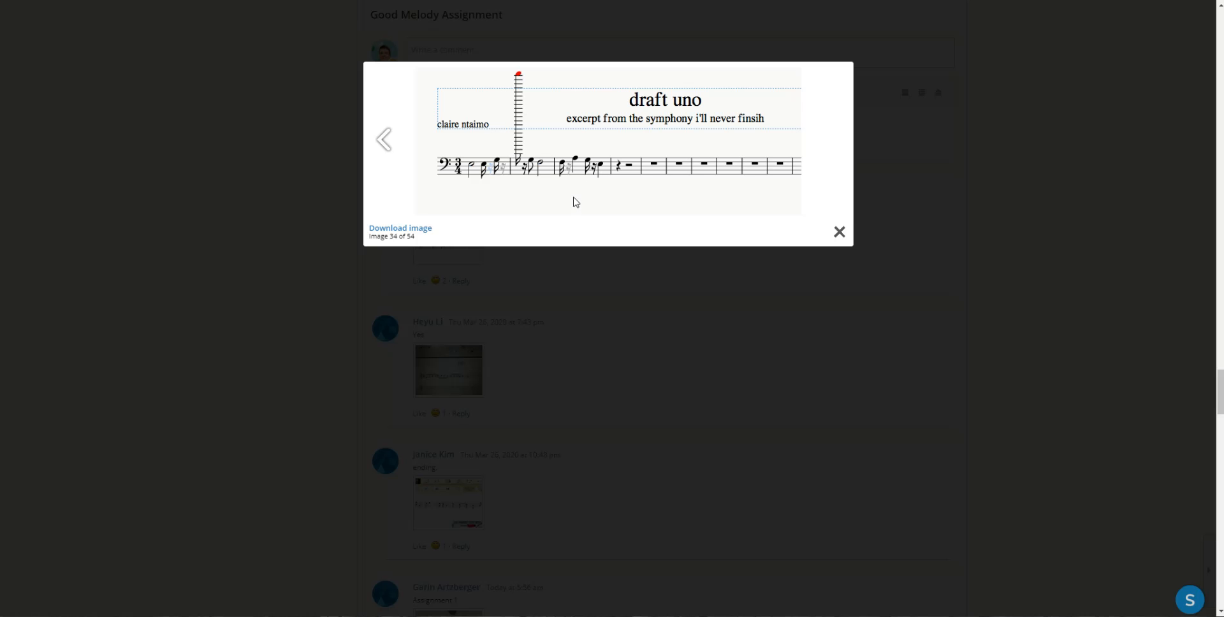
pyautogui.moveTo(592, 201)
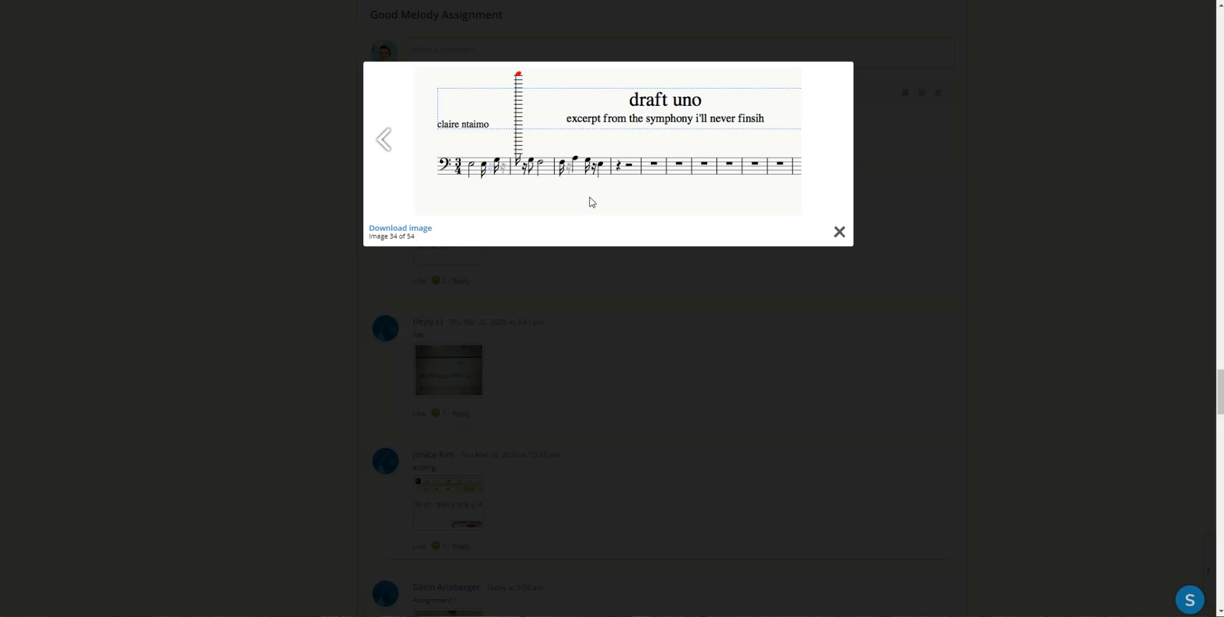
pyautogui.moveTo(658, 109)
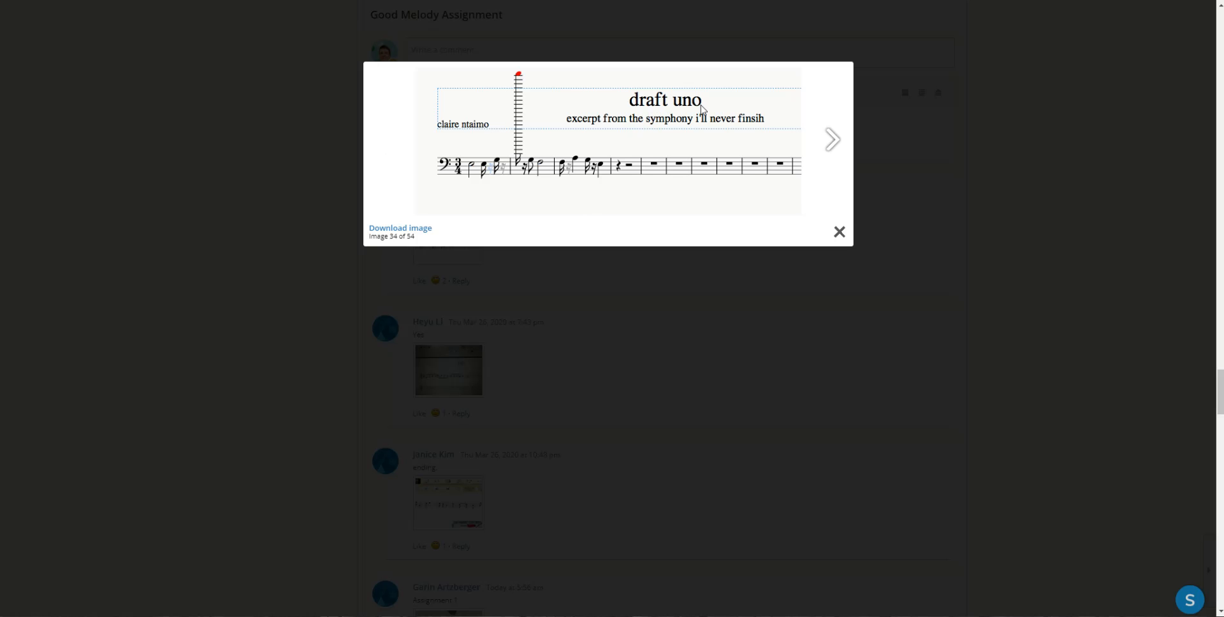
pyautogui.moveTo(484, 172)
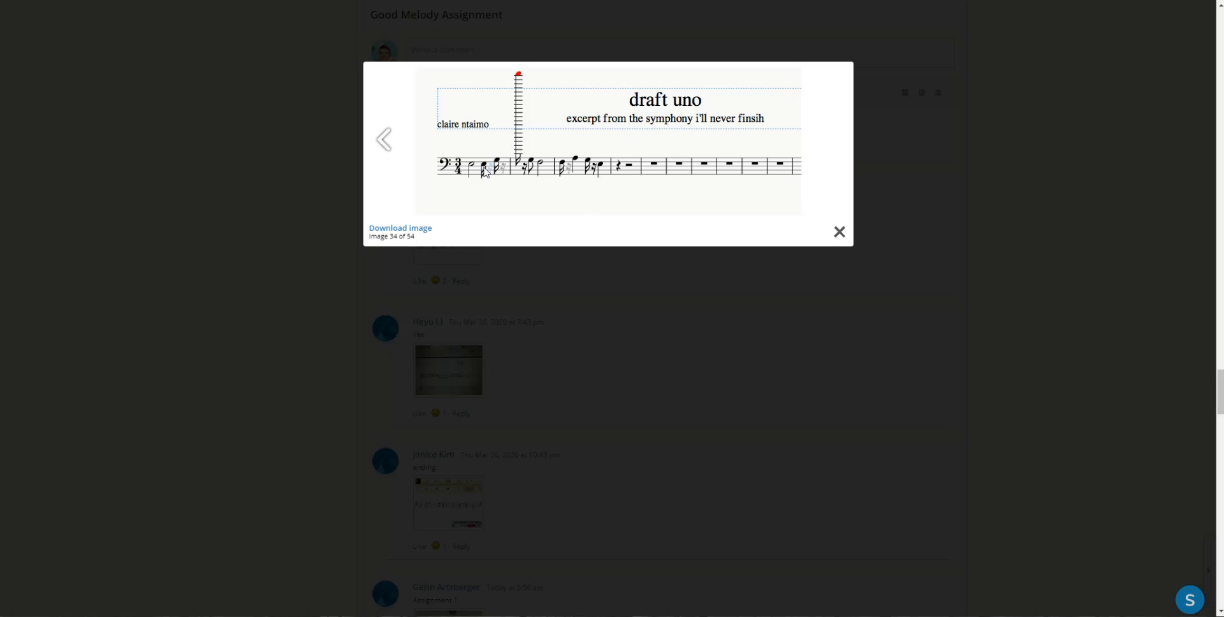
pyautogui.moveTo(751, 169)
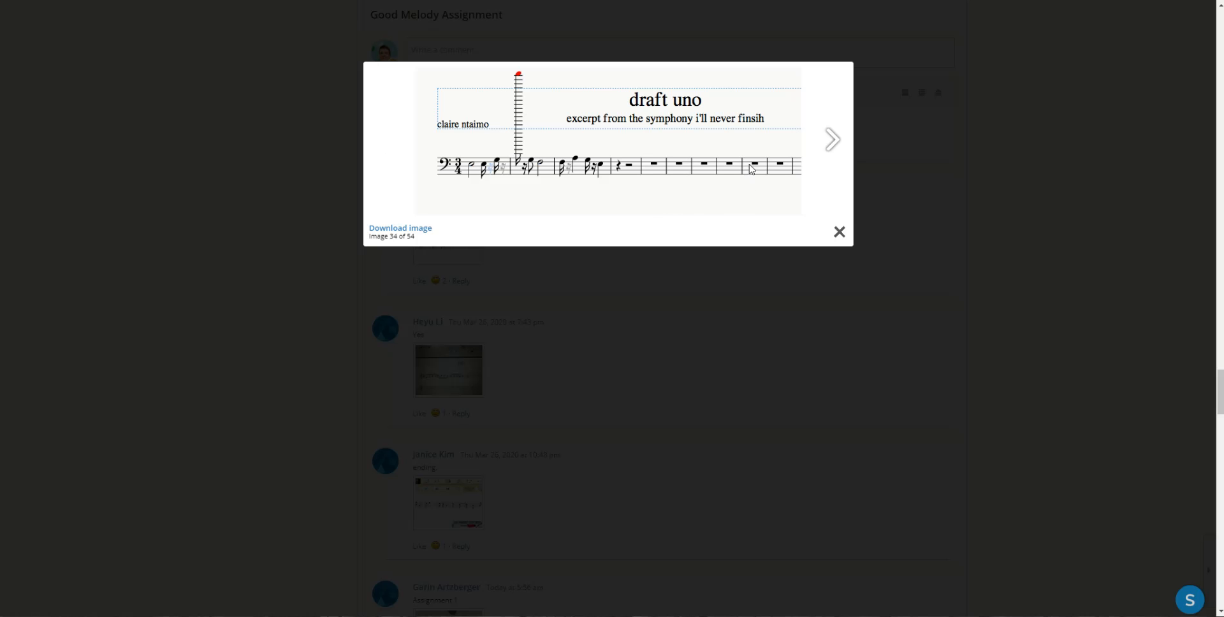
pyautogui.moveTo(449, 181)
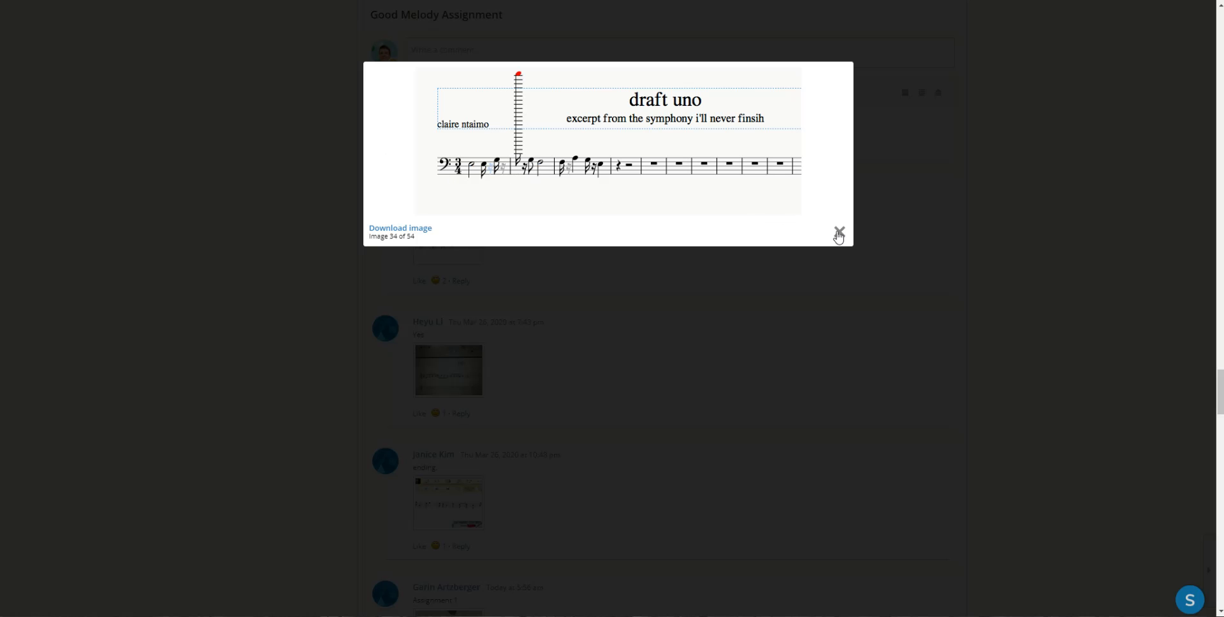
pyautogui.moveTo(520, 282)
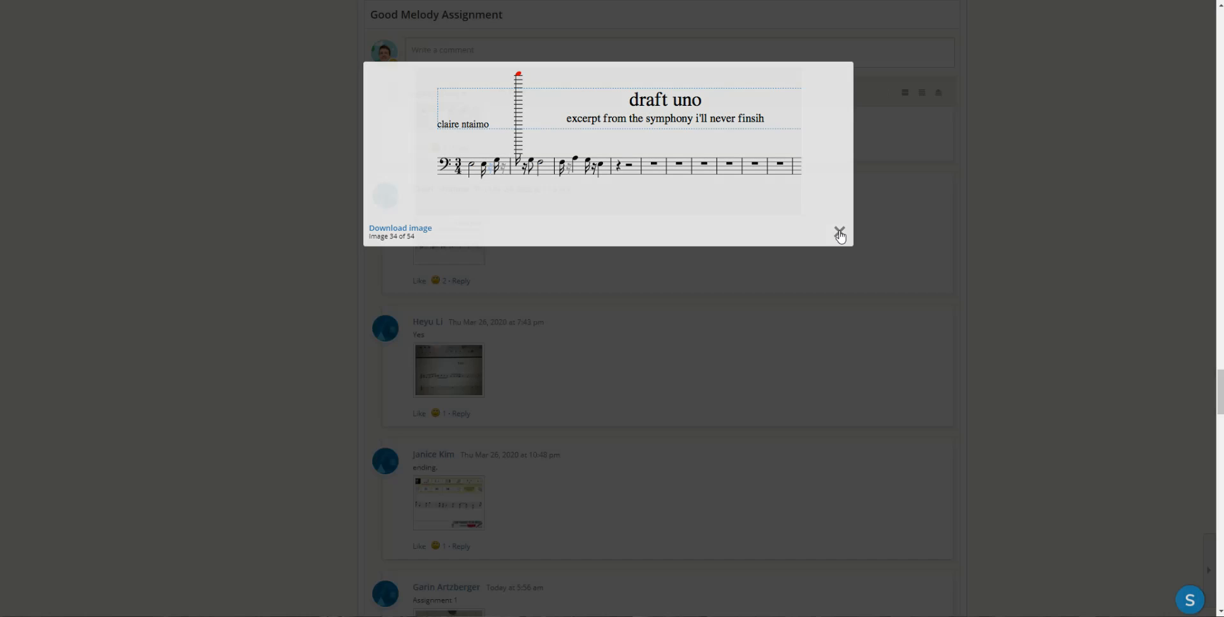
pyautogui.click(840, 235)
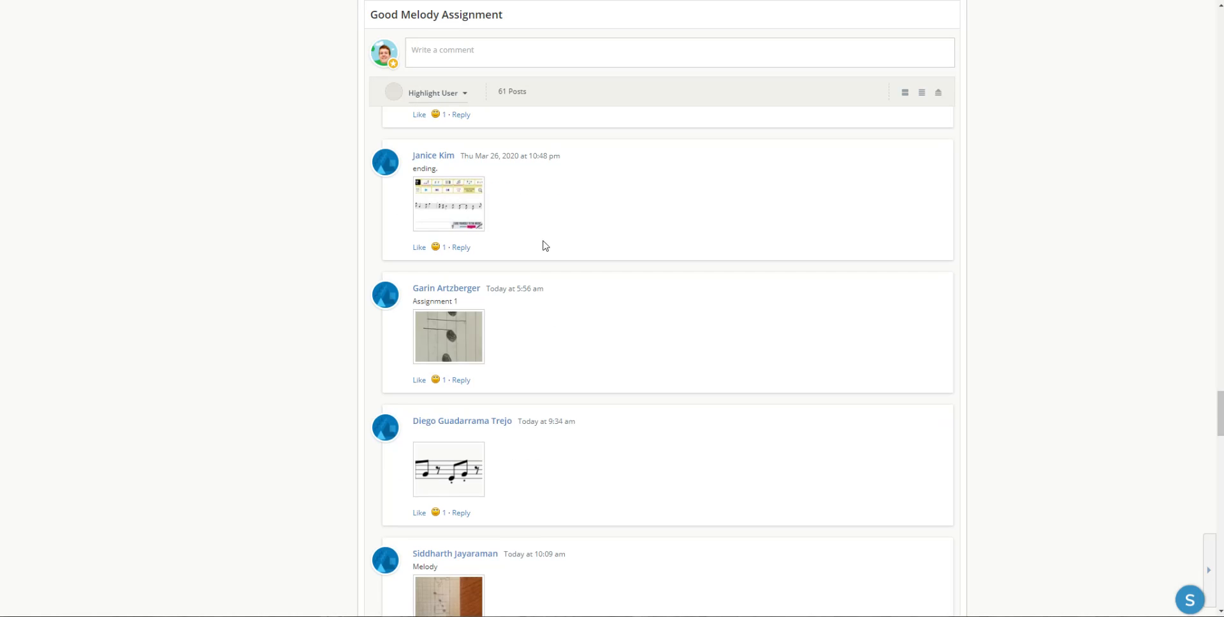
# - Enlarge a later student's bass-clef melody at tempo 120 (image 46 of 54) from today's posts
pyautogui.scroll(-3)
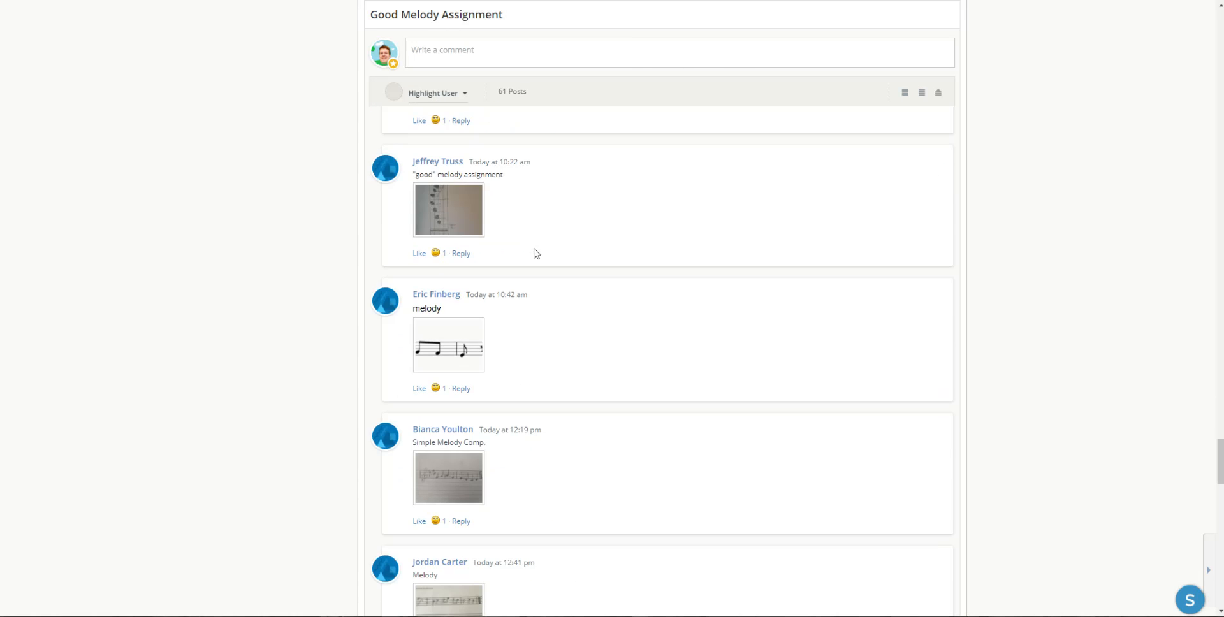
pyautogui.scroll(-3)
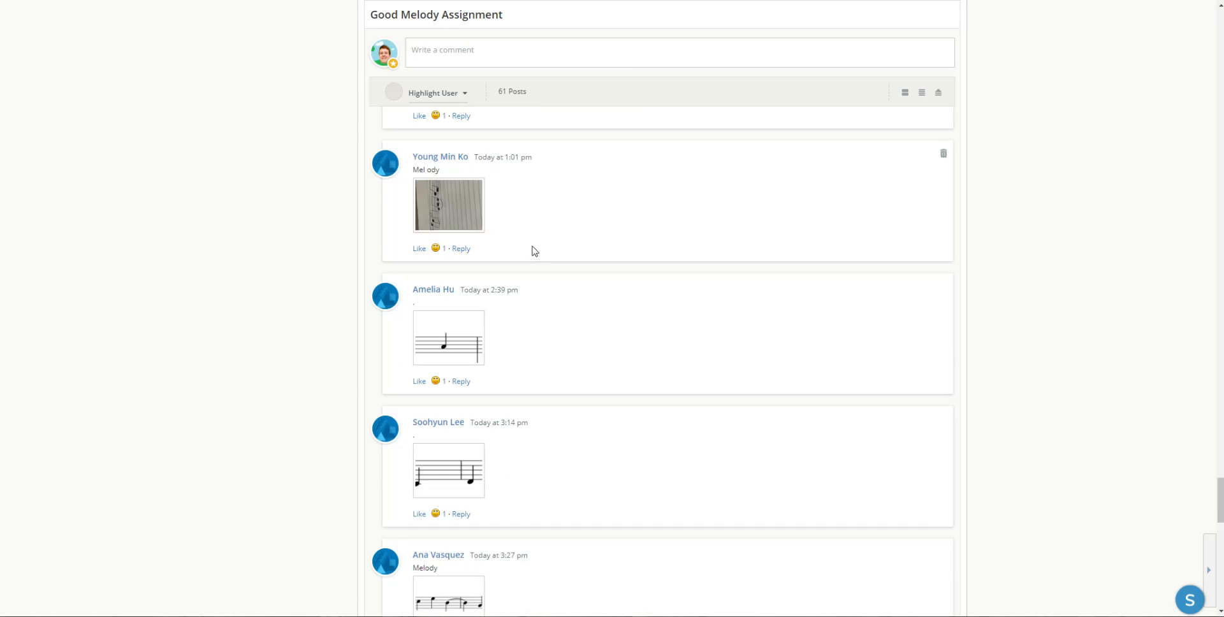
pyautogui.click(447, 205)
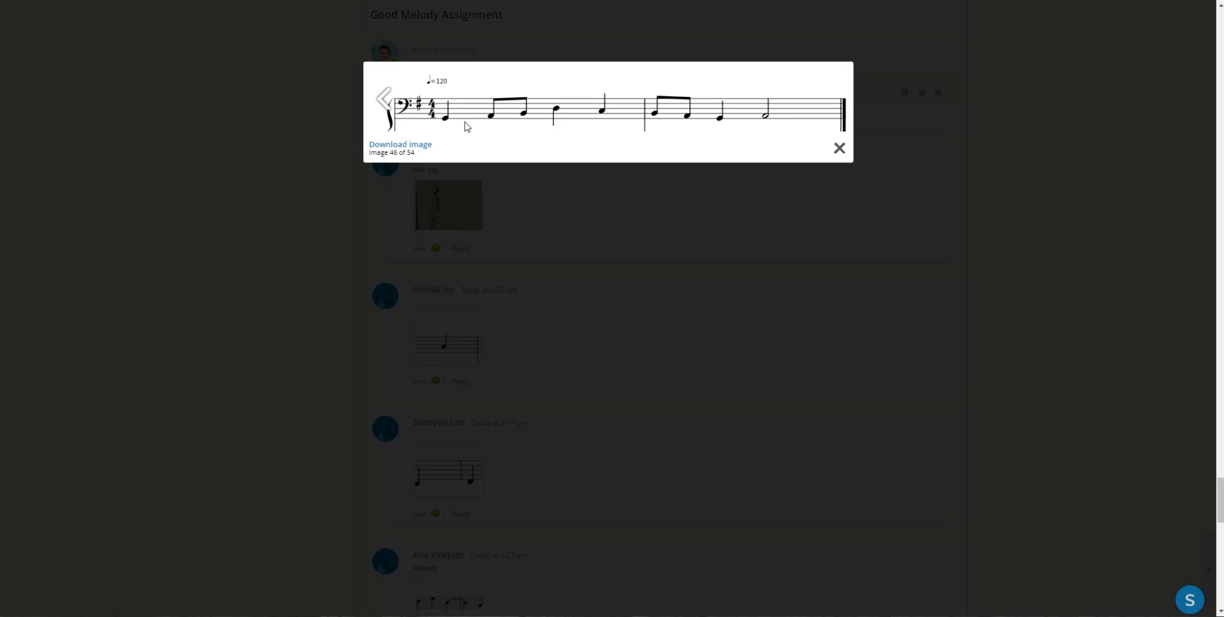
pyautogui.moveTo(447, 127)
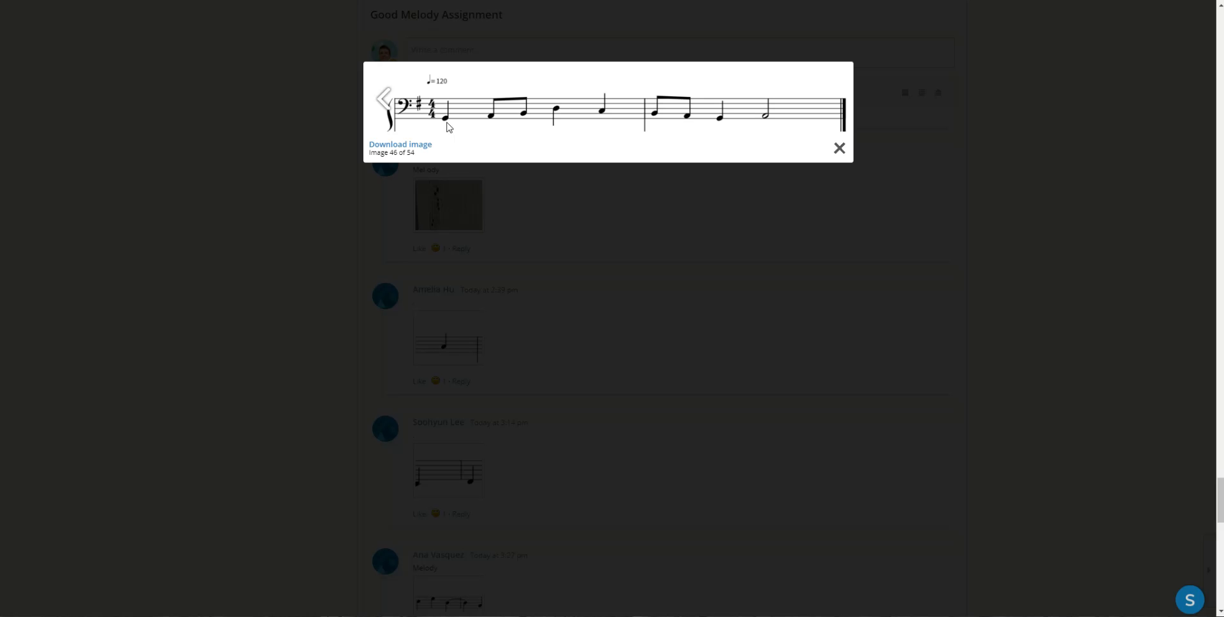
pyautogui.moveTo(548, 120)
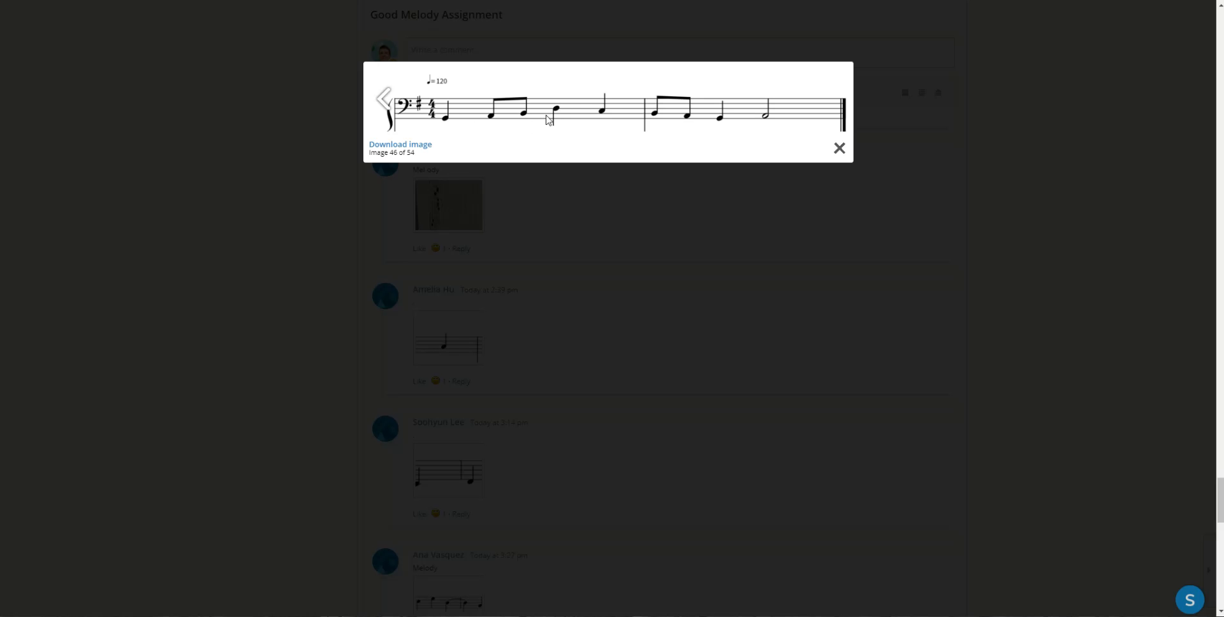
pyautogui.moveTo(567, 111)
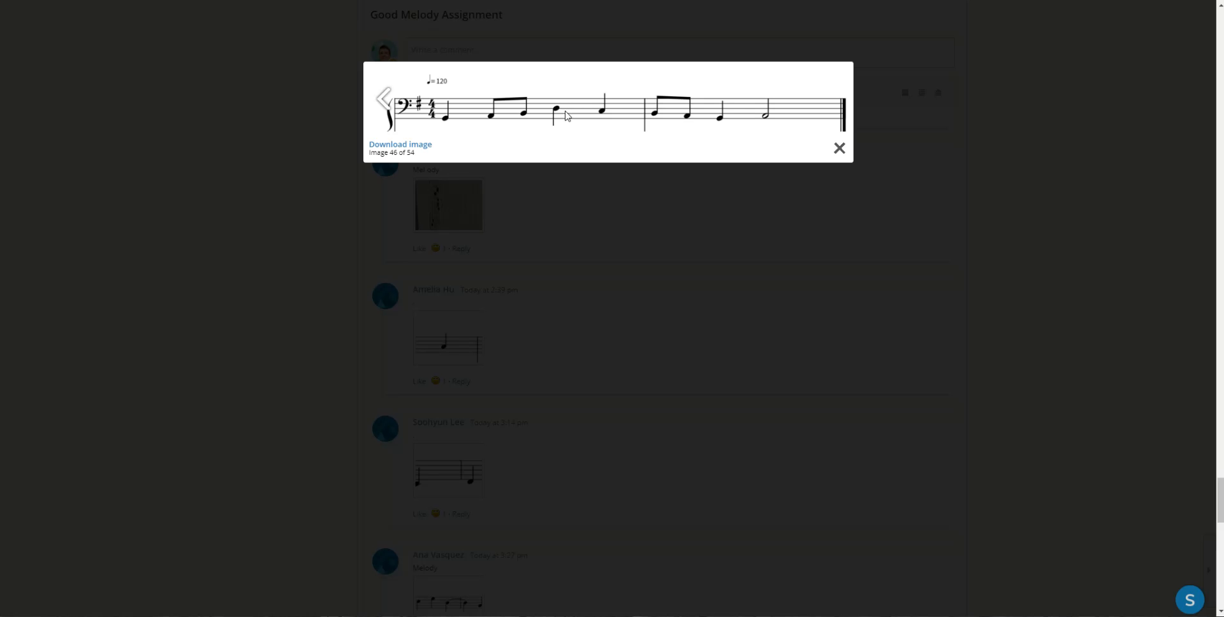
pyautogui.moveTo(763, 131)
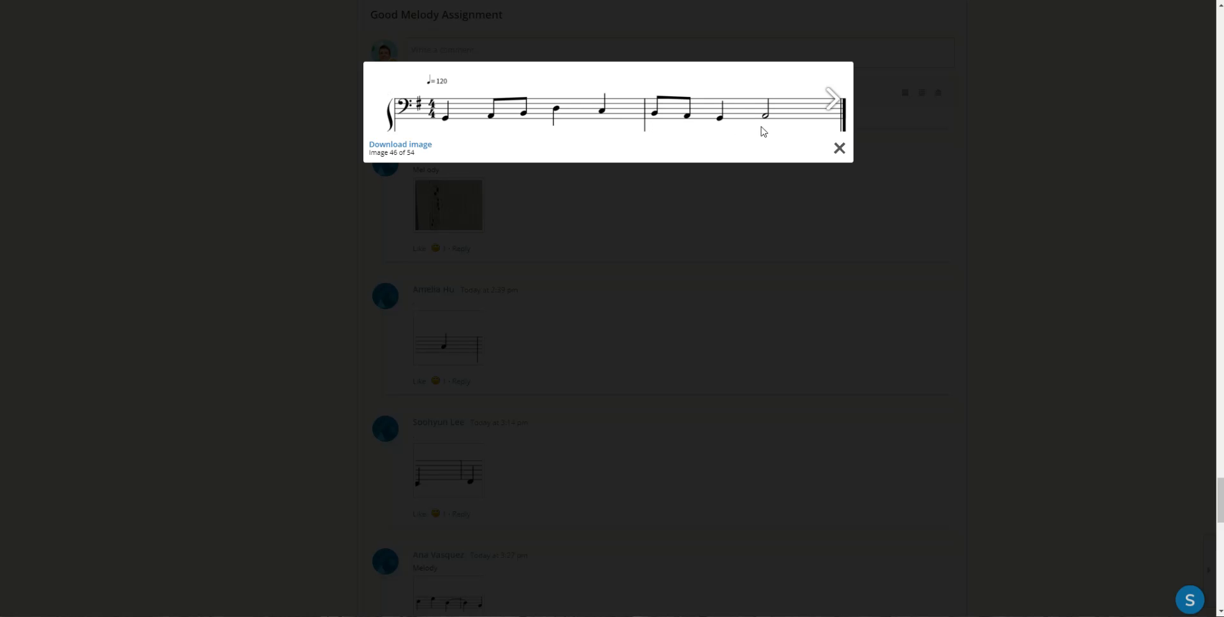
pyautogui.moveTo(805, 110)
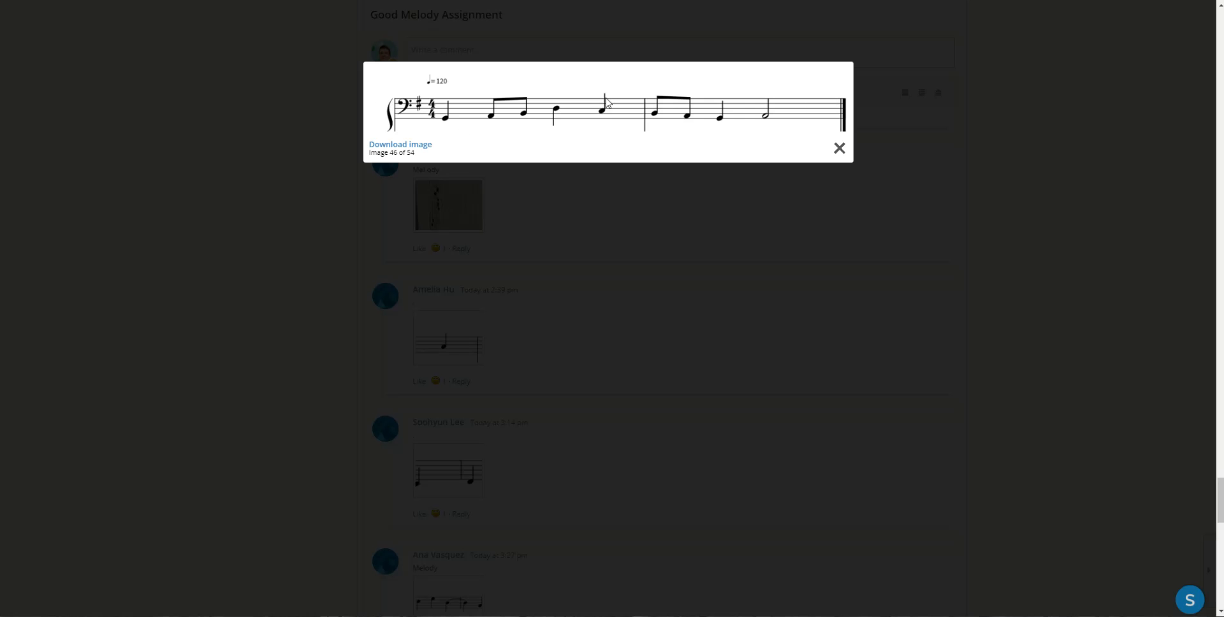
pyautogui.moveTo(598, 156)
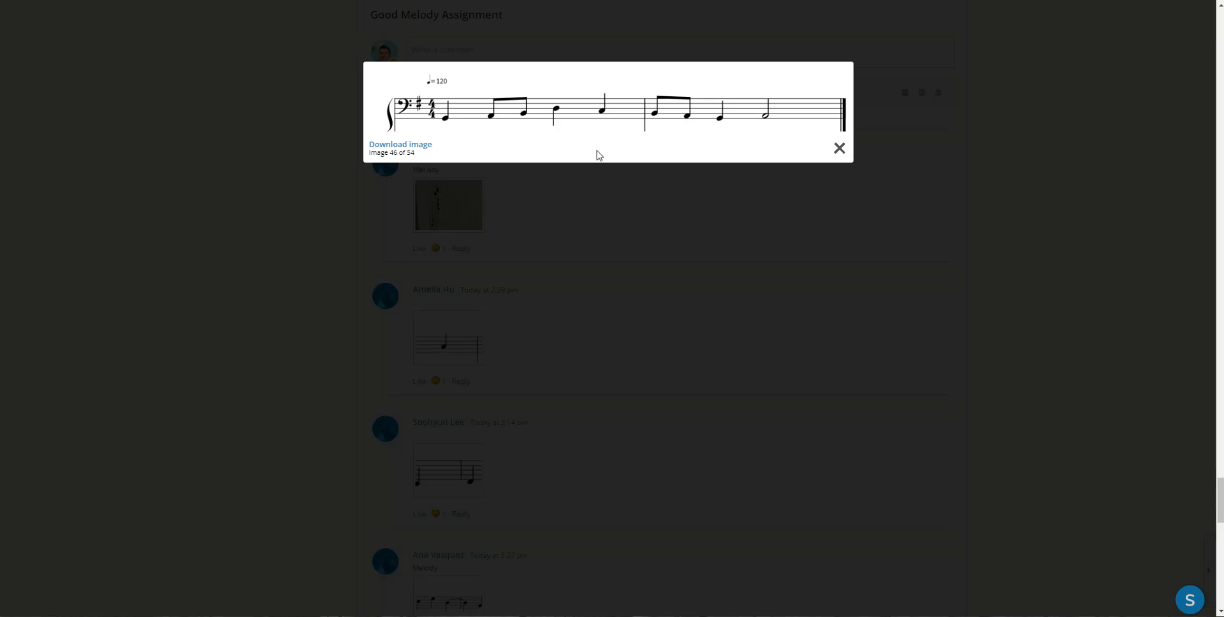
pyautogui.moveTo(801, 159)
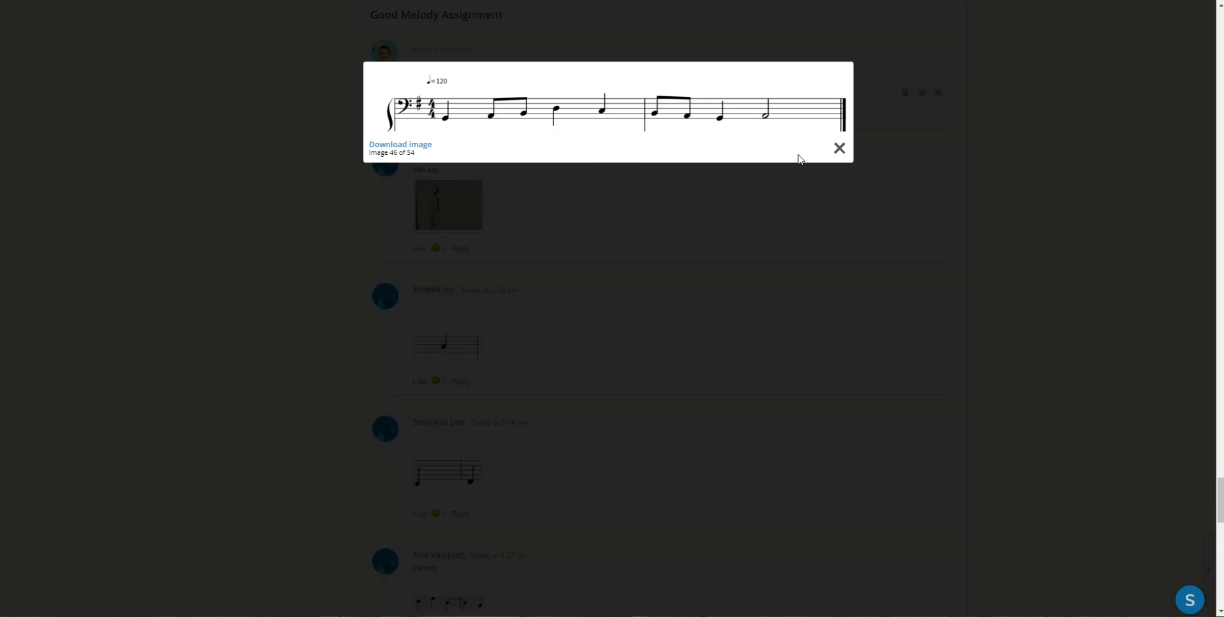
# - Close the reviewed bass-clef melody to return to today's assignment posts
pyautogui.click(839, 148)
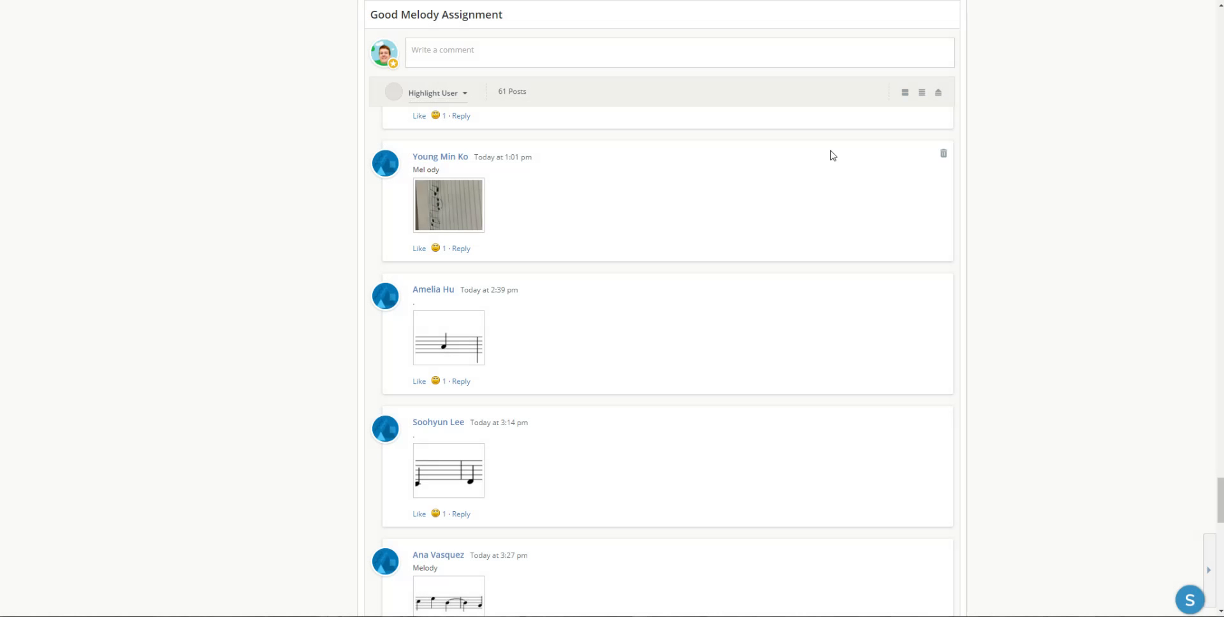
pyautogui.moveTo(676, 251)
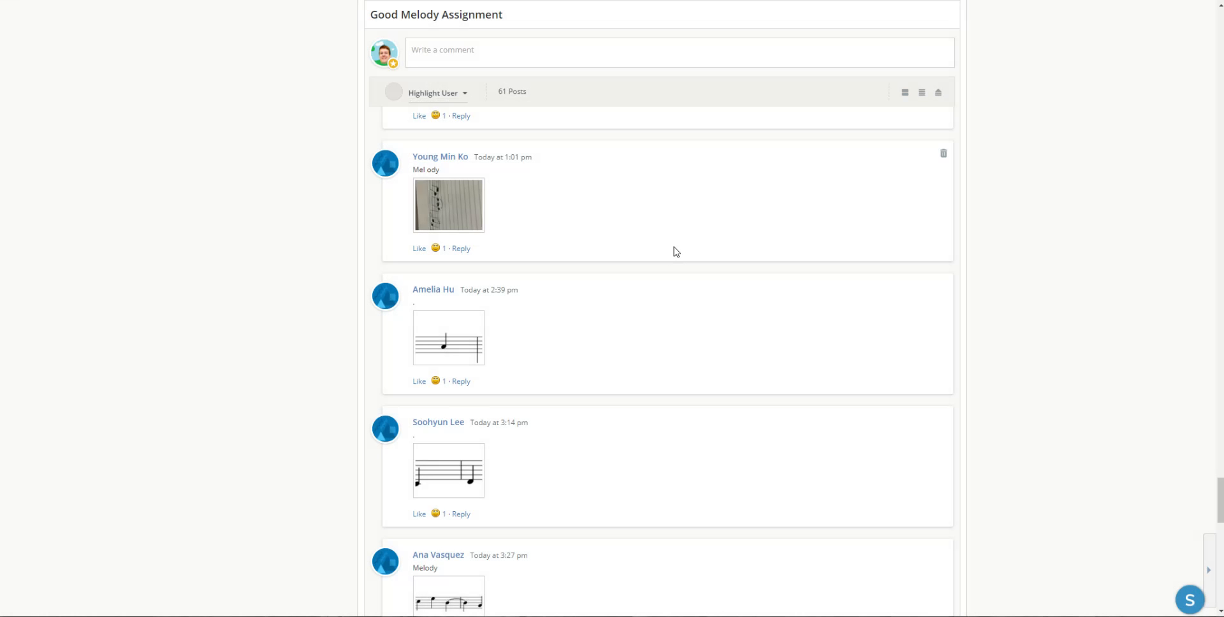
pyautogui.moveTo(506, 289)
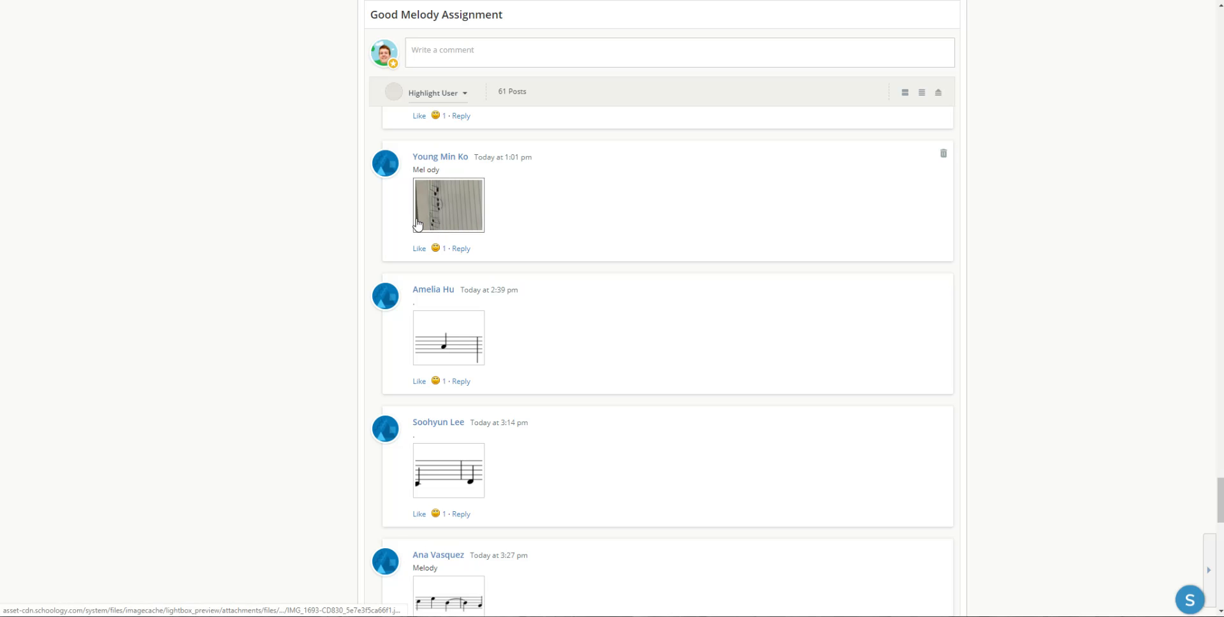
pyautogui.moveTo(415, 231)
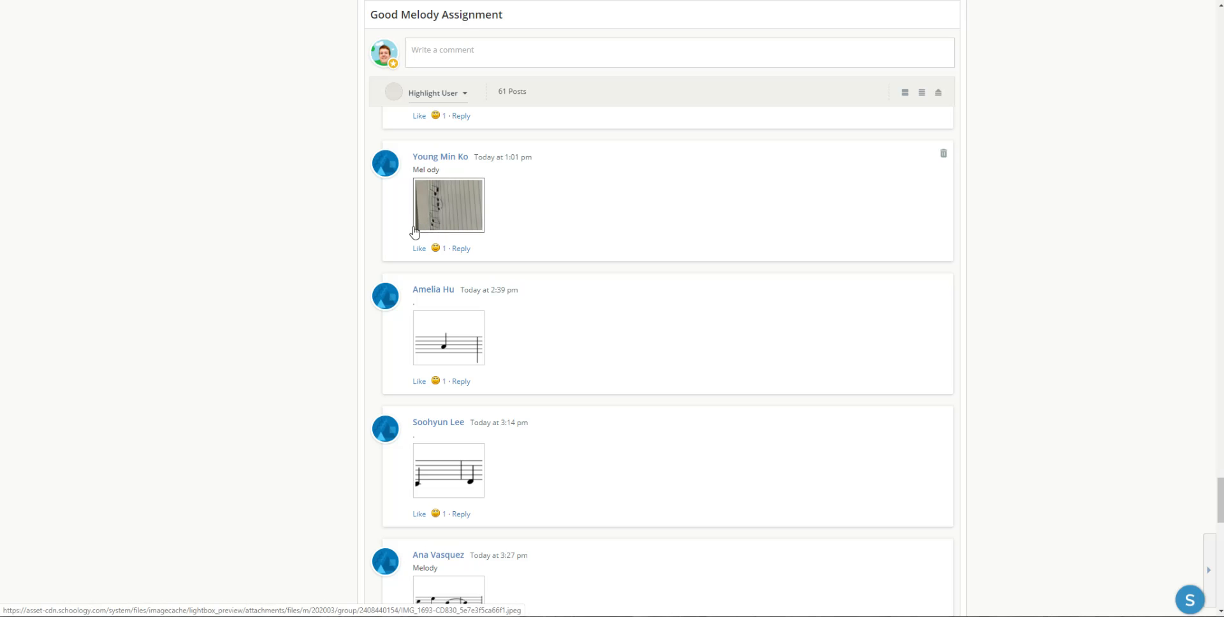
pyautogui.moveTo(620, 221)
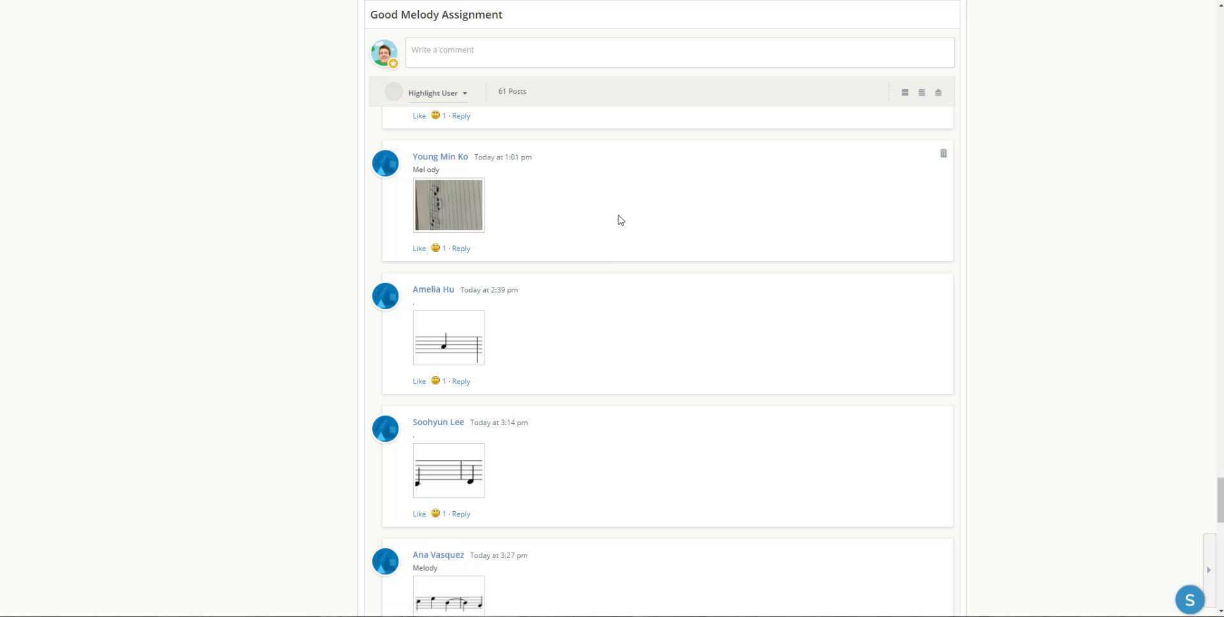
pyautogui.moveTo(630, 284)
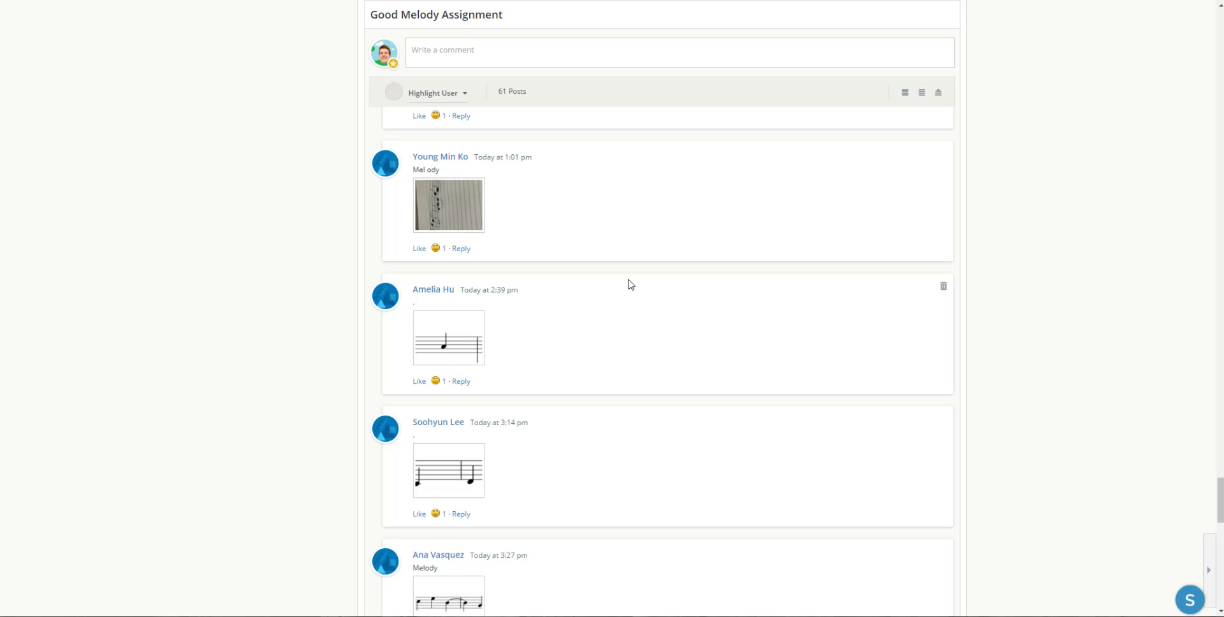
pyautogui.moveTo(547, 122)
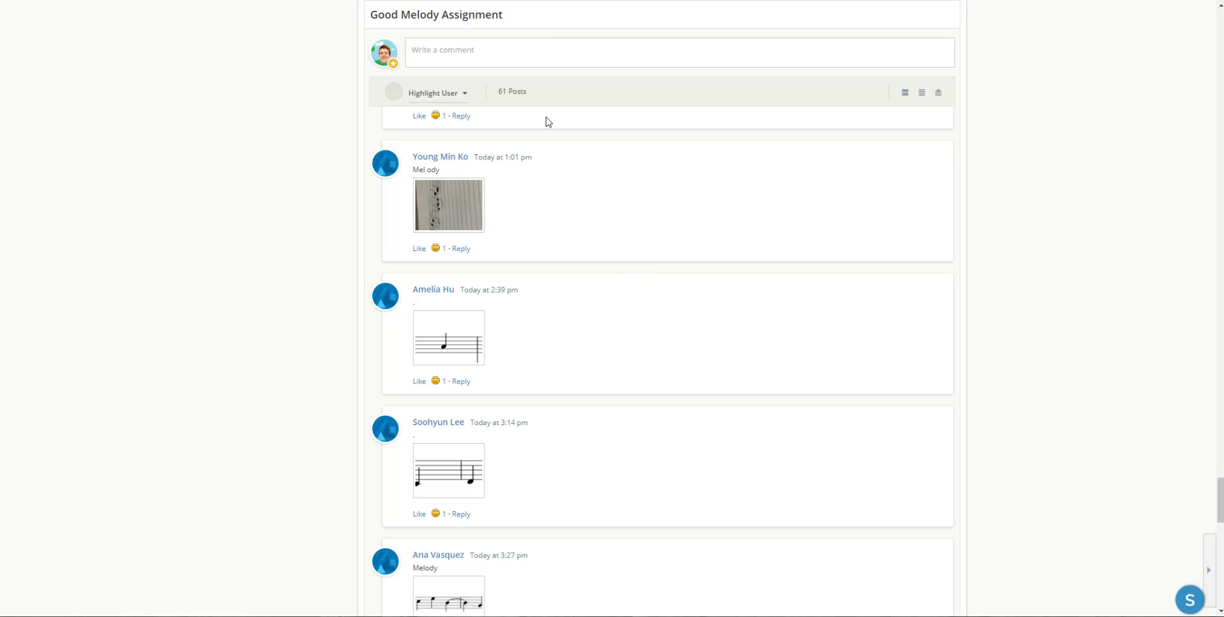
pyautogui.moveTo(631, 228)
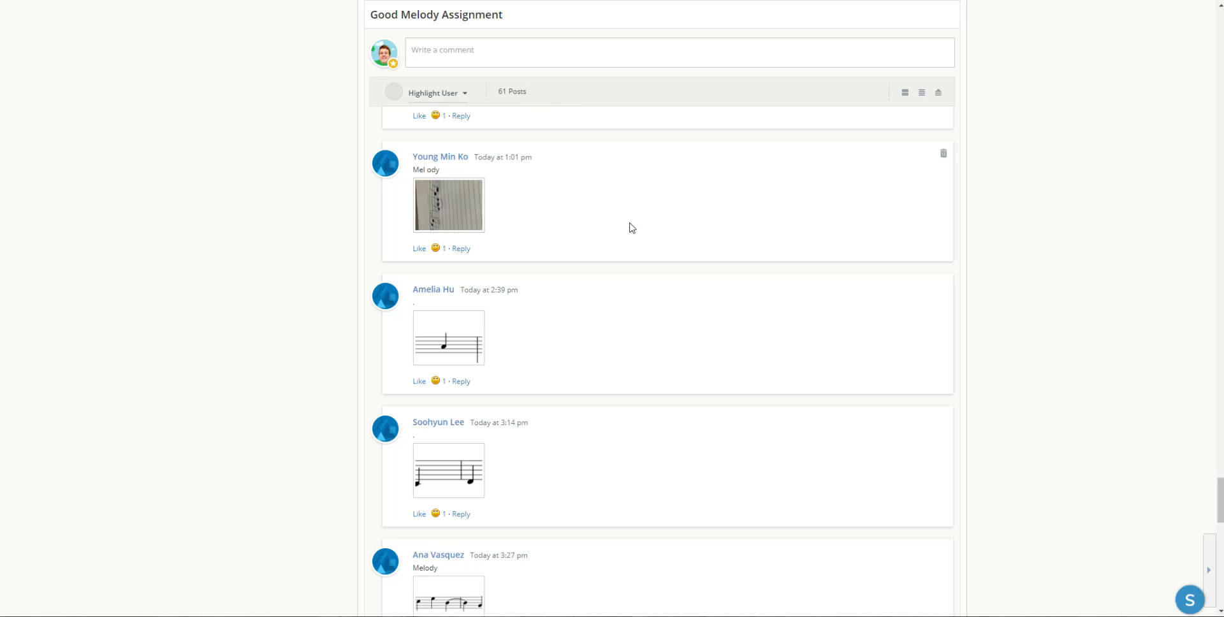
# - Scroll the discussion back to the top, showing the assignment header and earliest March 23 submissions
pyautogui.scroll(-3)
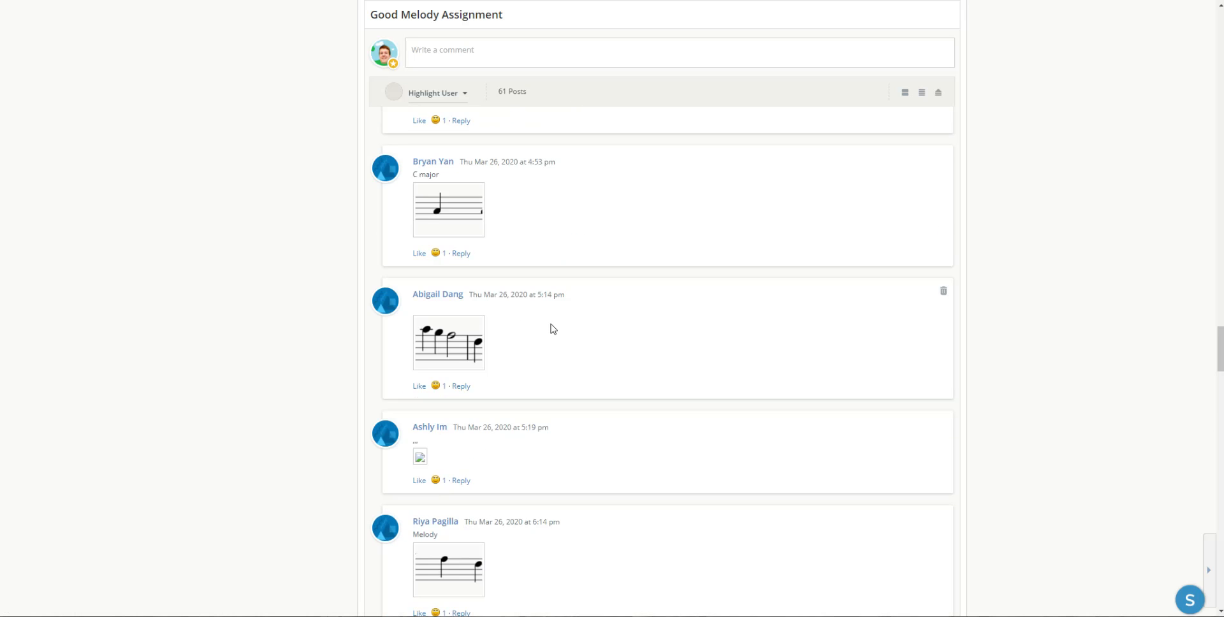
pyautogui.scroll(-3)
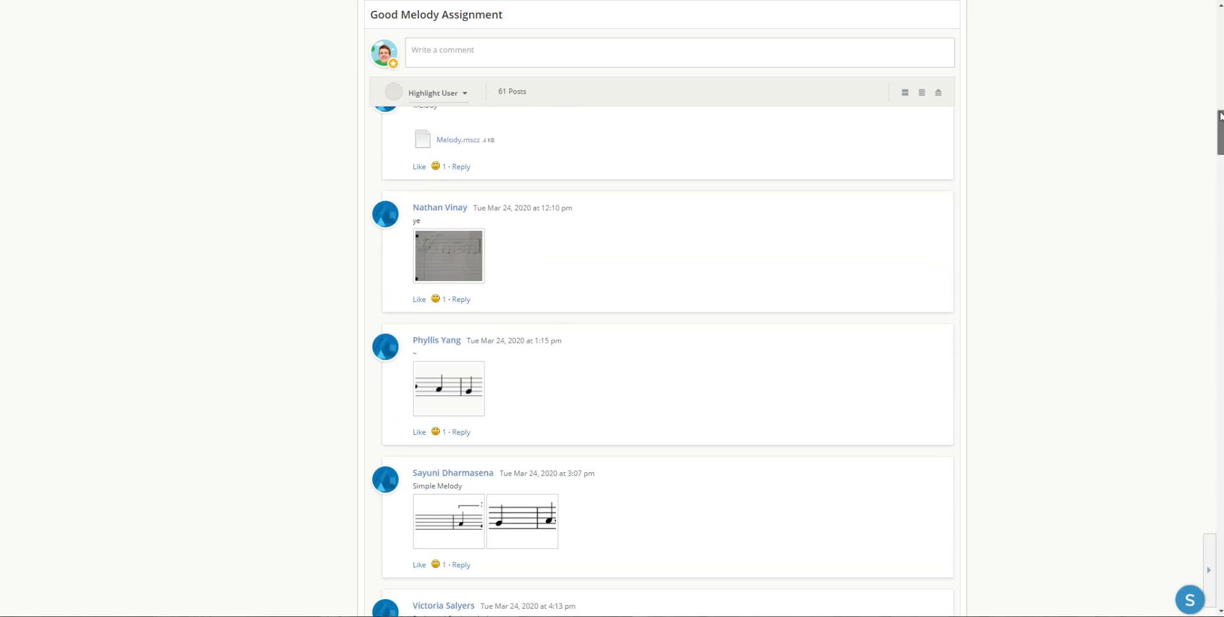
pyautogui.scroll(3)
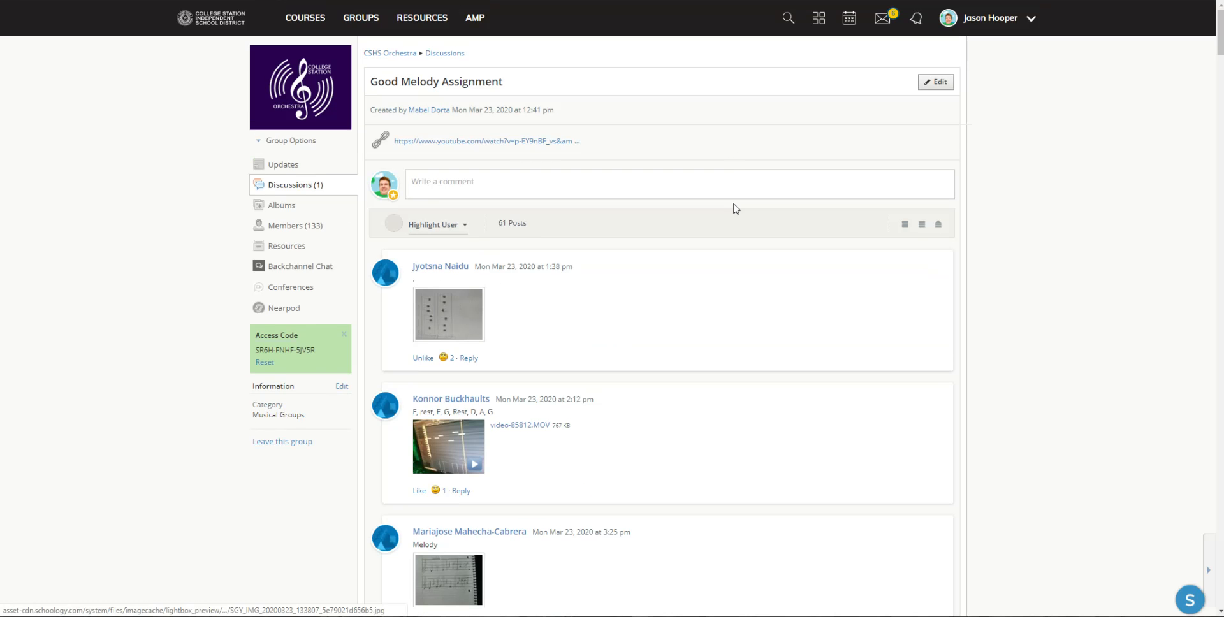
pyautogui.moveTo(662, 172)
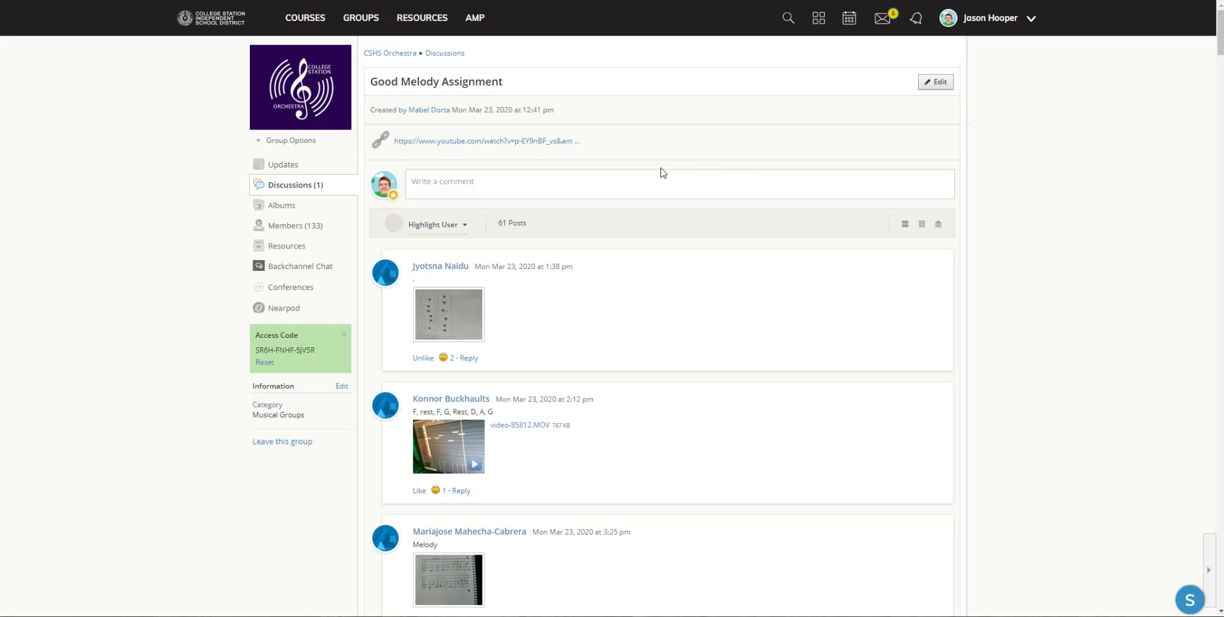
pyautogui.moveTo(600, 162)
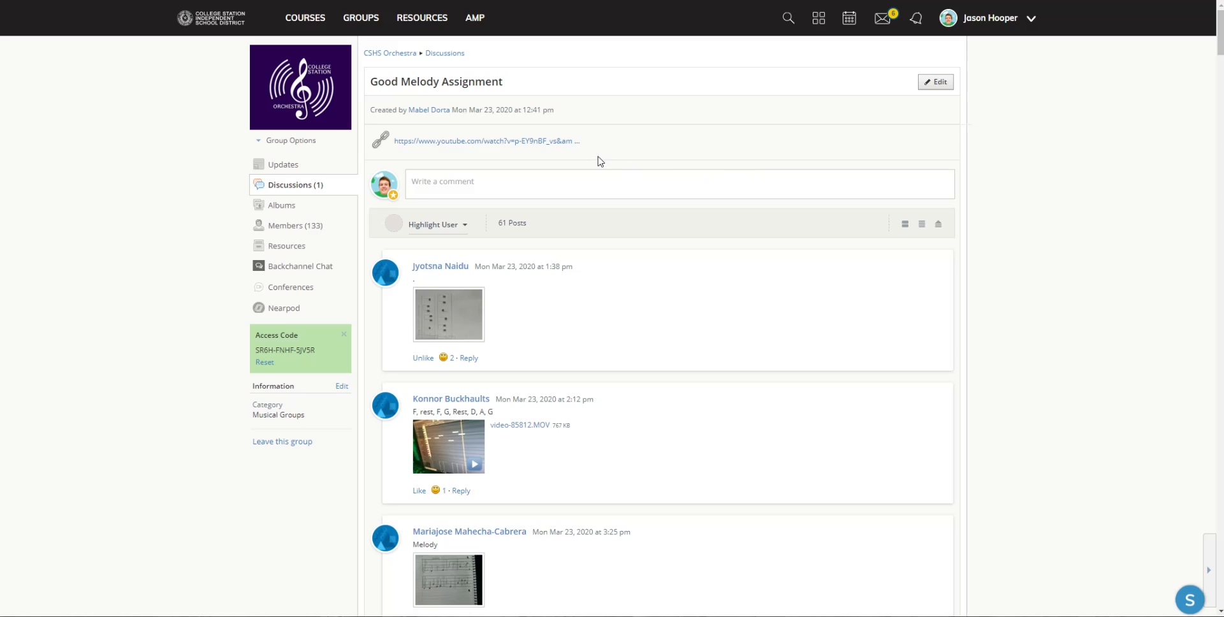
pyautogui.moveTo(589, 149)
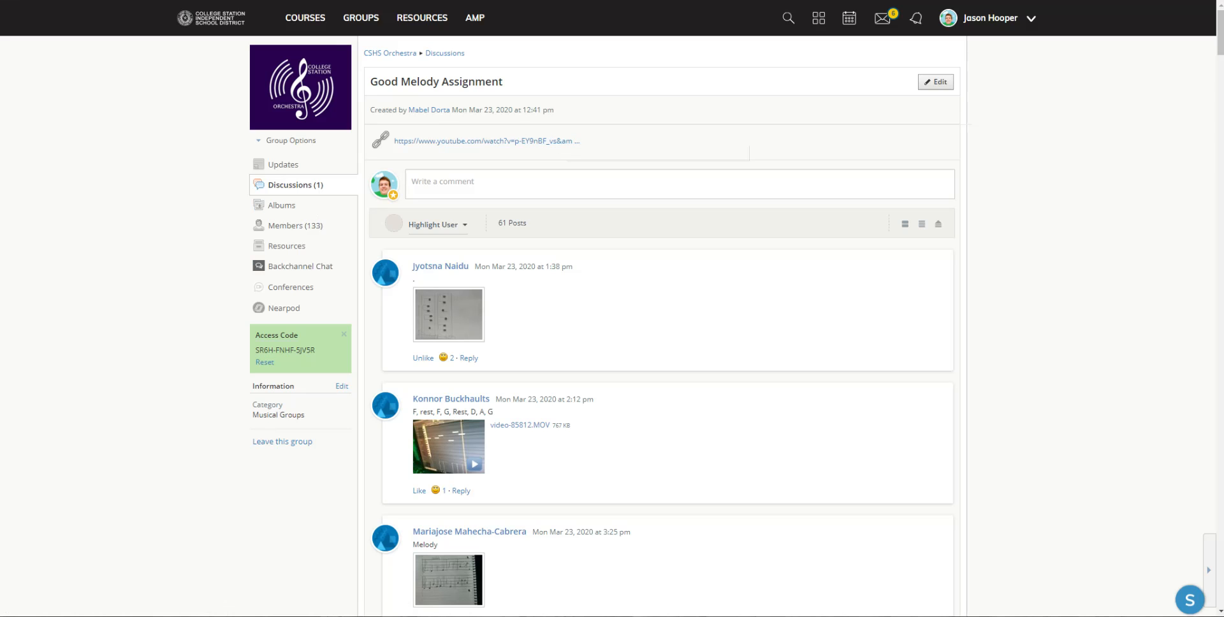
pyautogui.moveTo(484, 350)
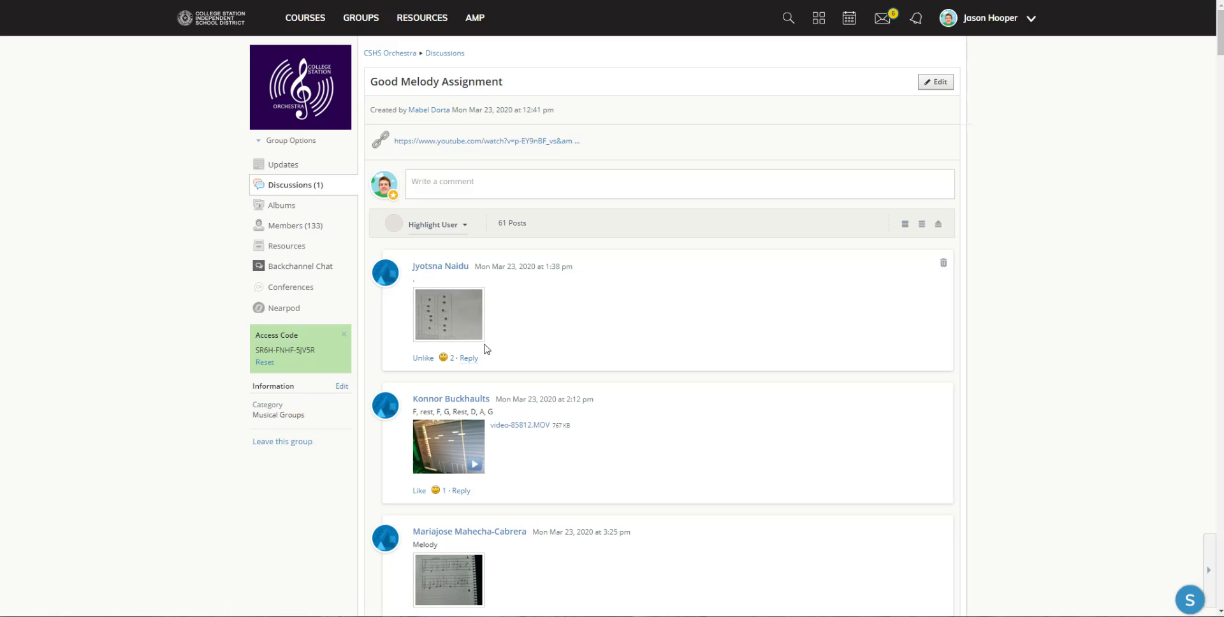
pyautogui.moveTo(499, 251)
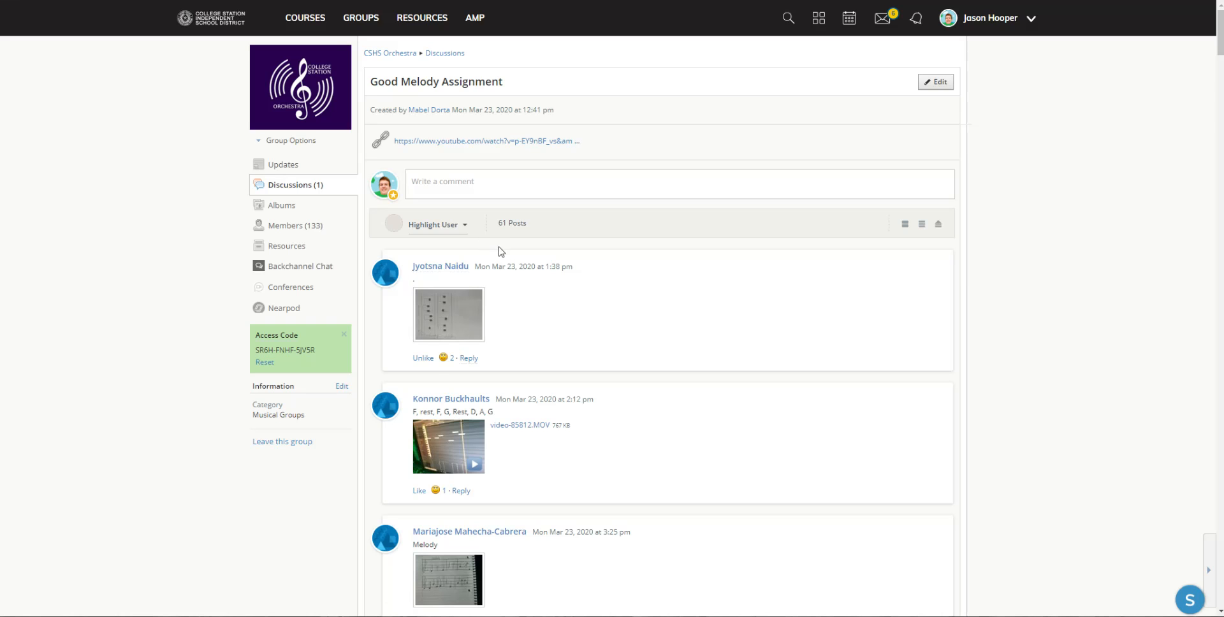
pyautogui.moveTo(429, 313)
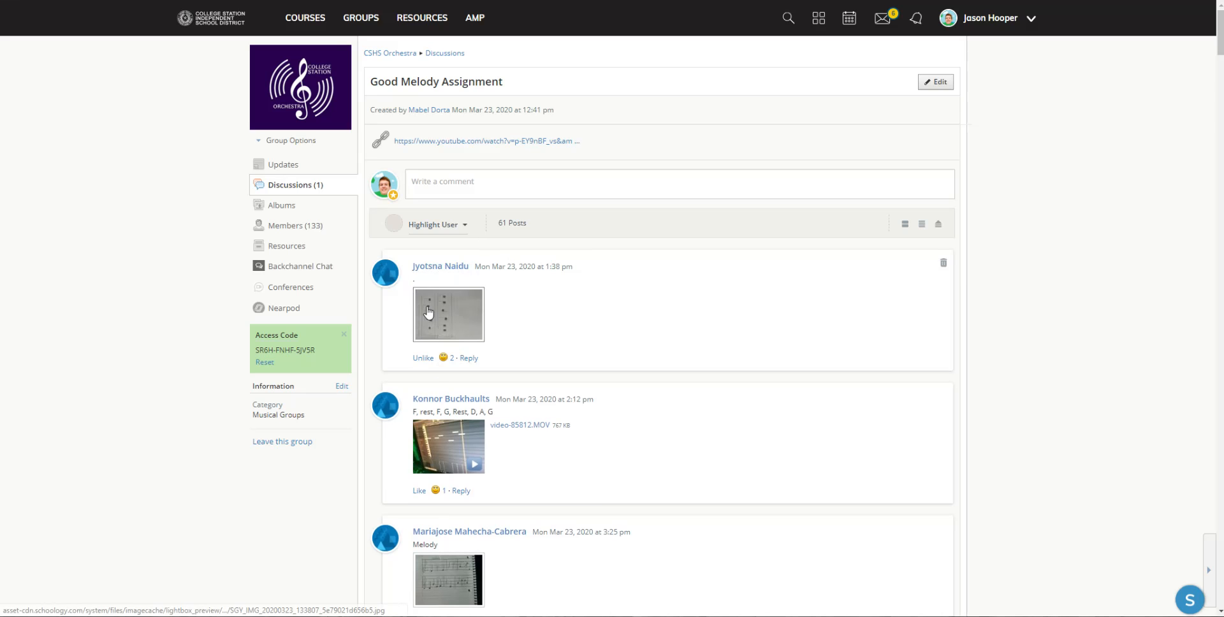